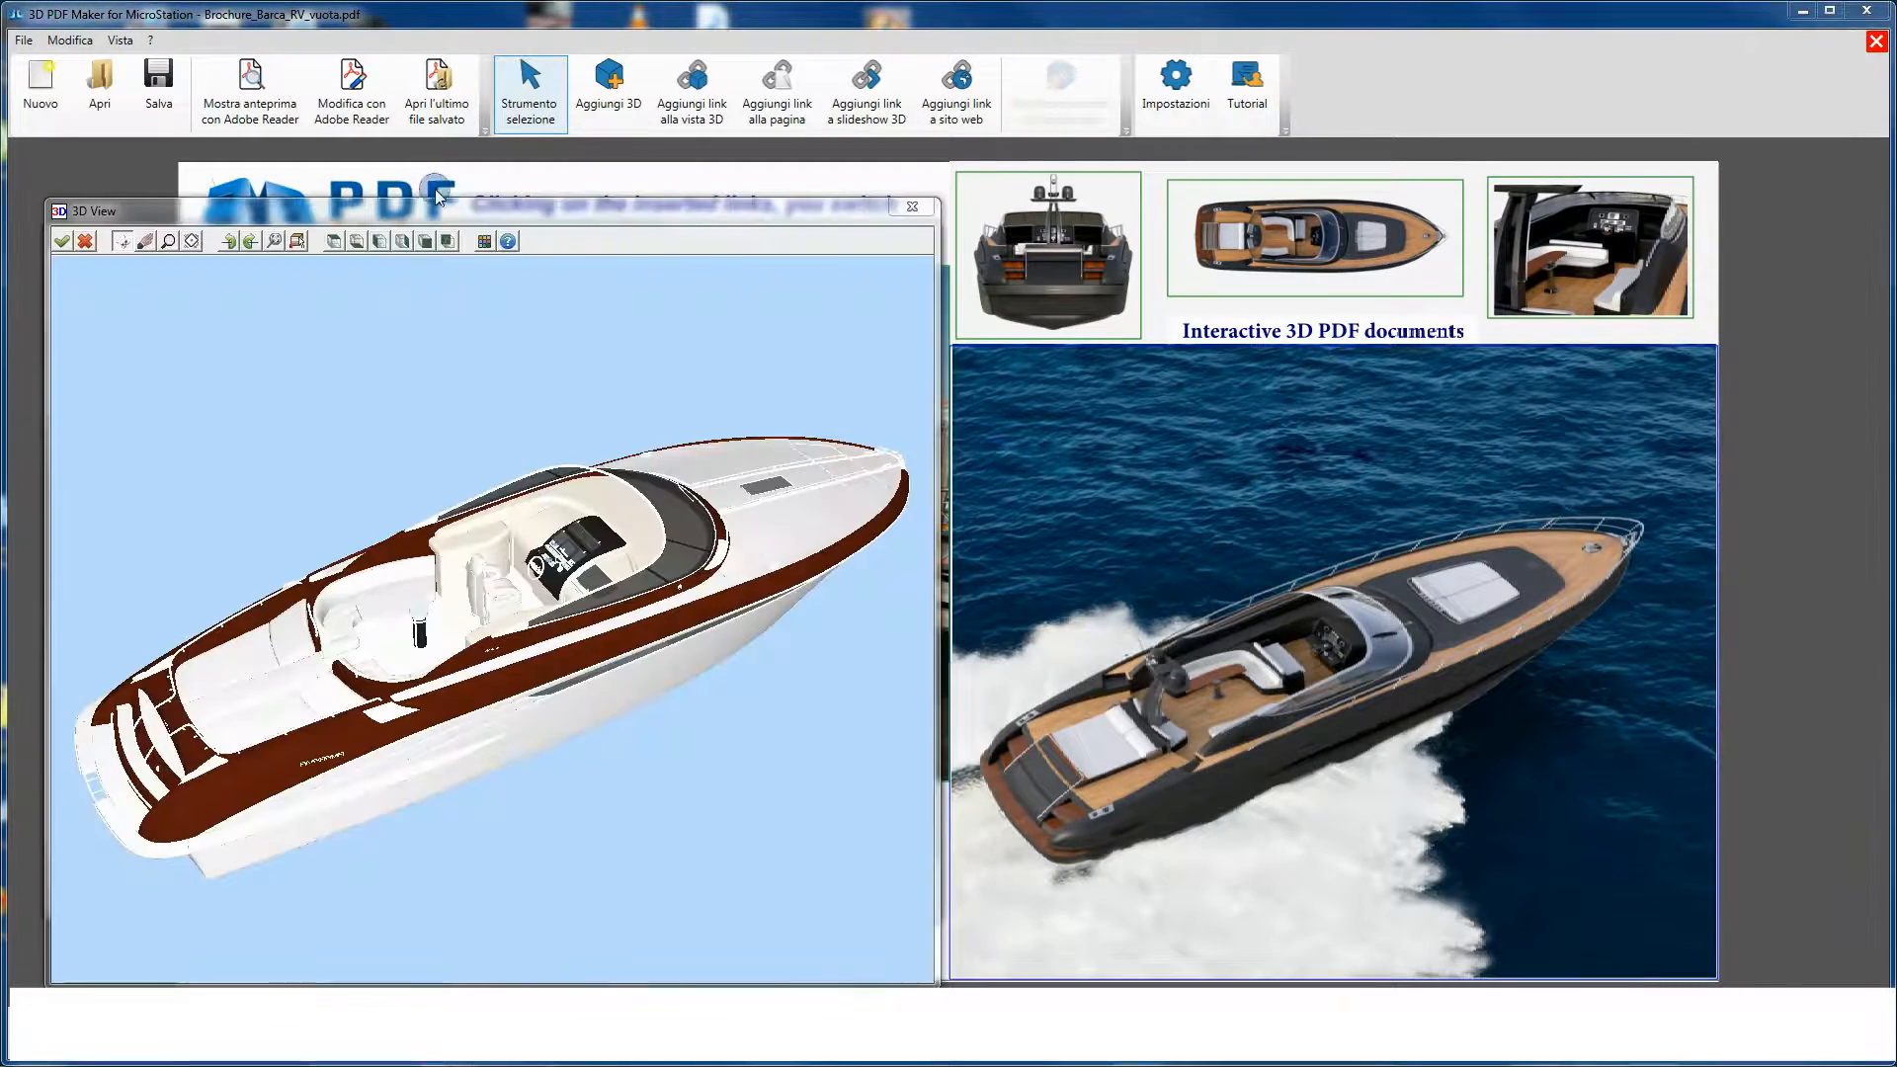
# Check the boat's orientation from the top, front and angled three-quarter views
pyautogui.click(379, 241)
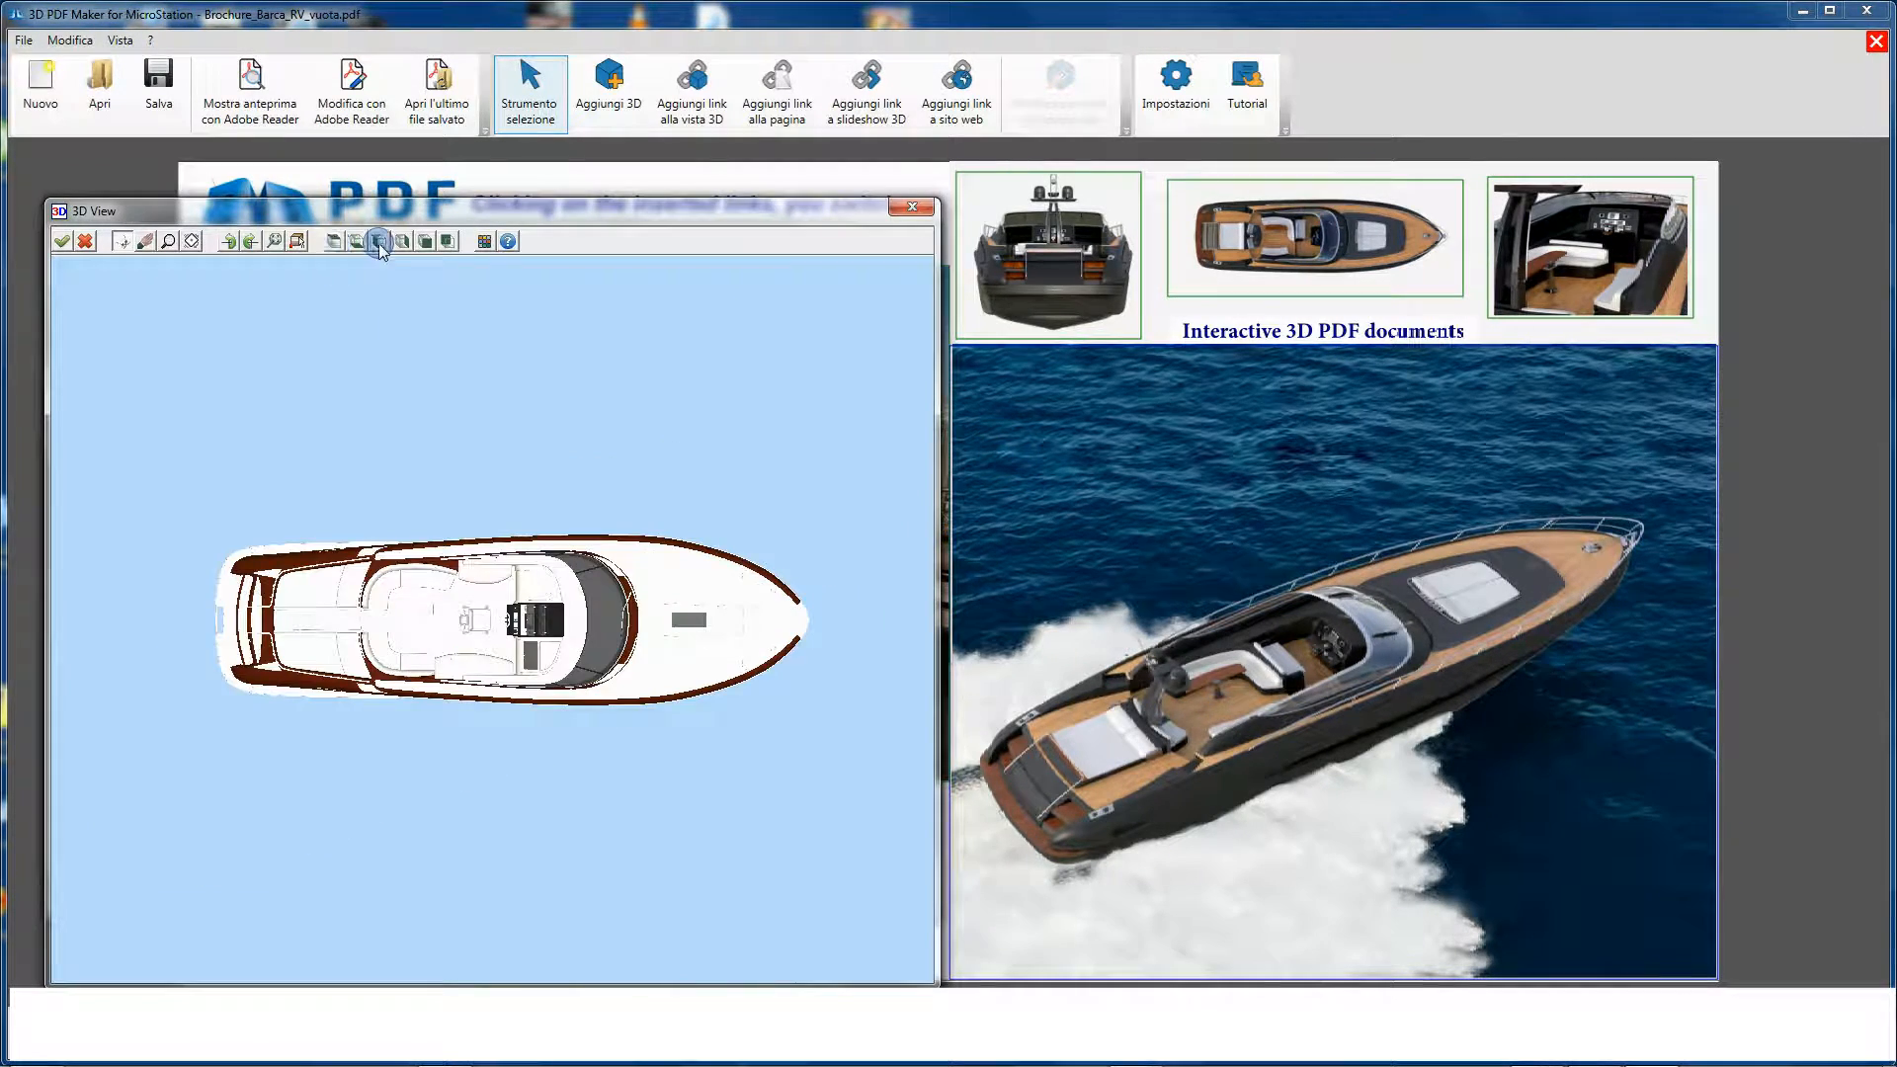
pyautogui.click(419, 241)
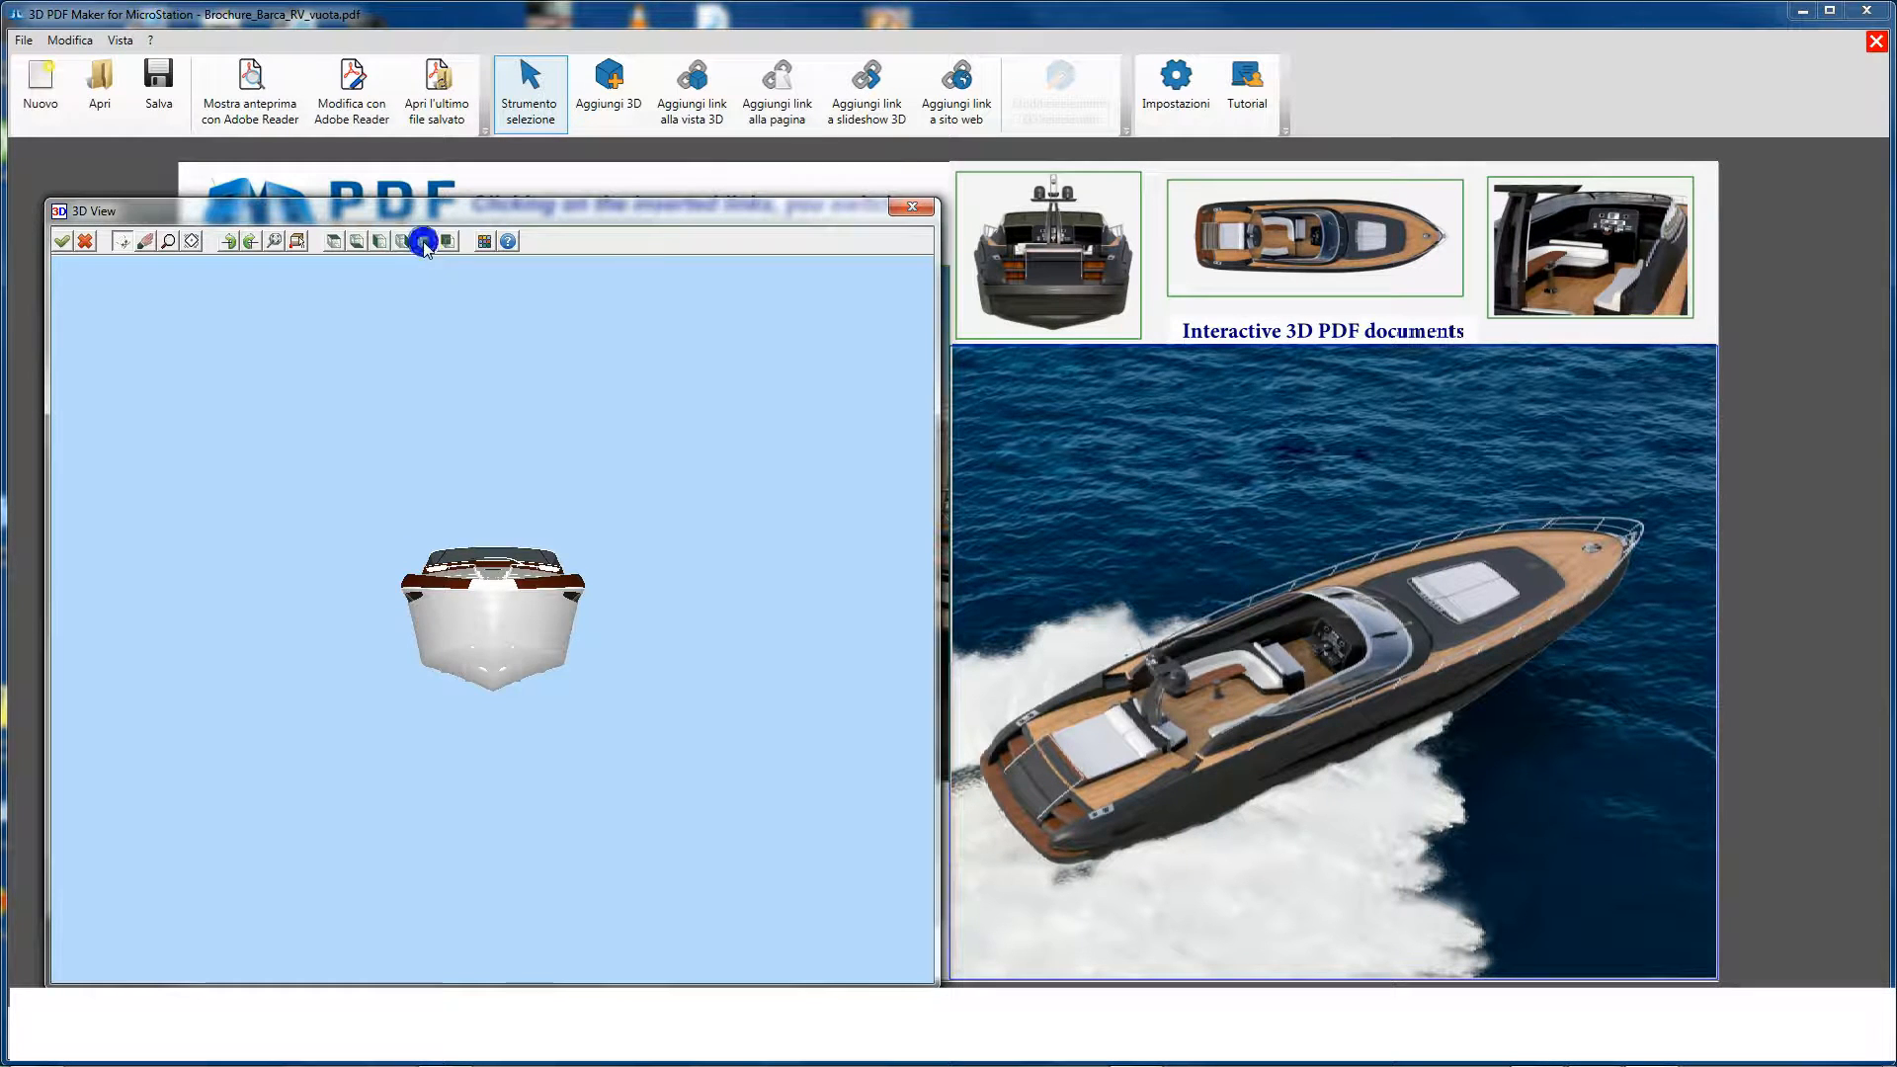
pyautogui.click(332, 241)
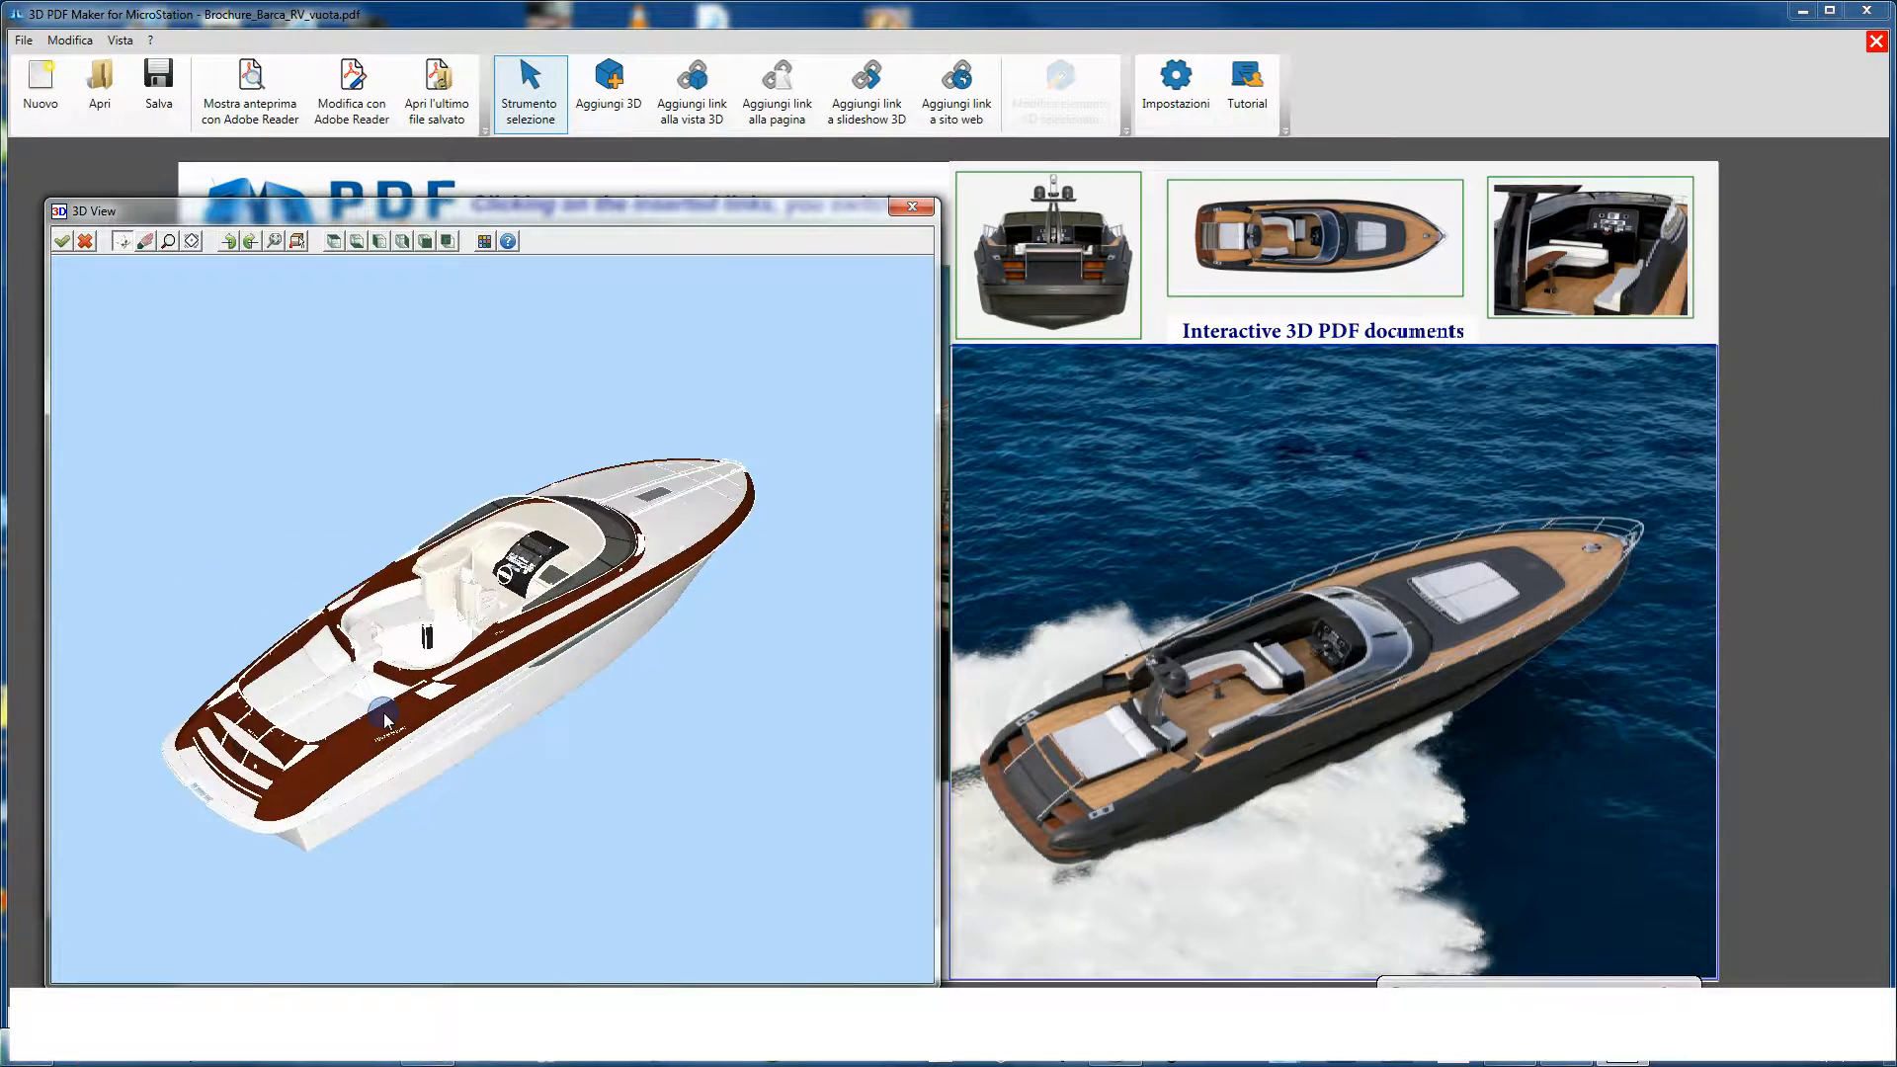
pyautogui.click(249, 89)
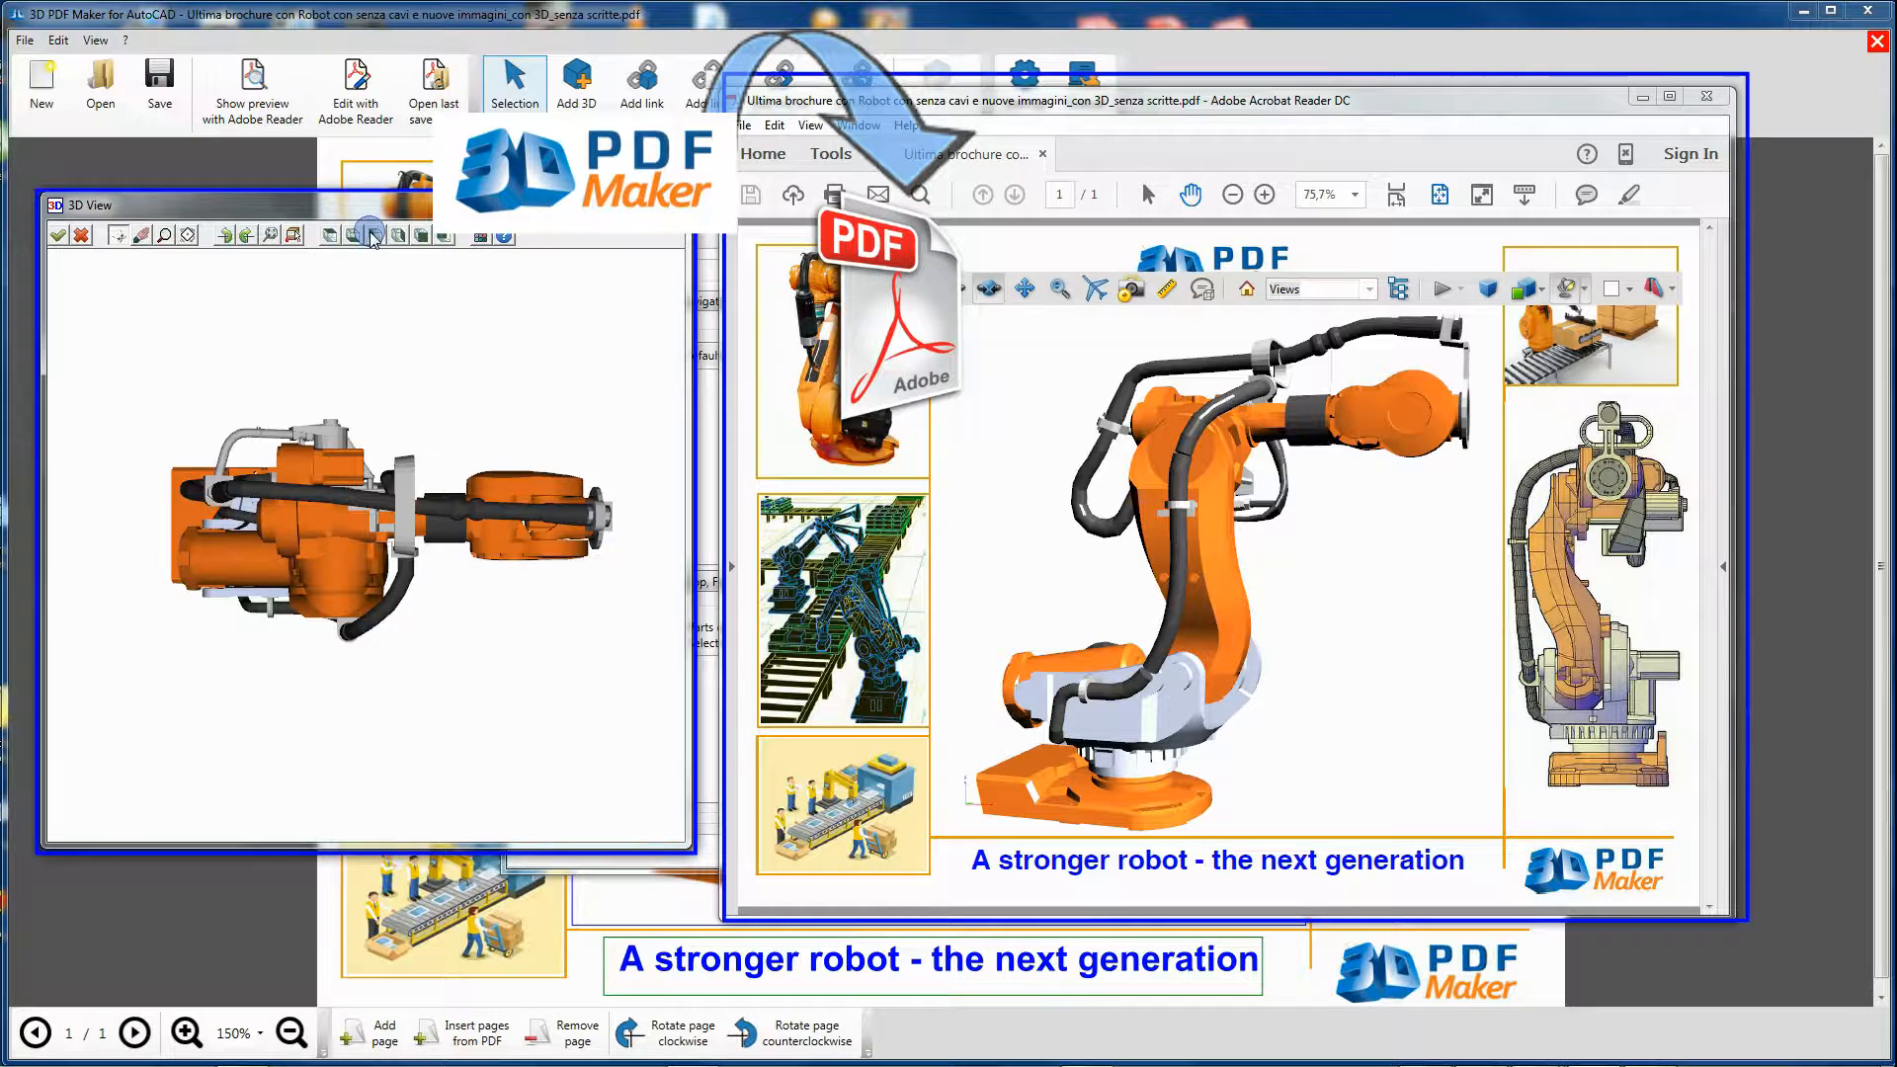
# Set a standard view of the robot so it stands upright for the Adobe Reader preview
pyautogui.click(423, 235)
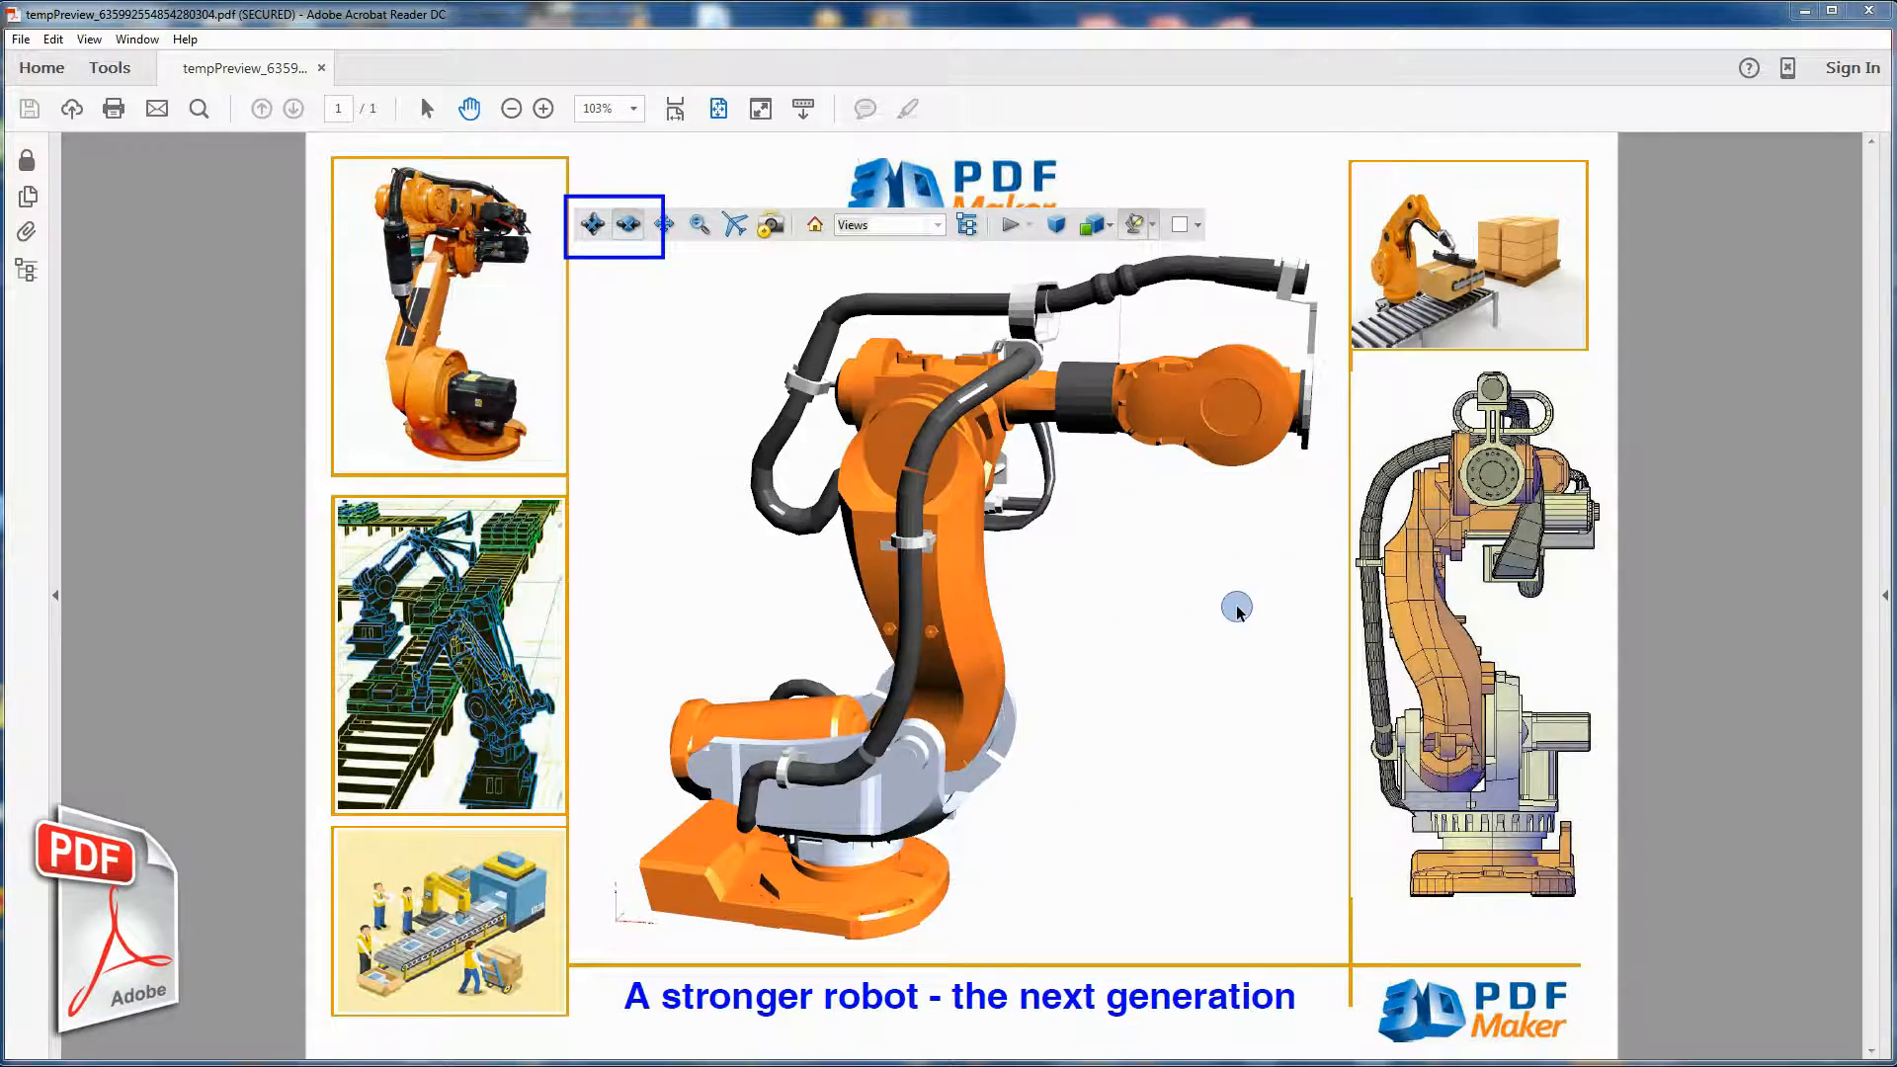
# Navigate the robot with free rotation and spin in the Acrobat Reader preview
pyautogui.click(591, 223)
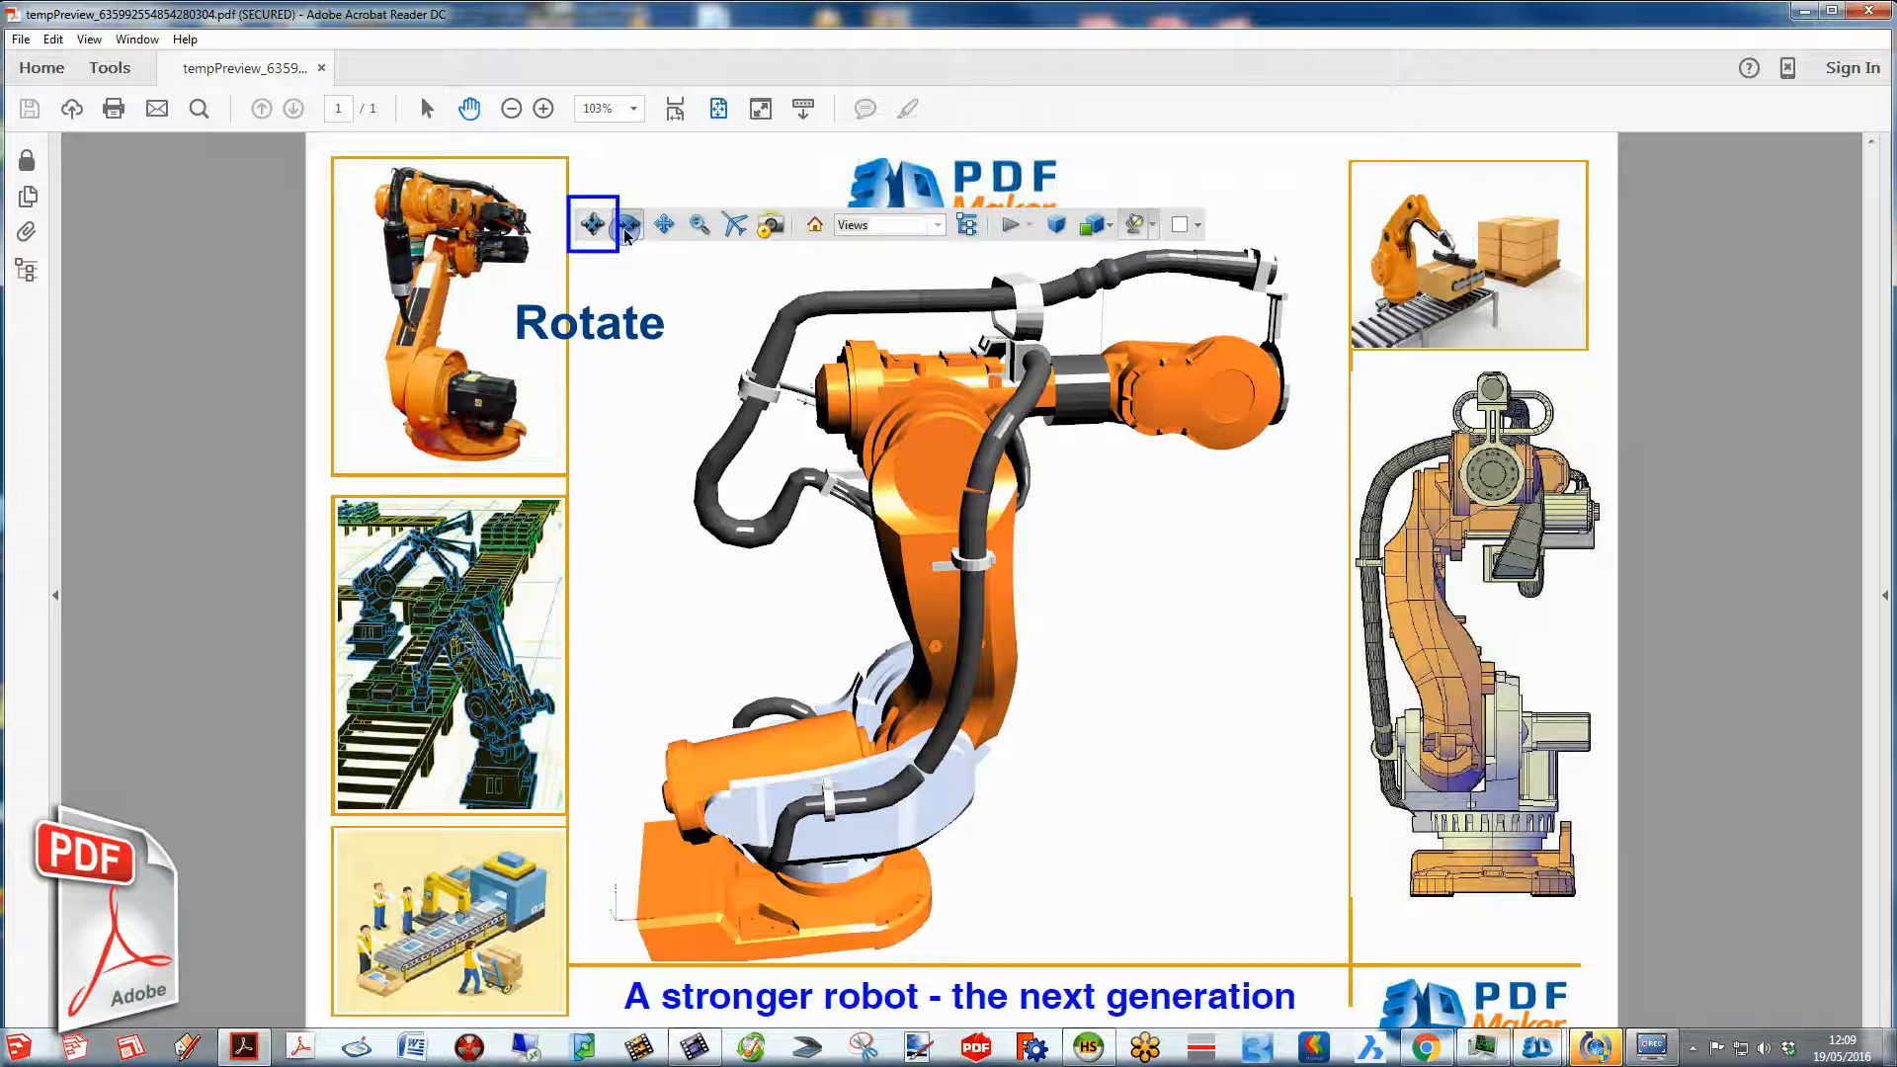
pyautogui.click(628, 224)
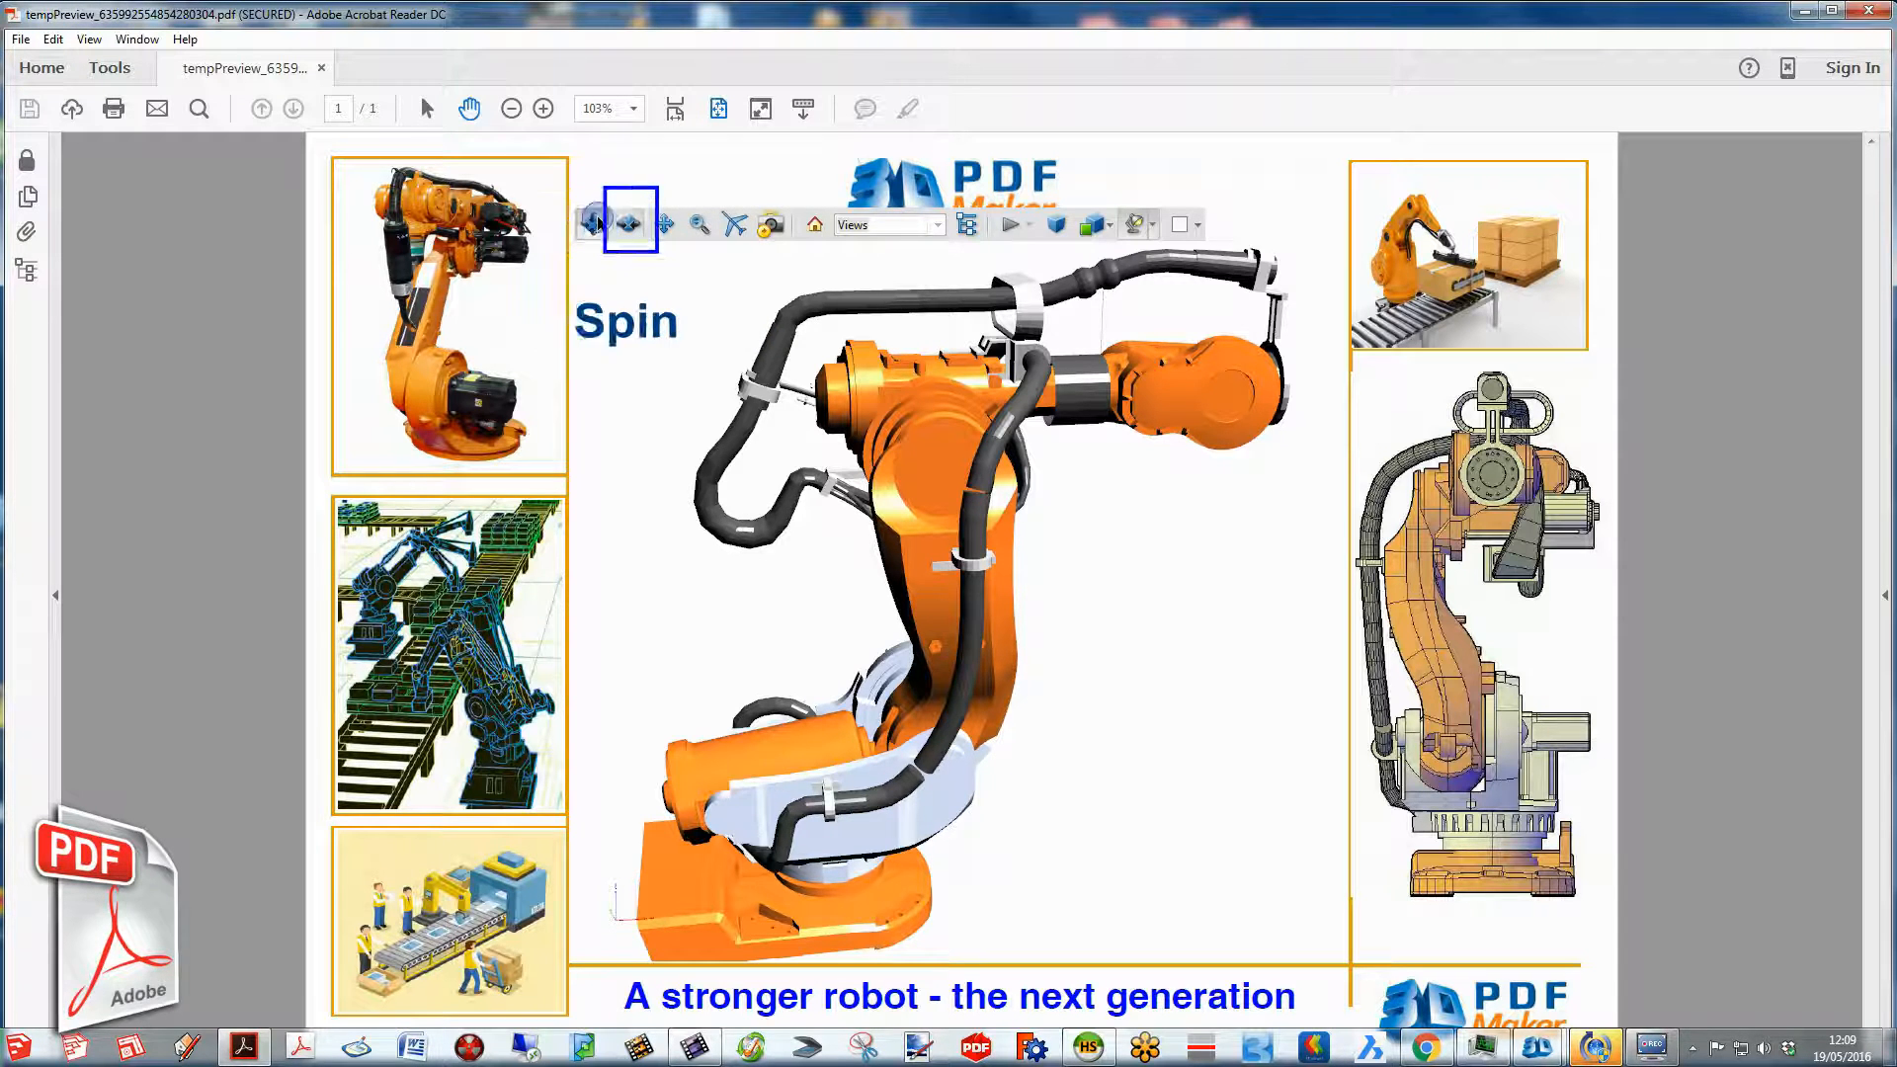
pyautogui.click(633, 223)
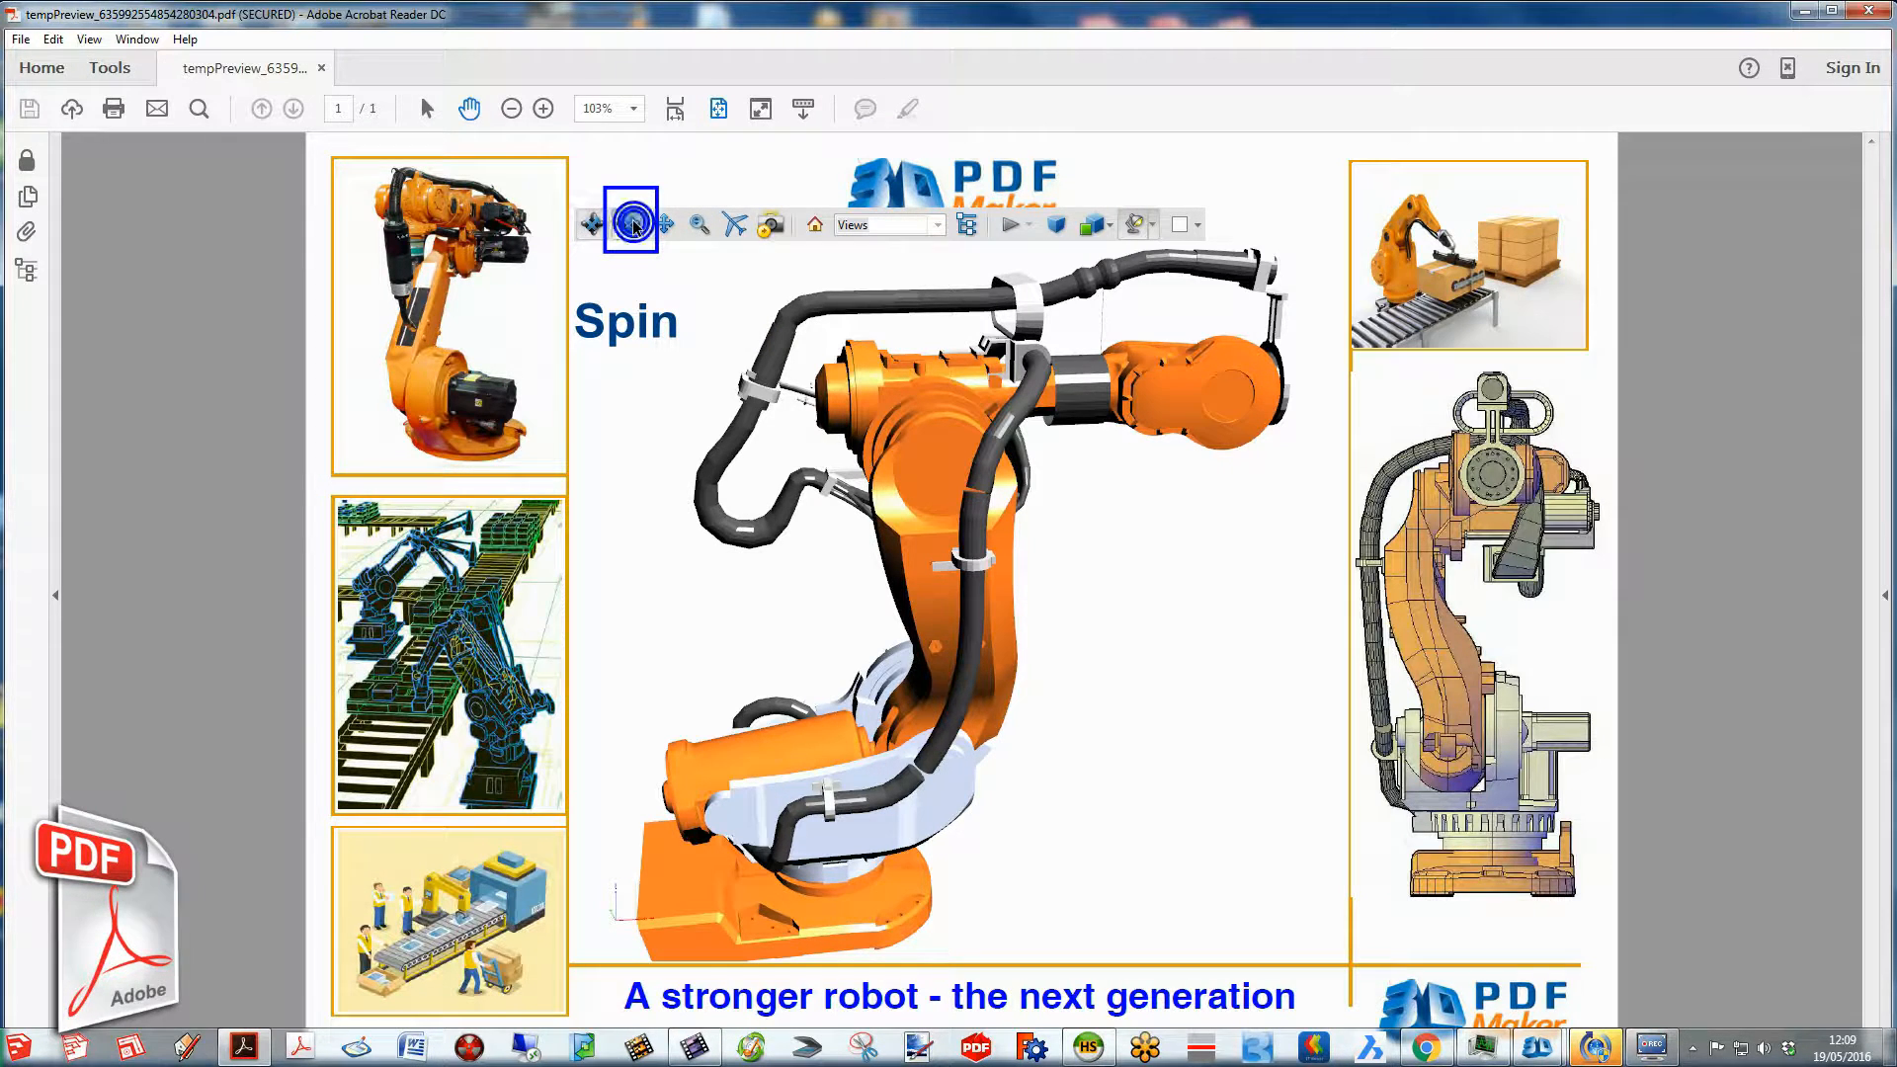
pyautogui.click(630, 223)
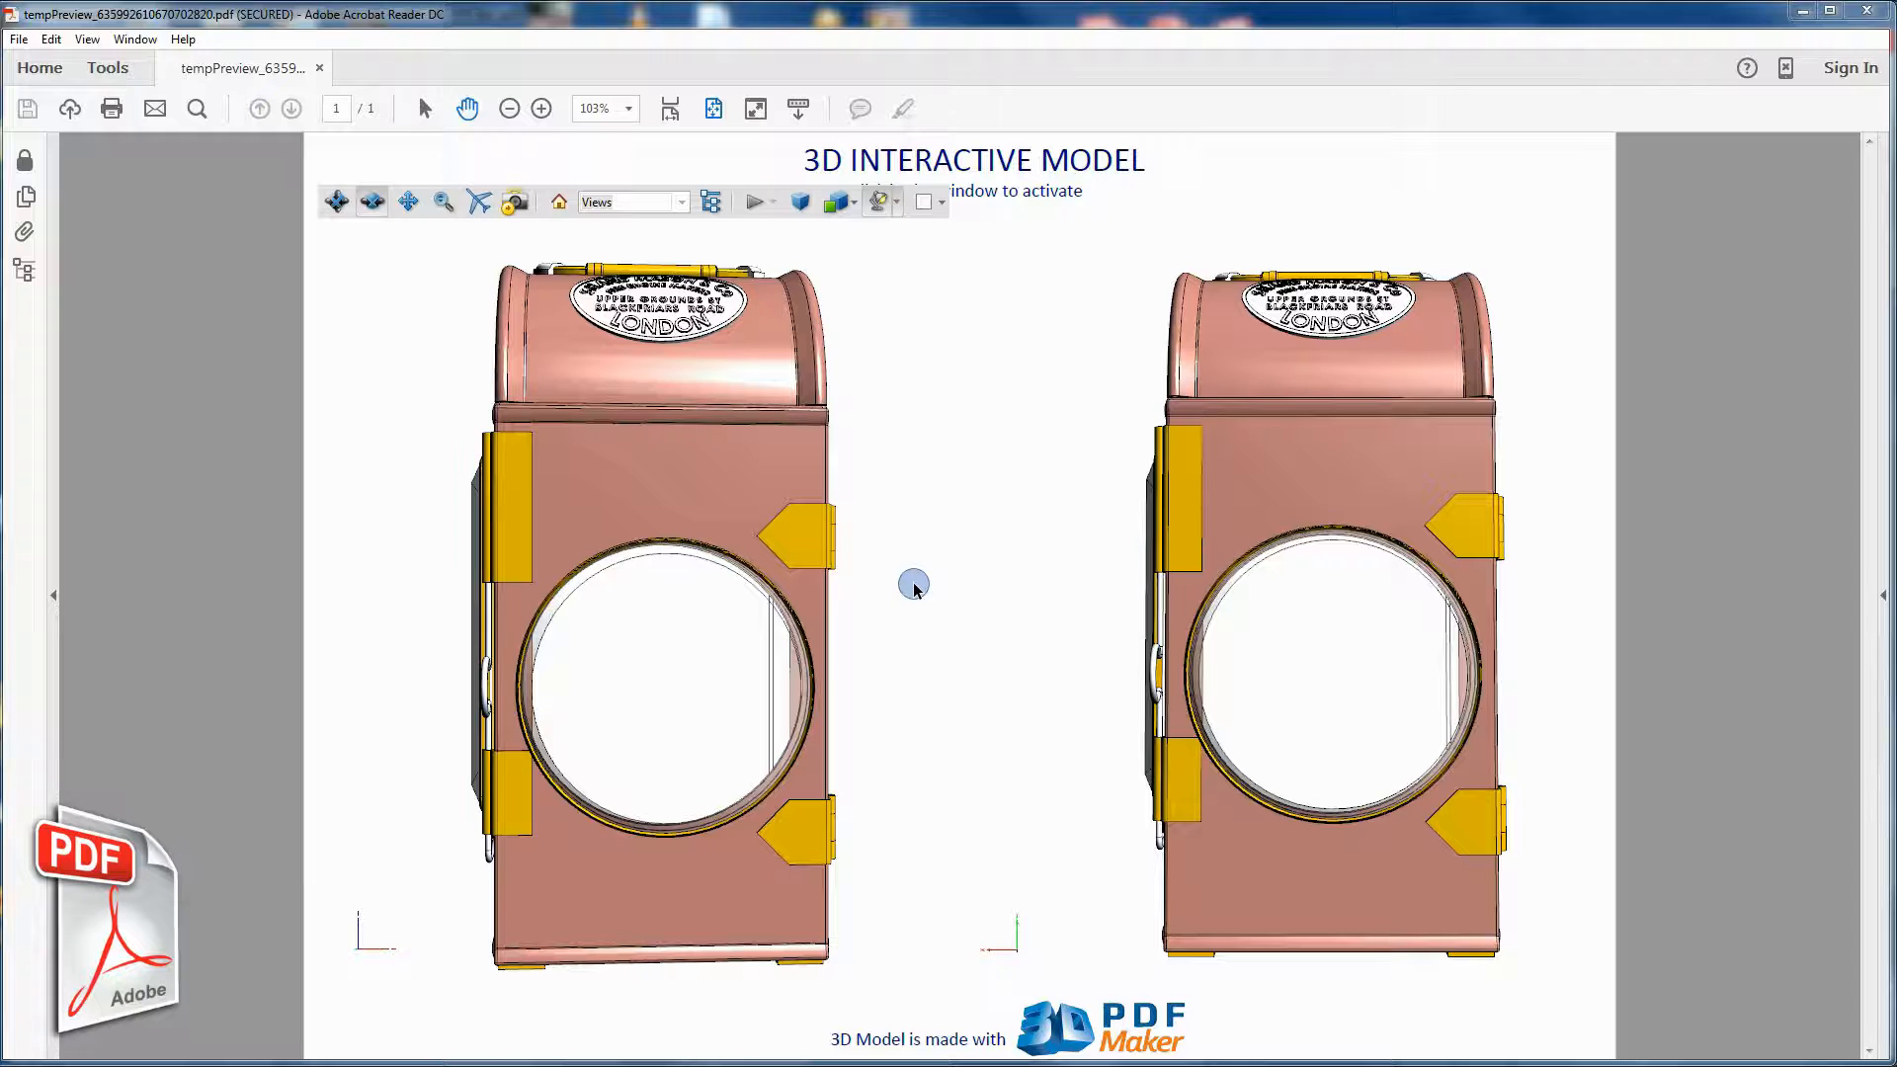
pyautogui.moveTo(514, 720)
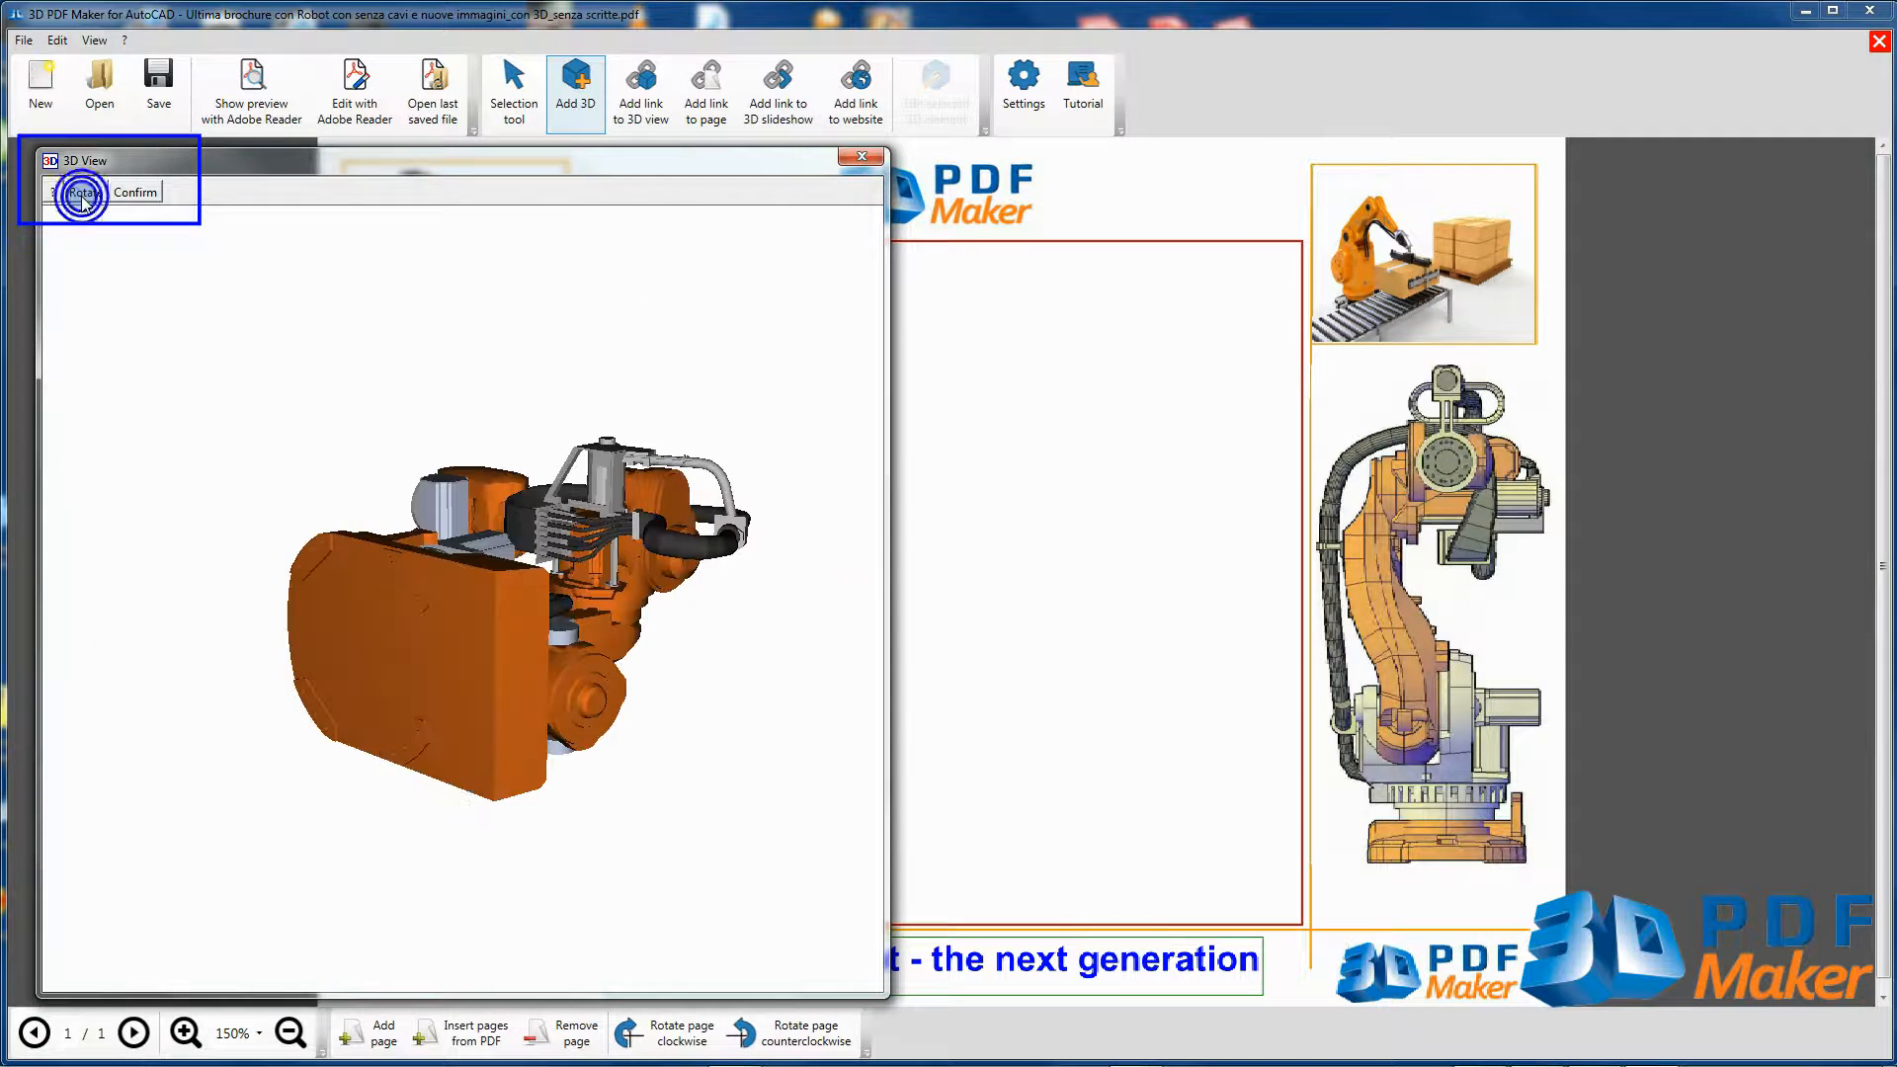
# Confirm the robot's orientation so it is inserted upright into the brochure frame
pyautogui.click(79, 191)
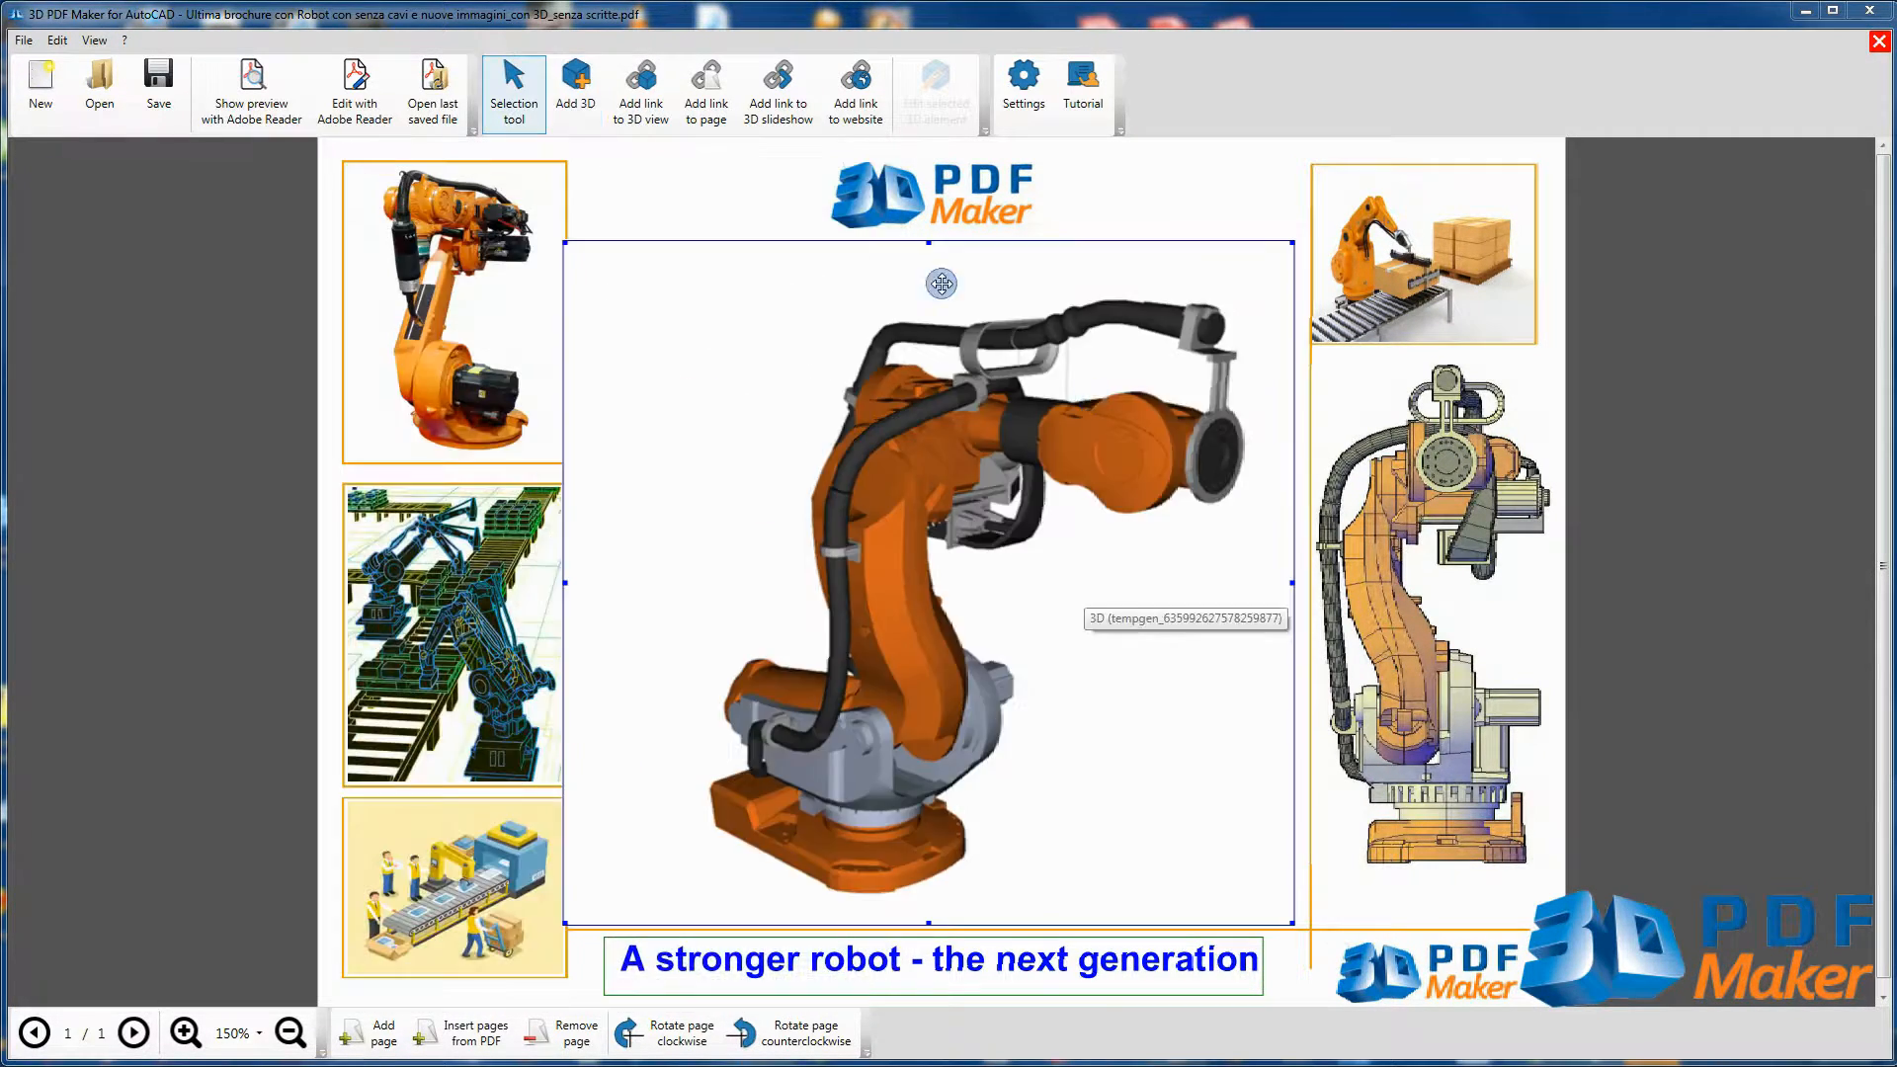
pyautogui.click(250, 91)
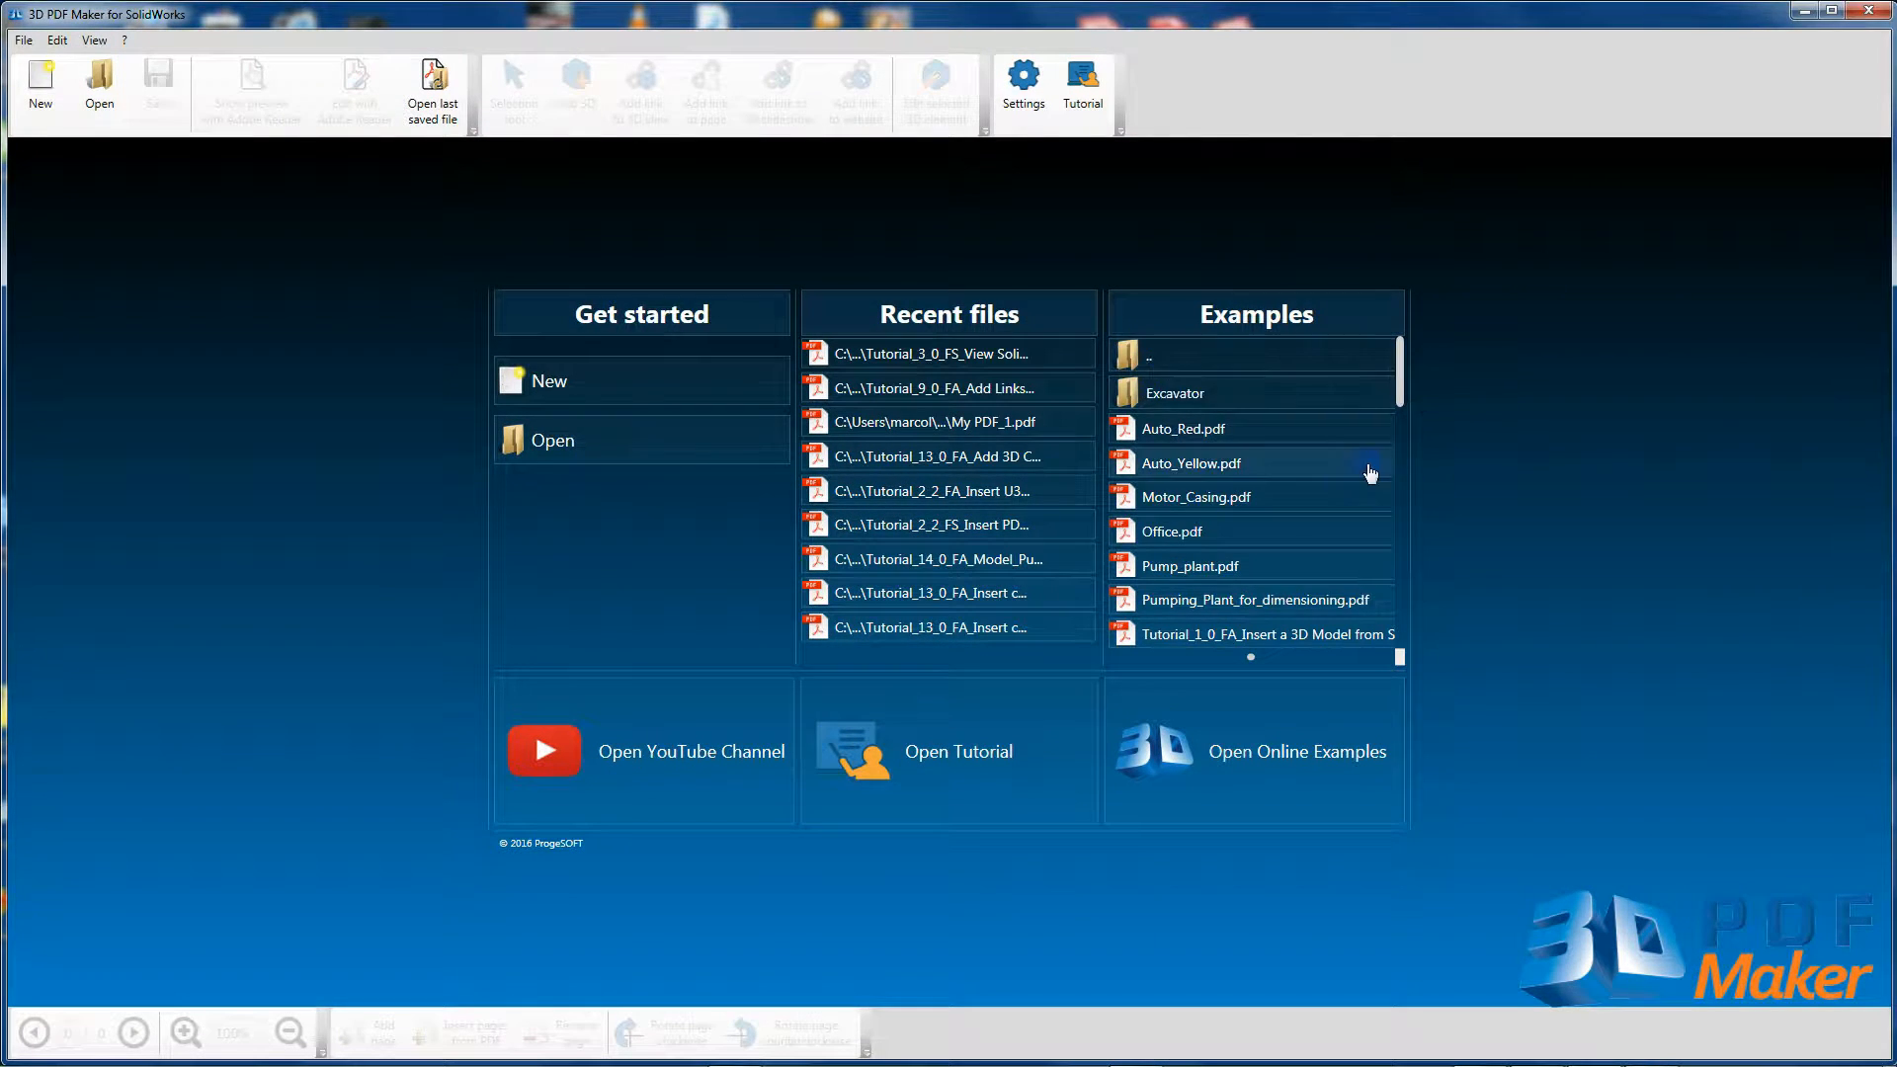
# Scroll the start screen to reach the Tutorial_3_0 fume cupboard brochure
pyautogui.scroll(-3)
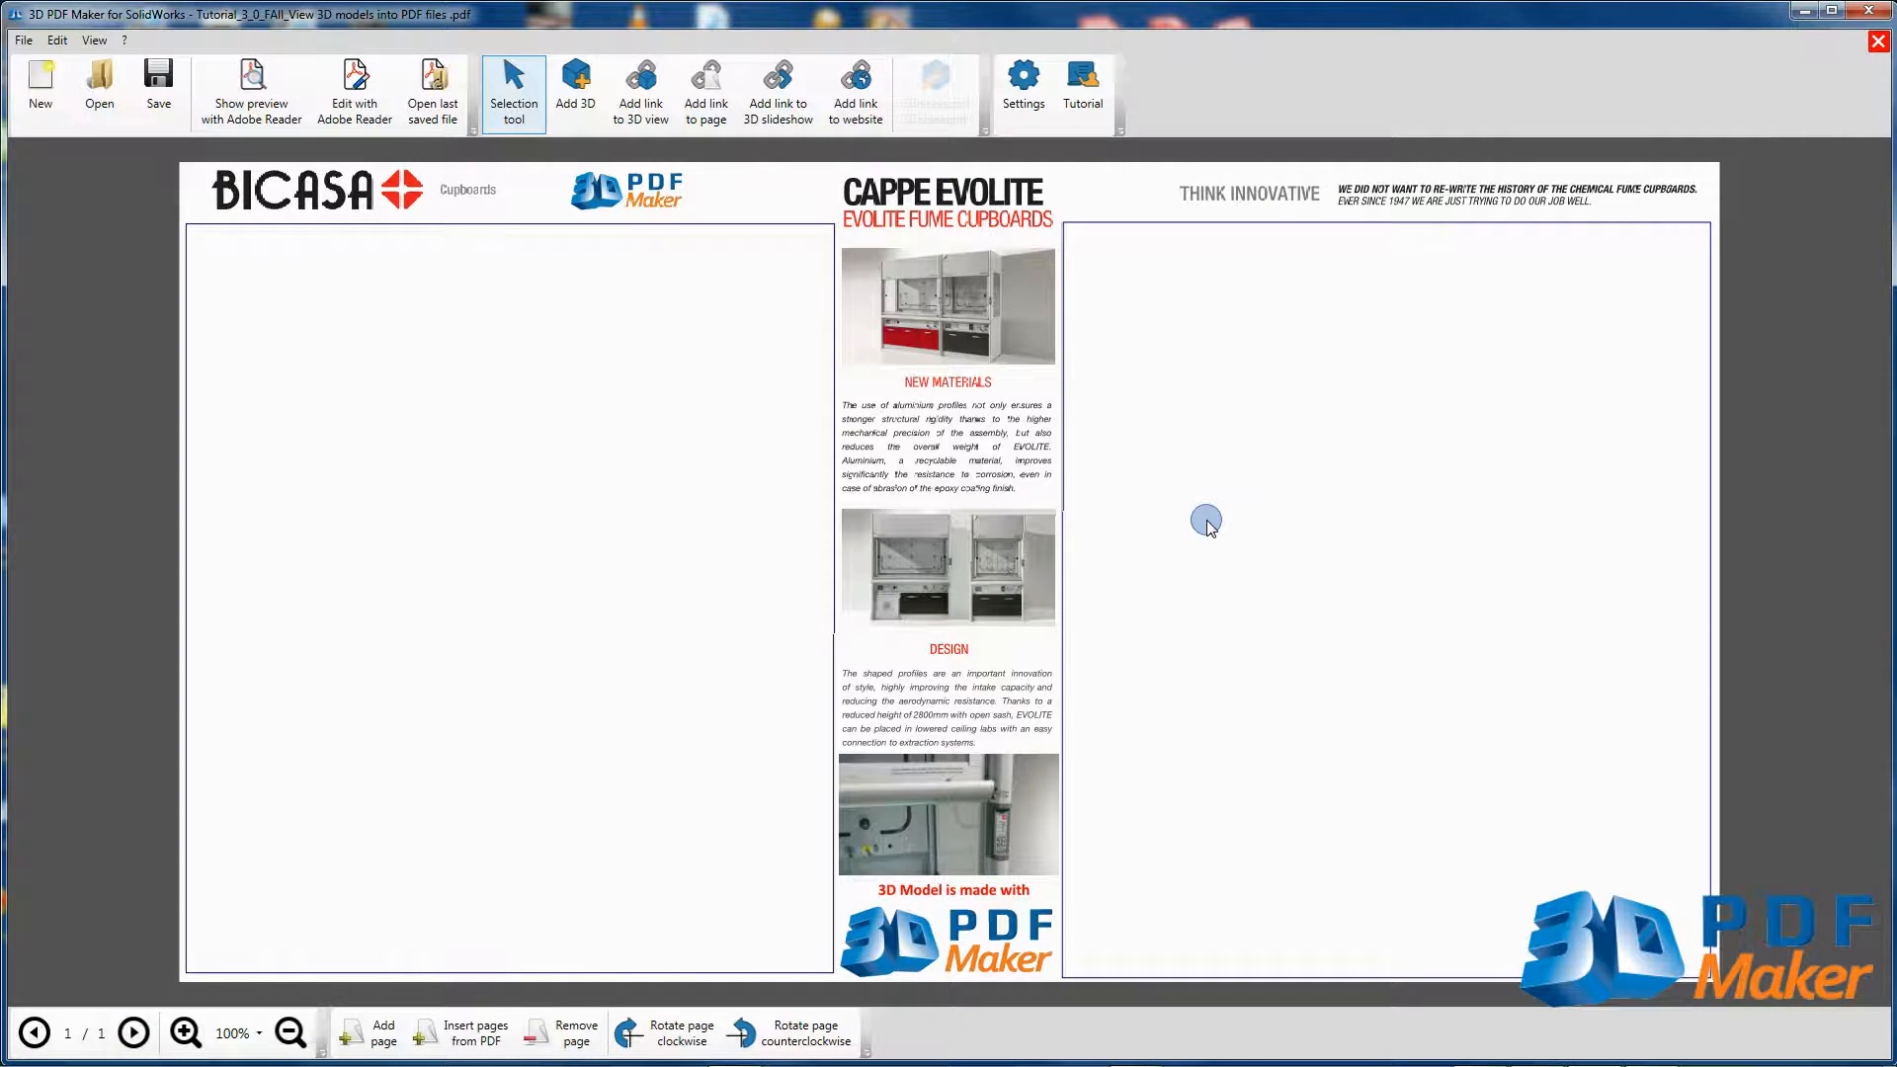
pyautogui.moveTo(802, 631)
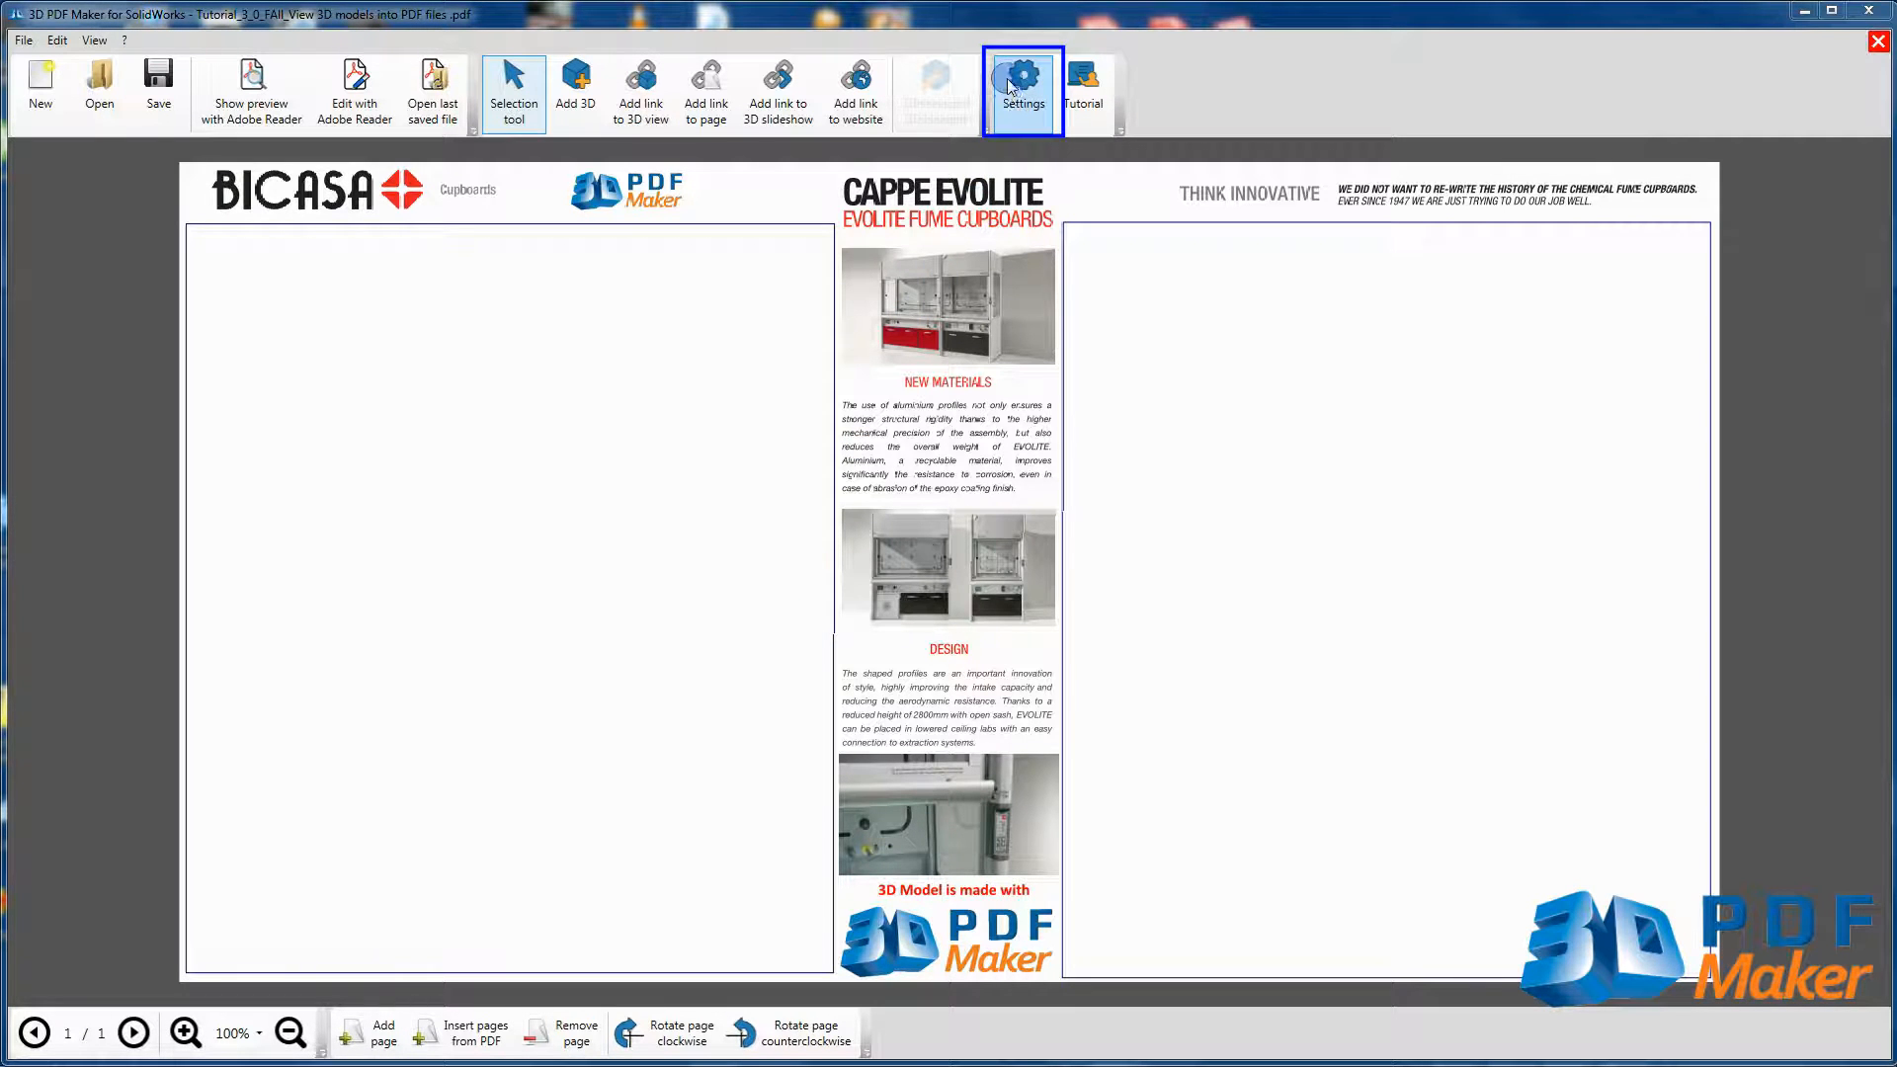
# Disable the Correct Orientation prompt and make Cube Lights the default lighting scheme in Settings
pyautogui.click(1022, 87)
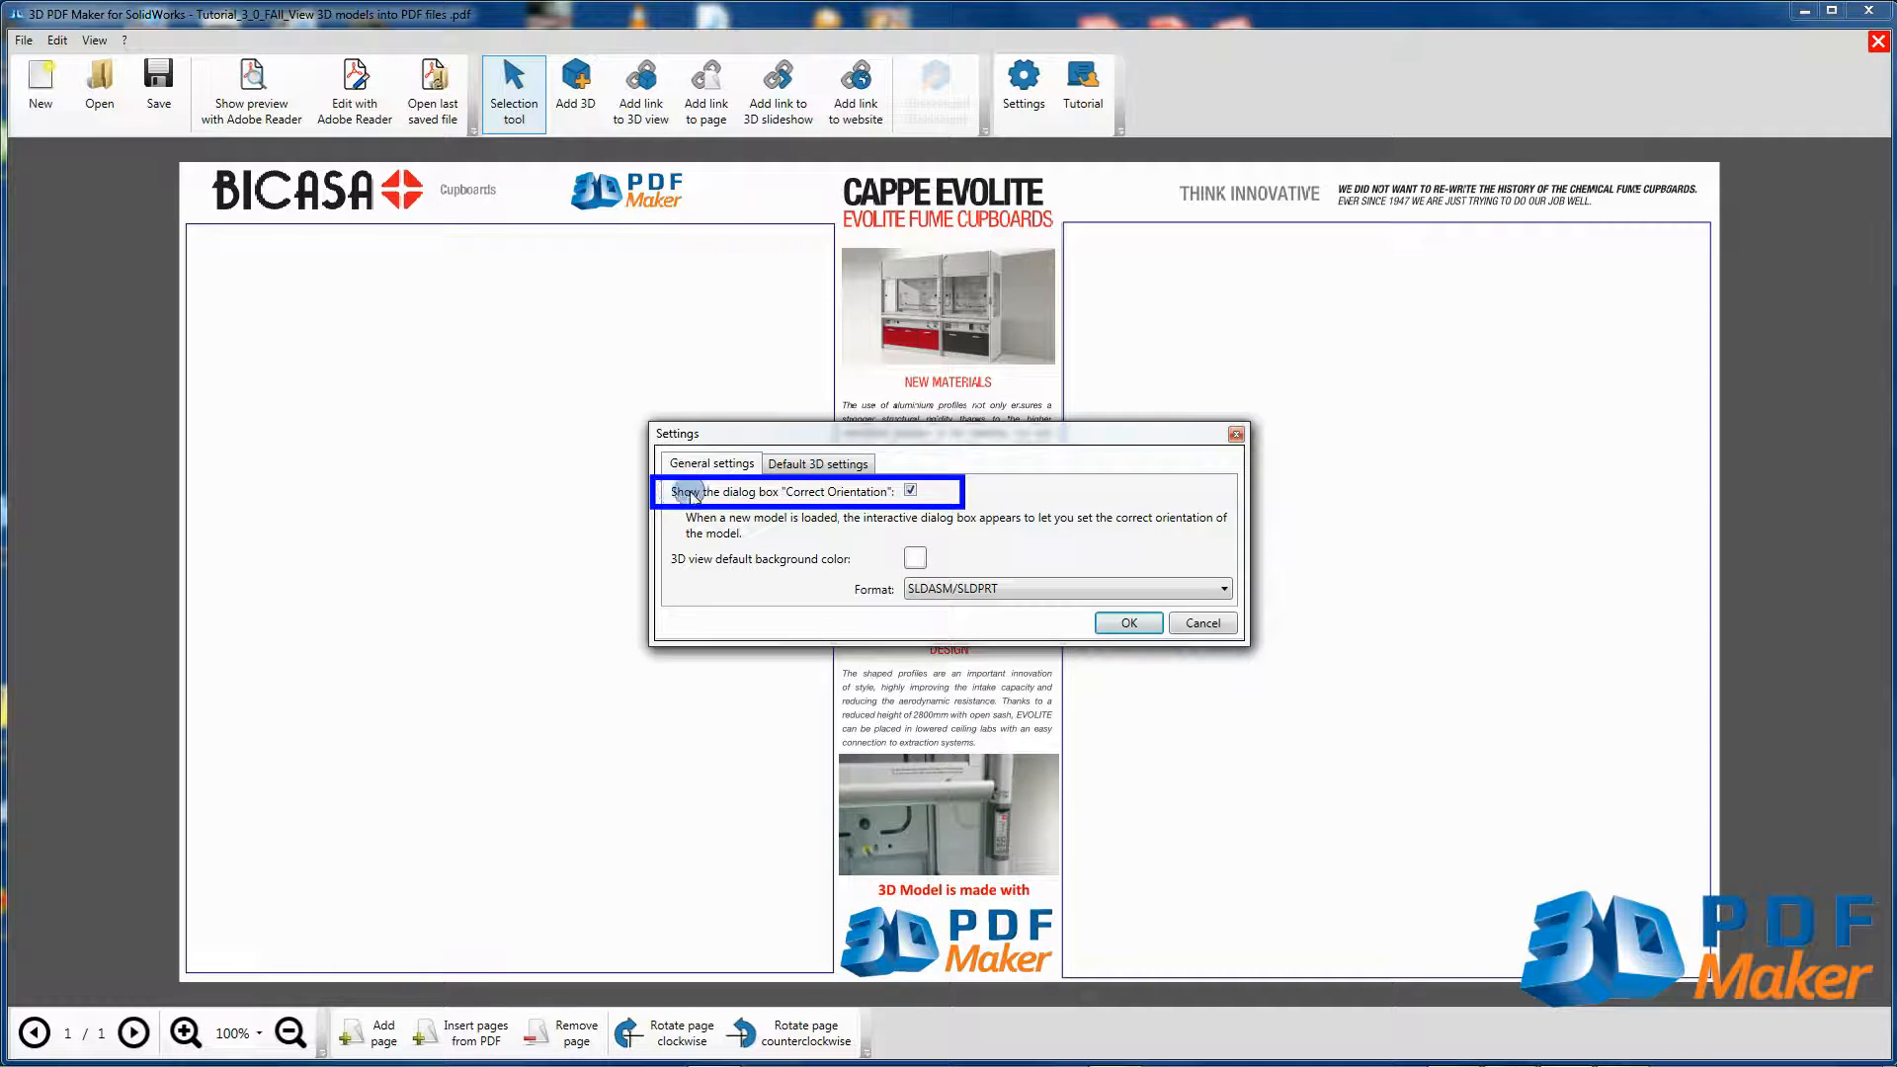
pyautogui.click(910, 492)
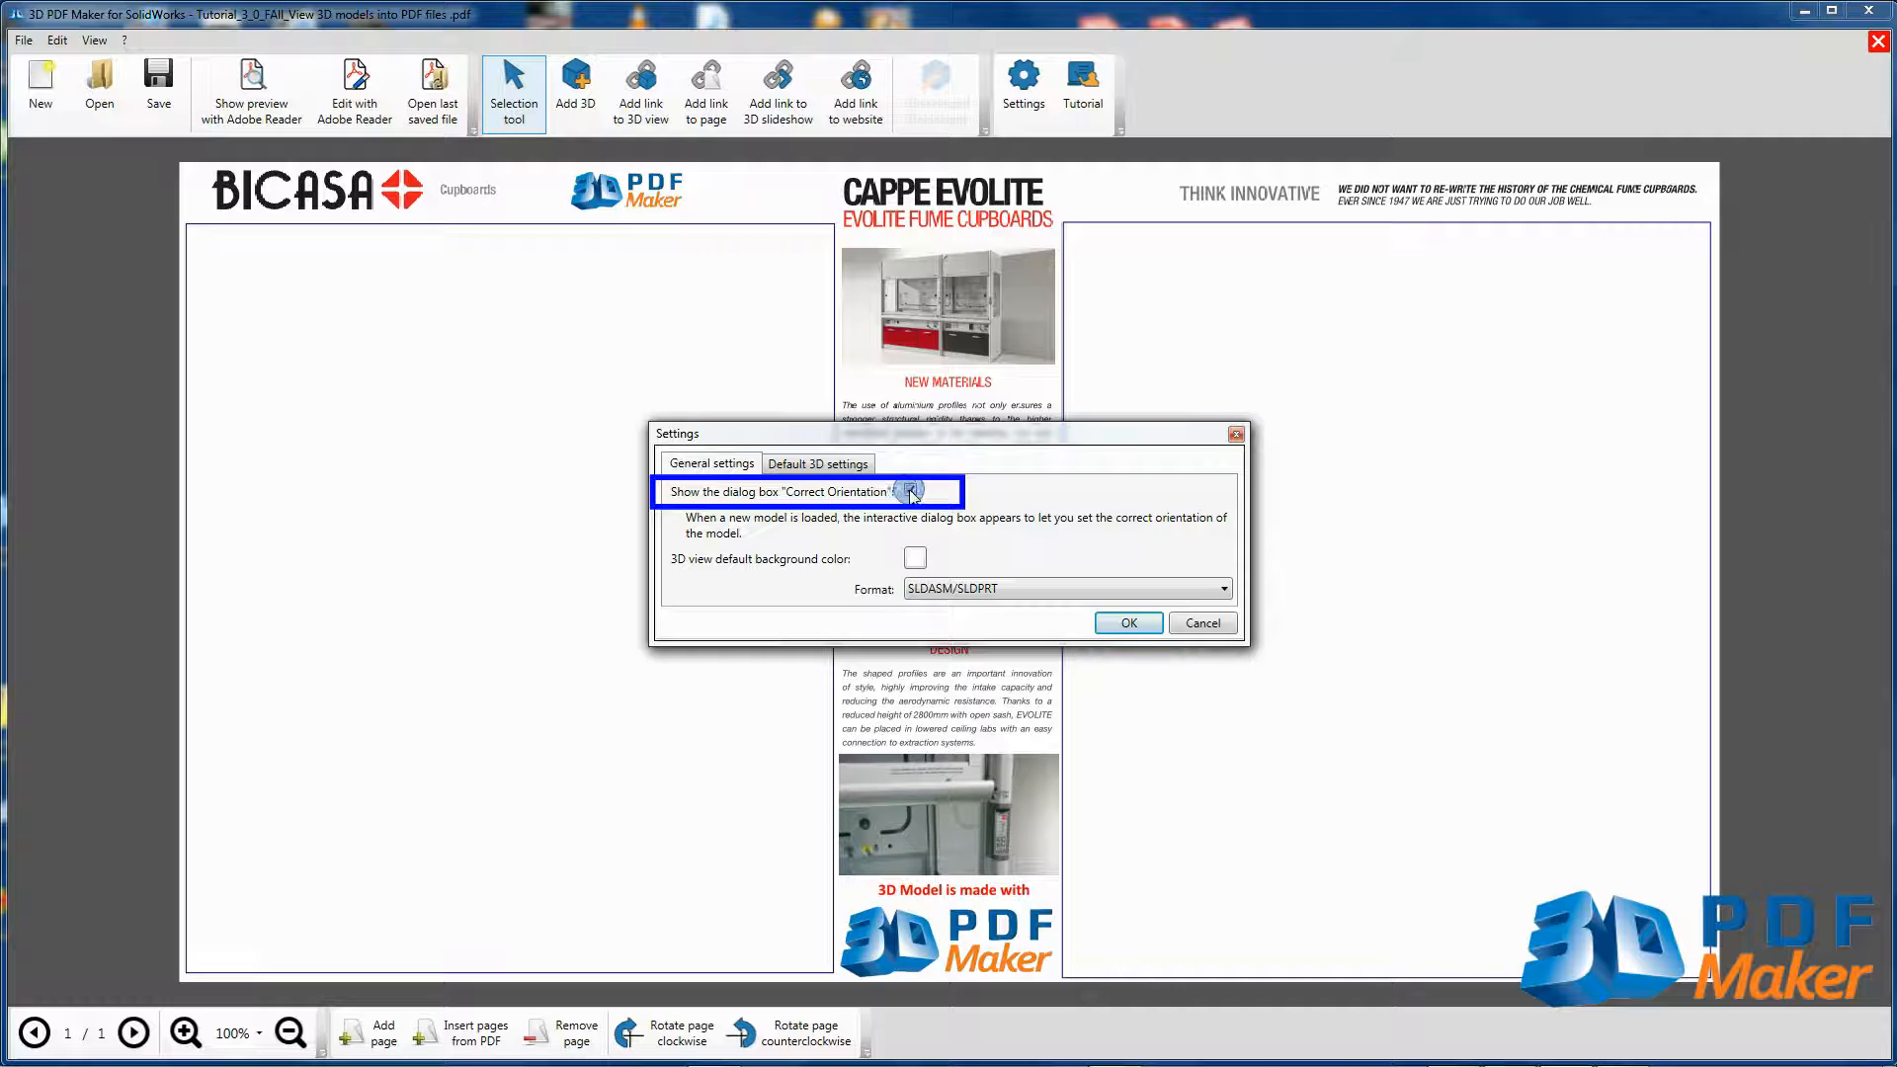
pyautogui.click(909, 490)
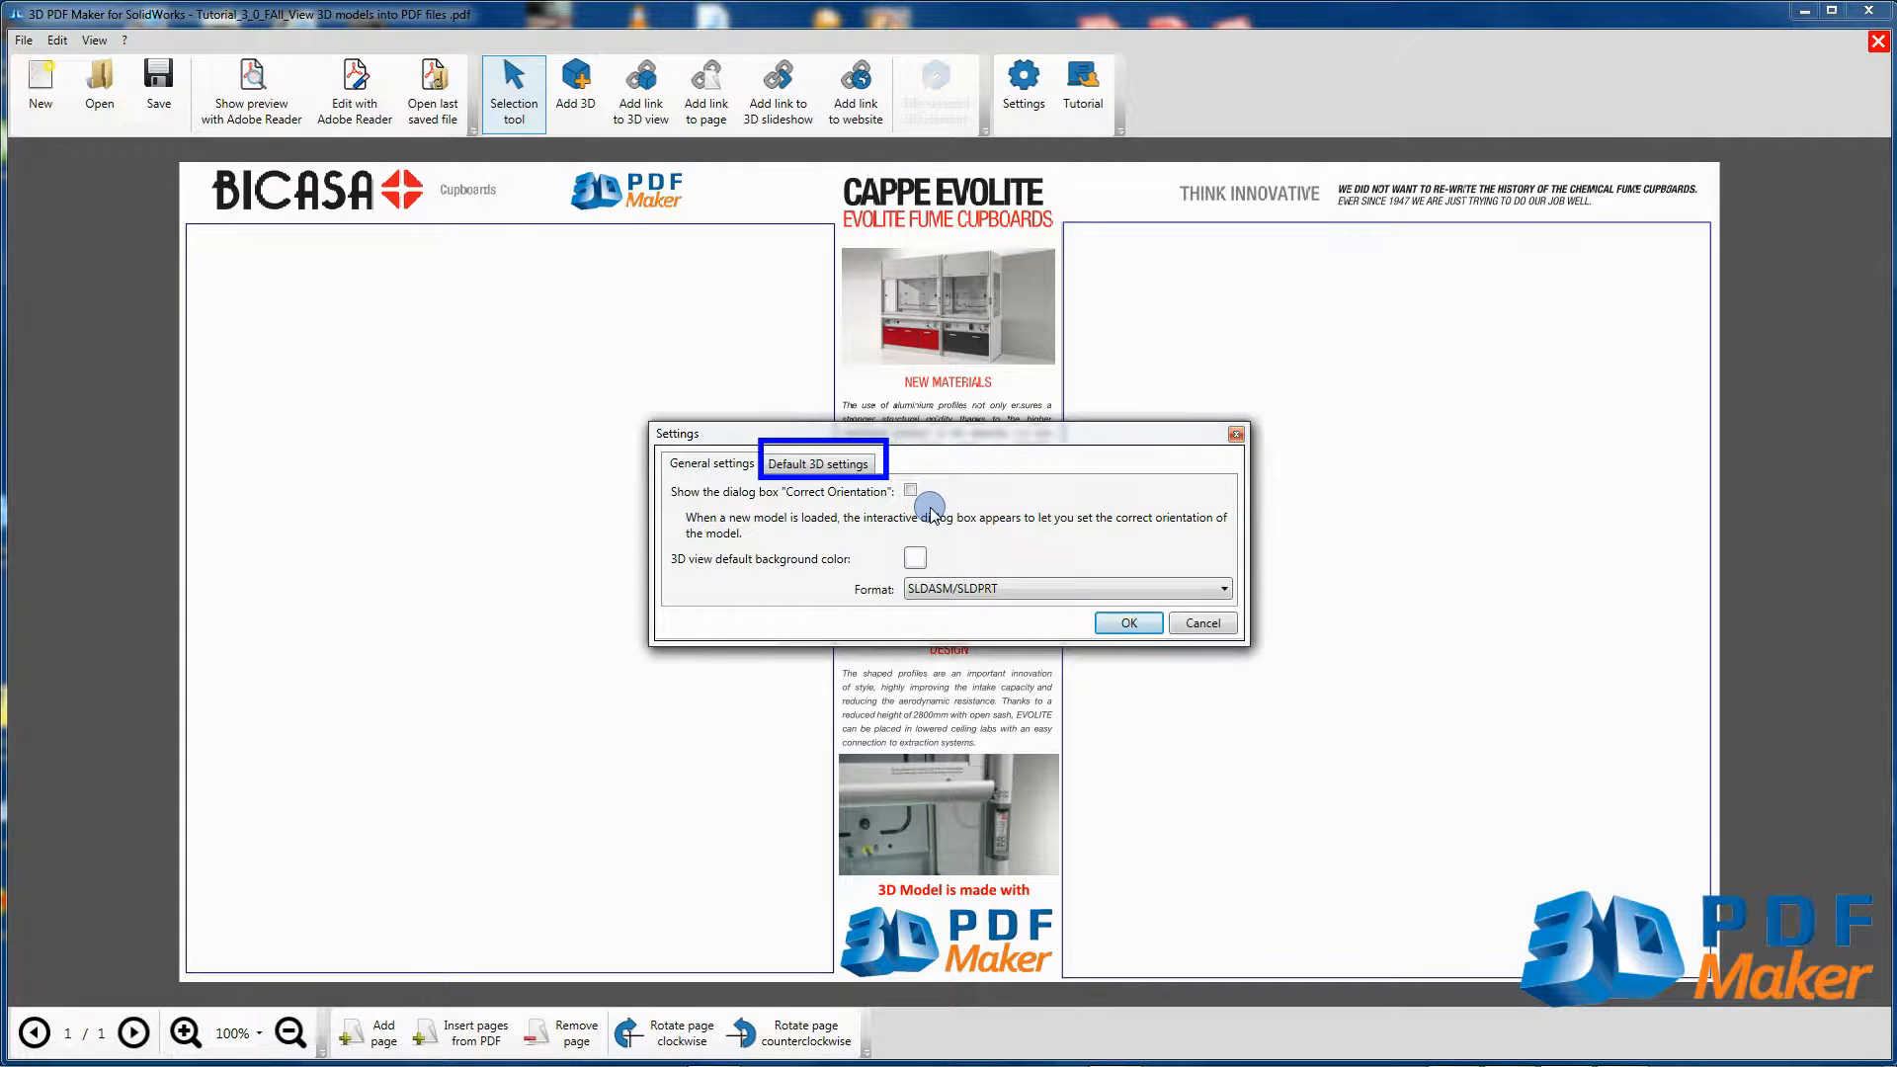
pyautogui.click(818, 462)
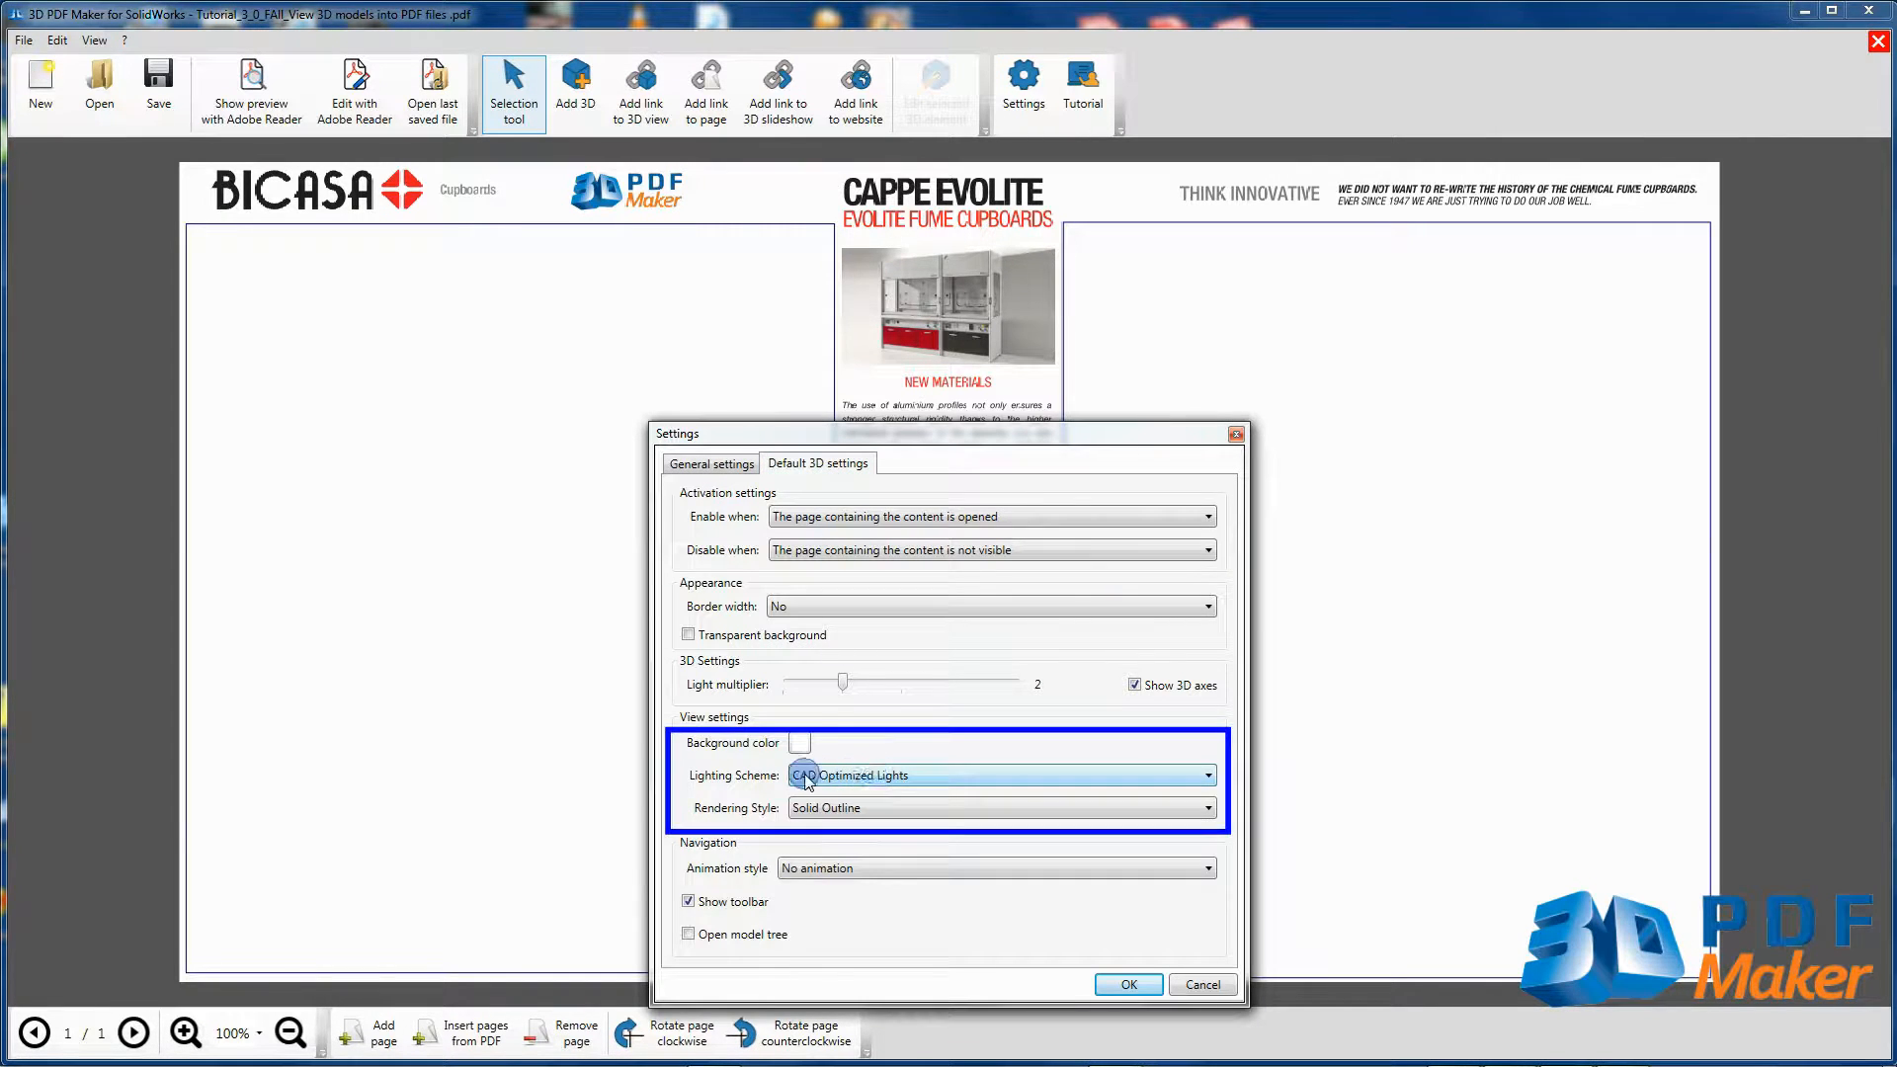
pyautogui.click(1203, 774)
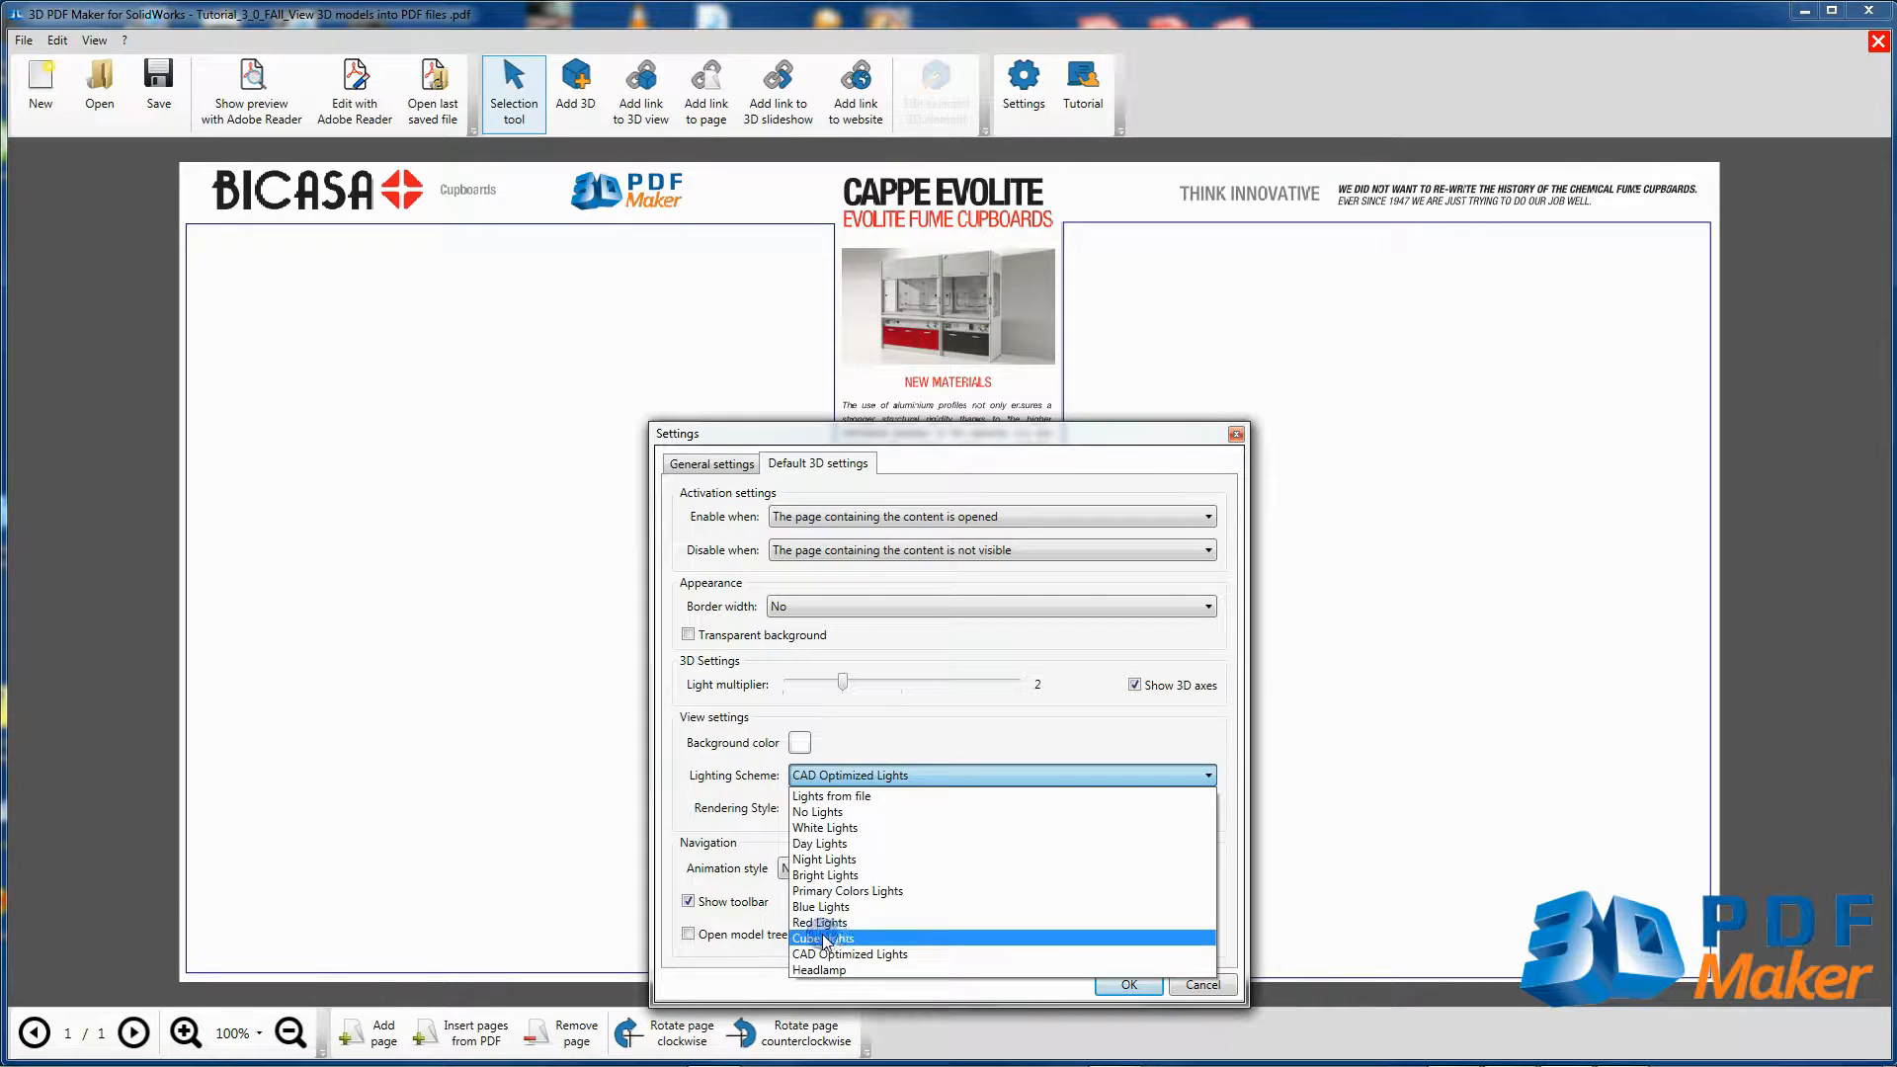
pyautogui.click(824, 936)
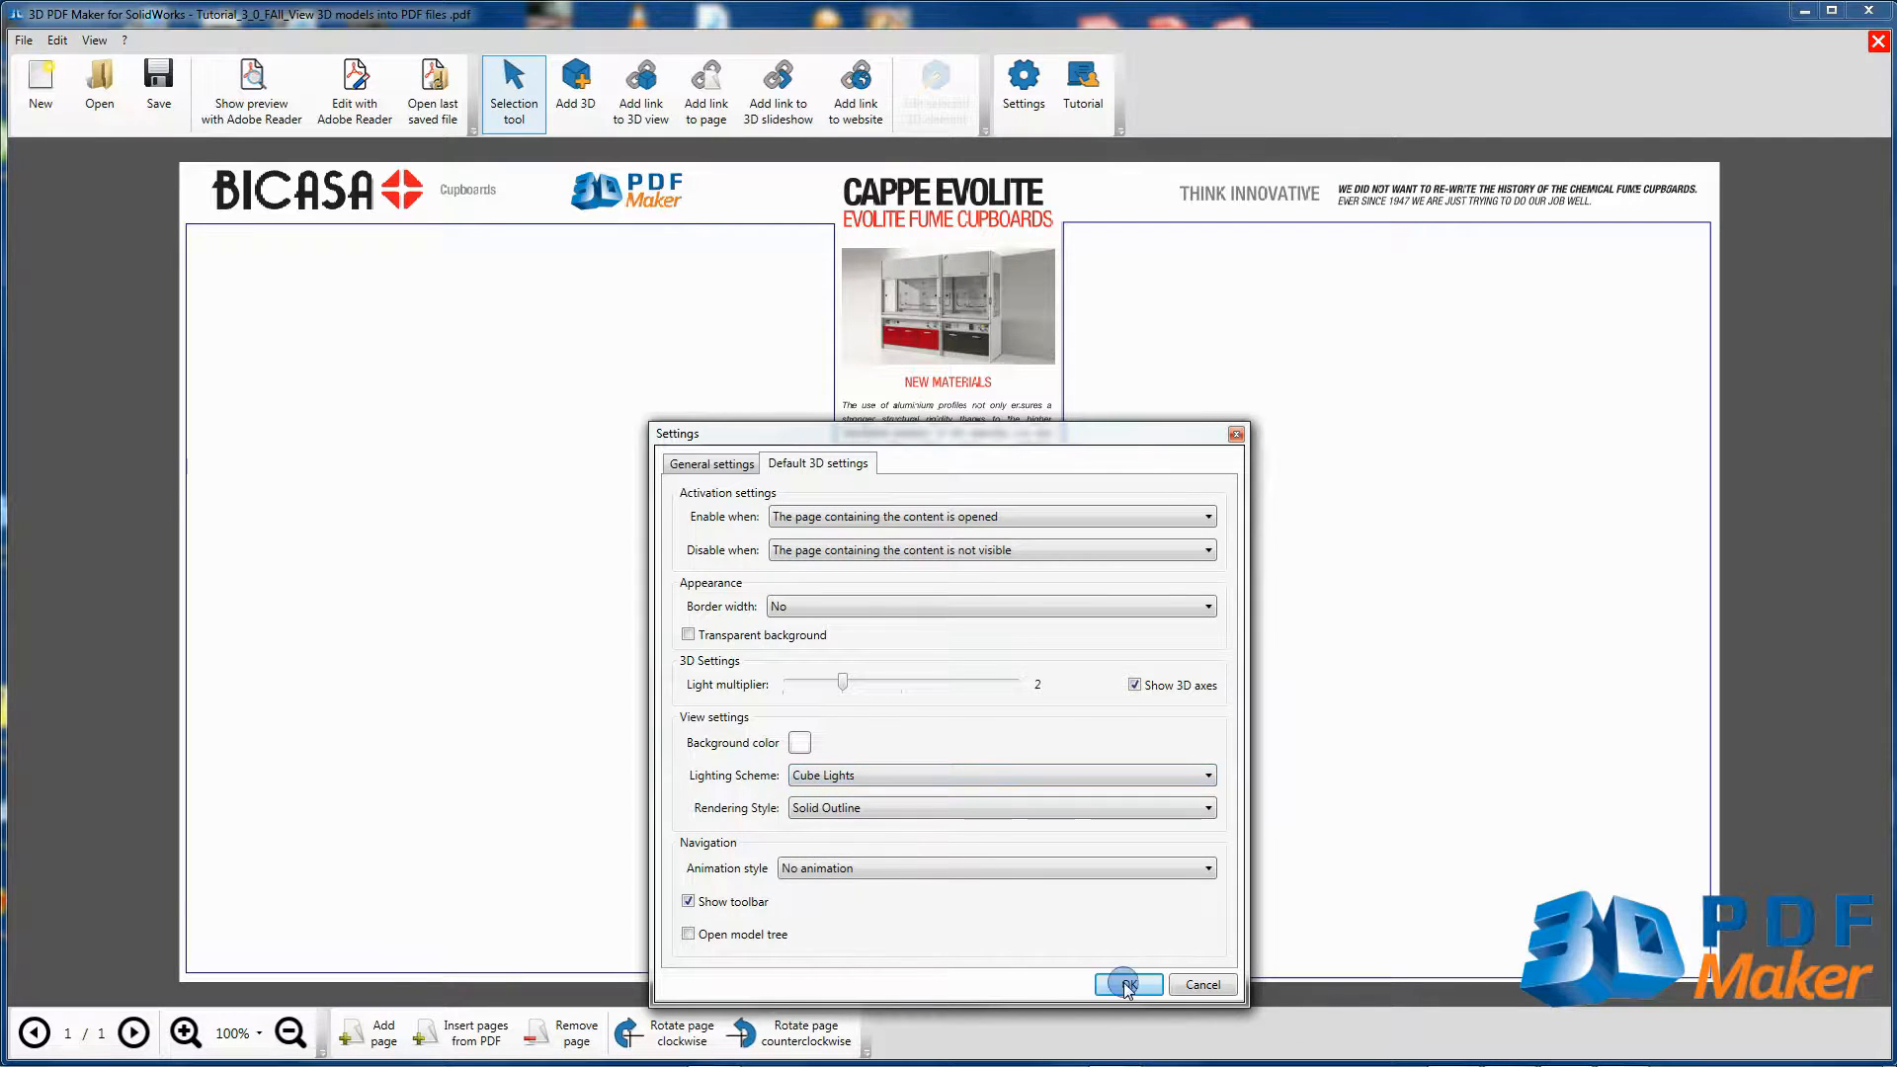
pyautogui.click(1126, 984)
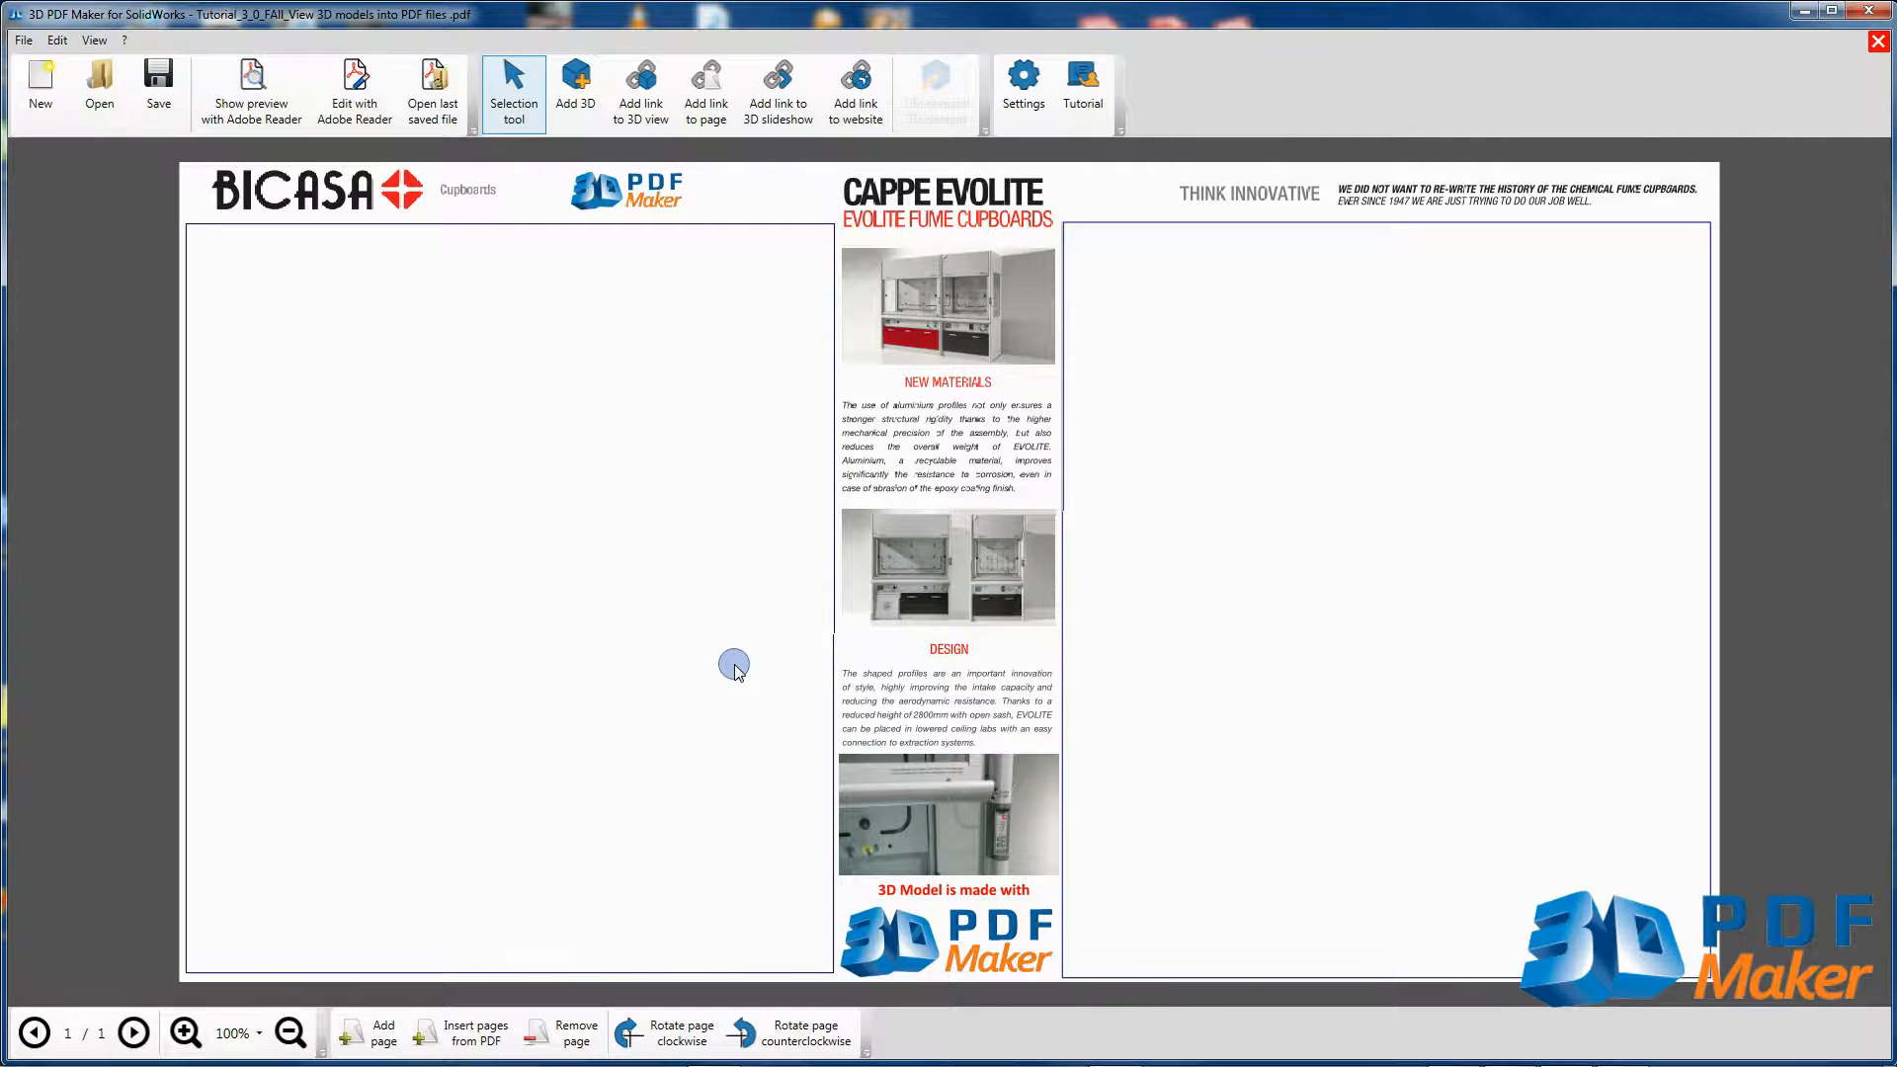
# Load the Fume_Hood.u3d model from file into the left frame of the brochure
pyautogui.click(575, 89)
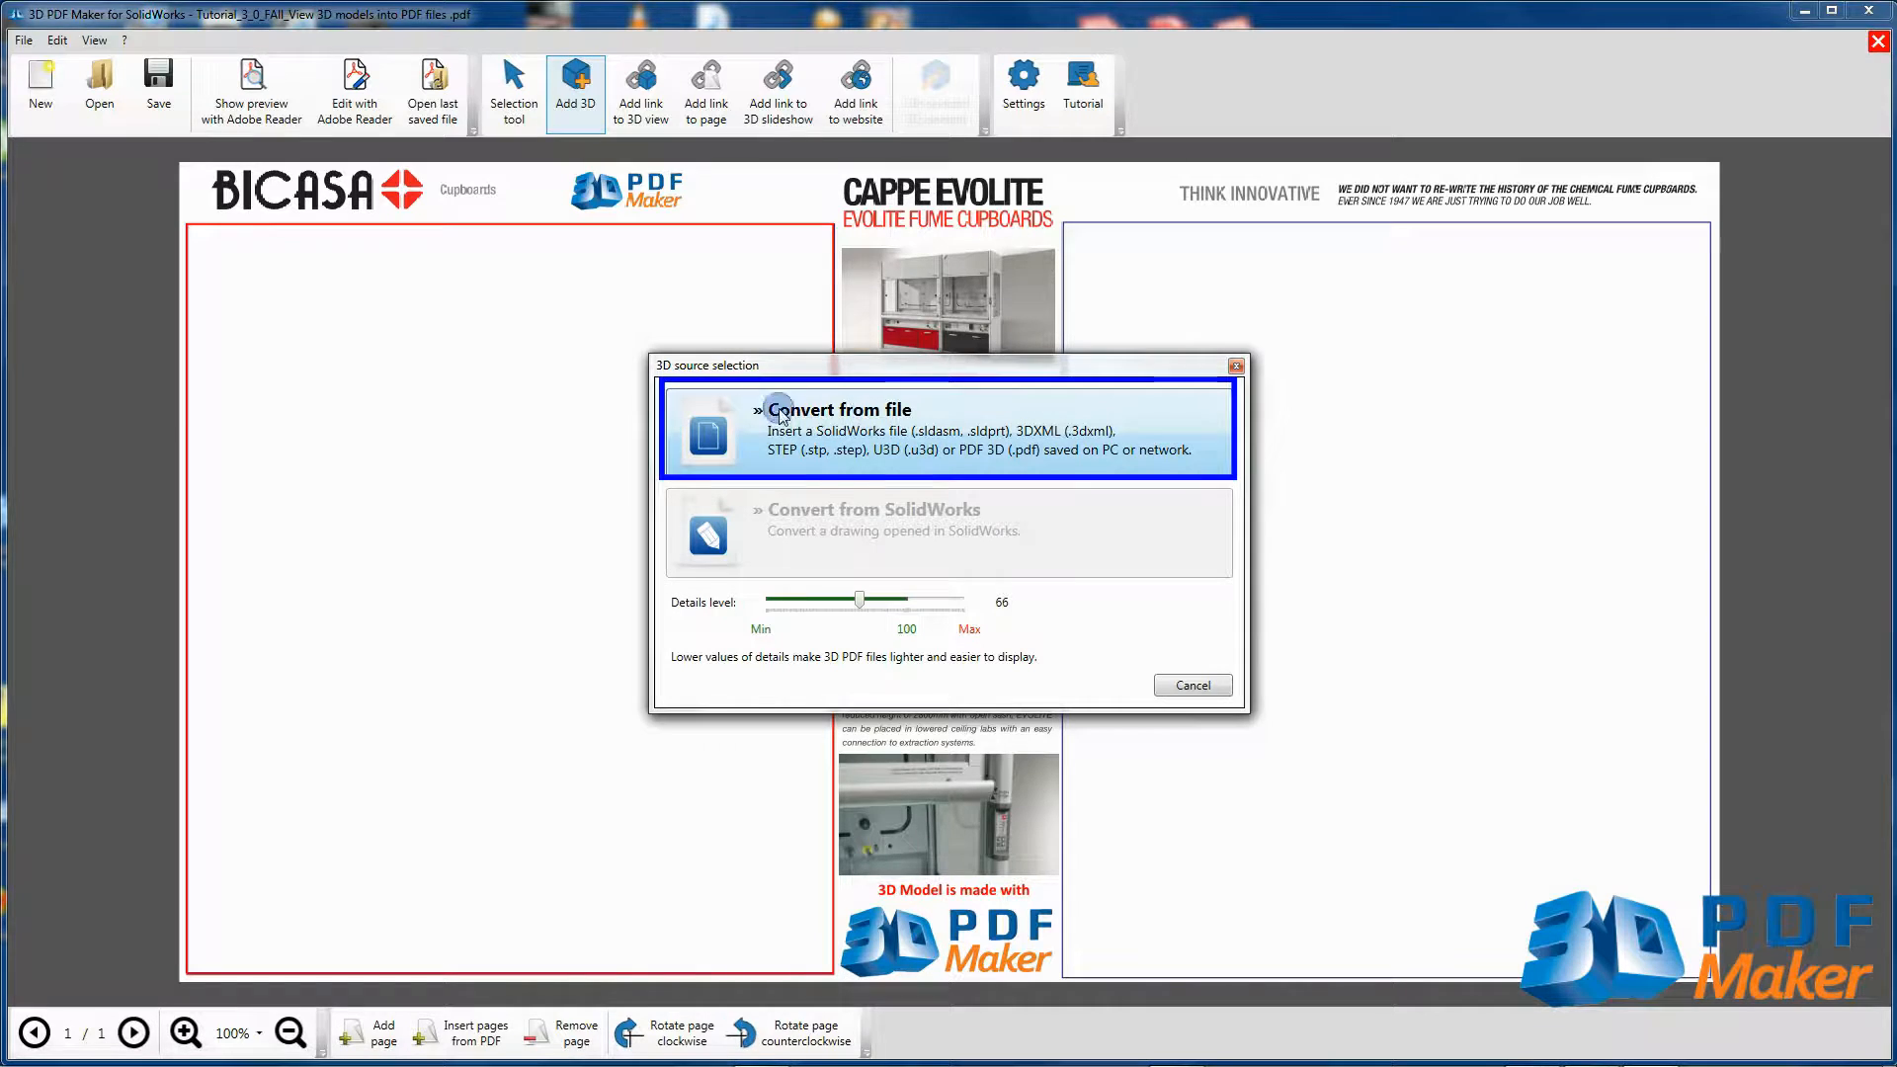
pyautogui.click(837, 409)
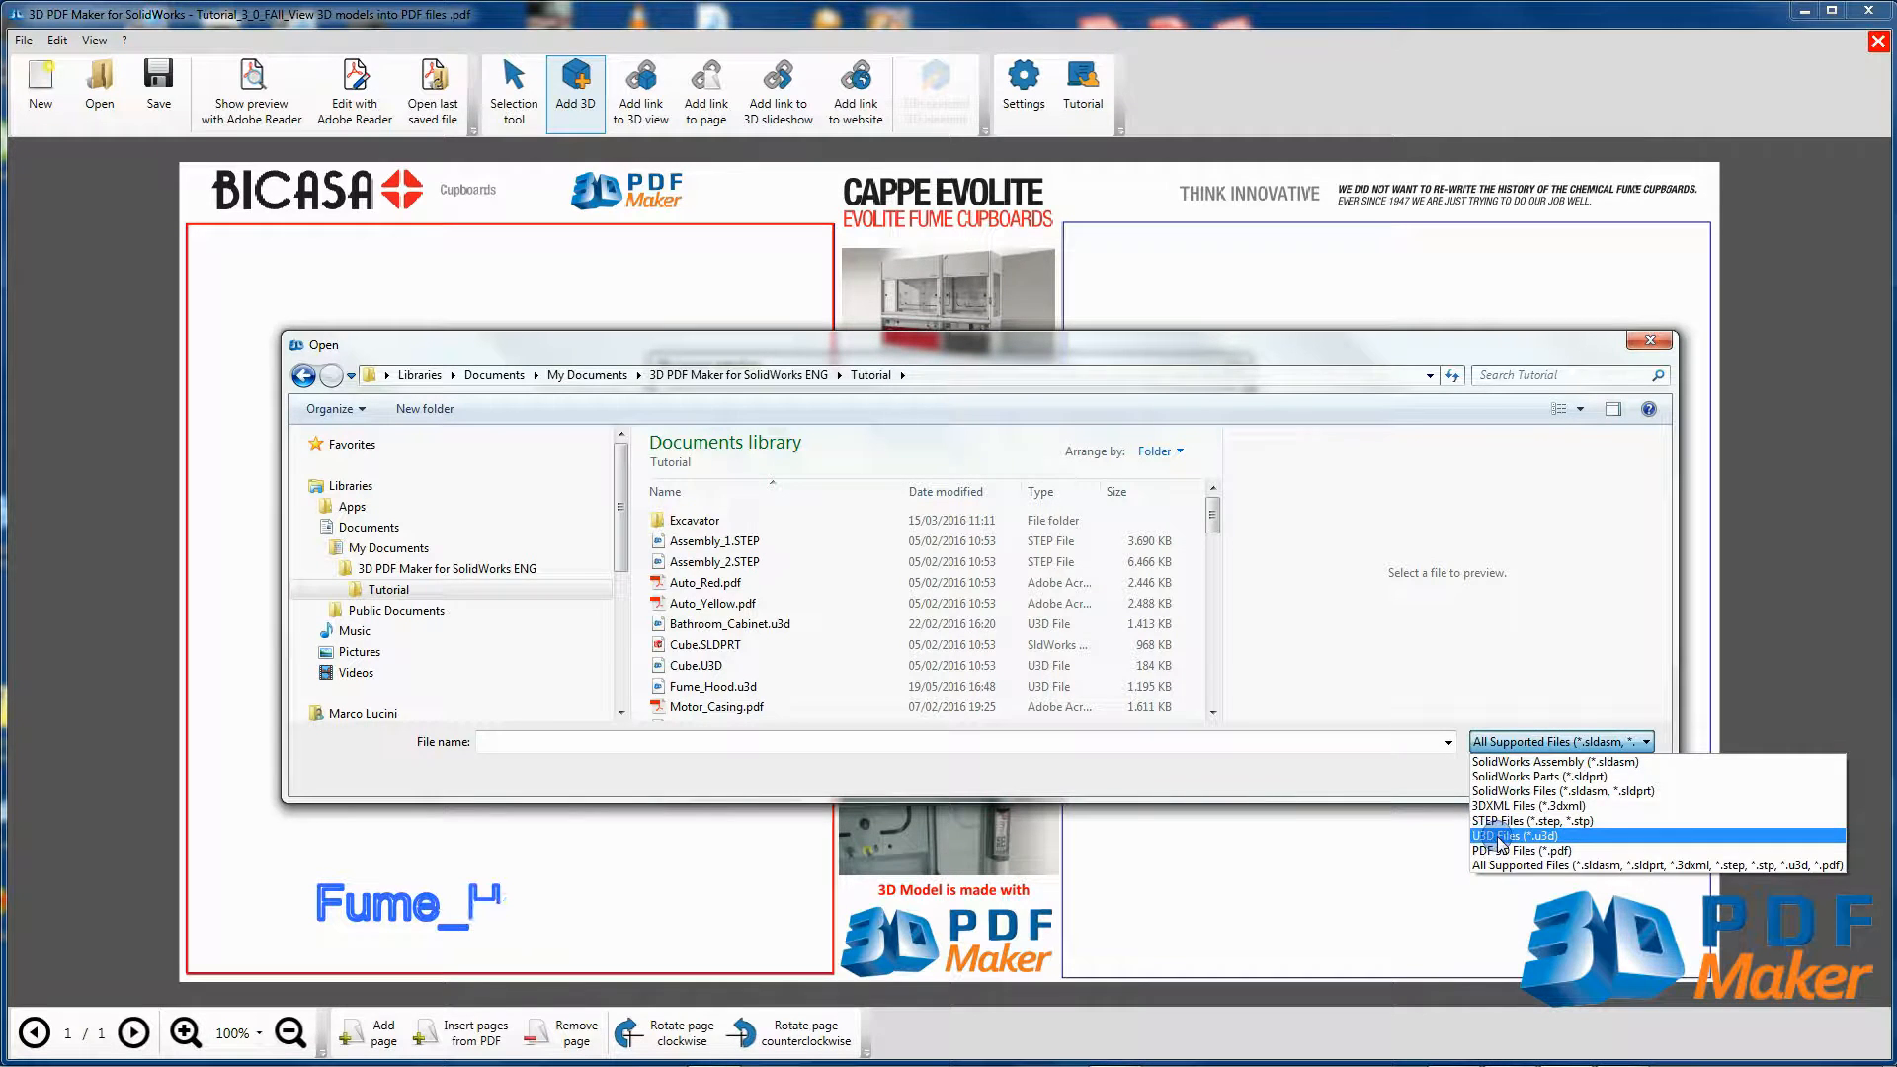
pyautogui.click(1515, 836)
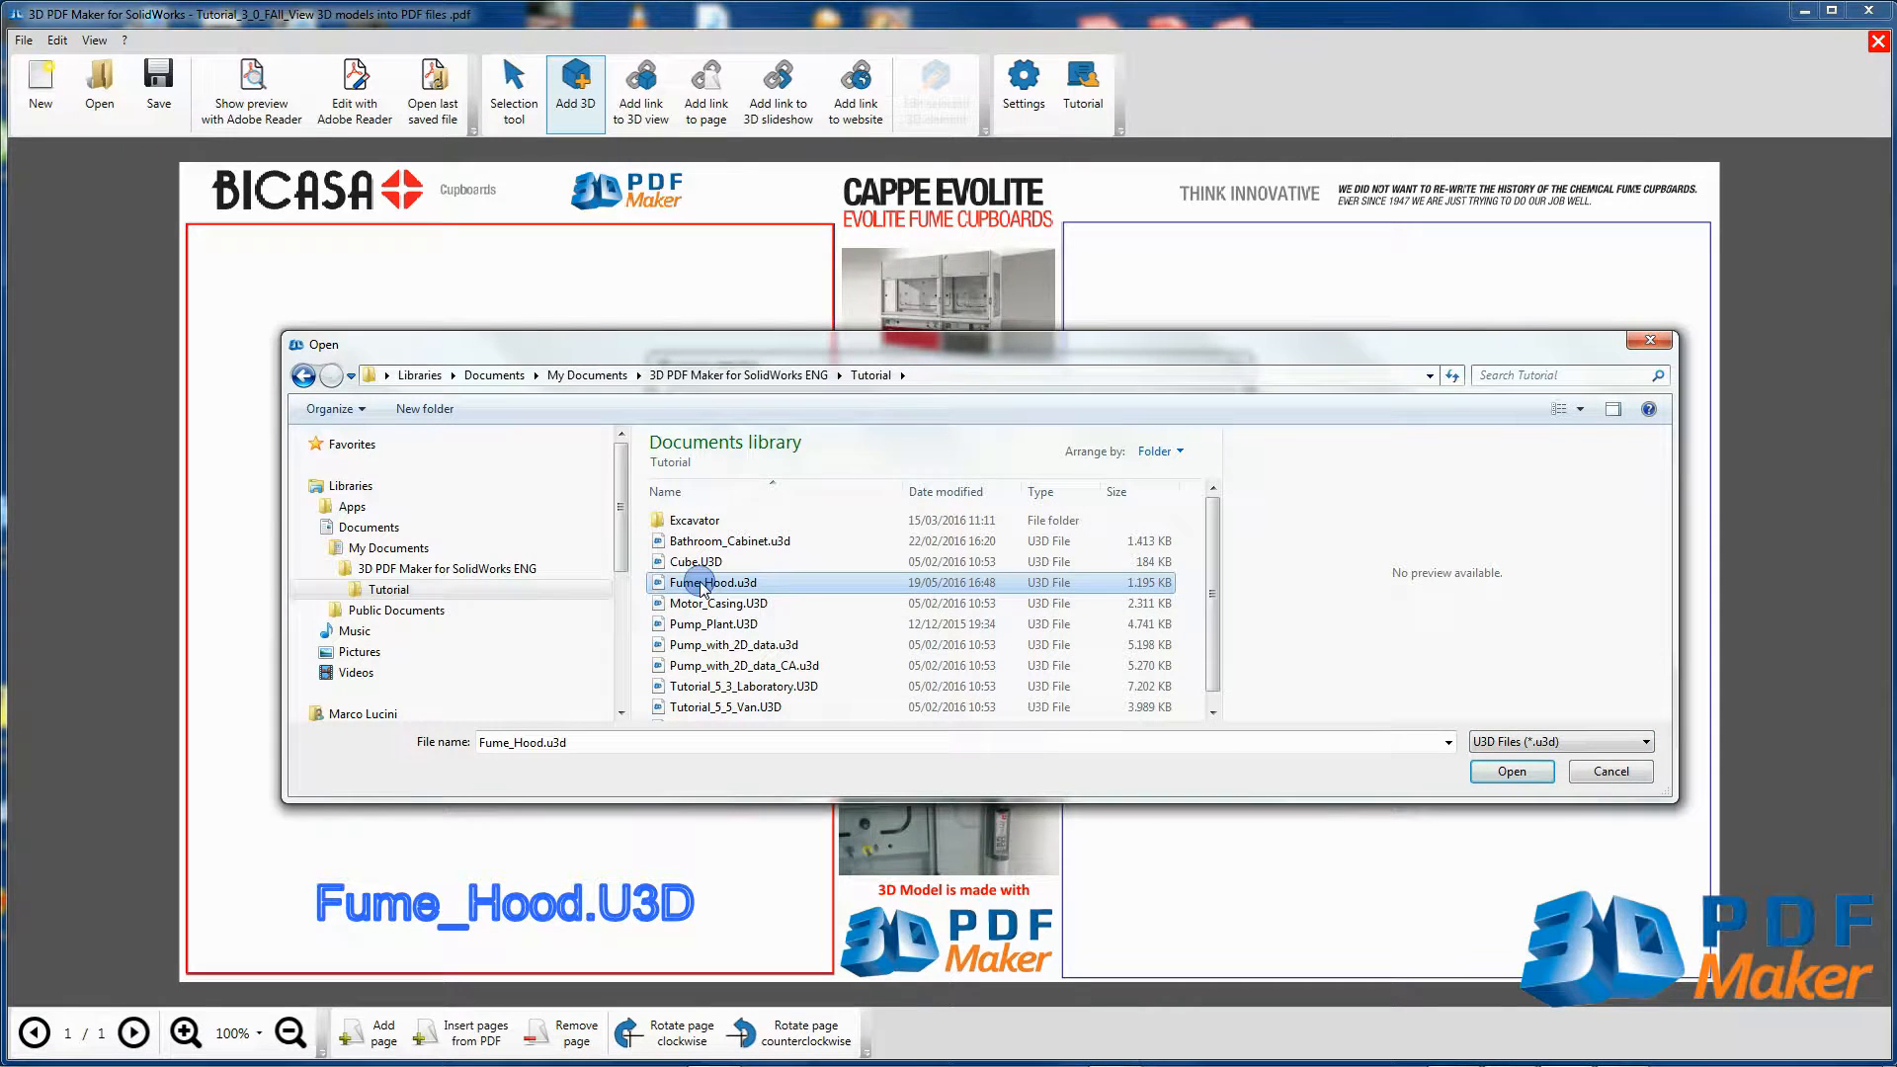
pyautogui.click(1511, 770)
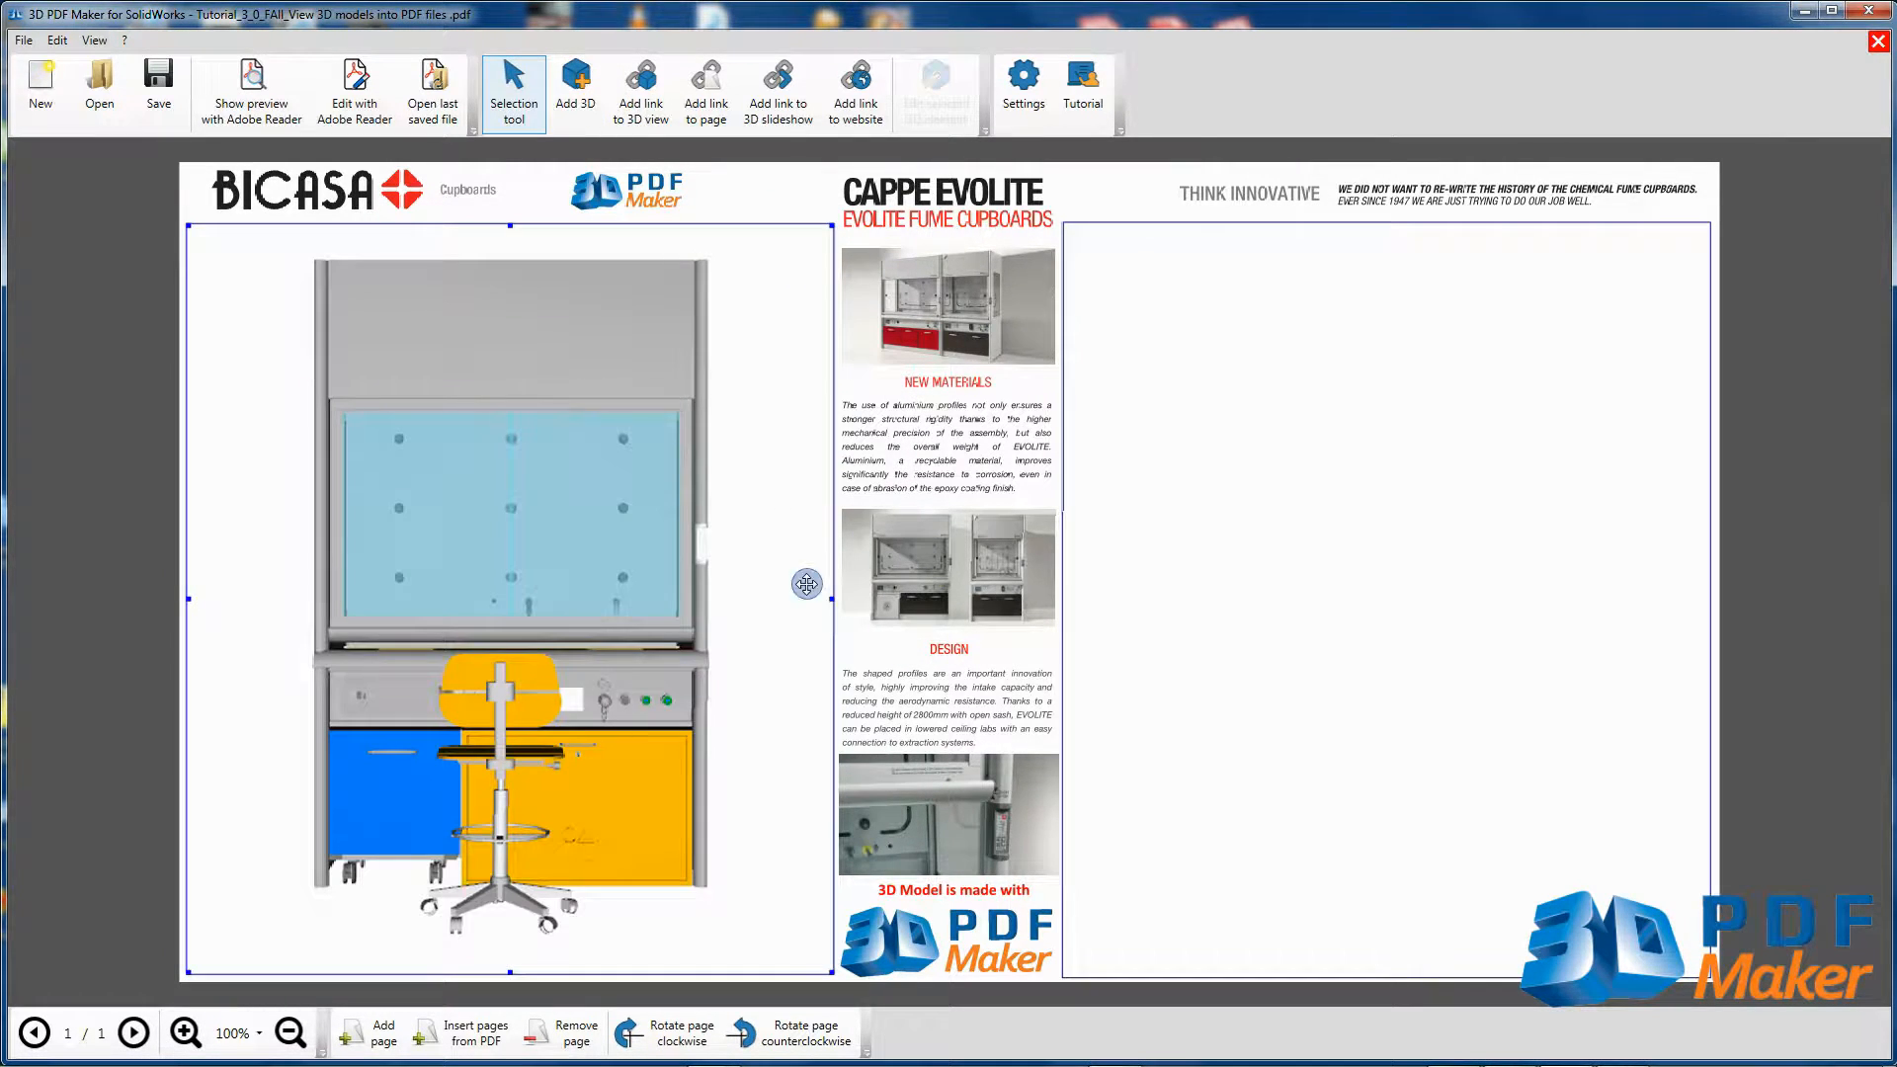
pyautogui.moveTo(778, 584)
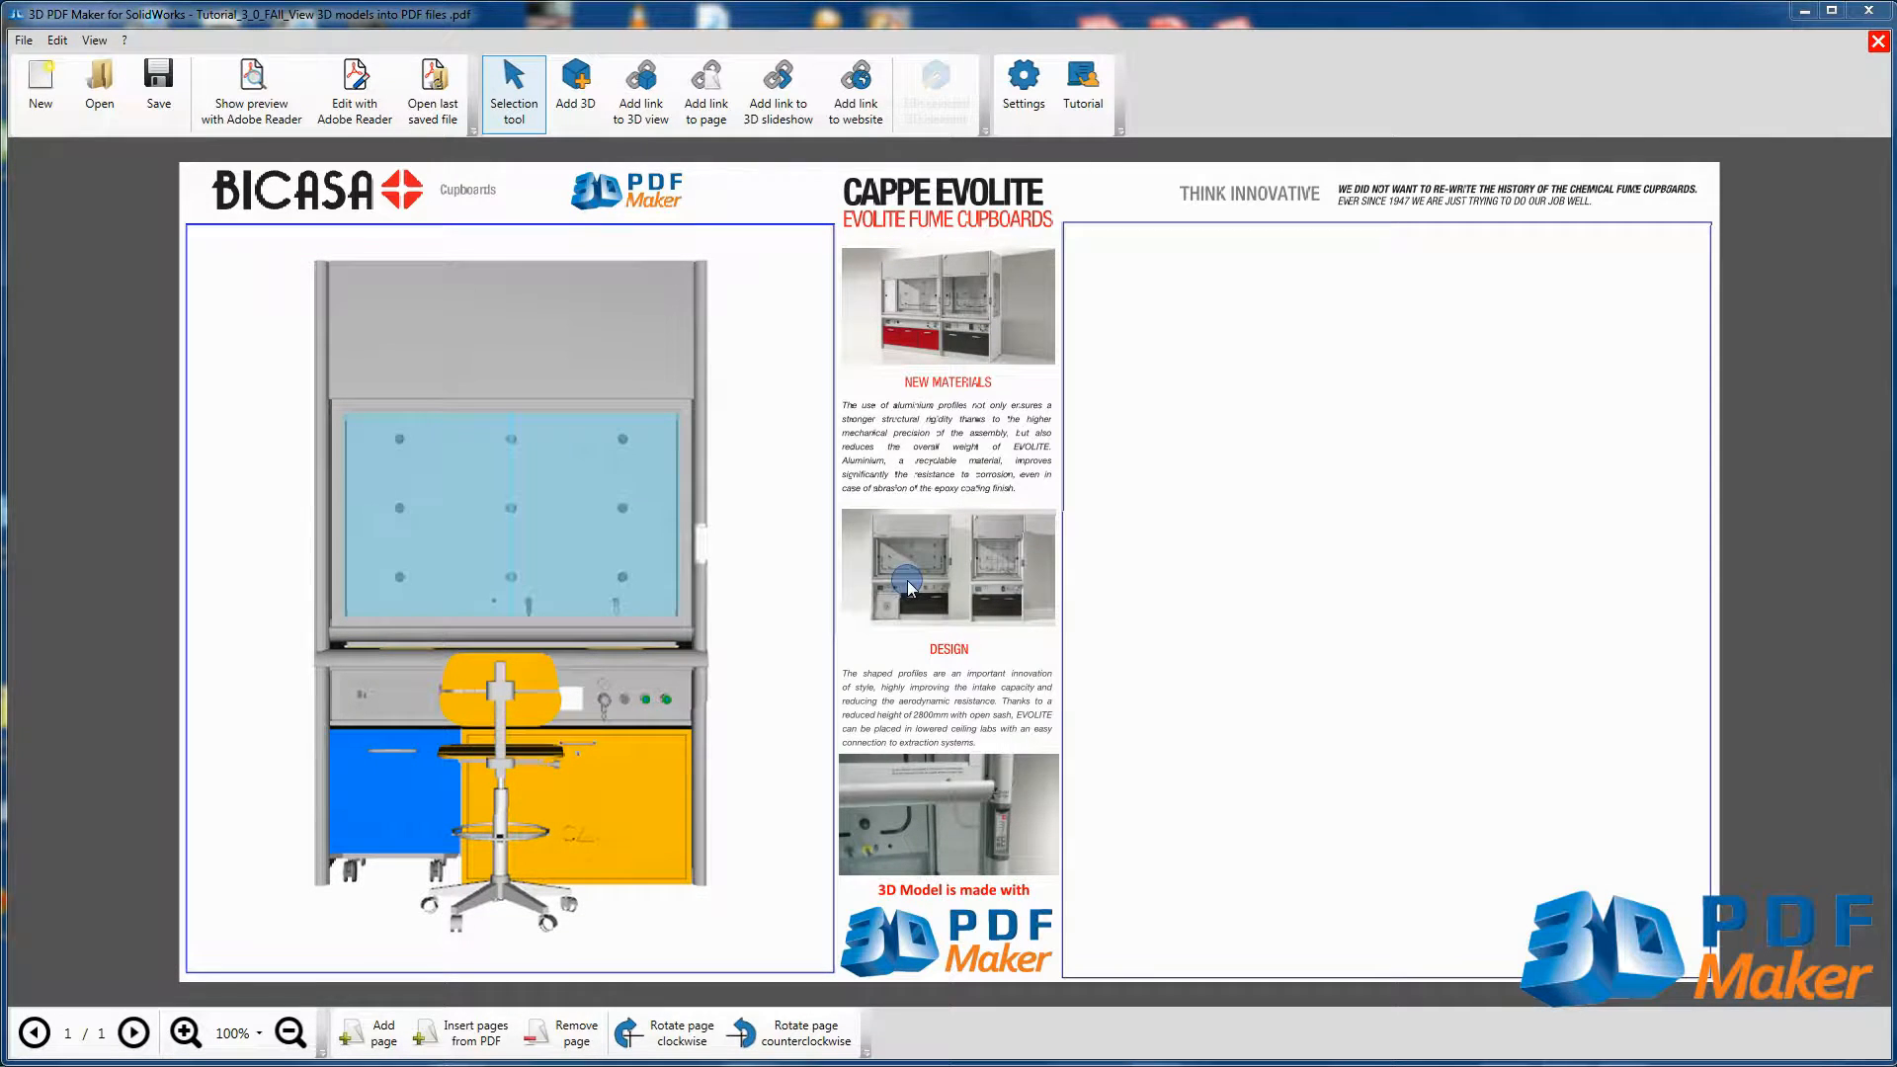
# Add a second Fume_Hood.u3d model from file into the right frame, filtering on U3D files
pyautogui.click(575, 85)
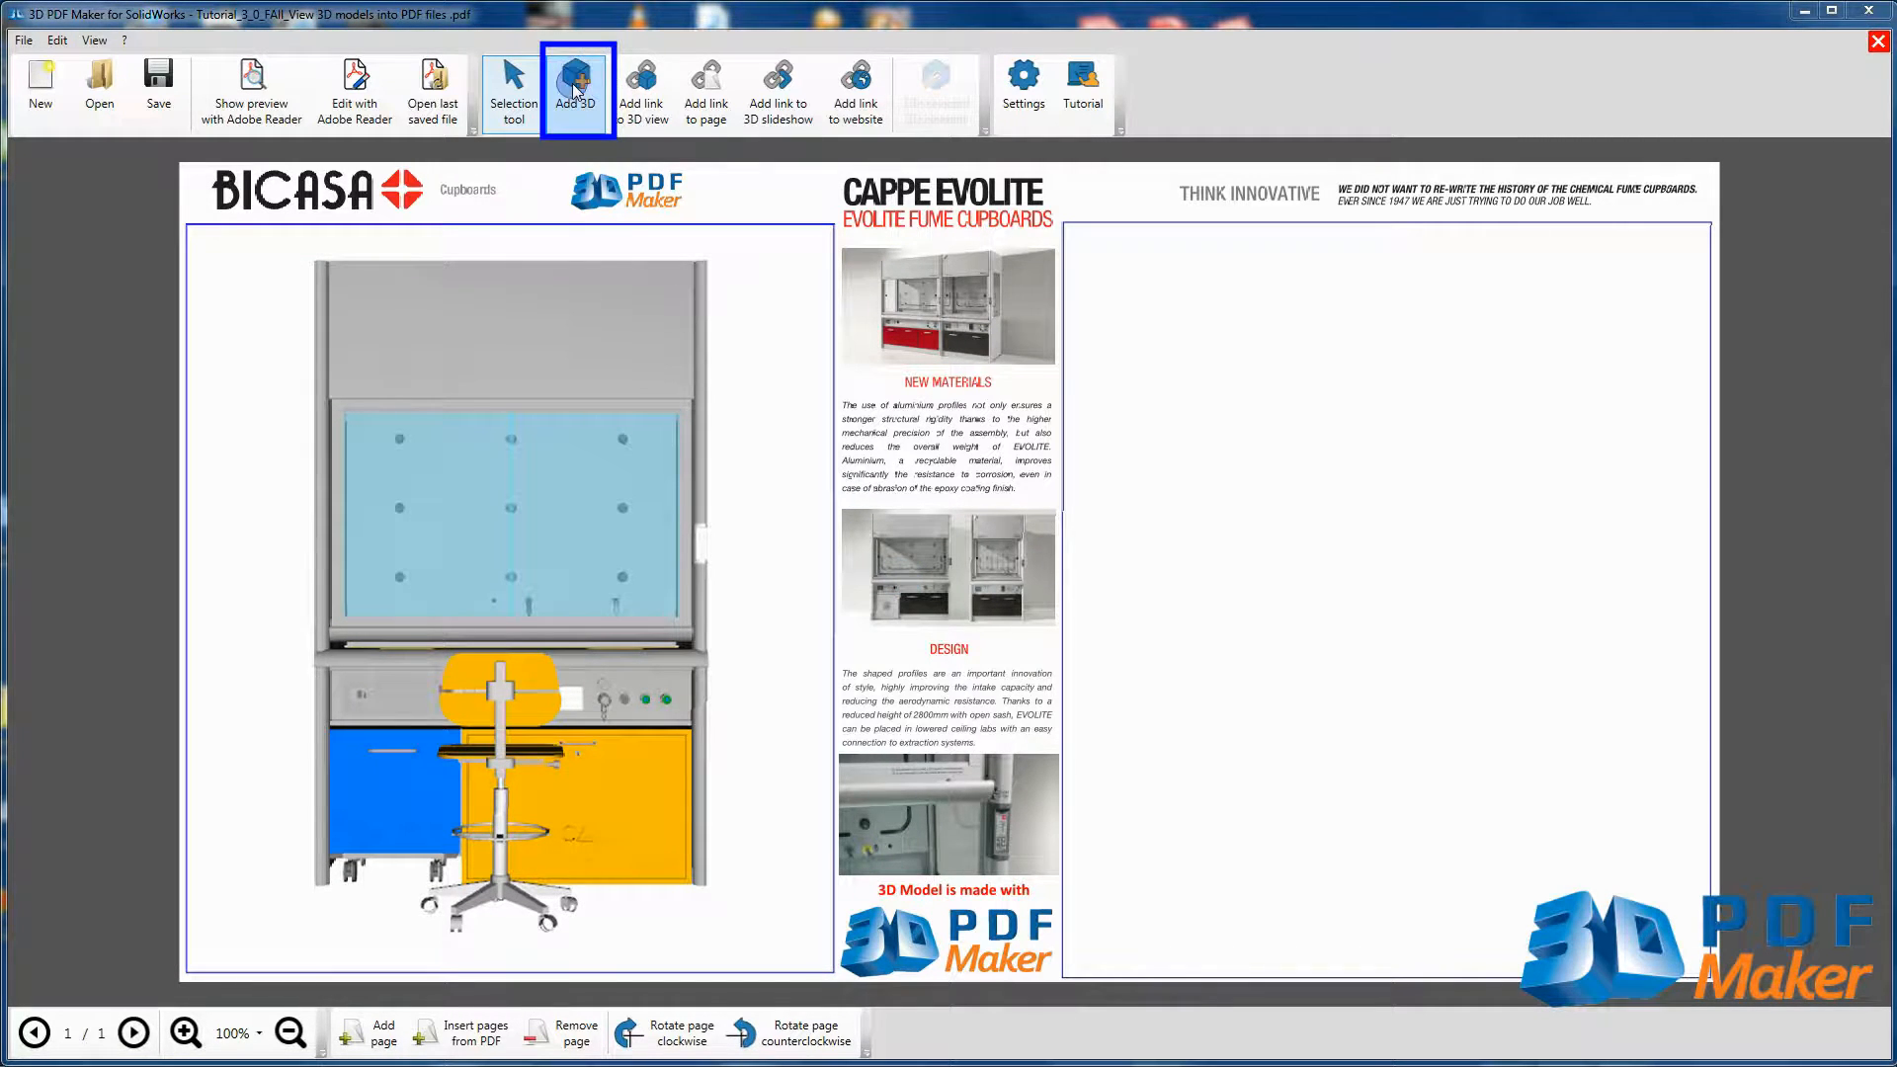
pyautogui.click(575, 89)
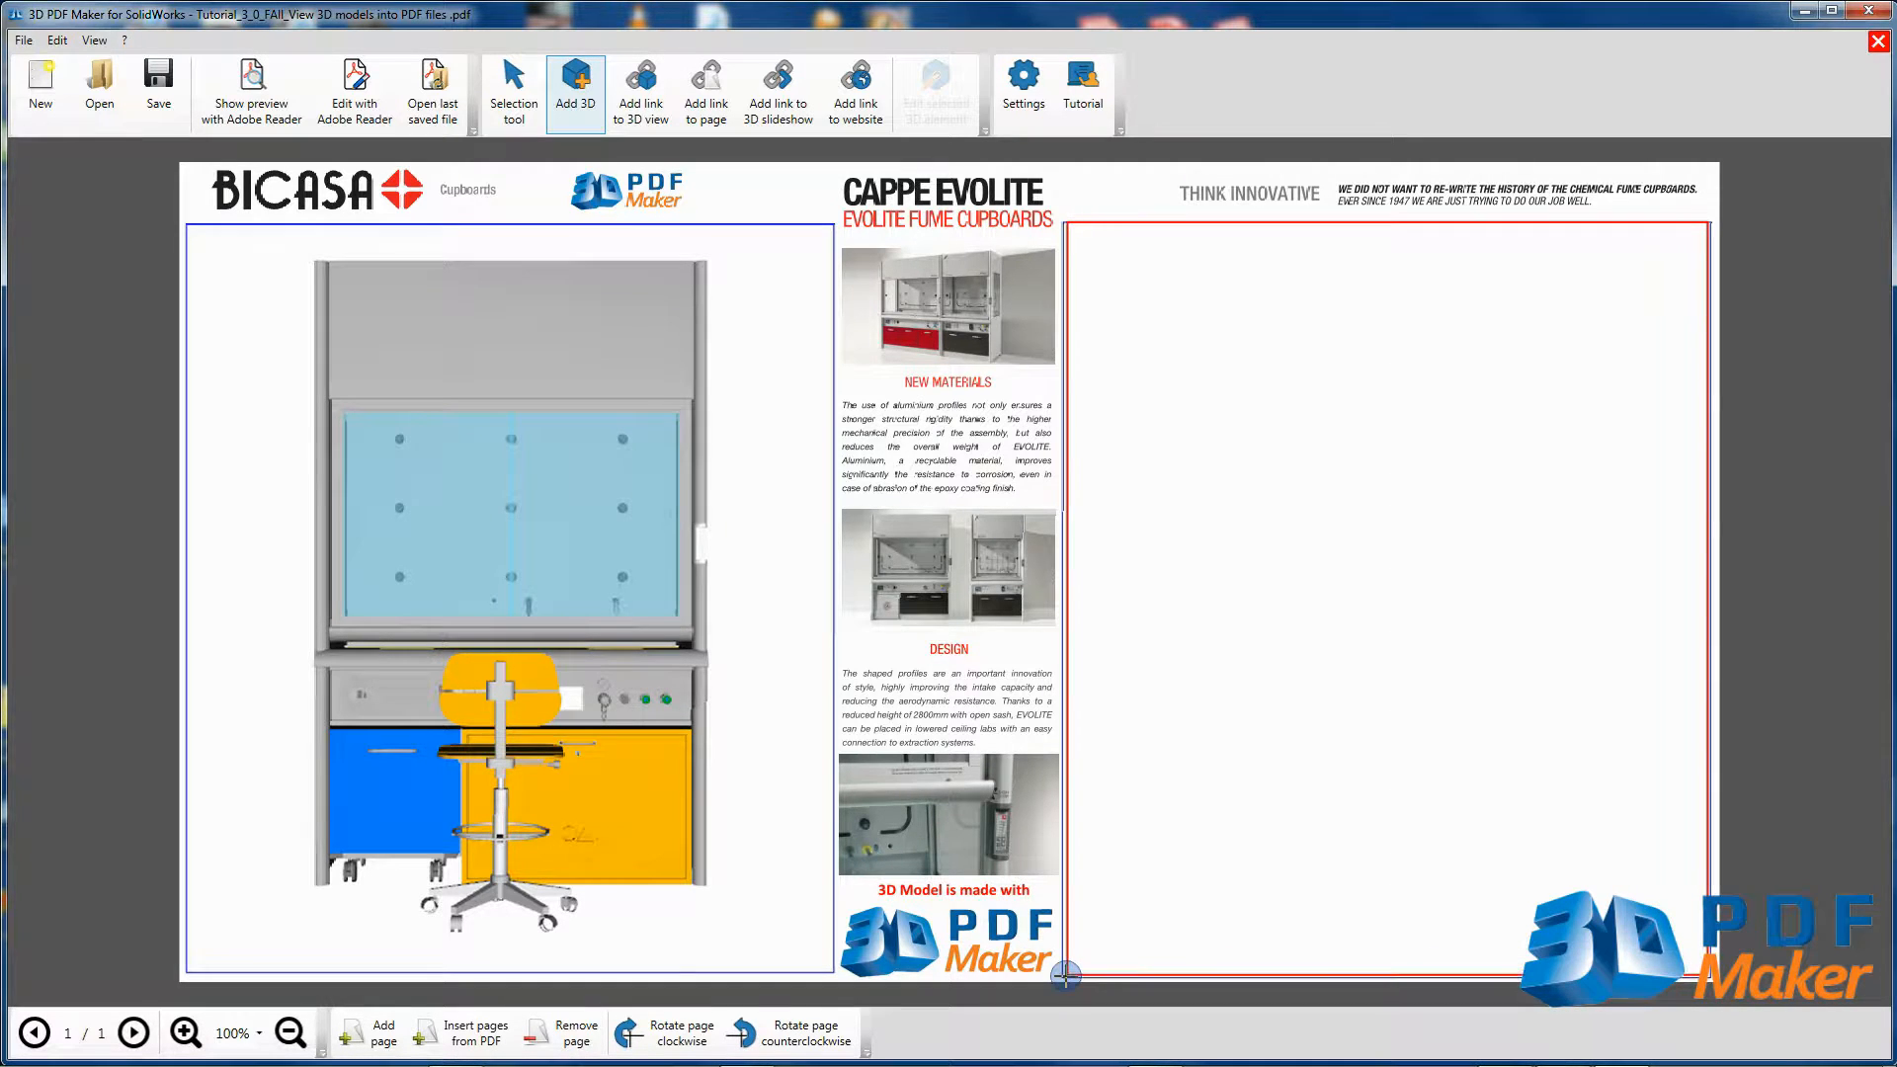
pyautogui.click(574, 85)
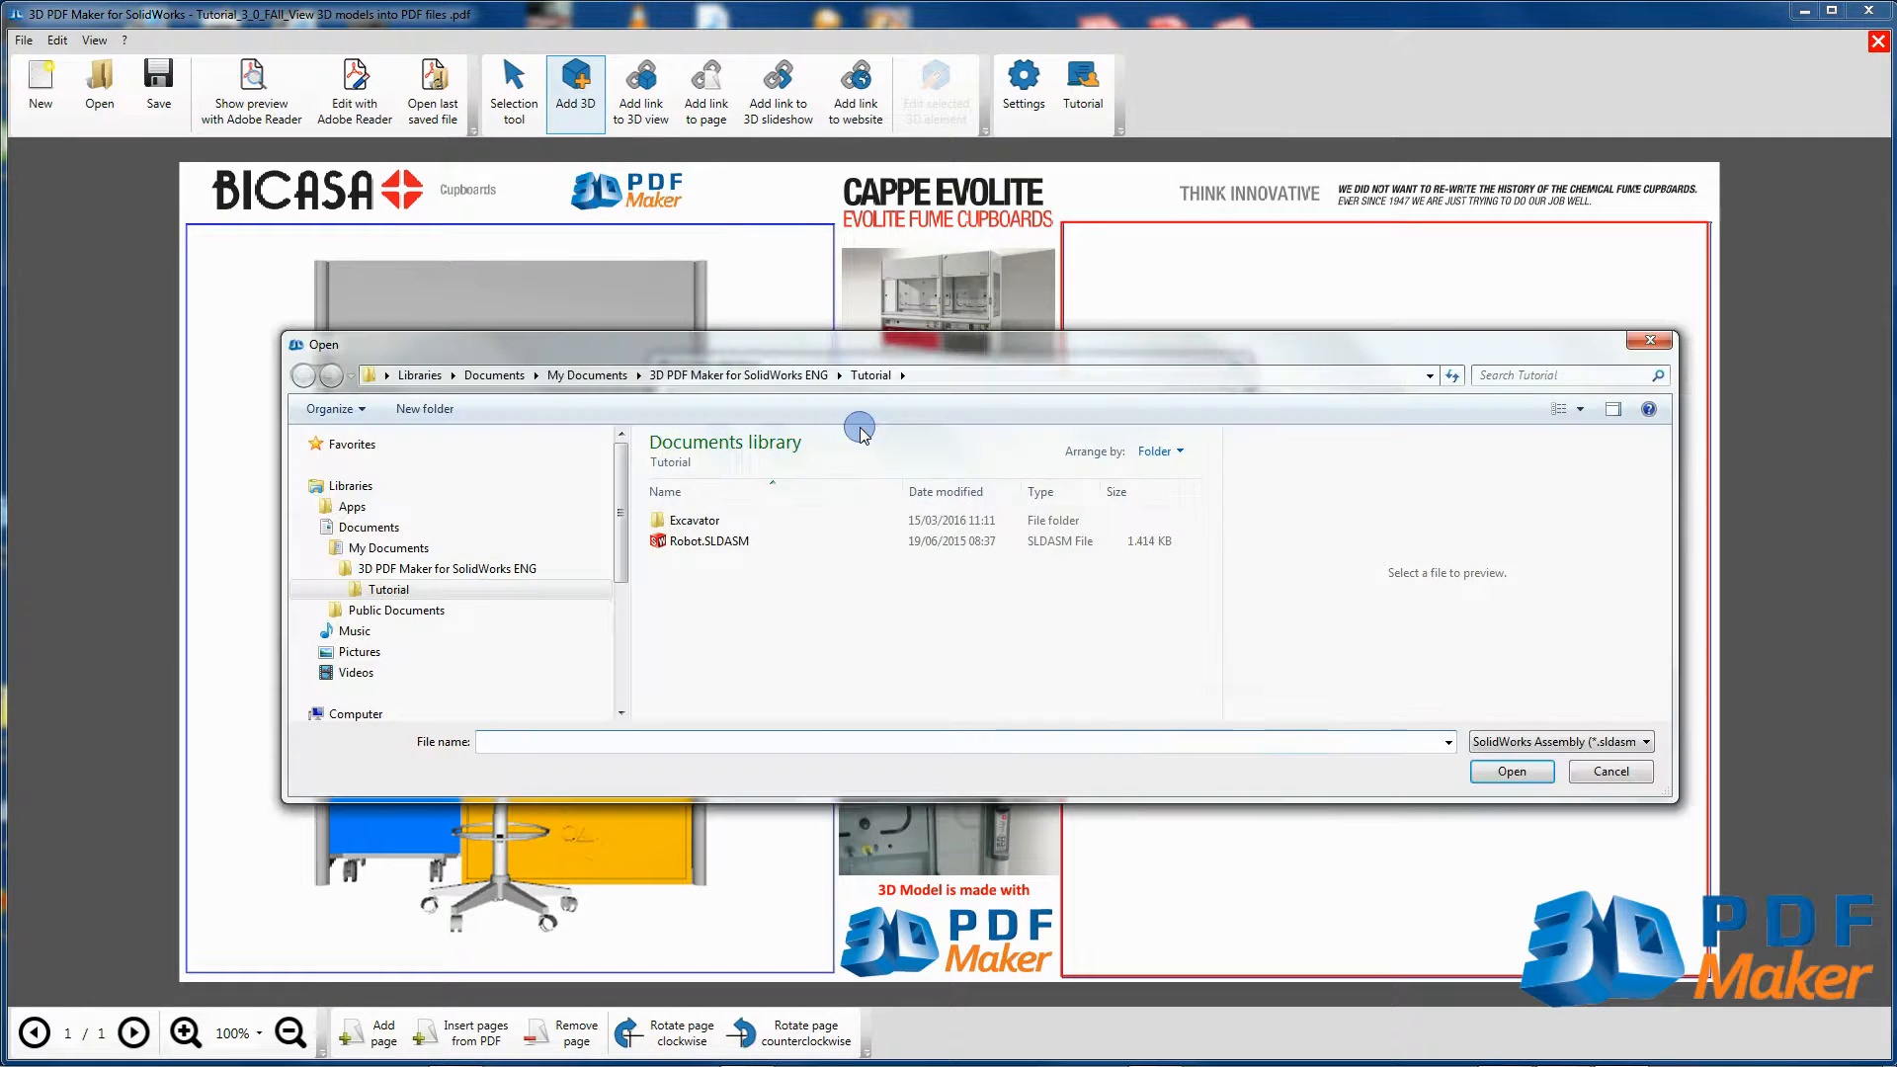
pyautogui.click(1642, 741)
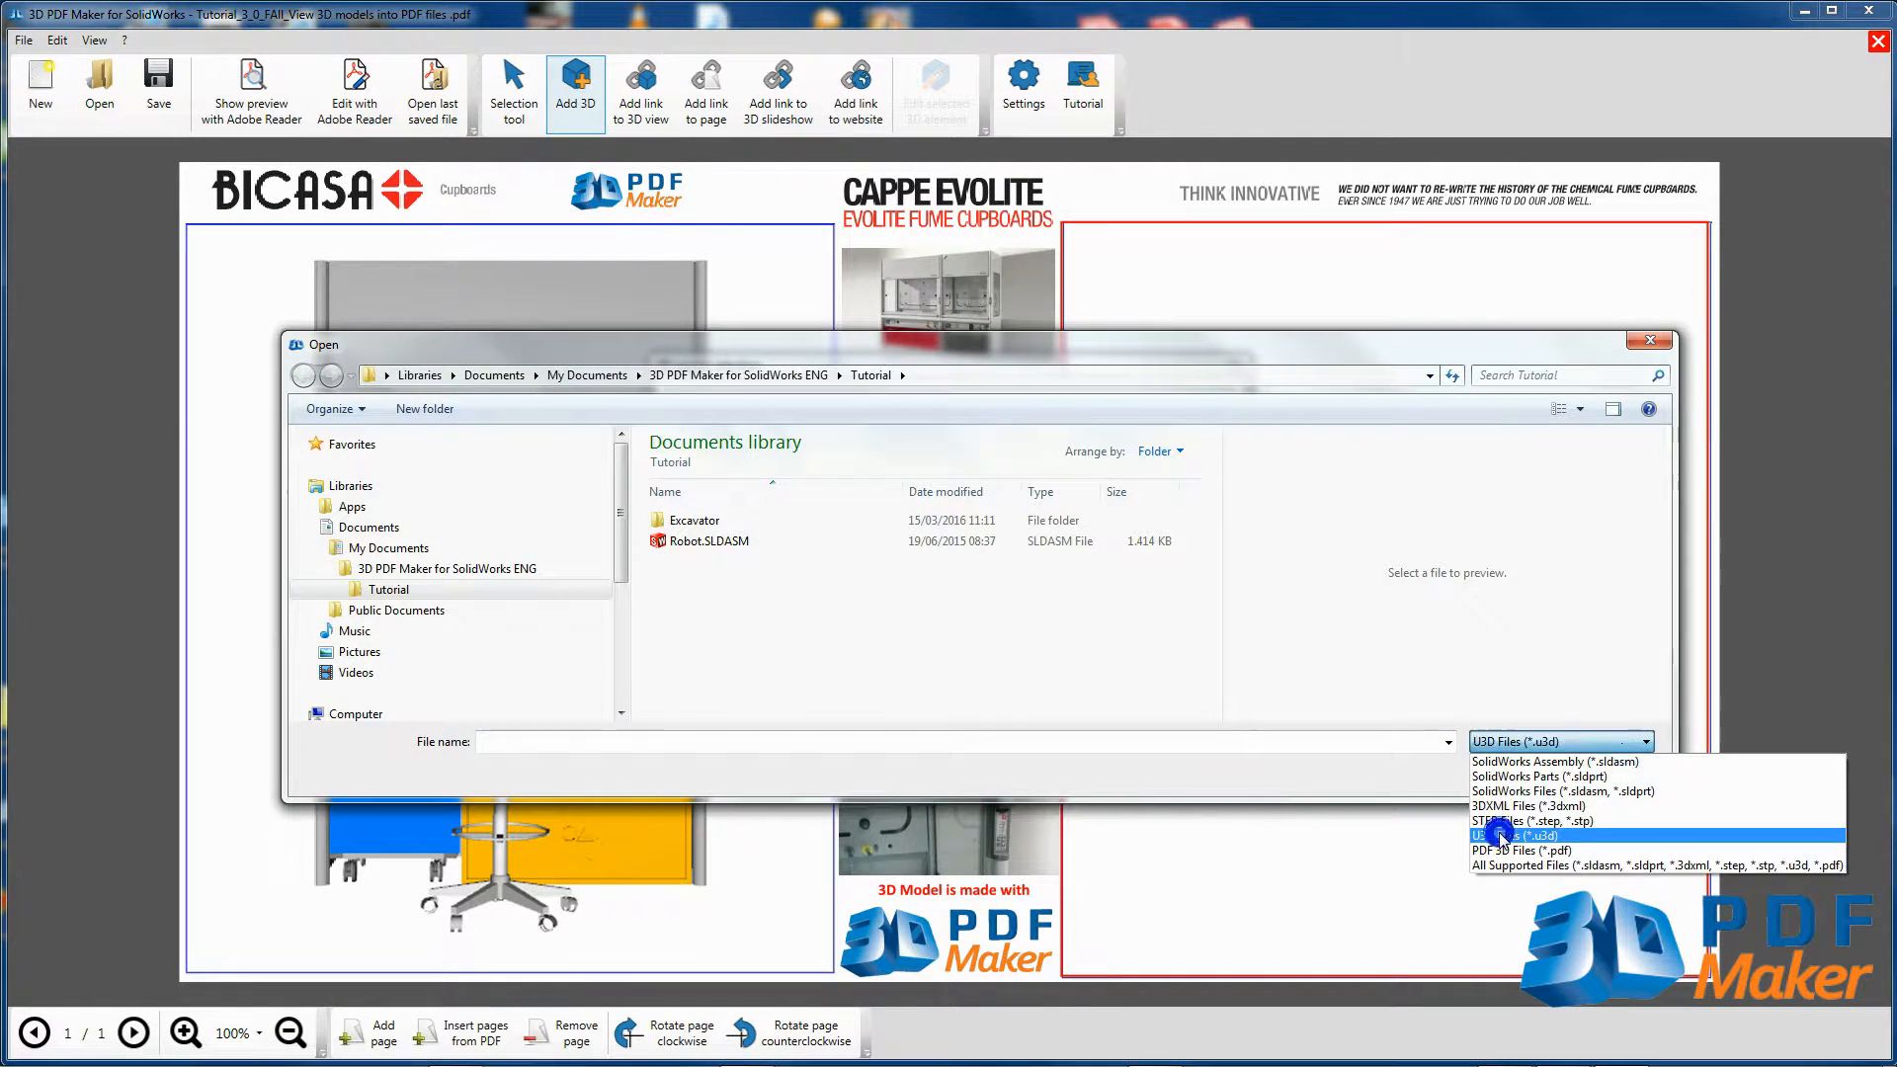
pyautogui.click(1517, 836)
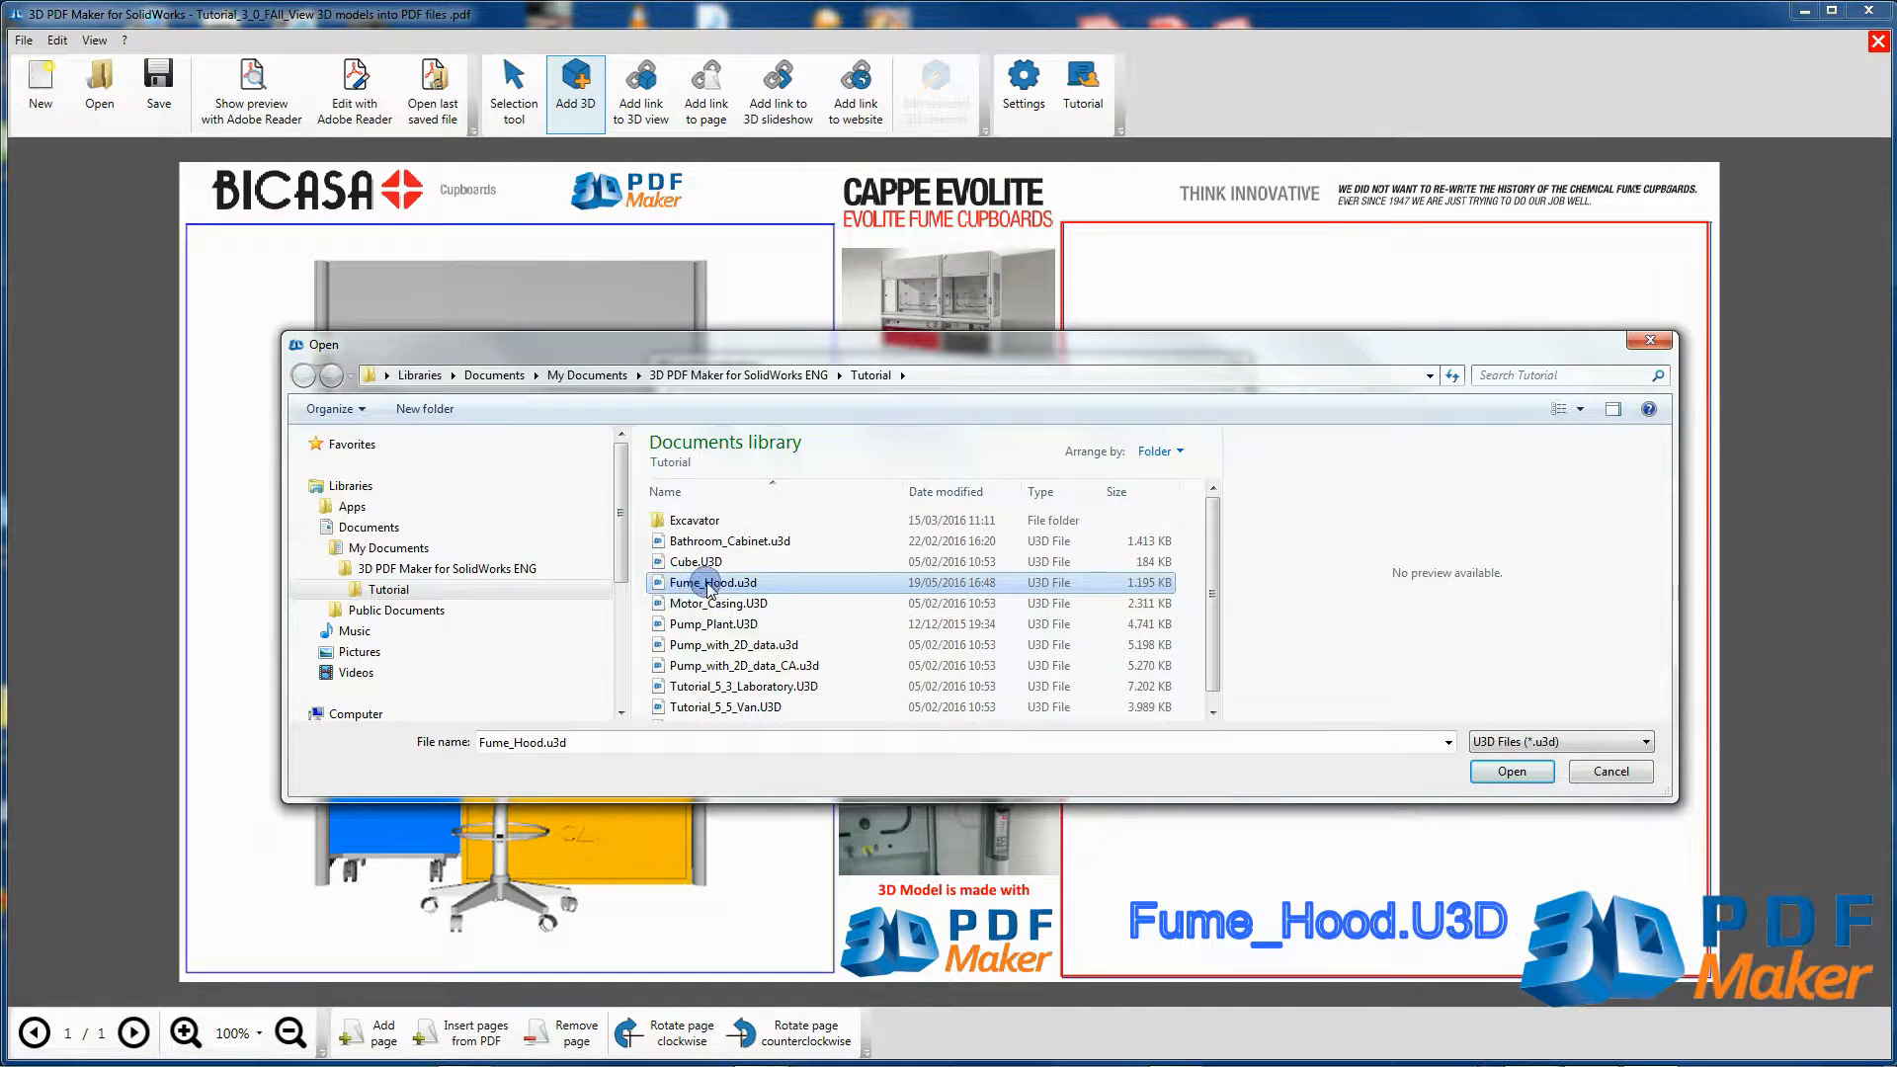
pyautogui.click(1511, 771)
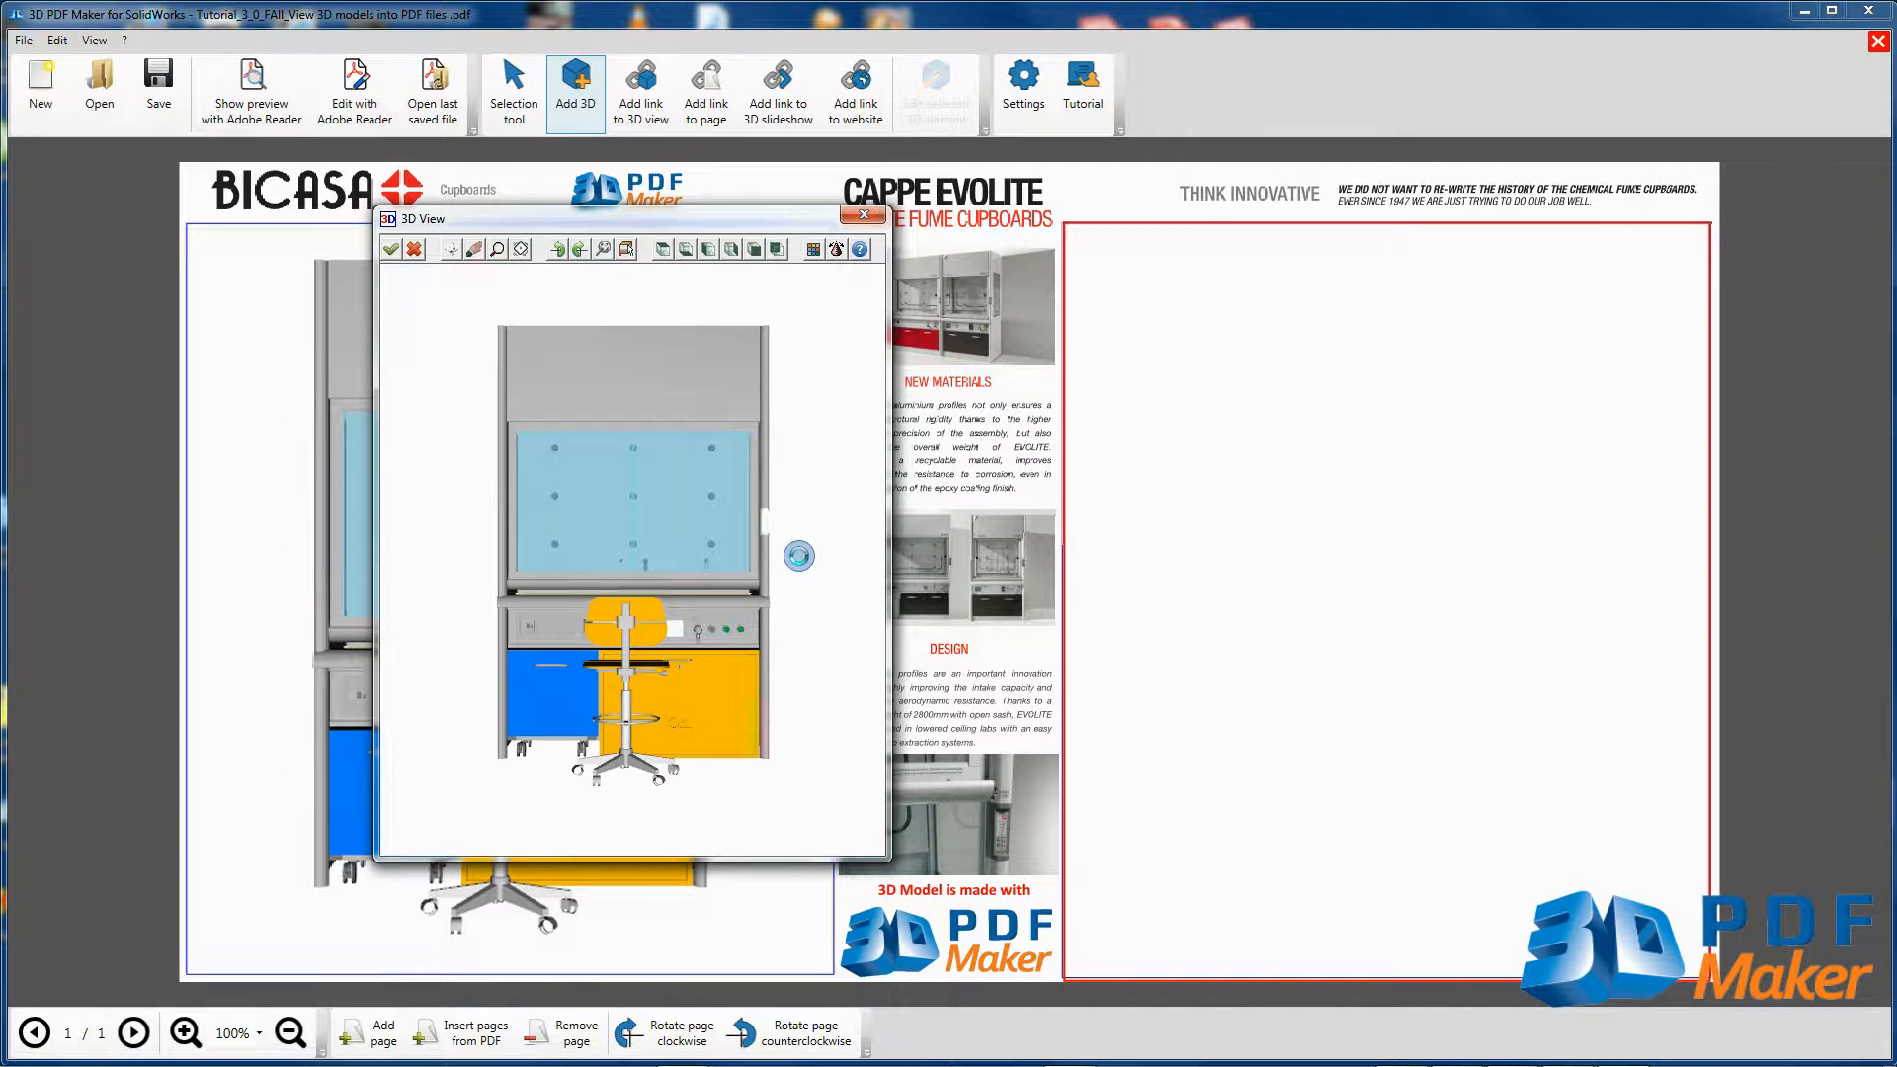
# Rotate the second Fume Hood model upright and accept it into the right frame
pyautogui.click(834, 249)
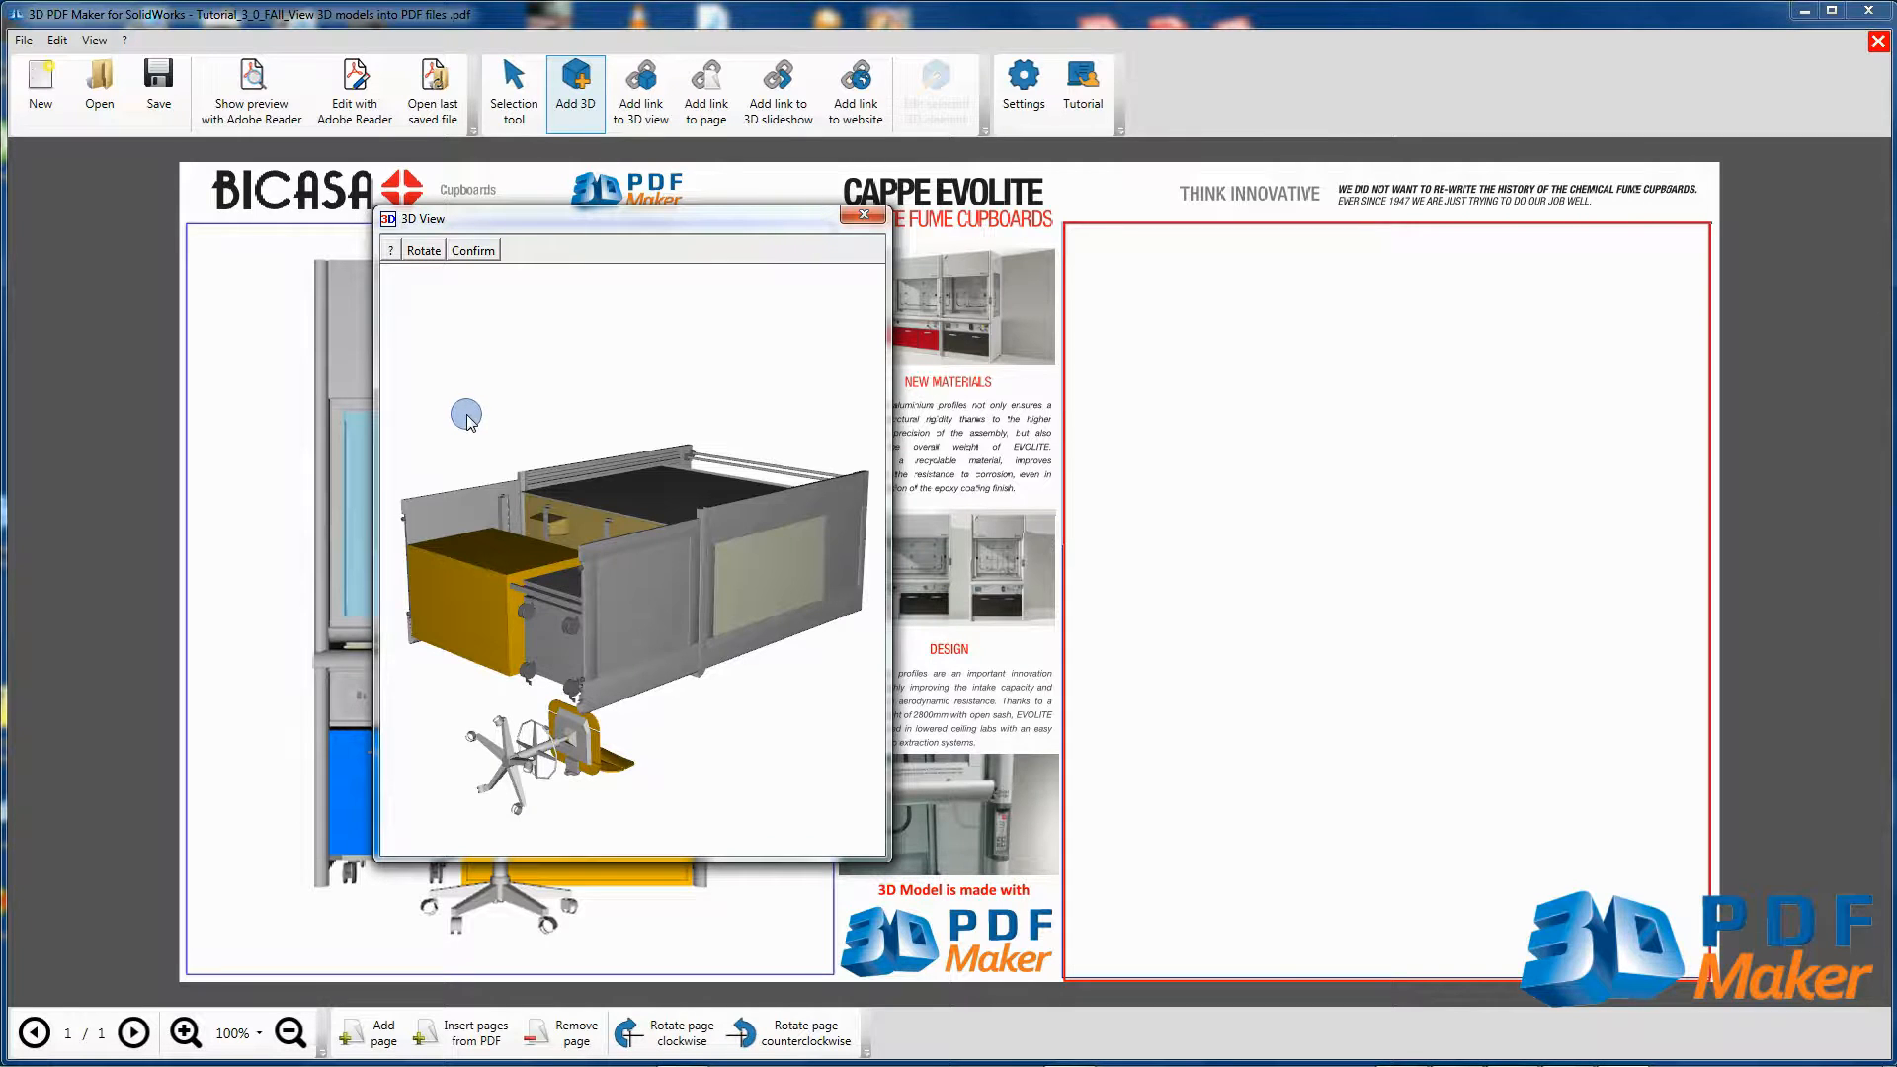
pyautogui.moveTo(431, 294)
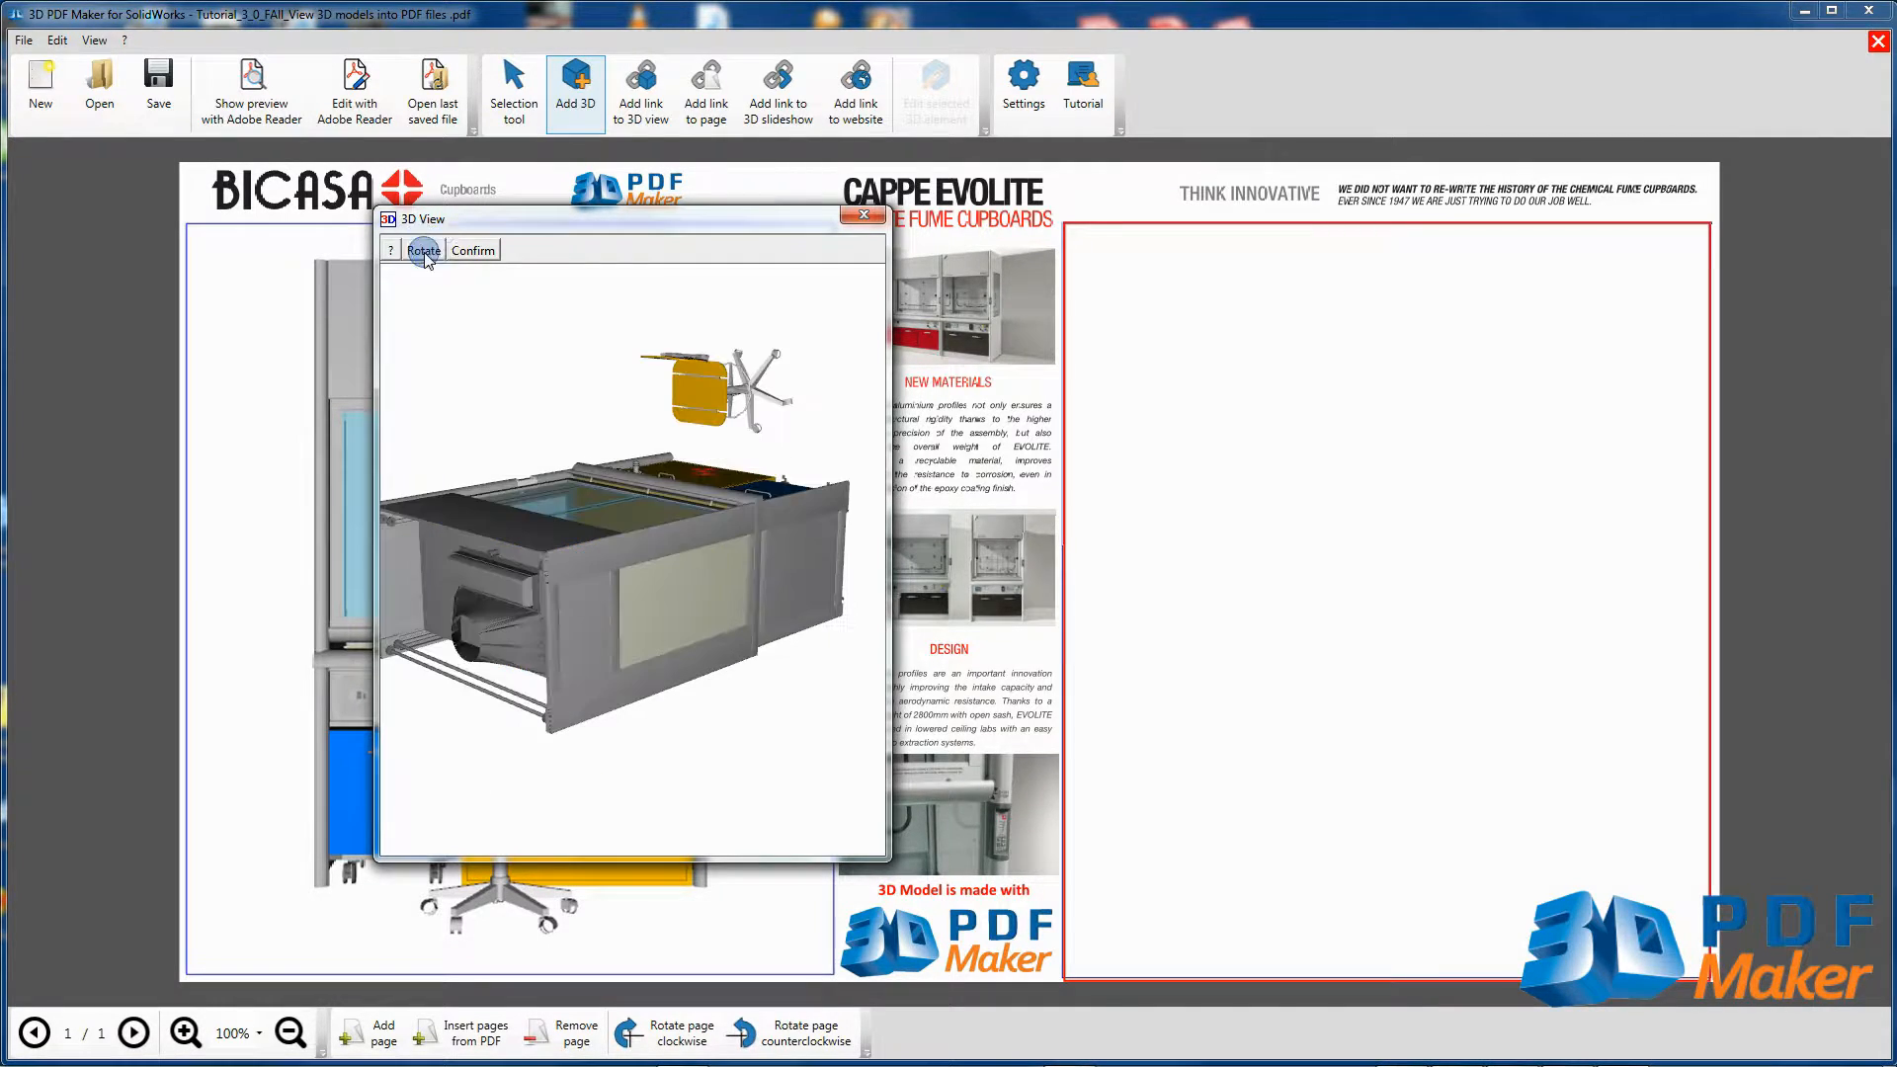
pyautogui.click(423, 251)
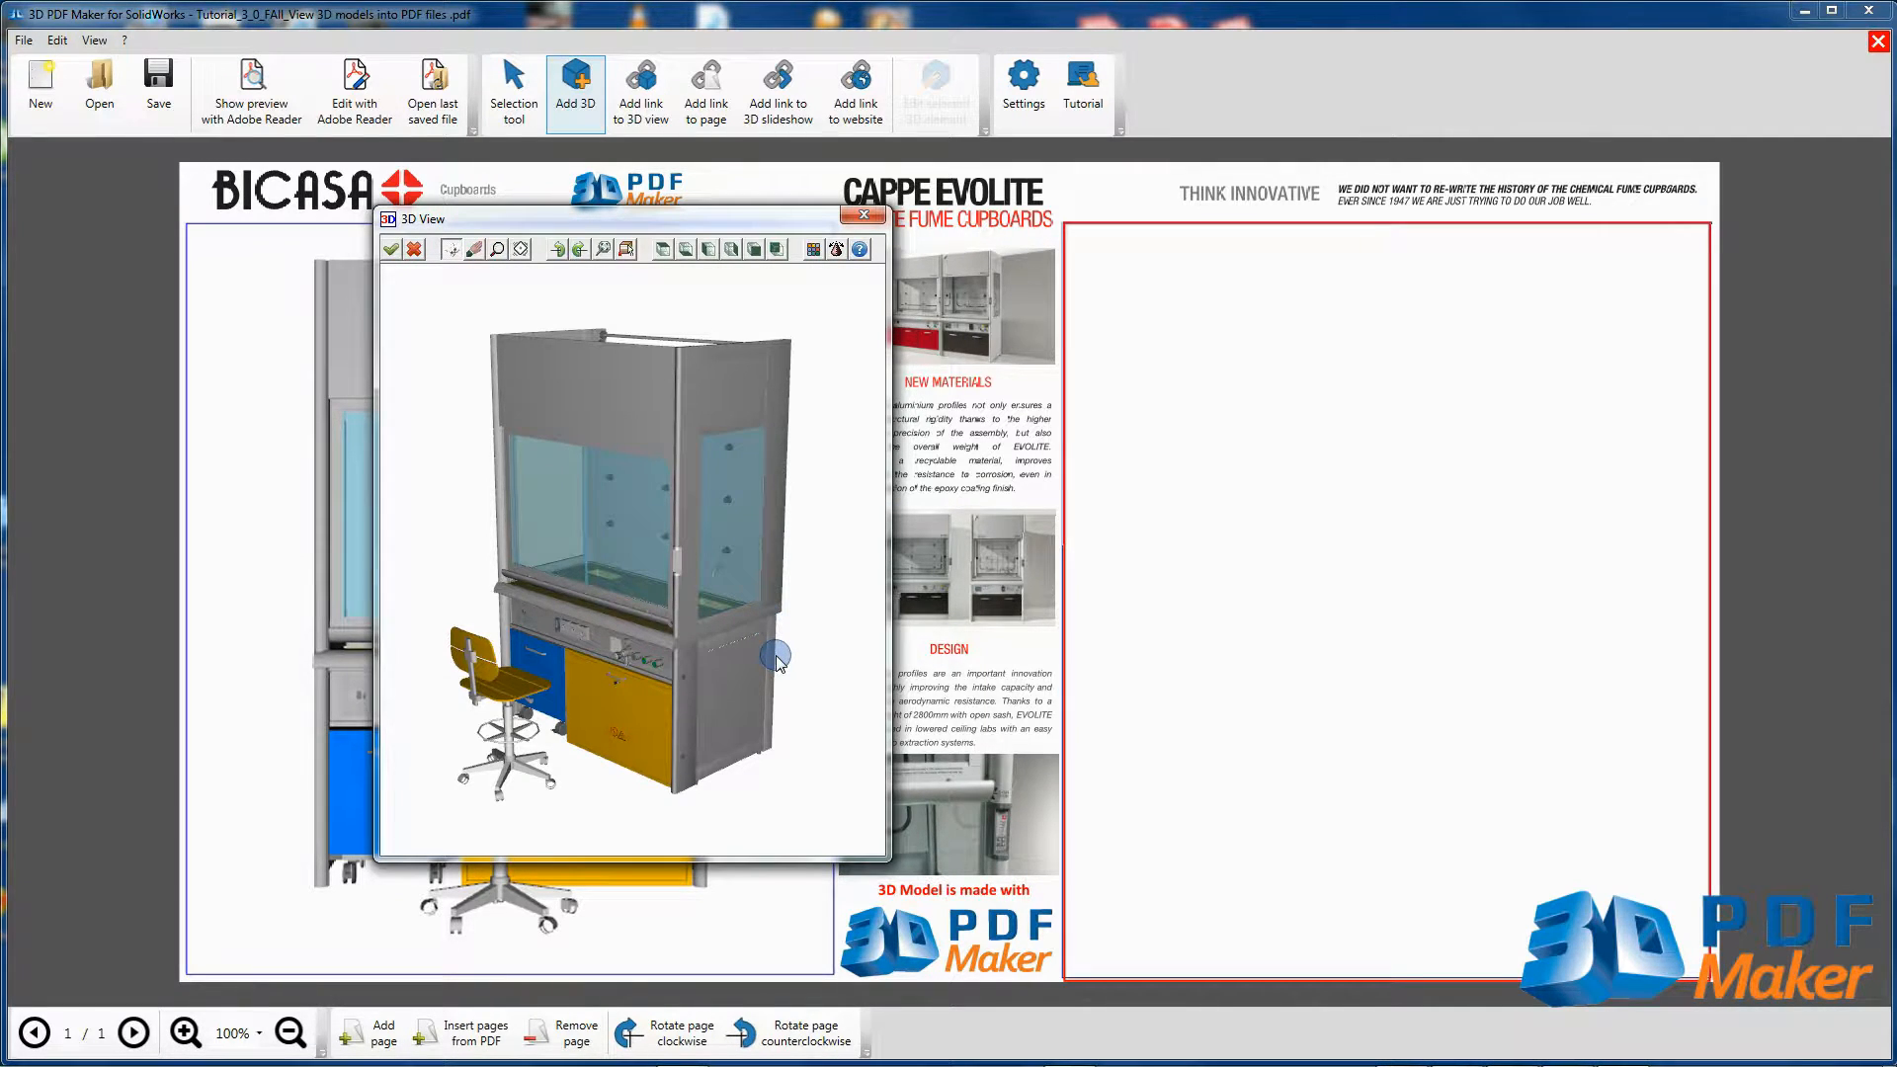
pyautogui.click(753, 249)
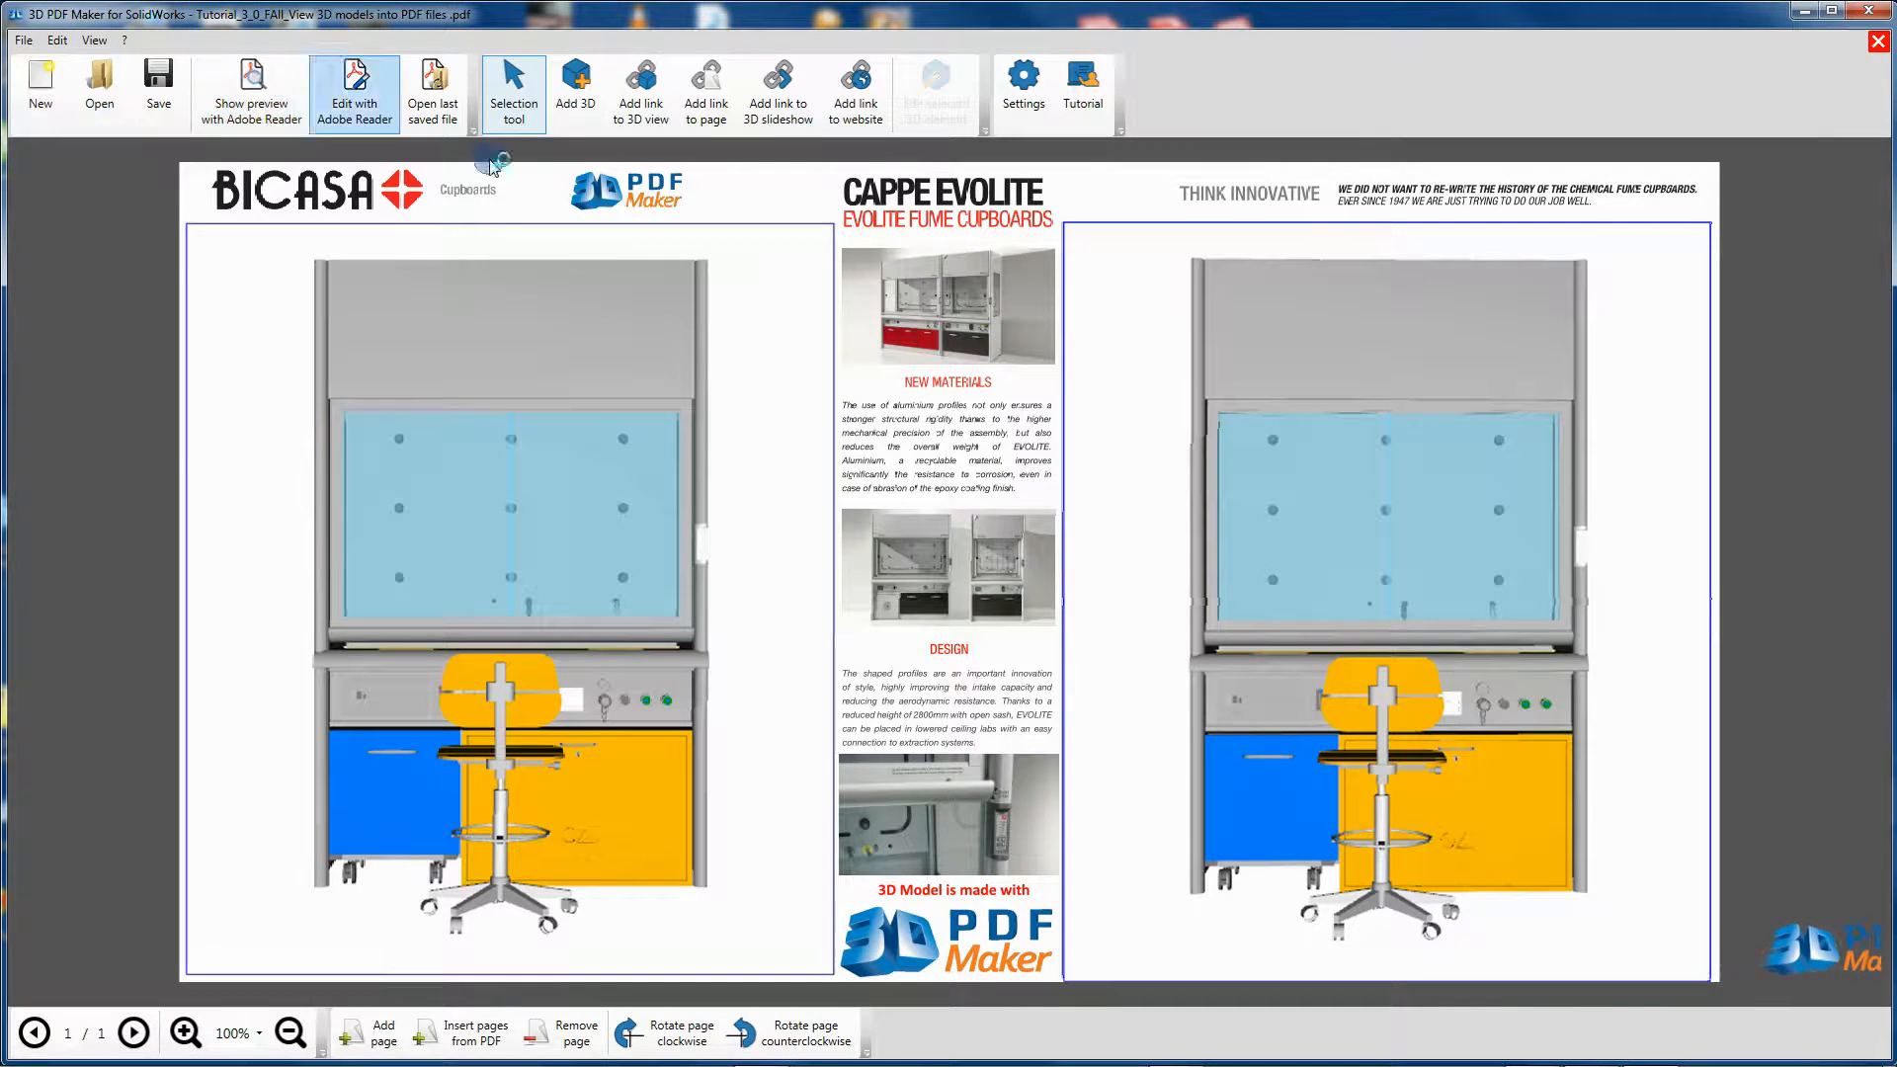
# Preview the brochure in Acrobat Reader with both Fume Hood models in their frames
pyautogui.click(354, 93)
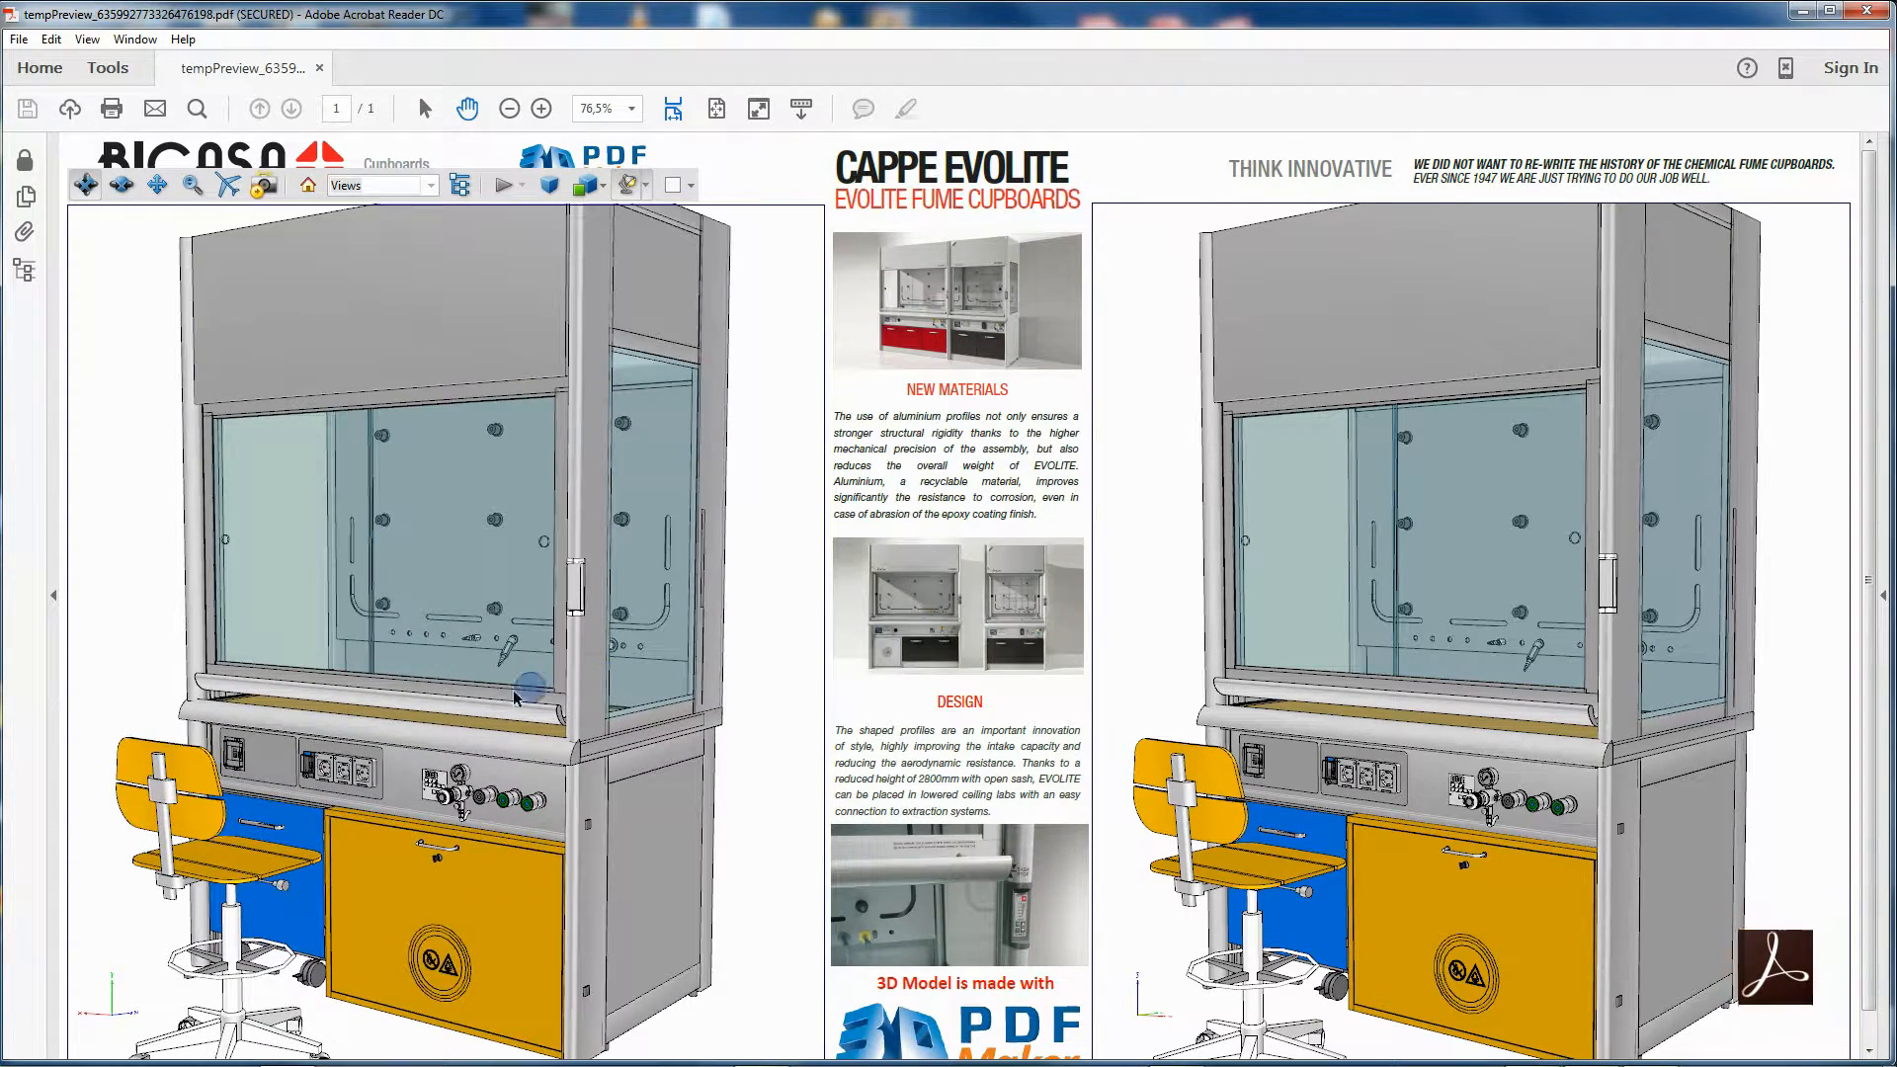
pyautogui.moveTo(751, 692)
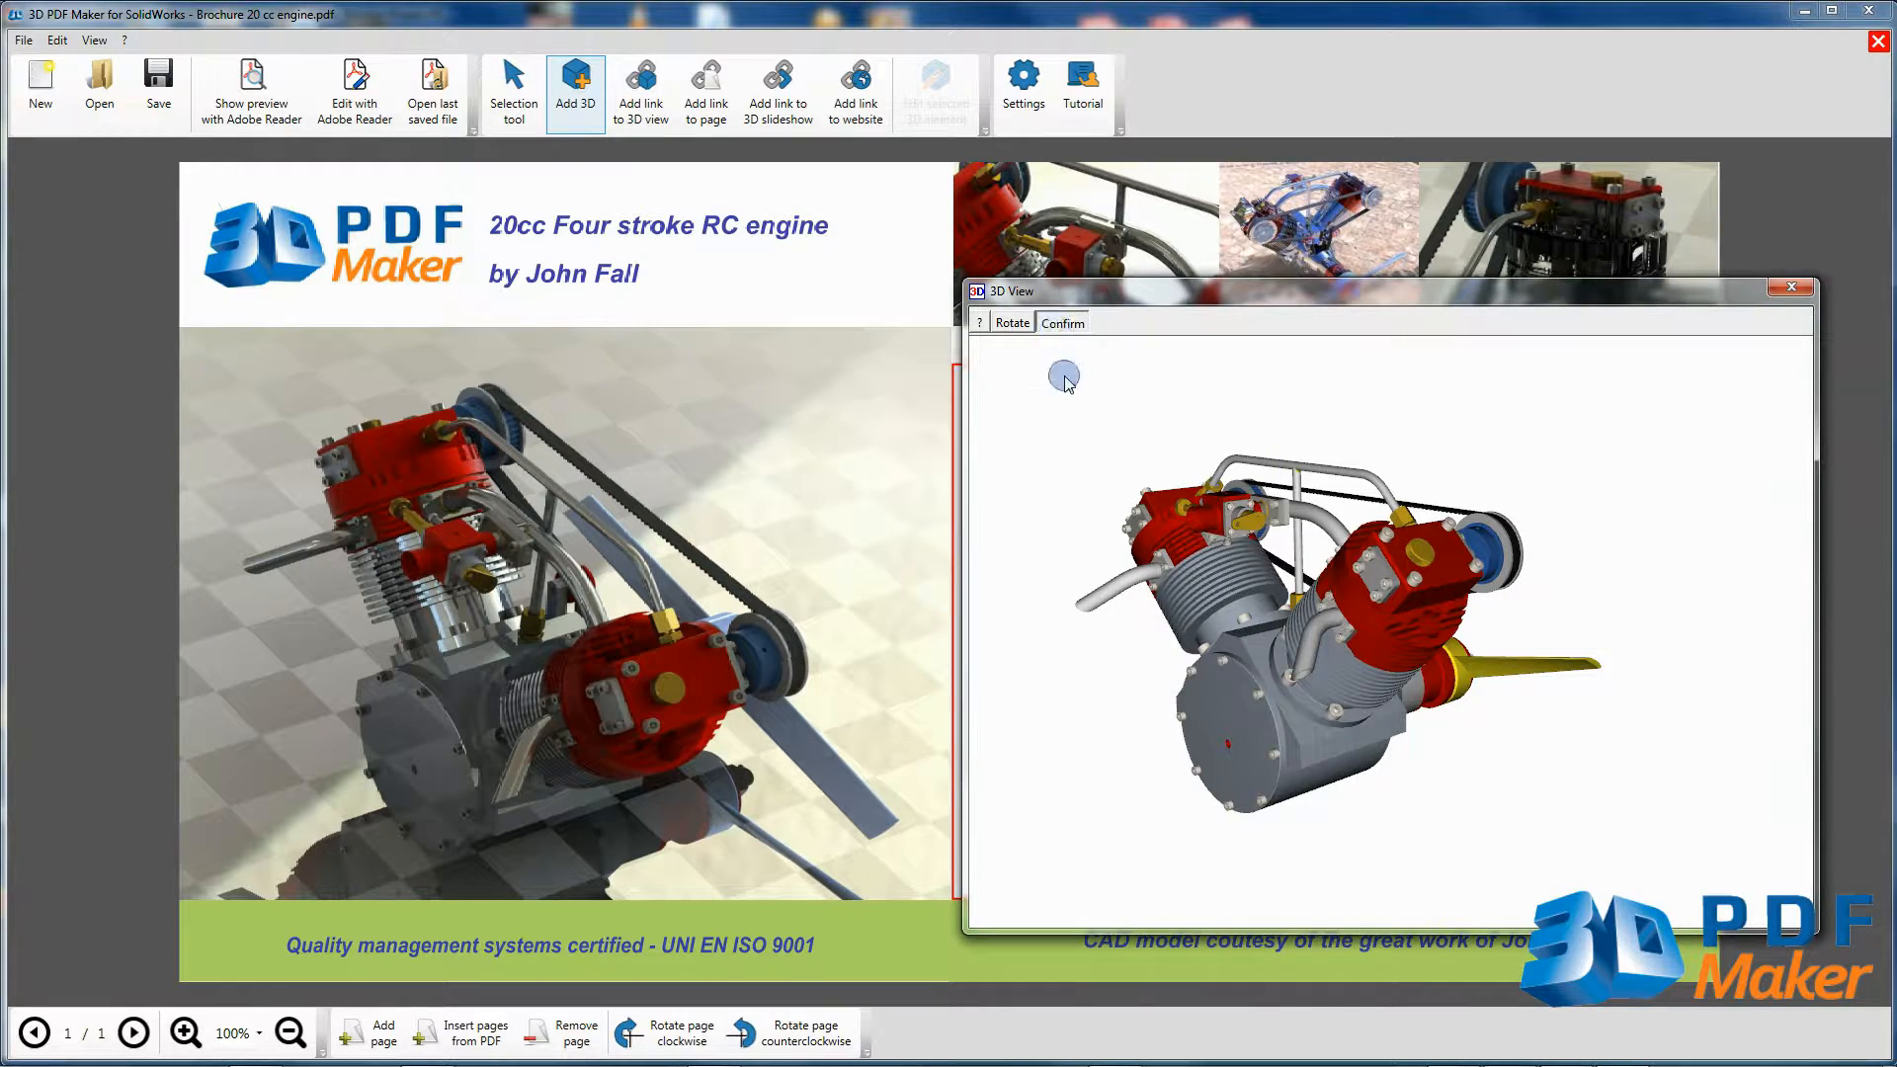
# Close the Acrobat preview and the Fume Hood brochure, discarding unsaved changes
pyautogui.click(1063, 322)
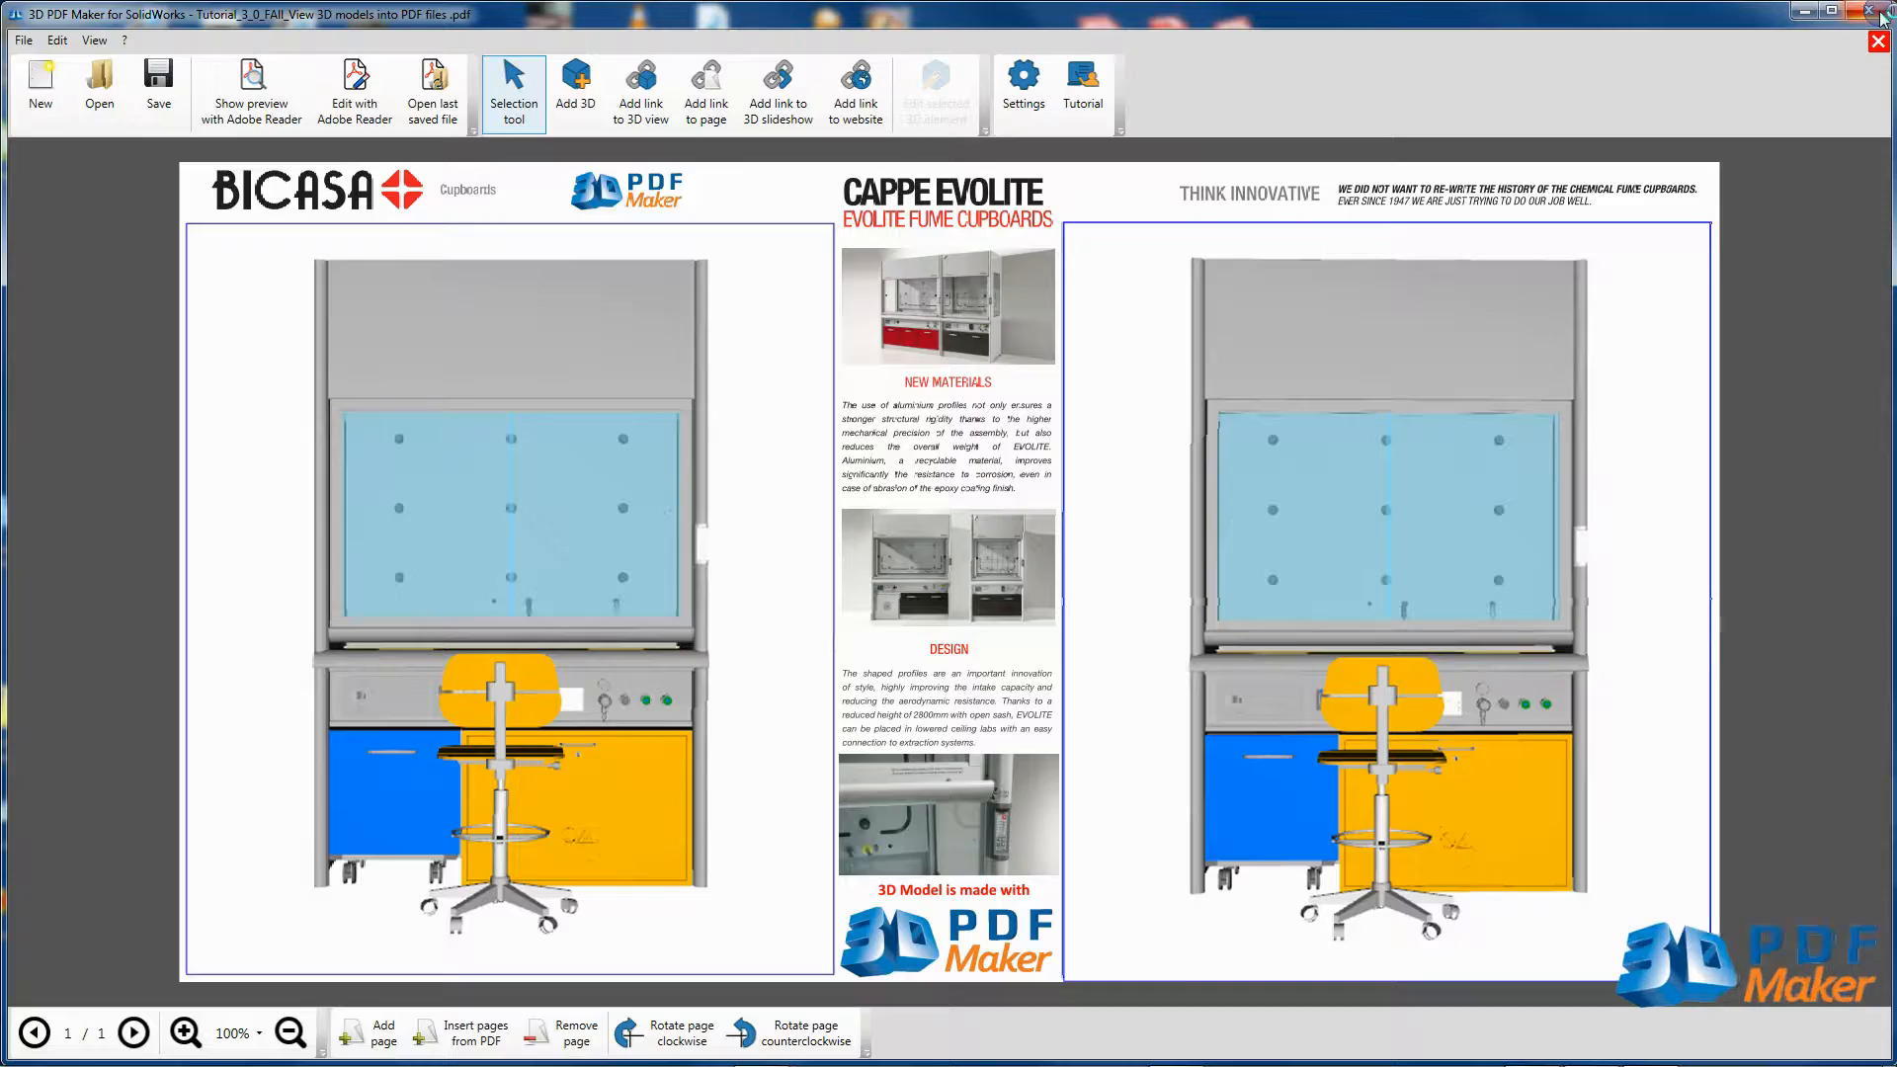
pyautogui.moveTo(873, 558)
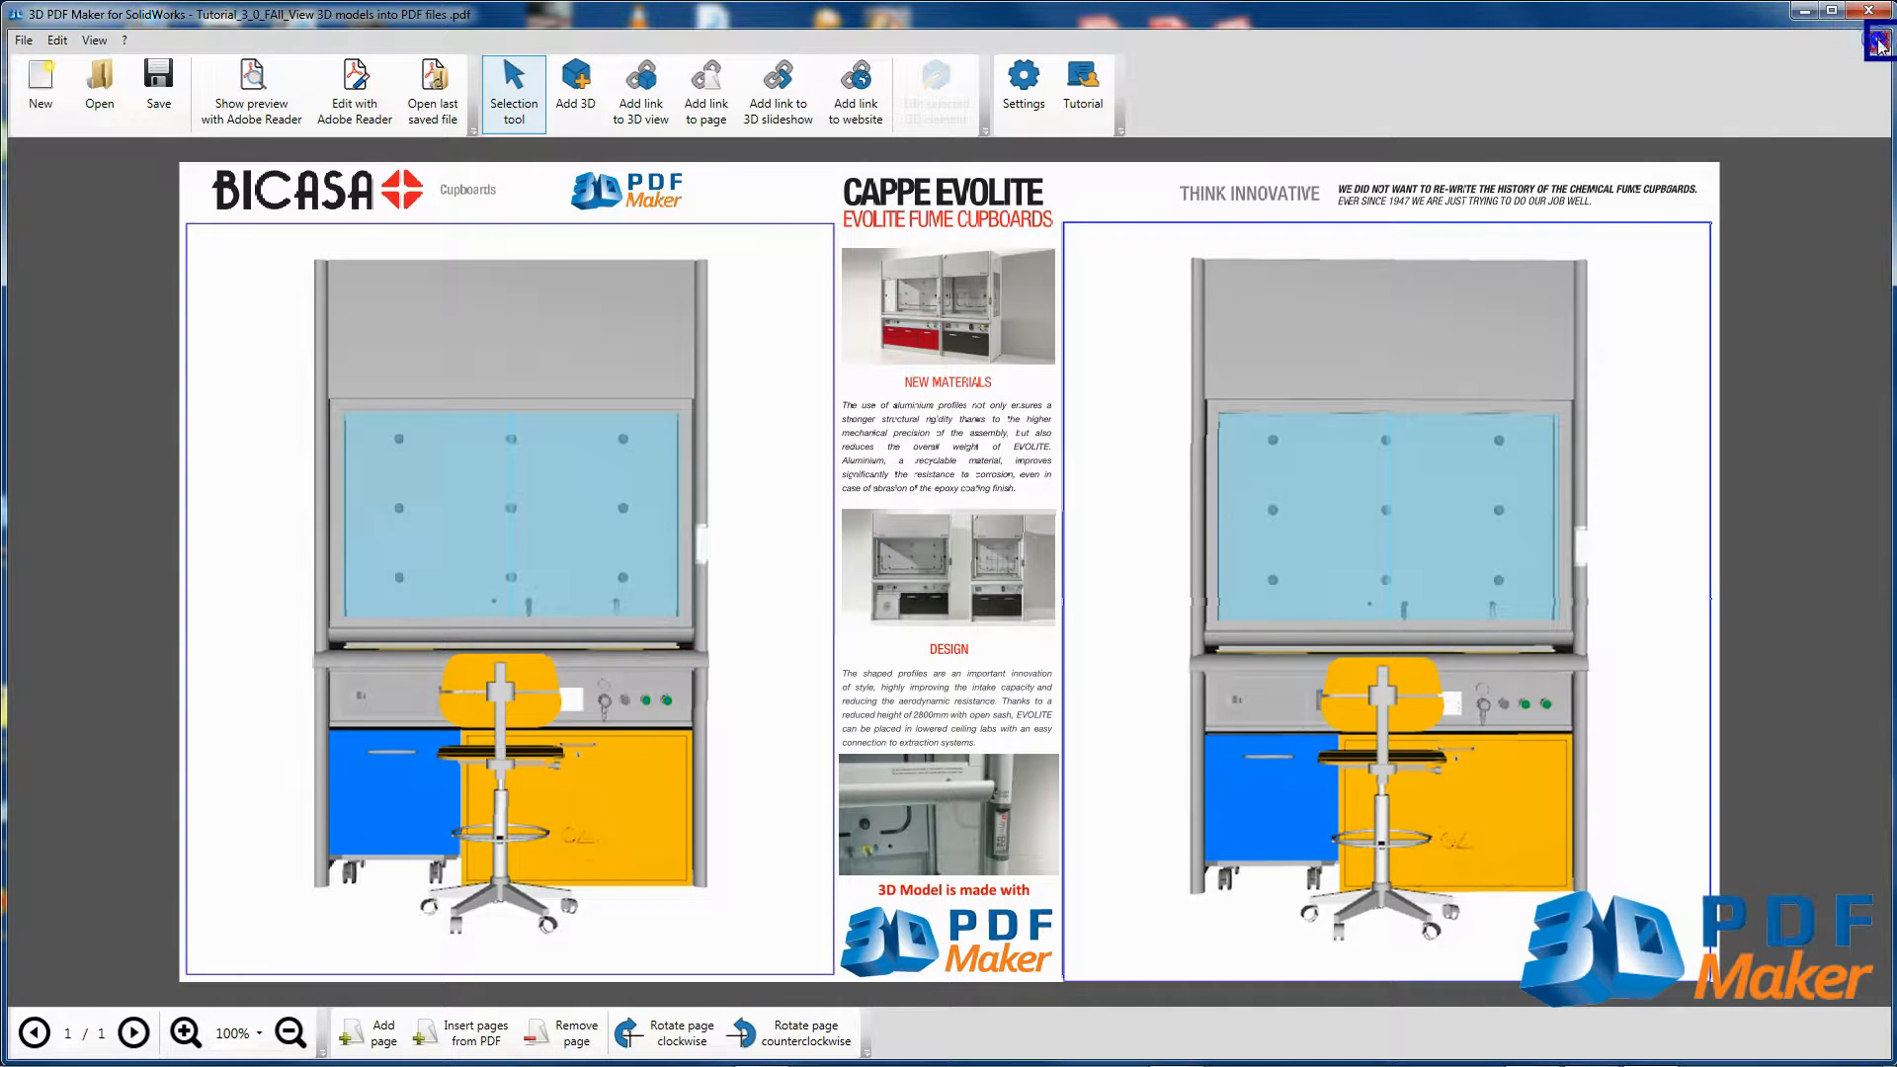
pyautogui.click(1876, 42)
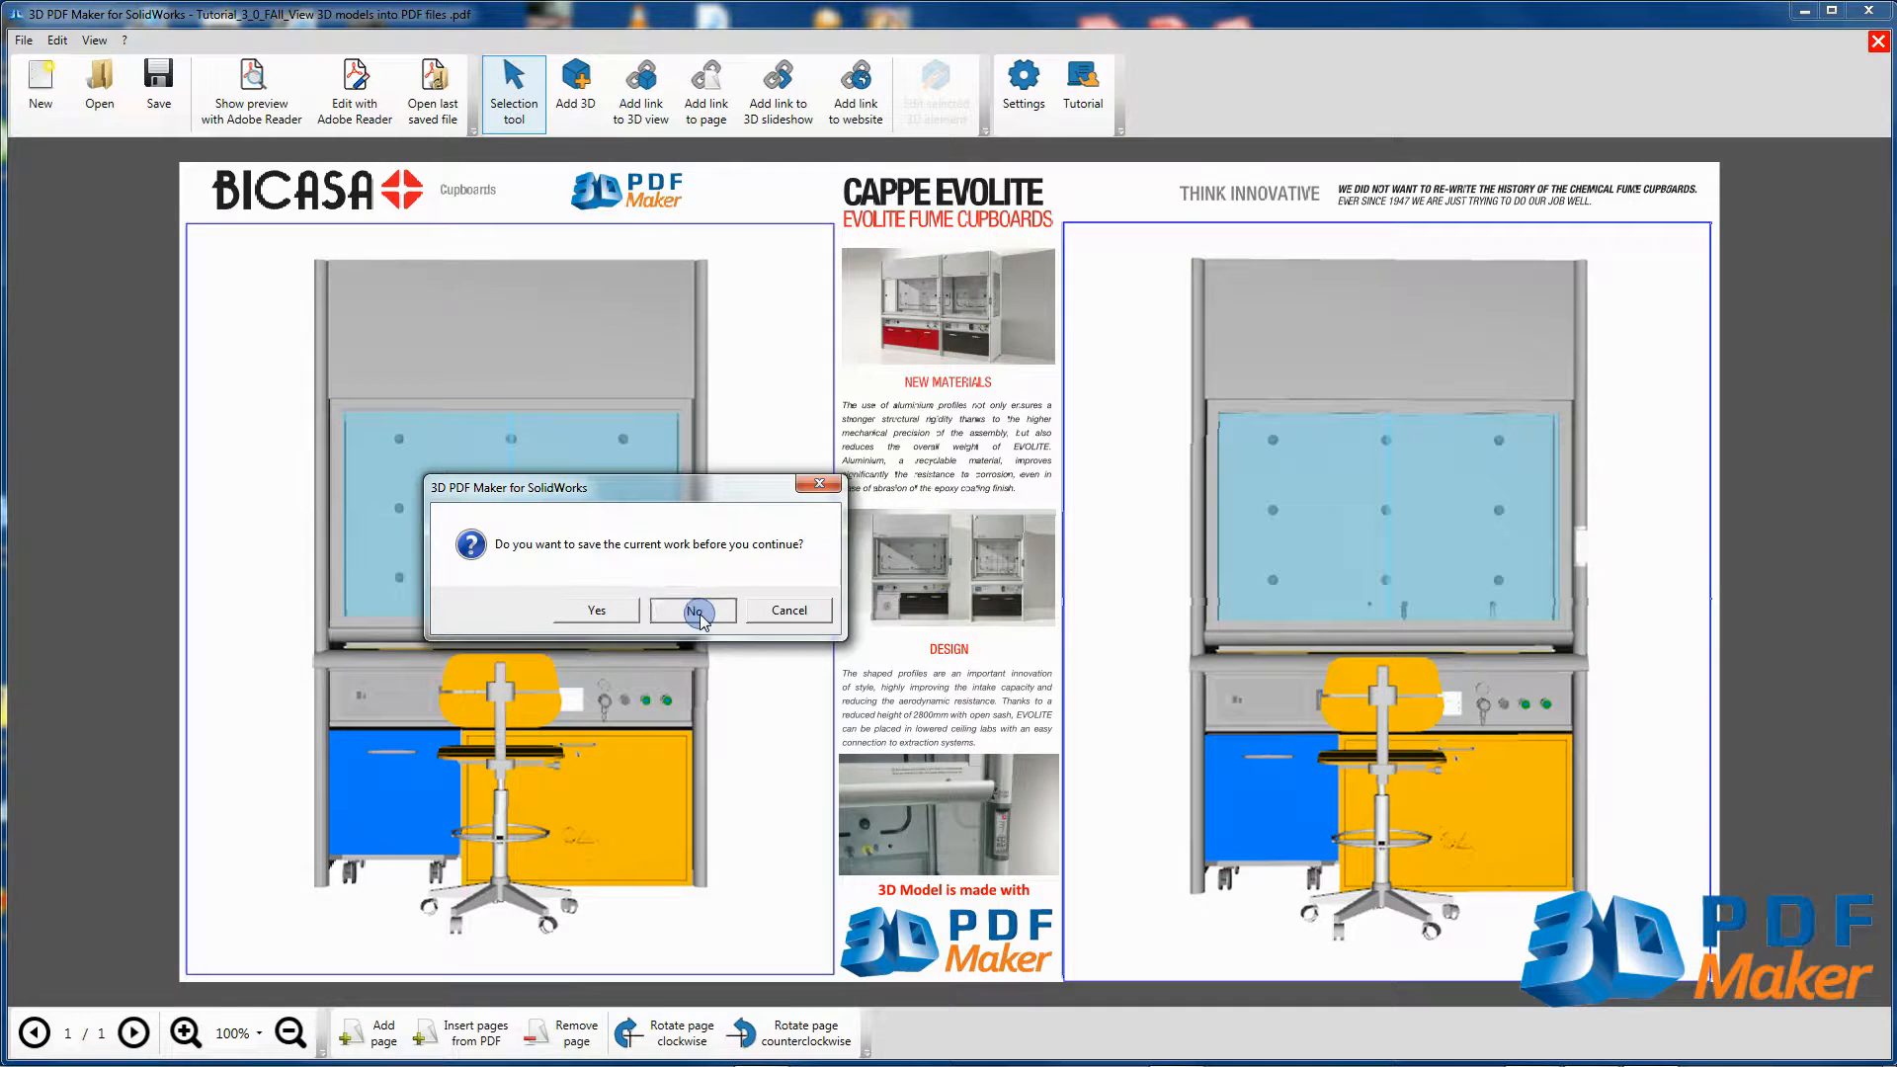
pyautogui.click(692, 610)
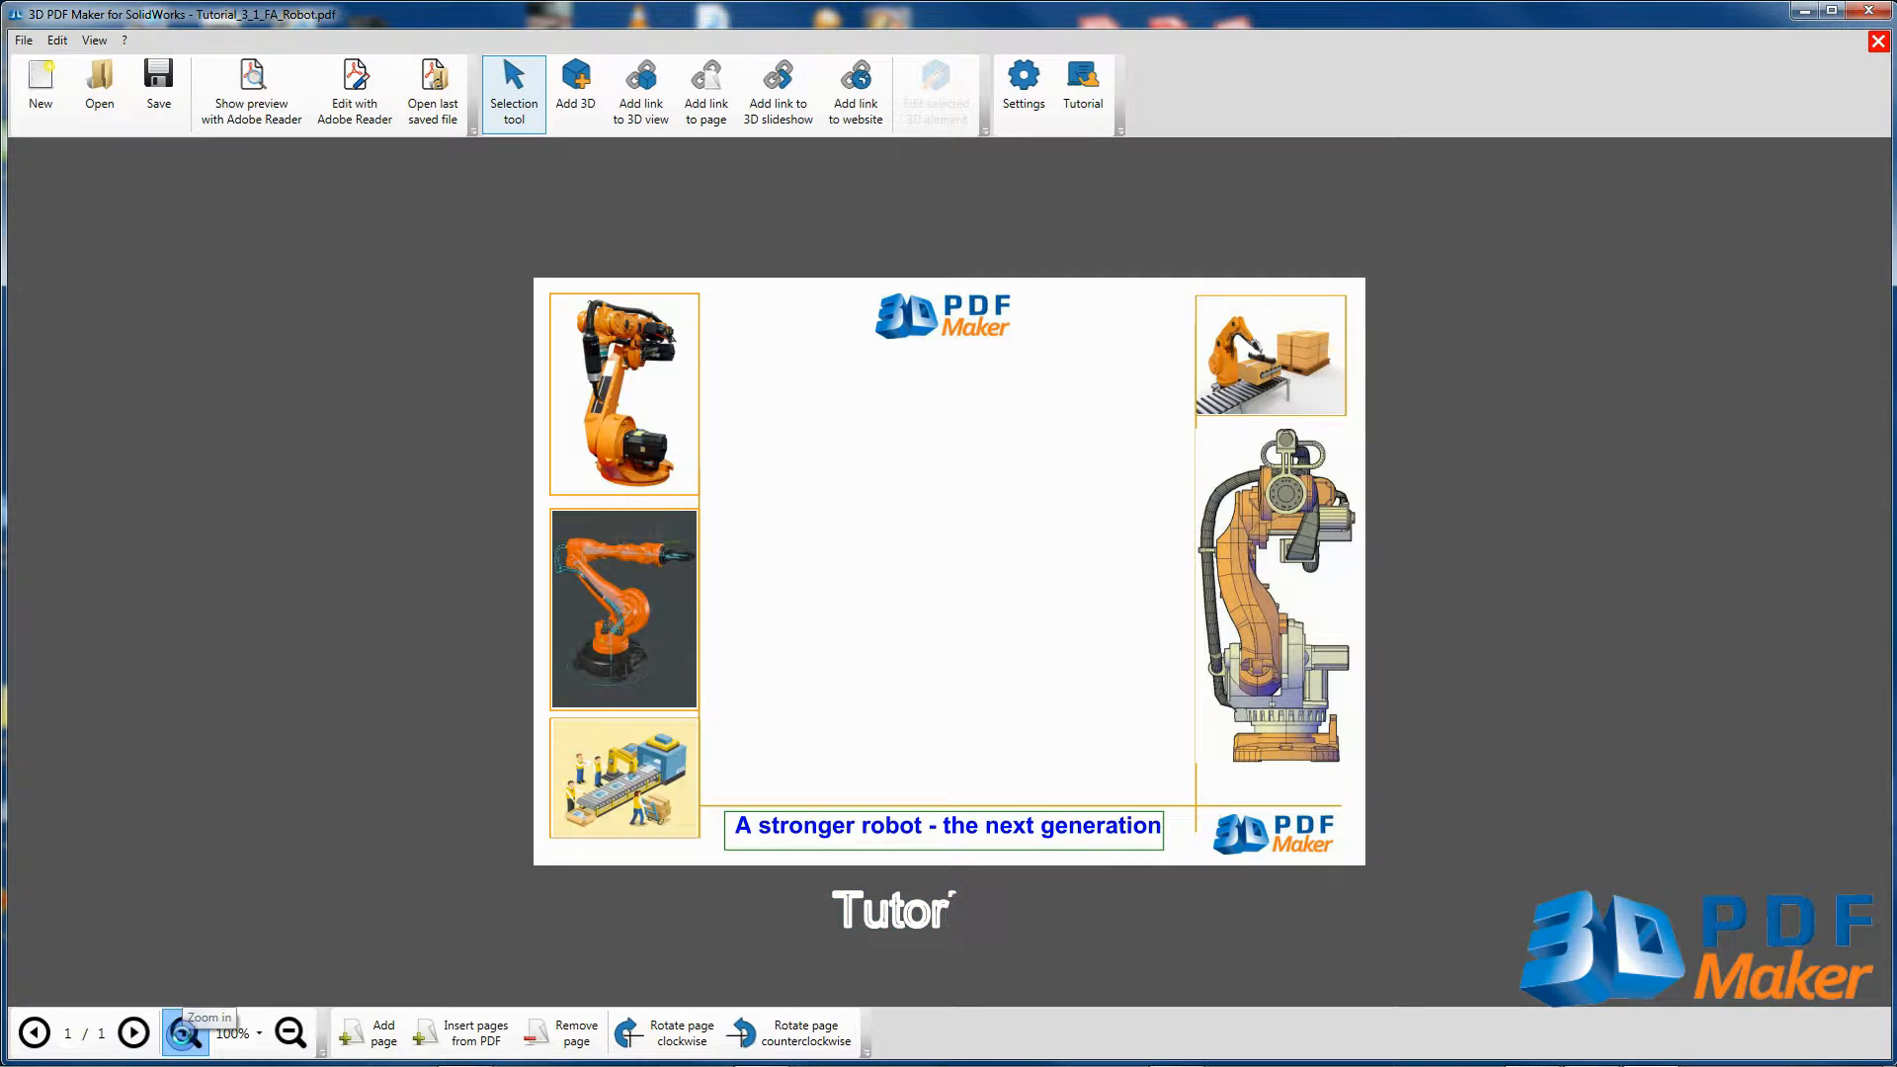
# Add a 3D frame in the page centre and load Robot.u3d into it via Convert from file
pyautogui.click(185, 1032)
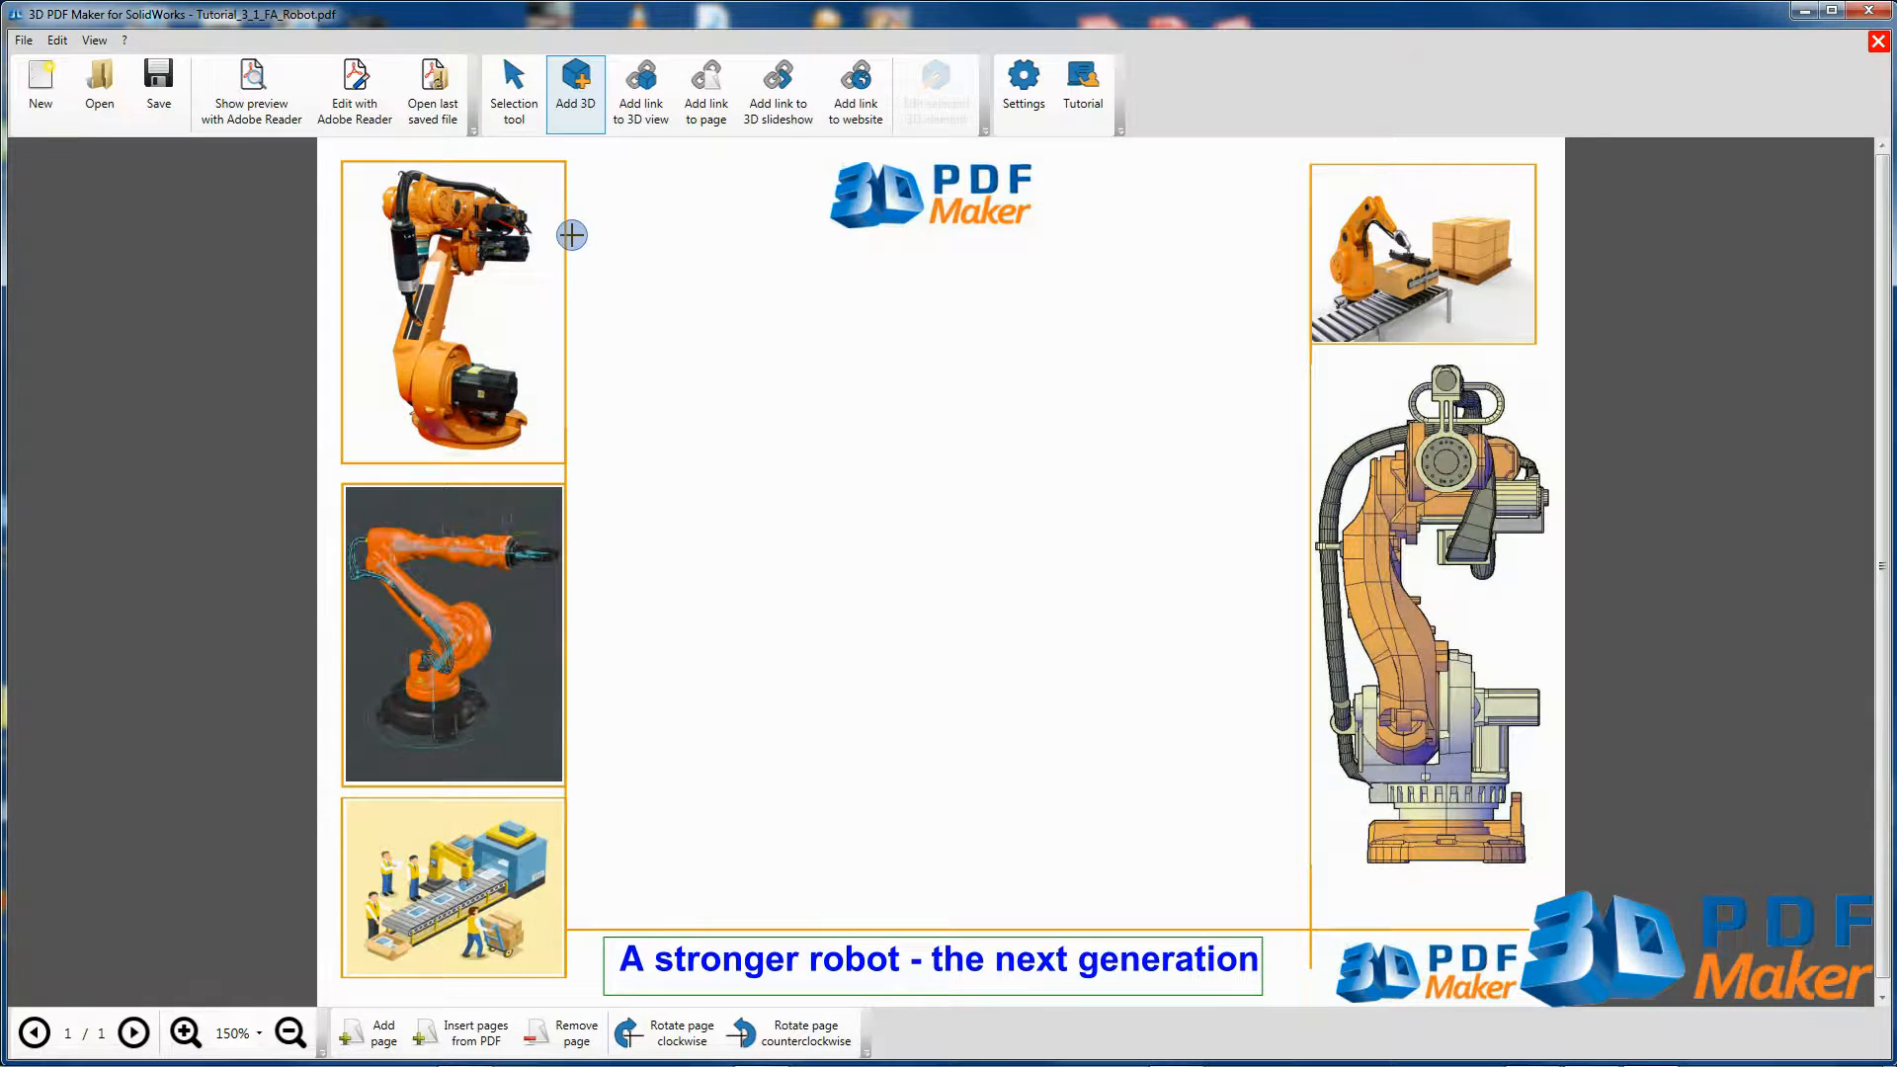
pyautogui.click(577, 89)
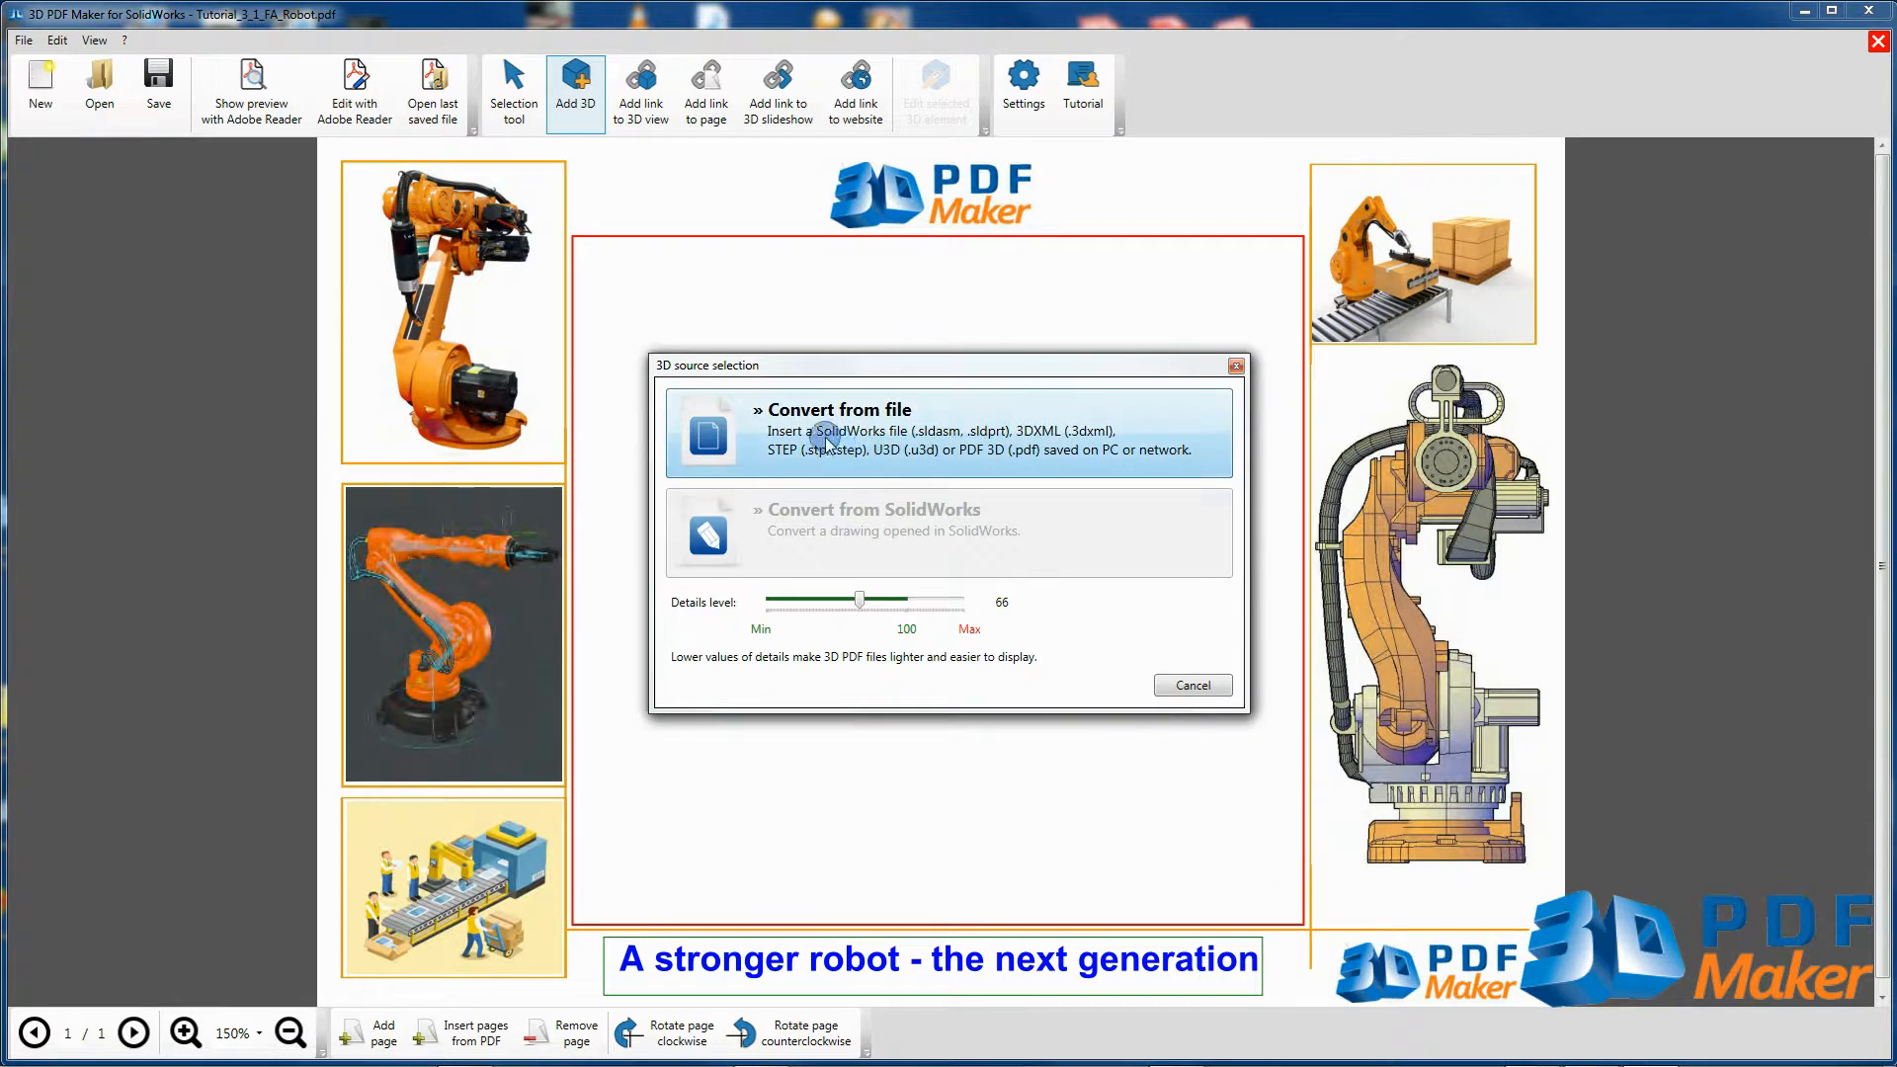
pyautogui.click(948, 432)
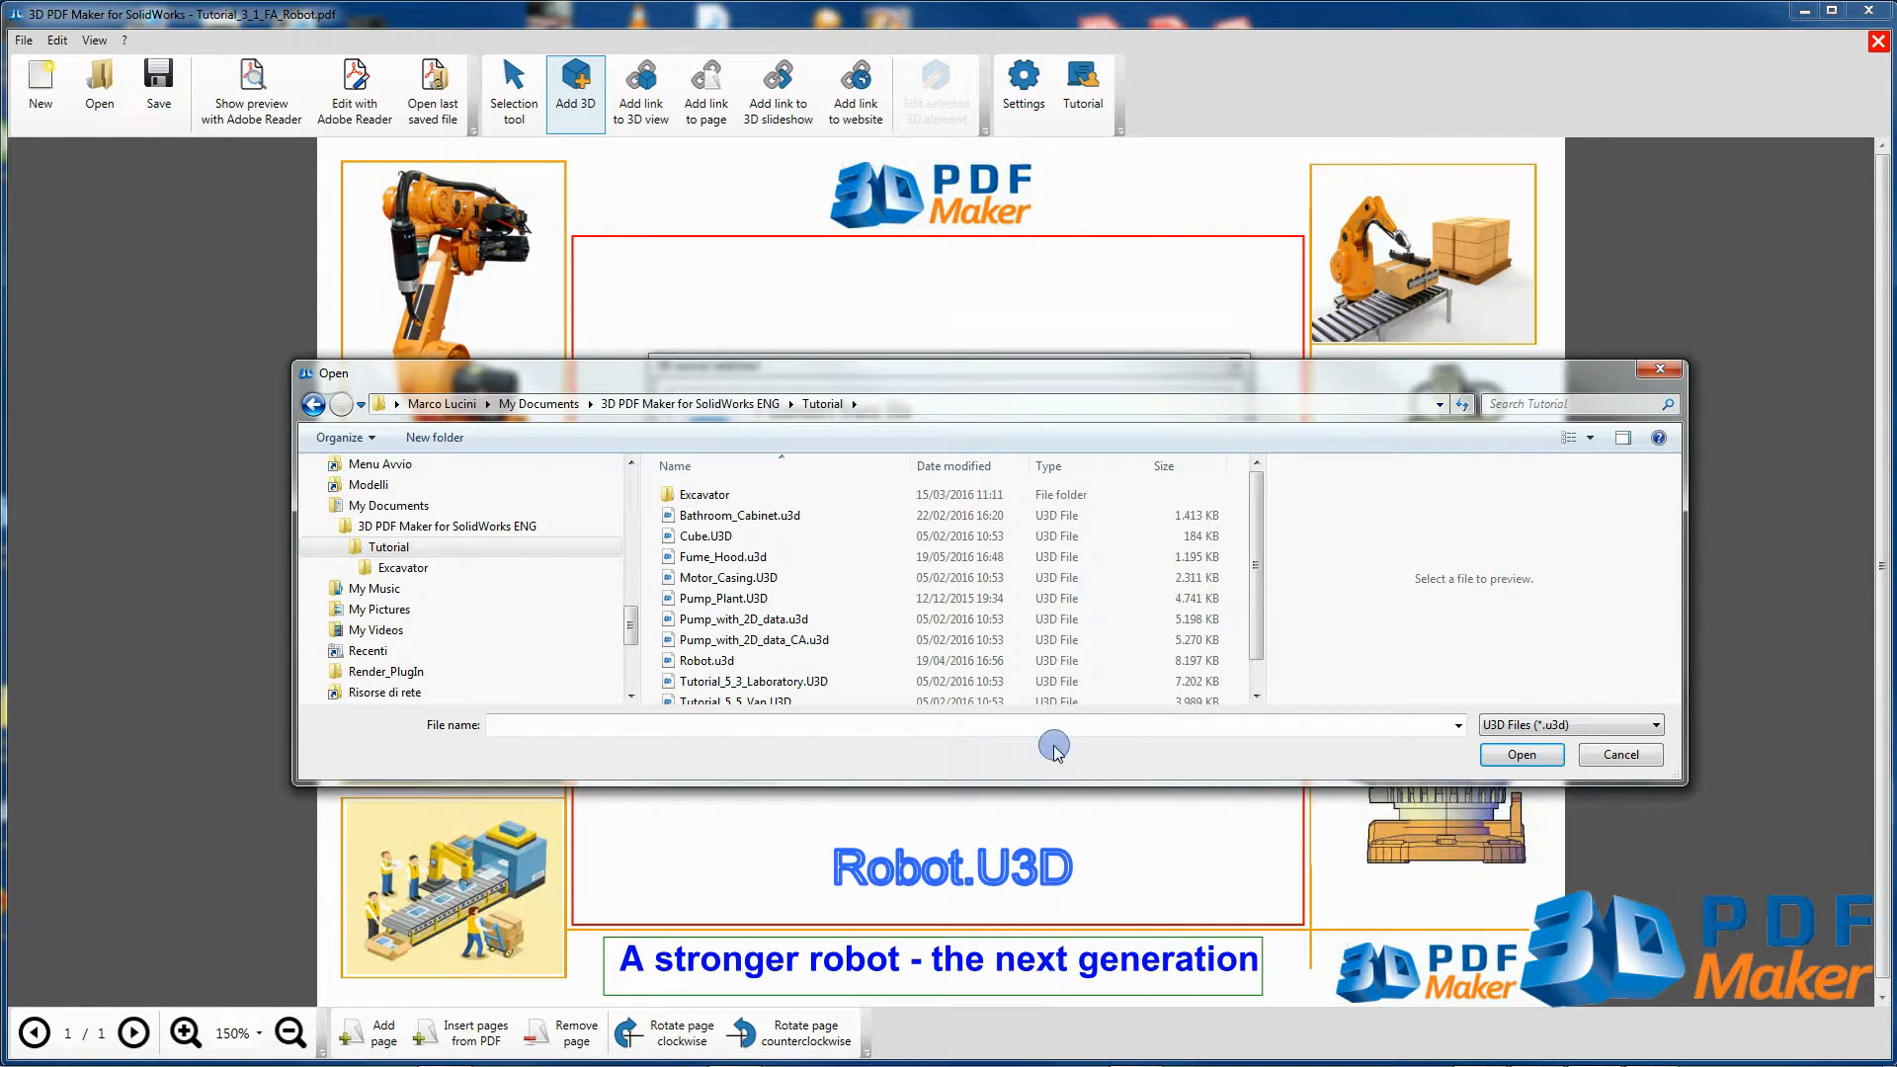
pyautogui.click(707, 659)
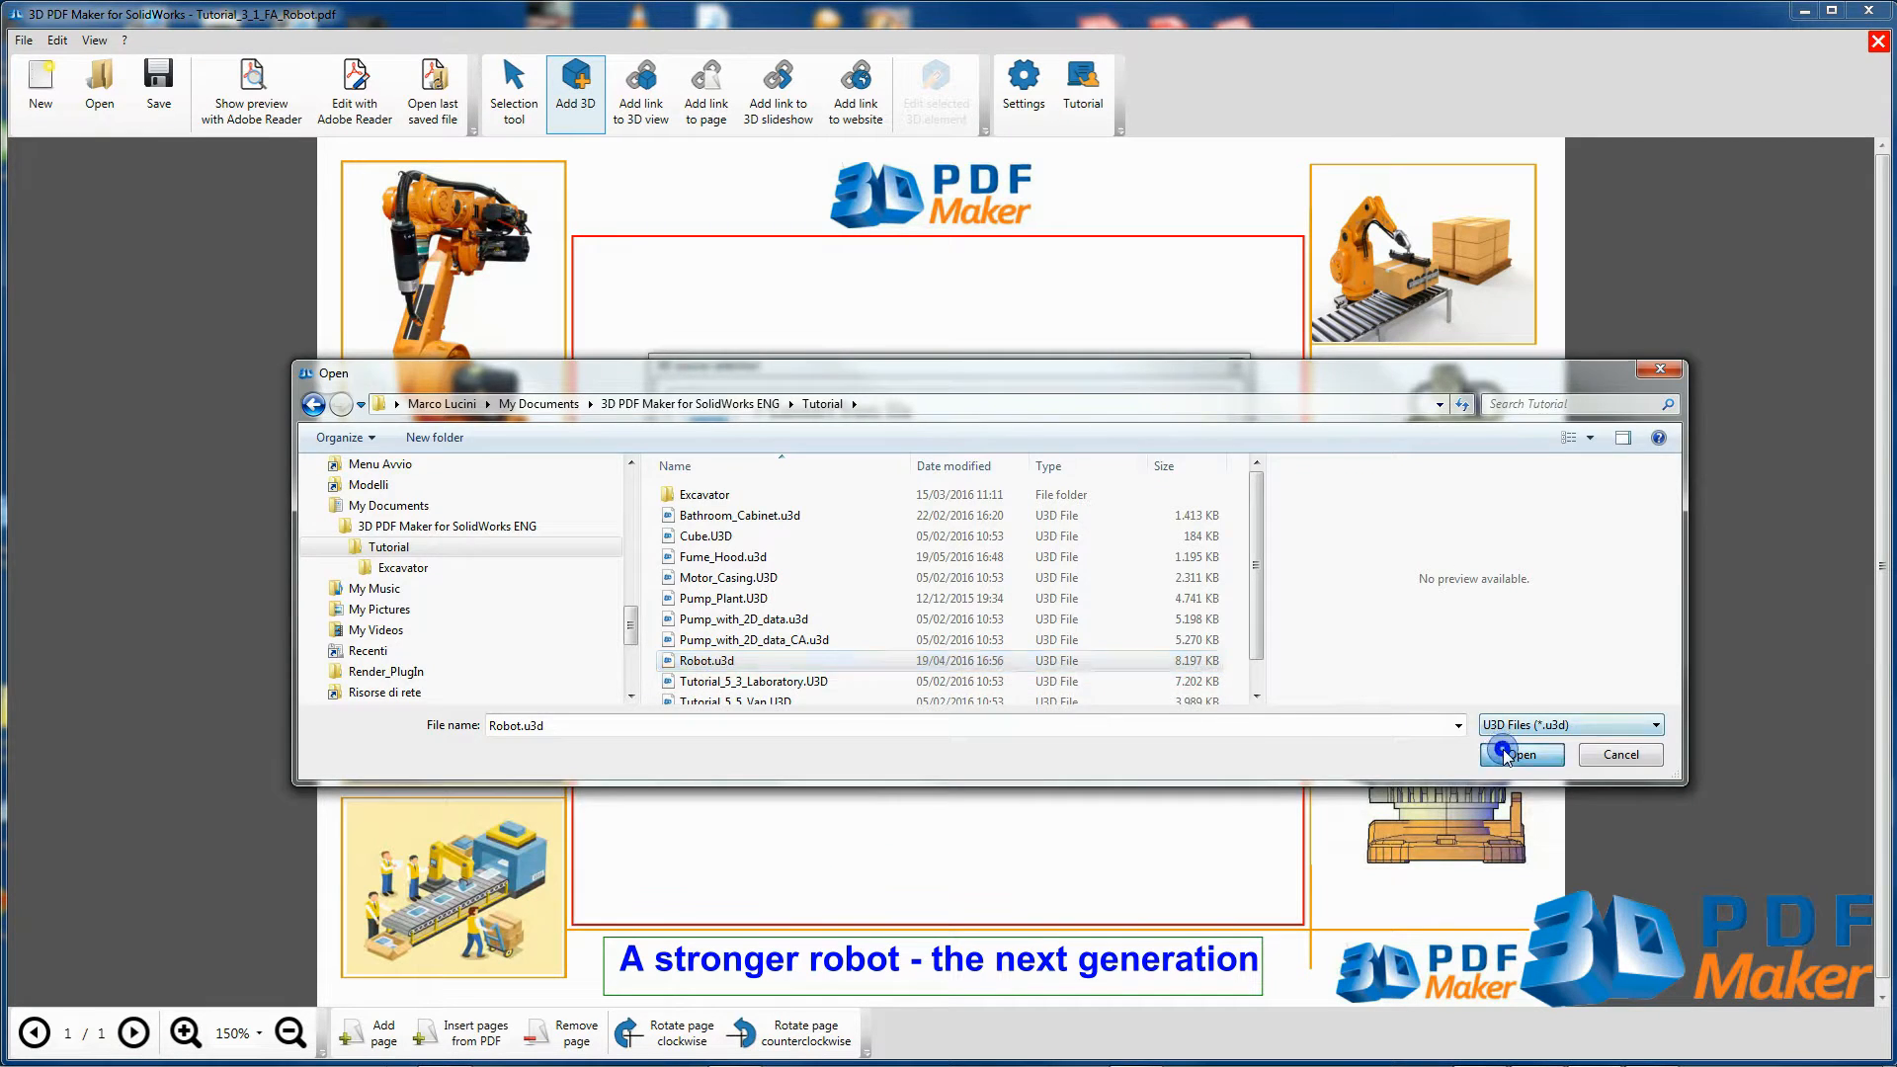
pyautogui.click(1522, 752)
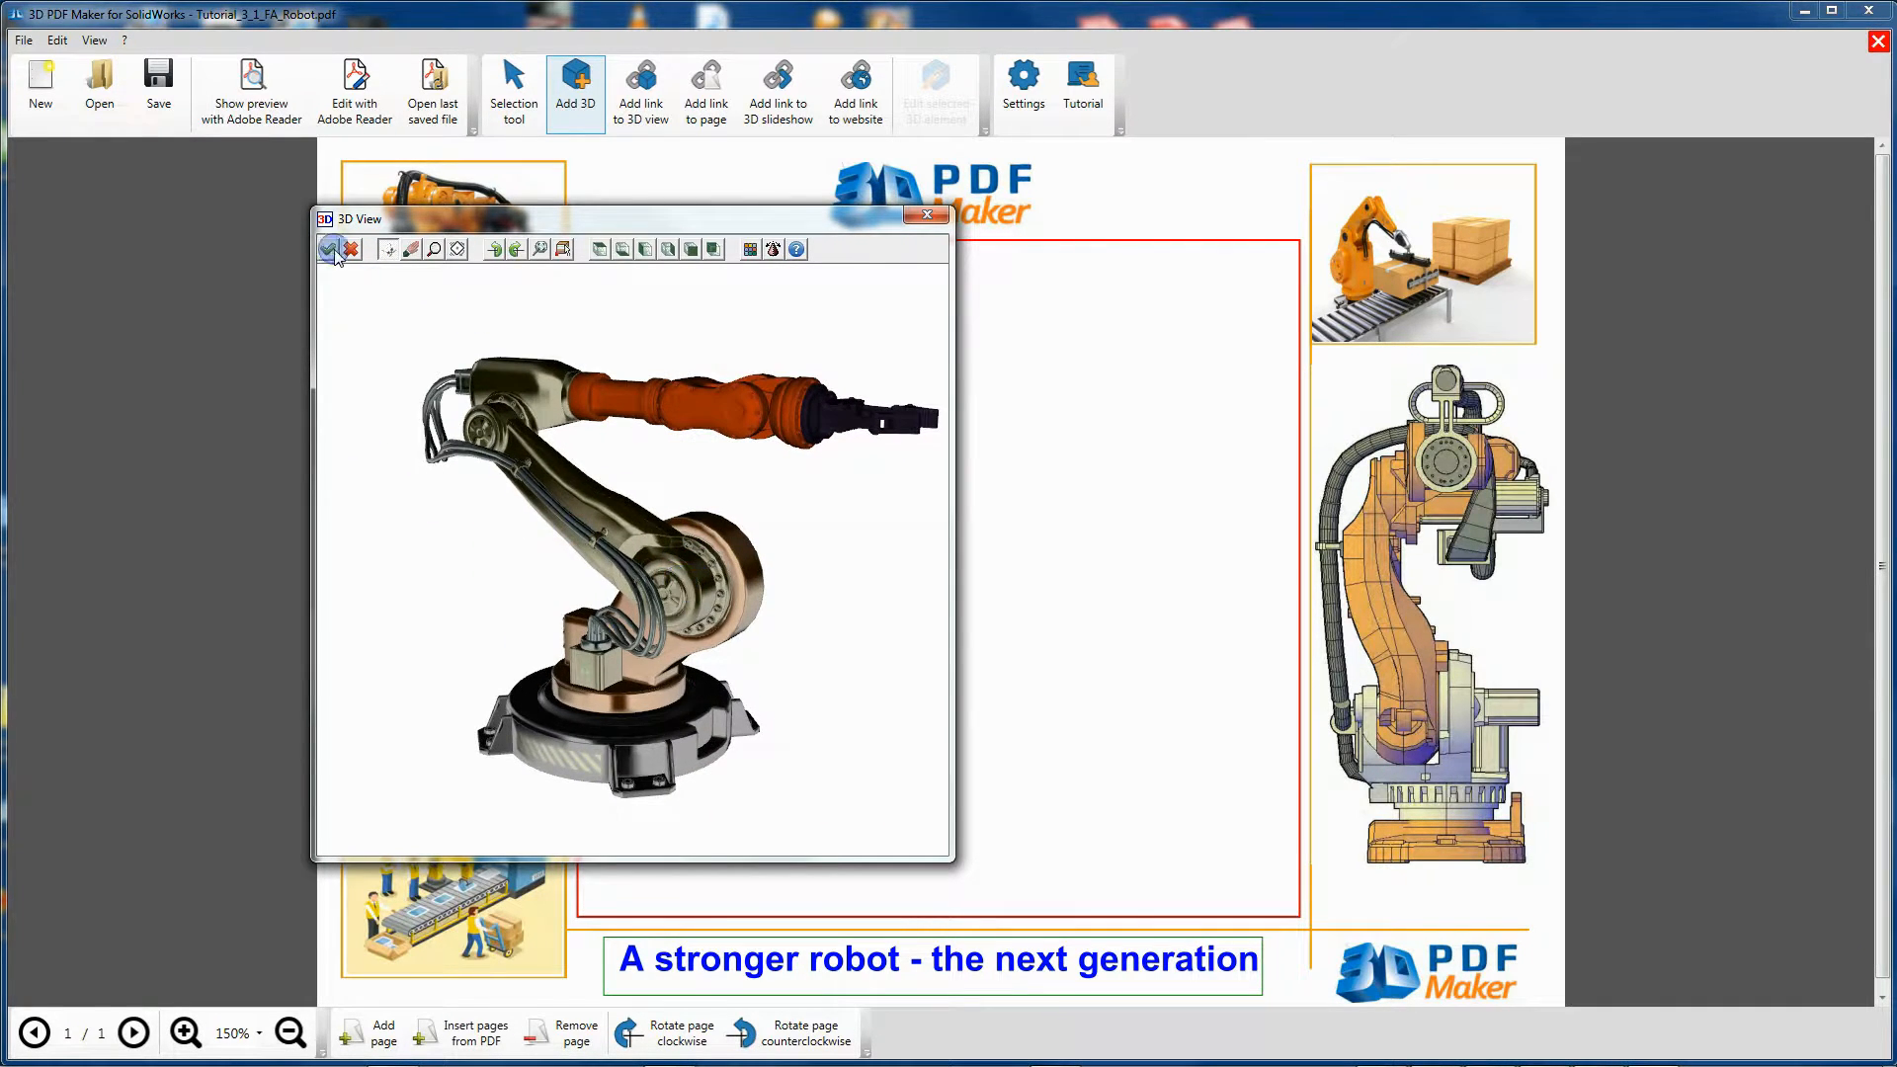
# Accept the robot model into the page and preview the brochure in Adobe Reader
pyautogui.click(251, 91)
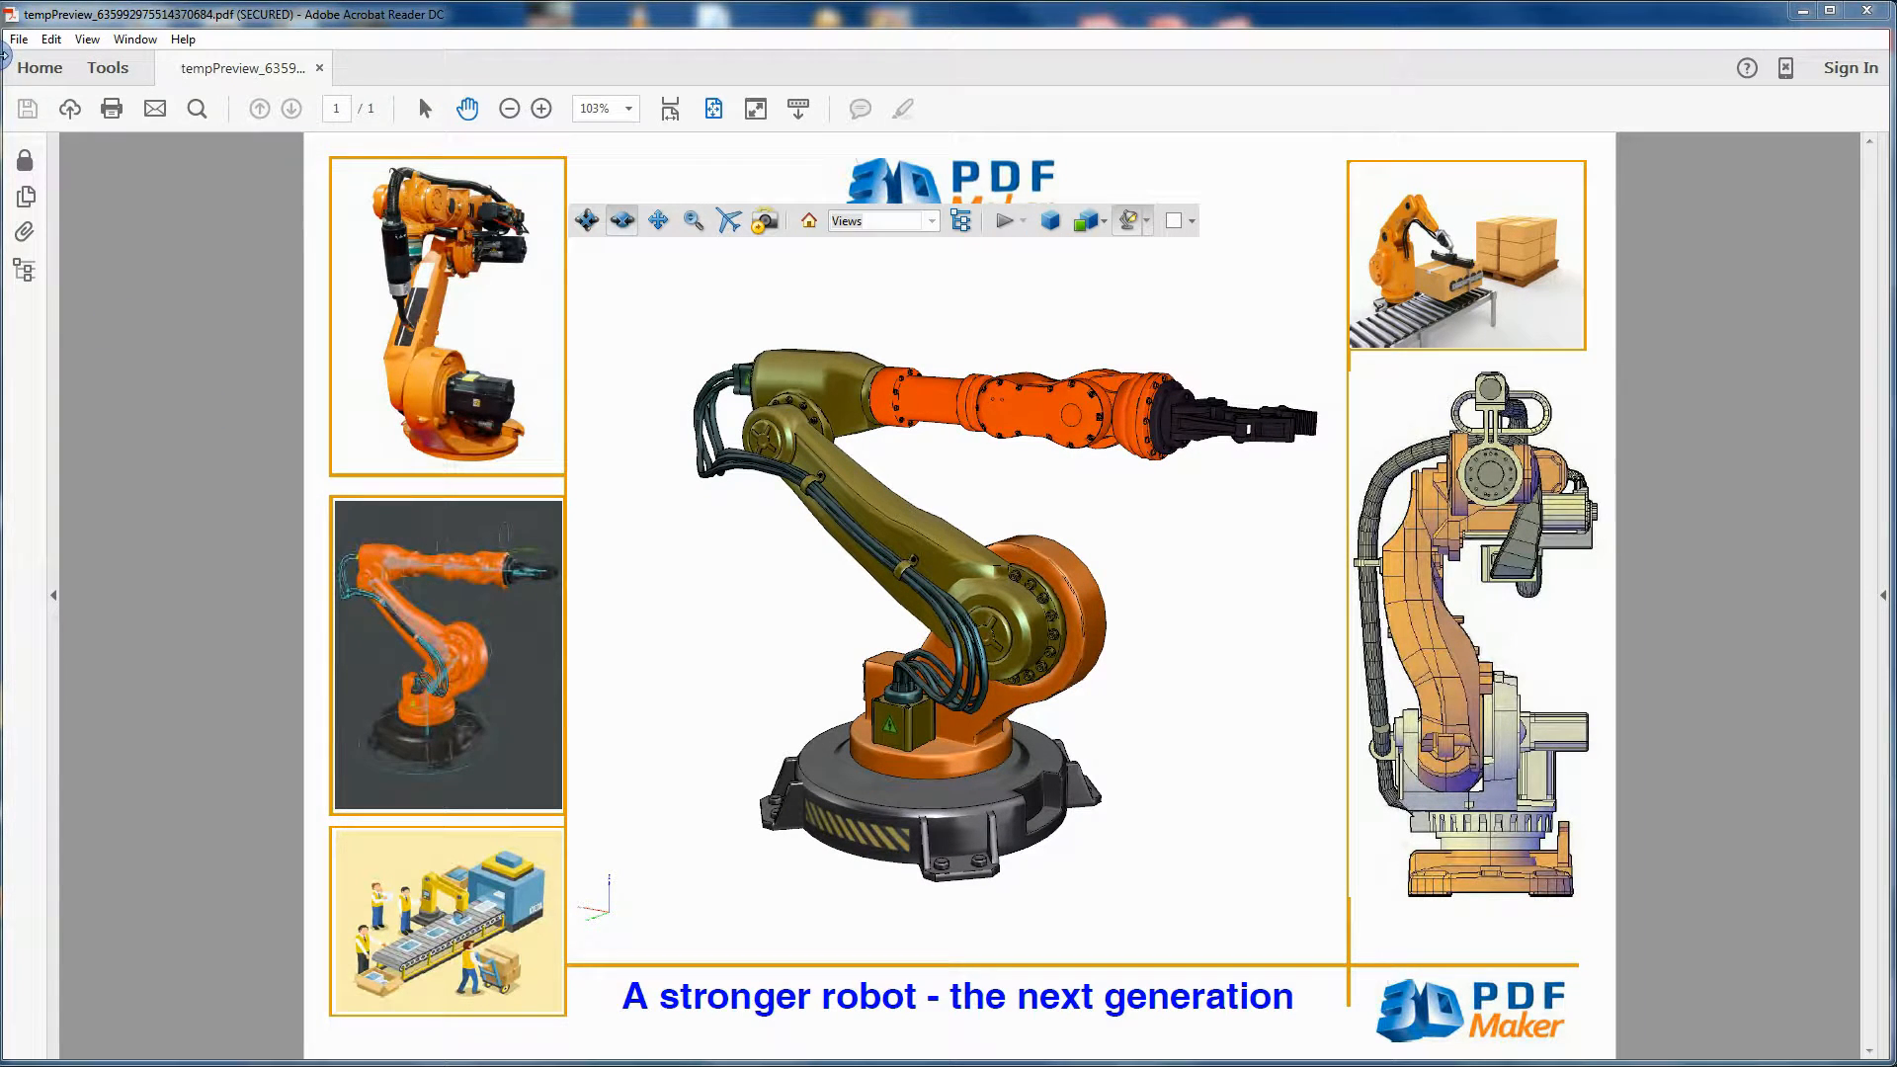
# Save the previewed robot brochure as a PDF named 'My' in the My_3D_PDF folder
pyautogui.click(26, 107)
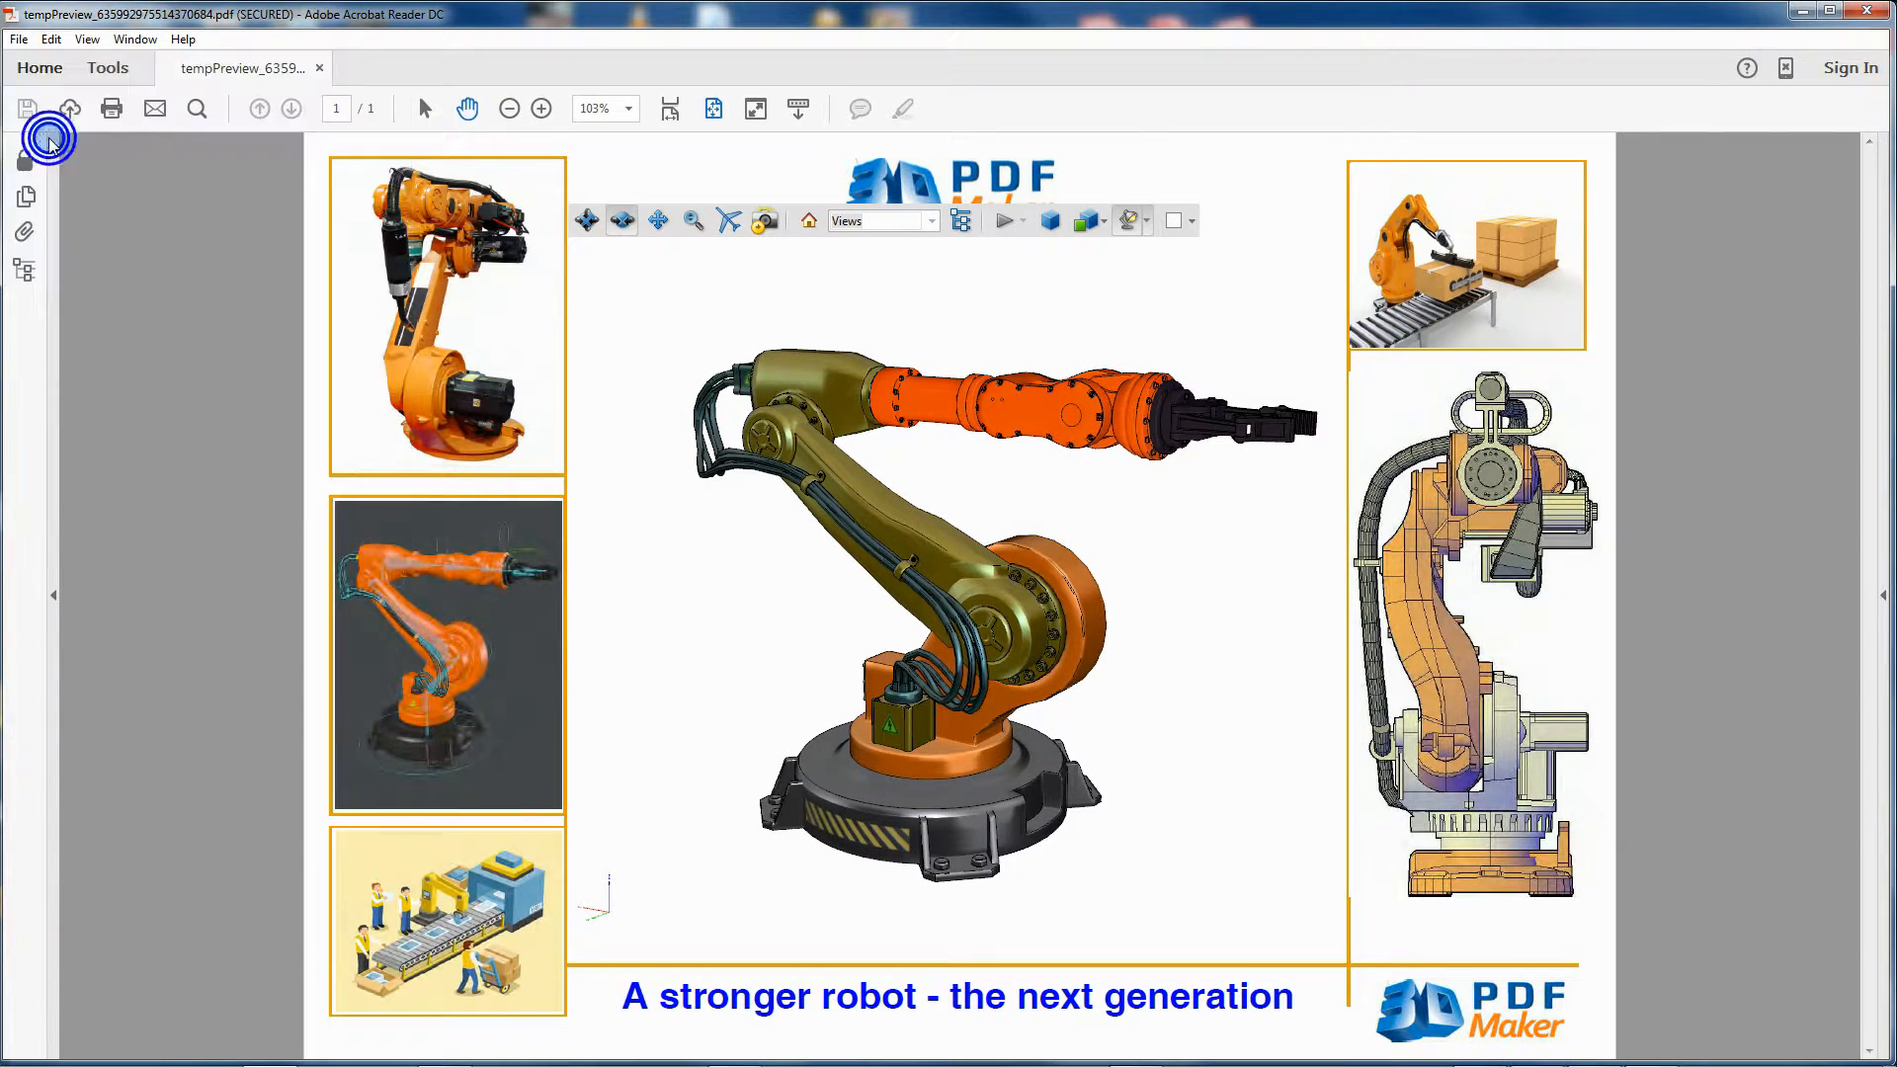
pyautogui.click(26, 106)
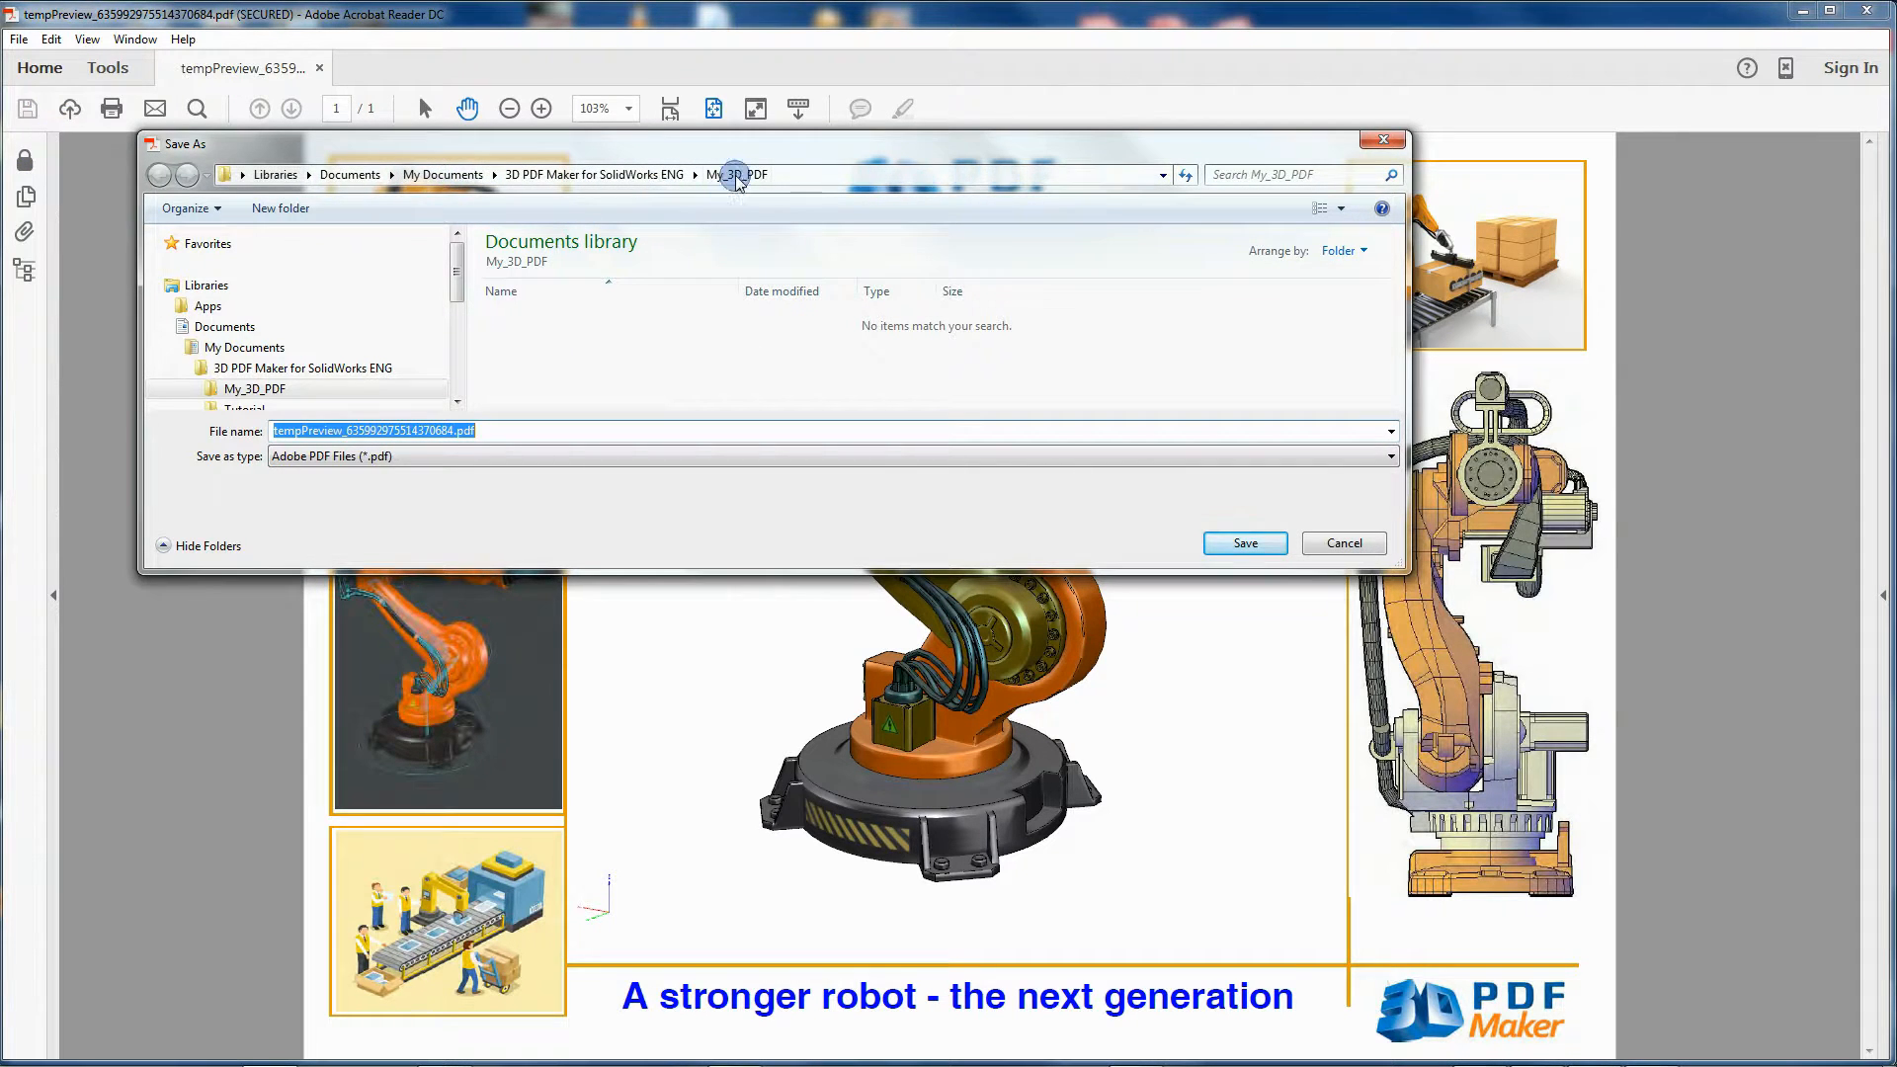
pyautogui.write('My')
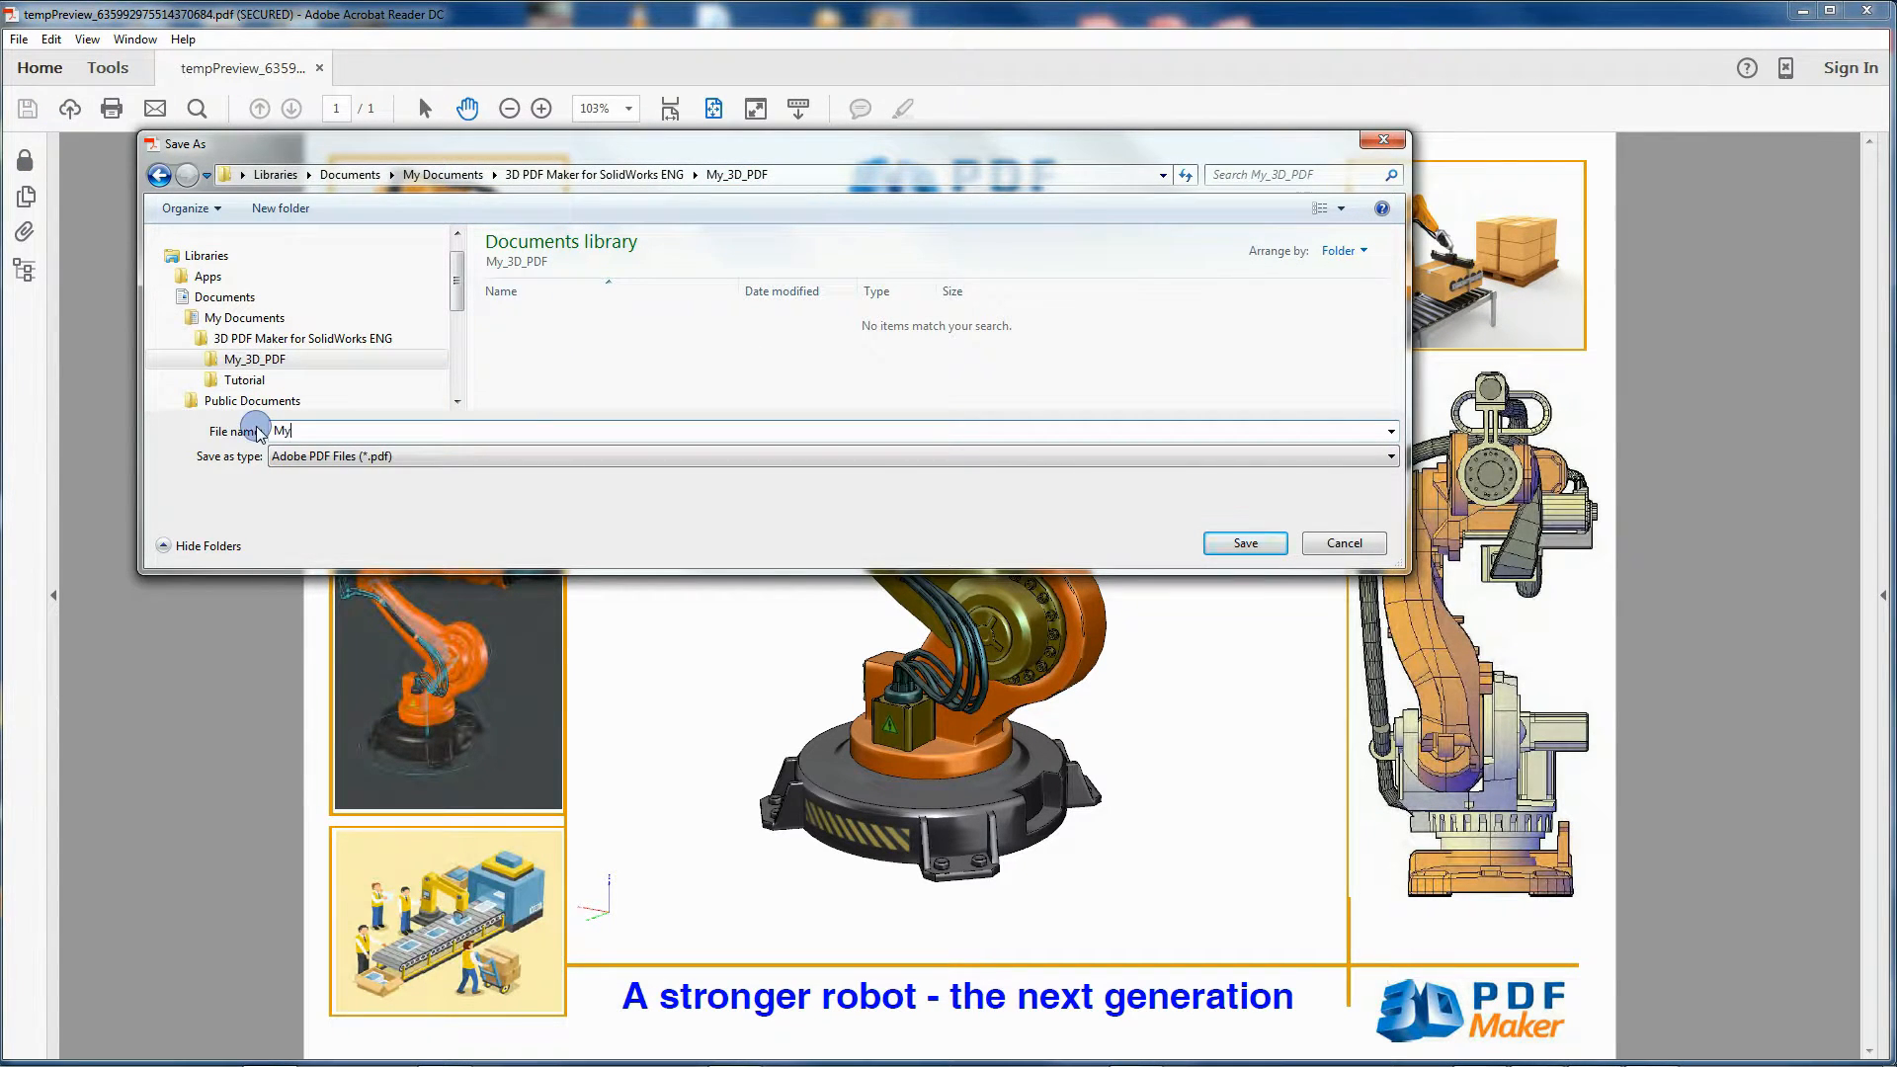
pyautogui.click(1242, 543)
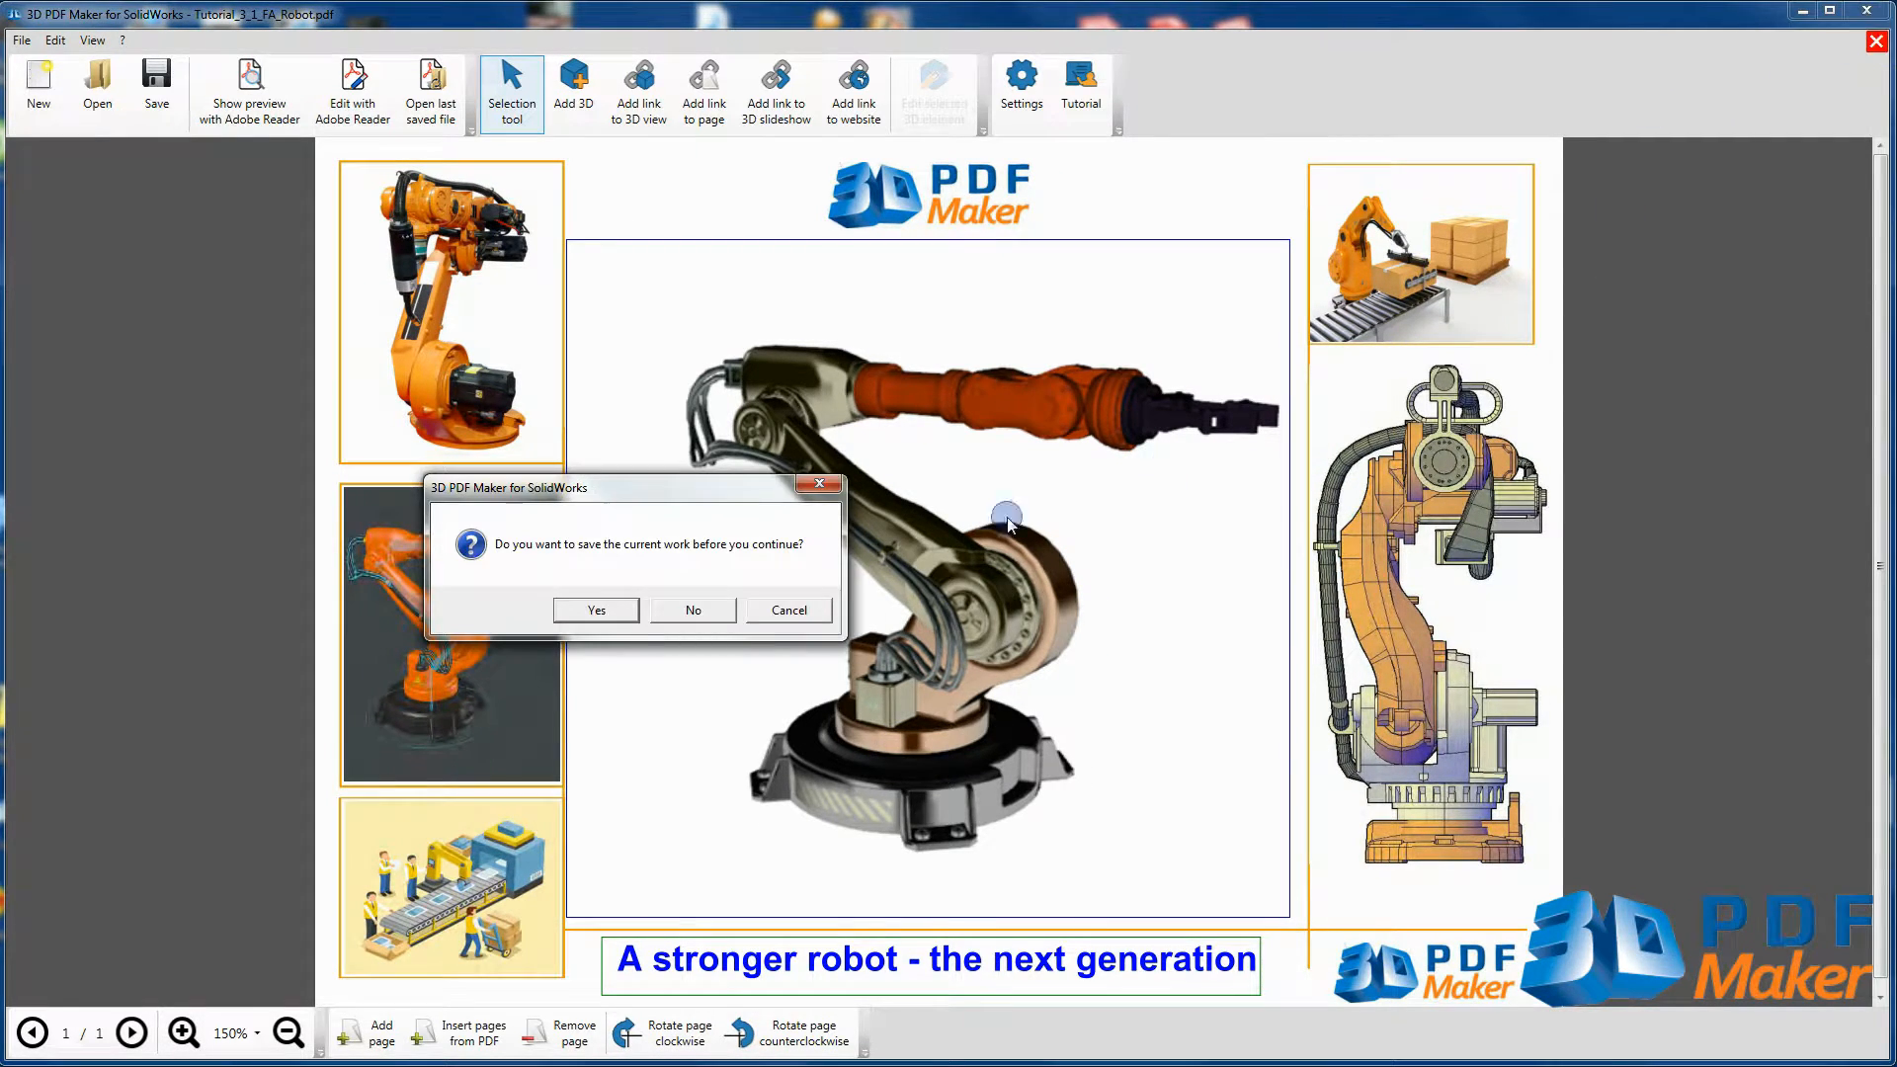
# Discard the unsaved robot brochure and switch to 3D PDF Maker for AutoCAD
pyautogui.click(691, 608)
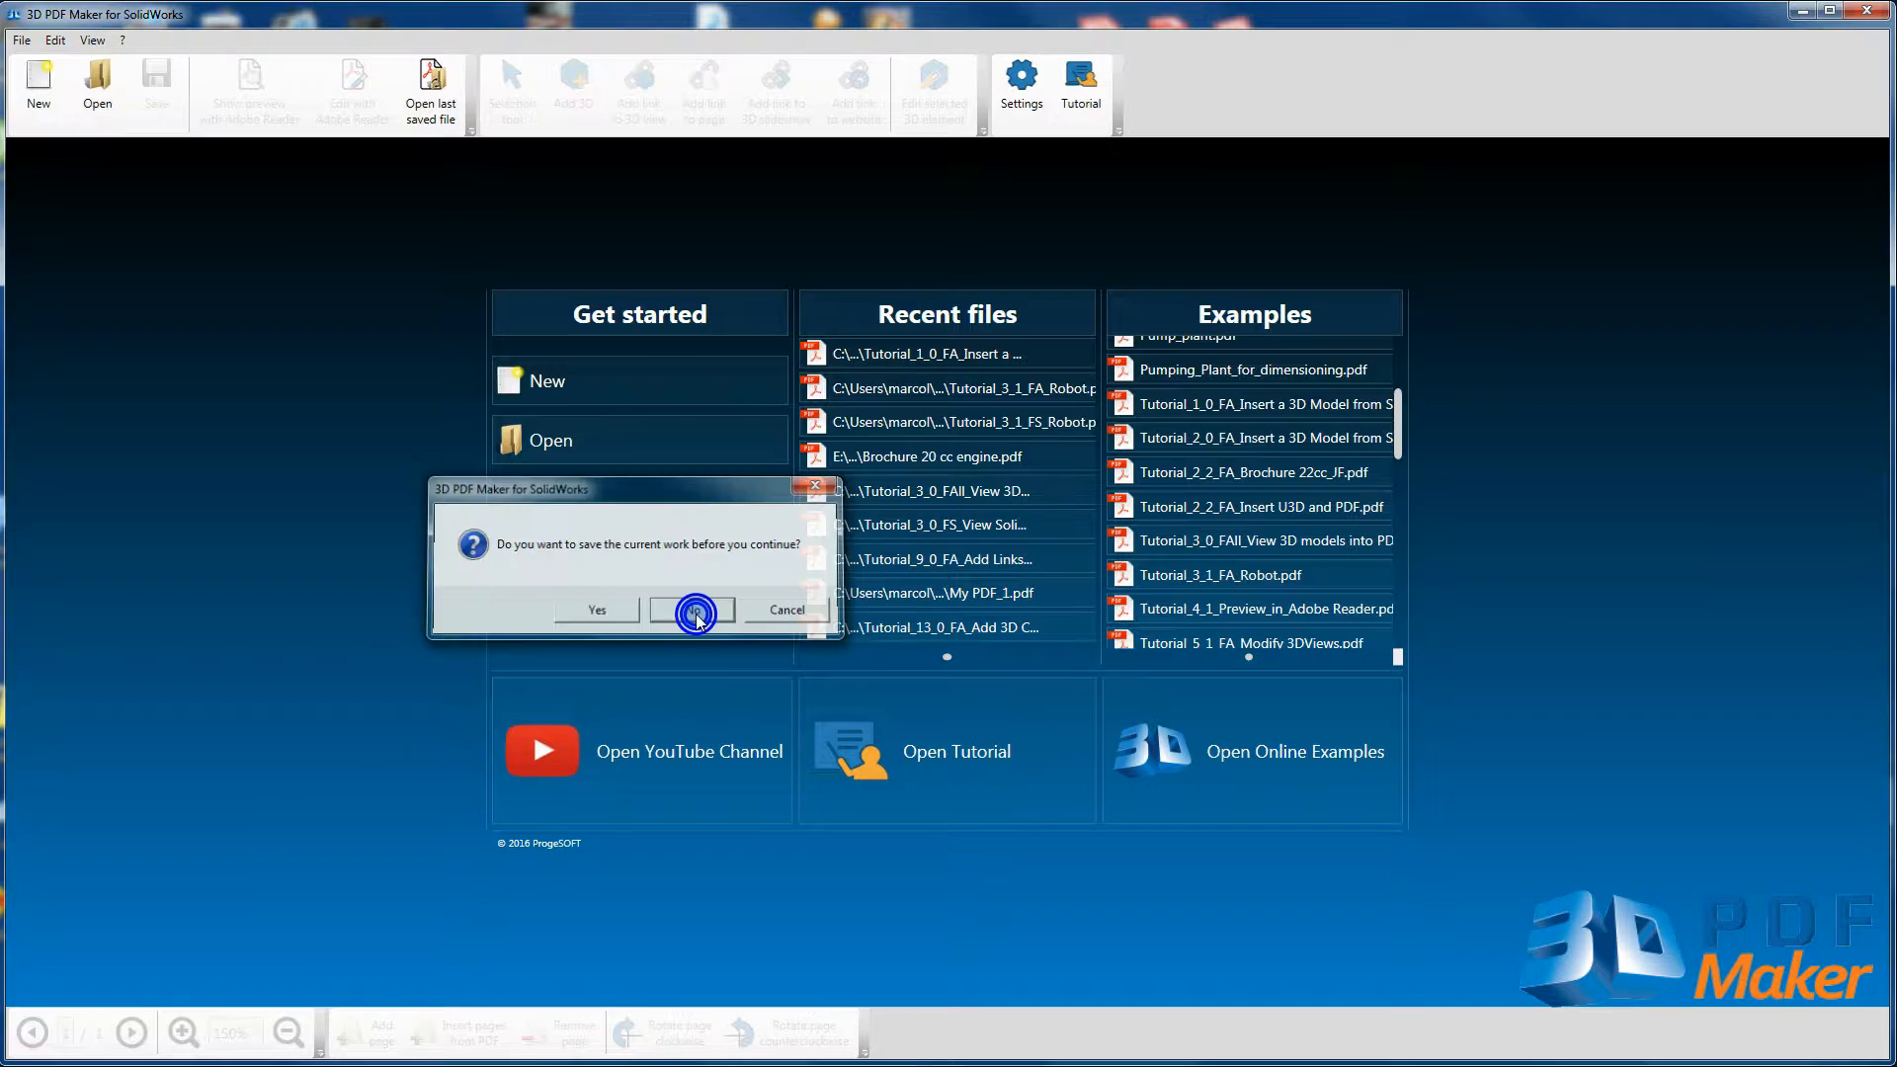
pyautogui.click(691, 611)
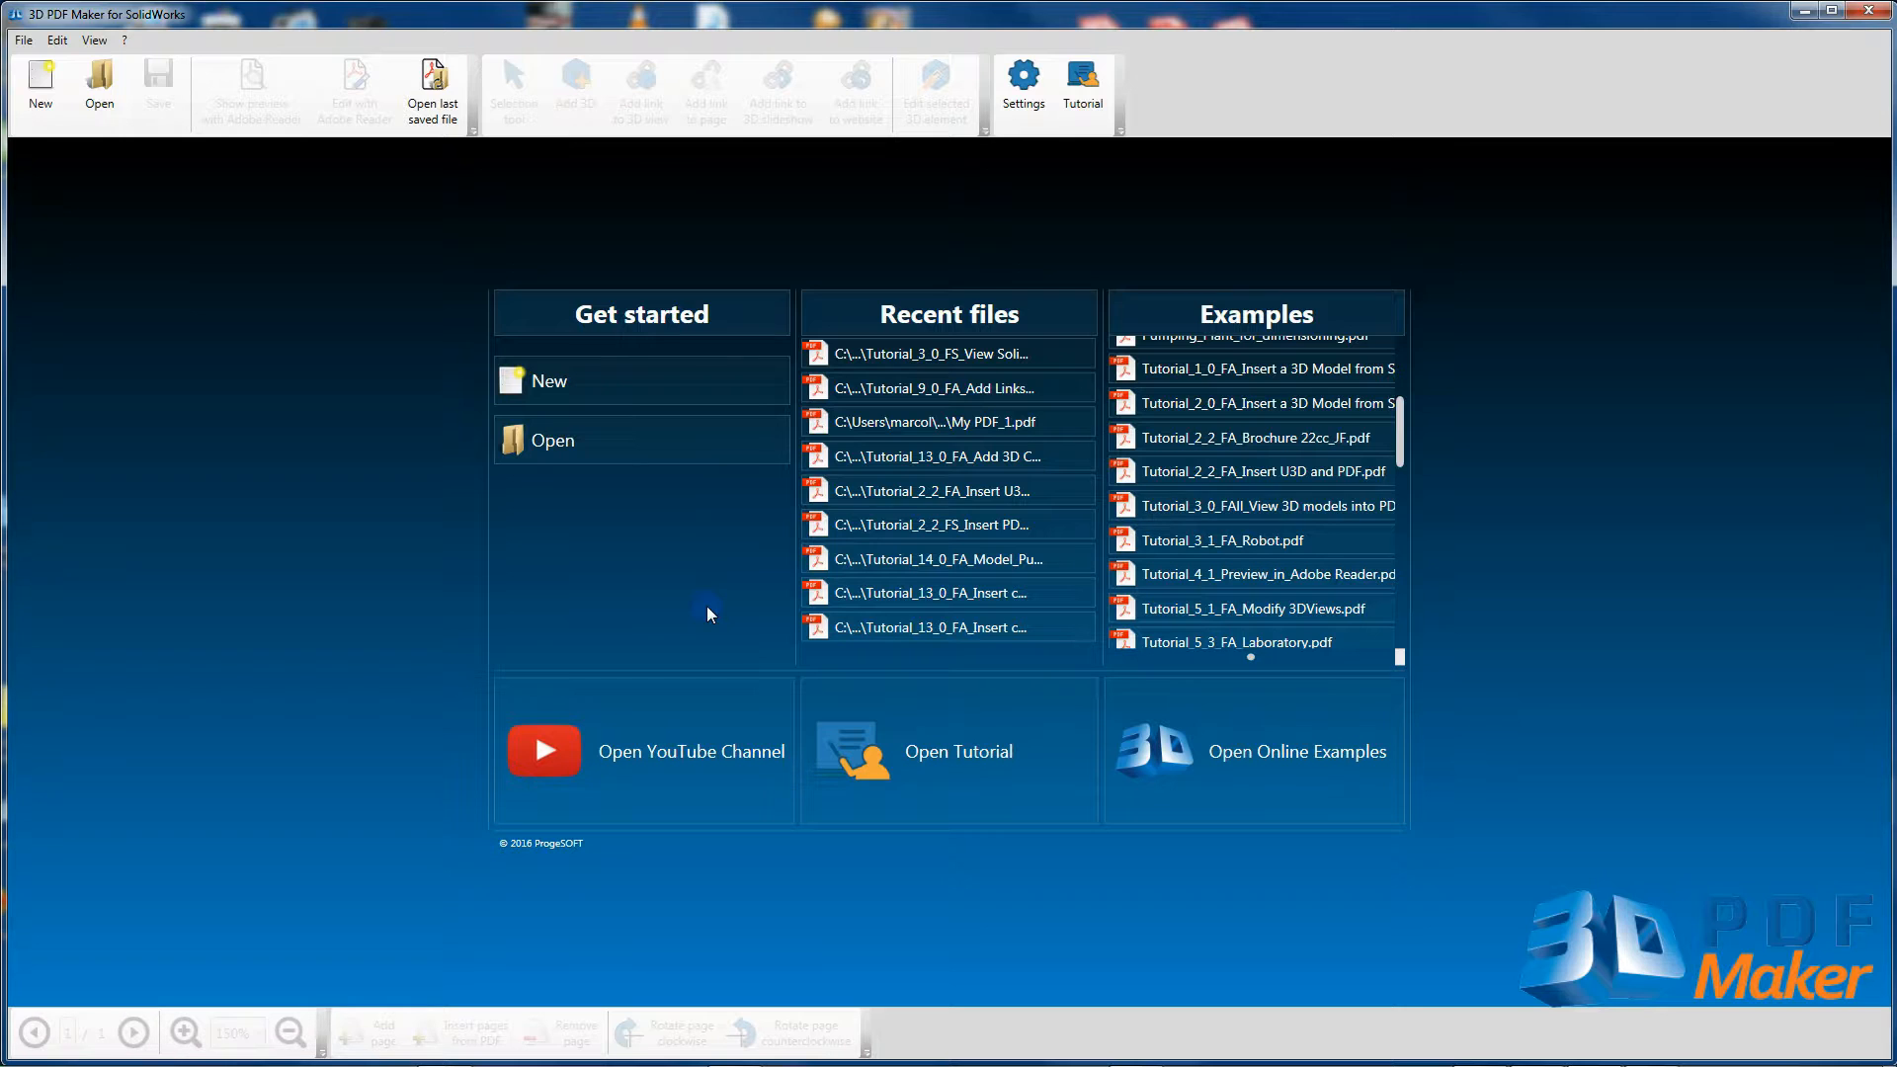
pyautogui.click(1021, 87)
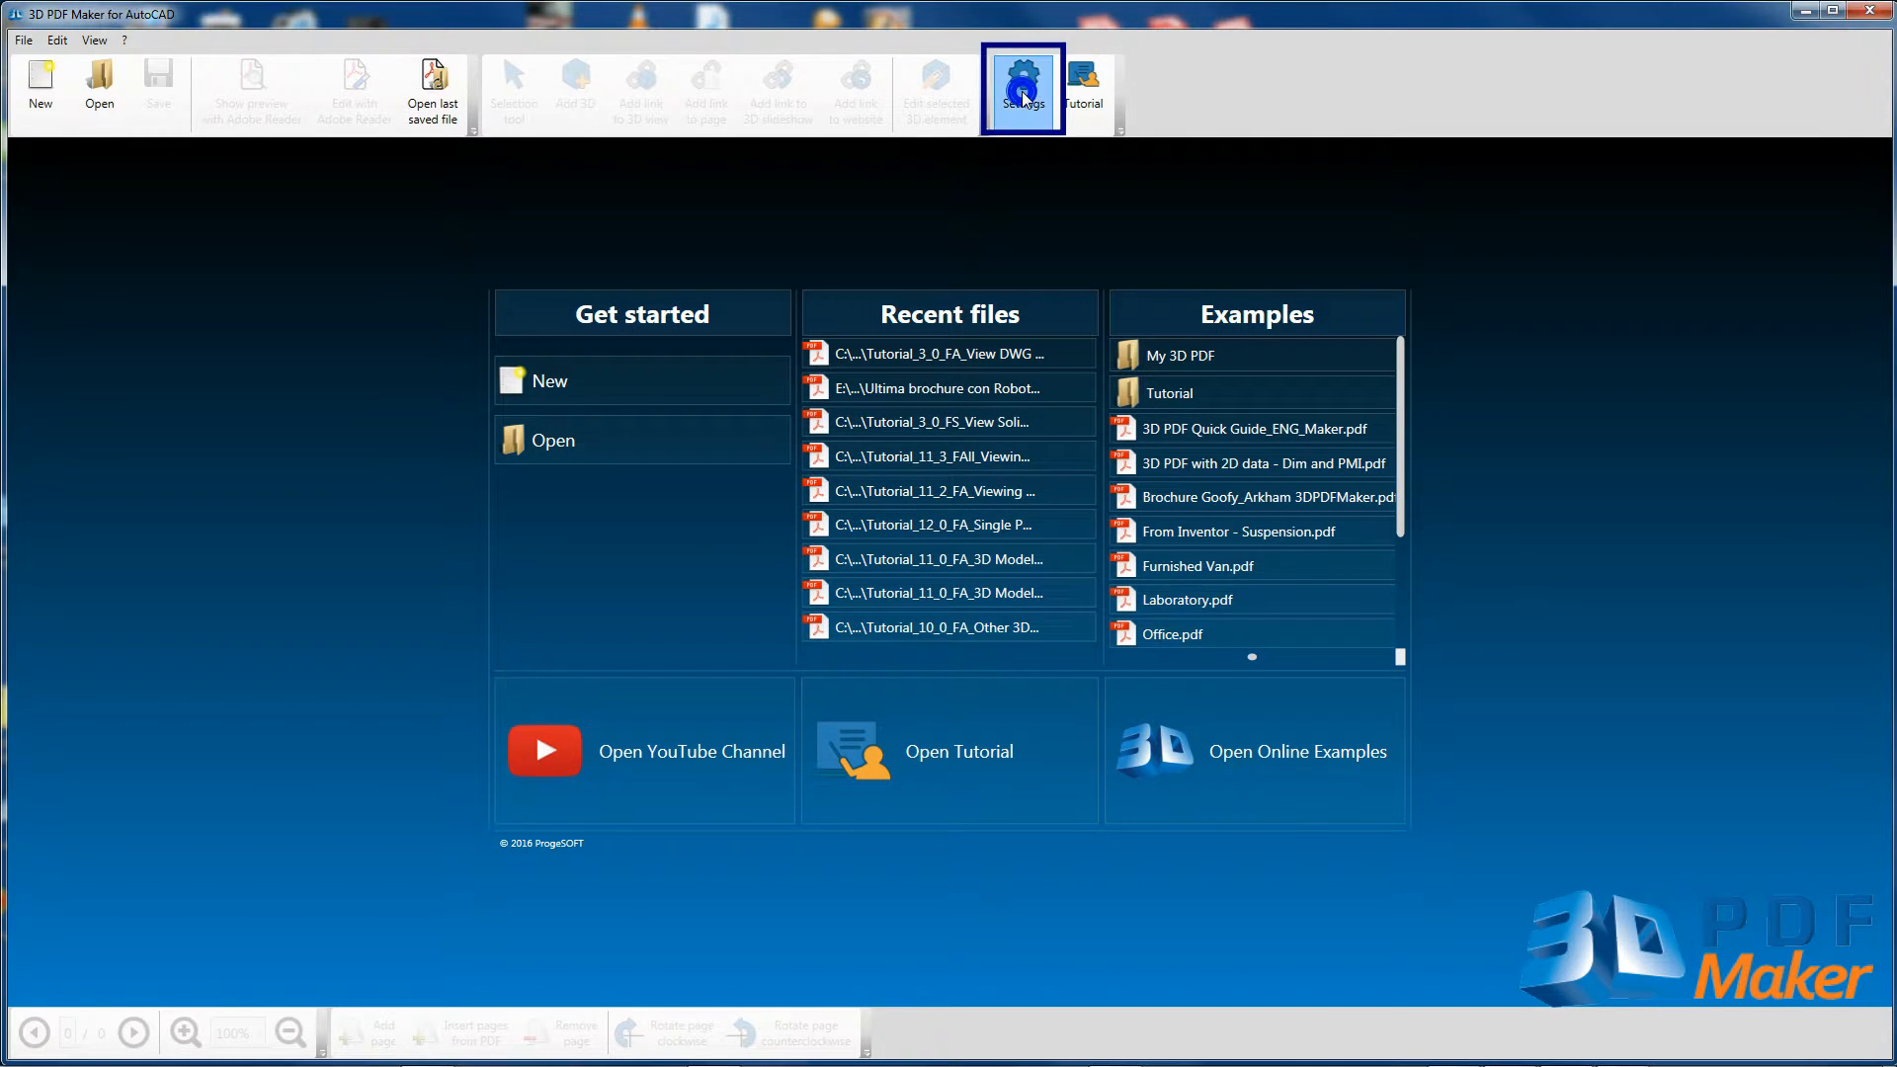
# In Default 3D settings, set the Lighting Scheme to CAD Optimized Lights
pyautogui.click(1021, 85)
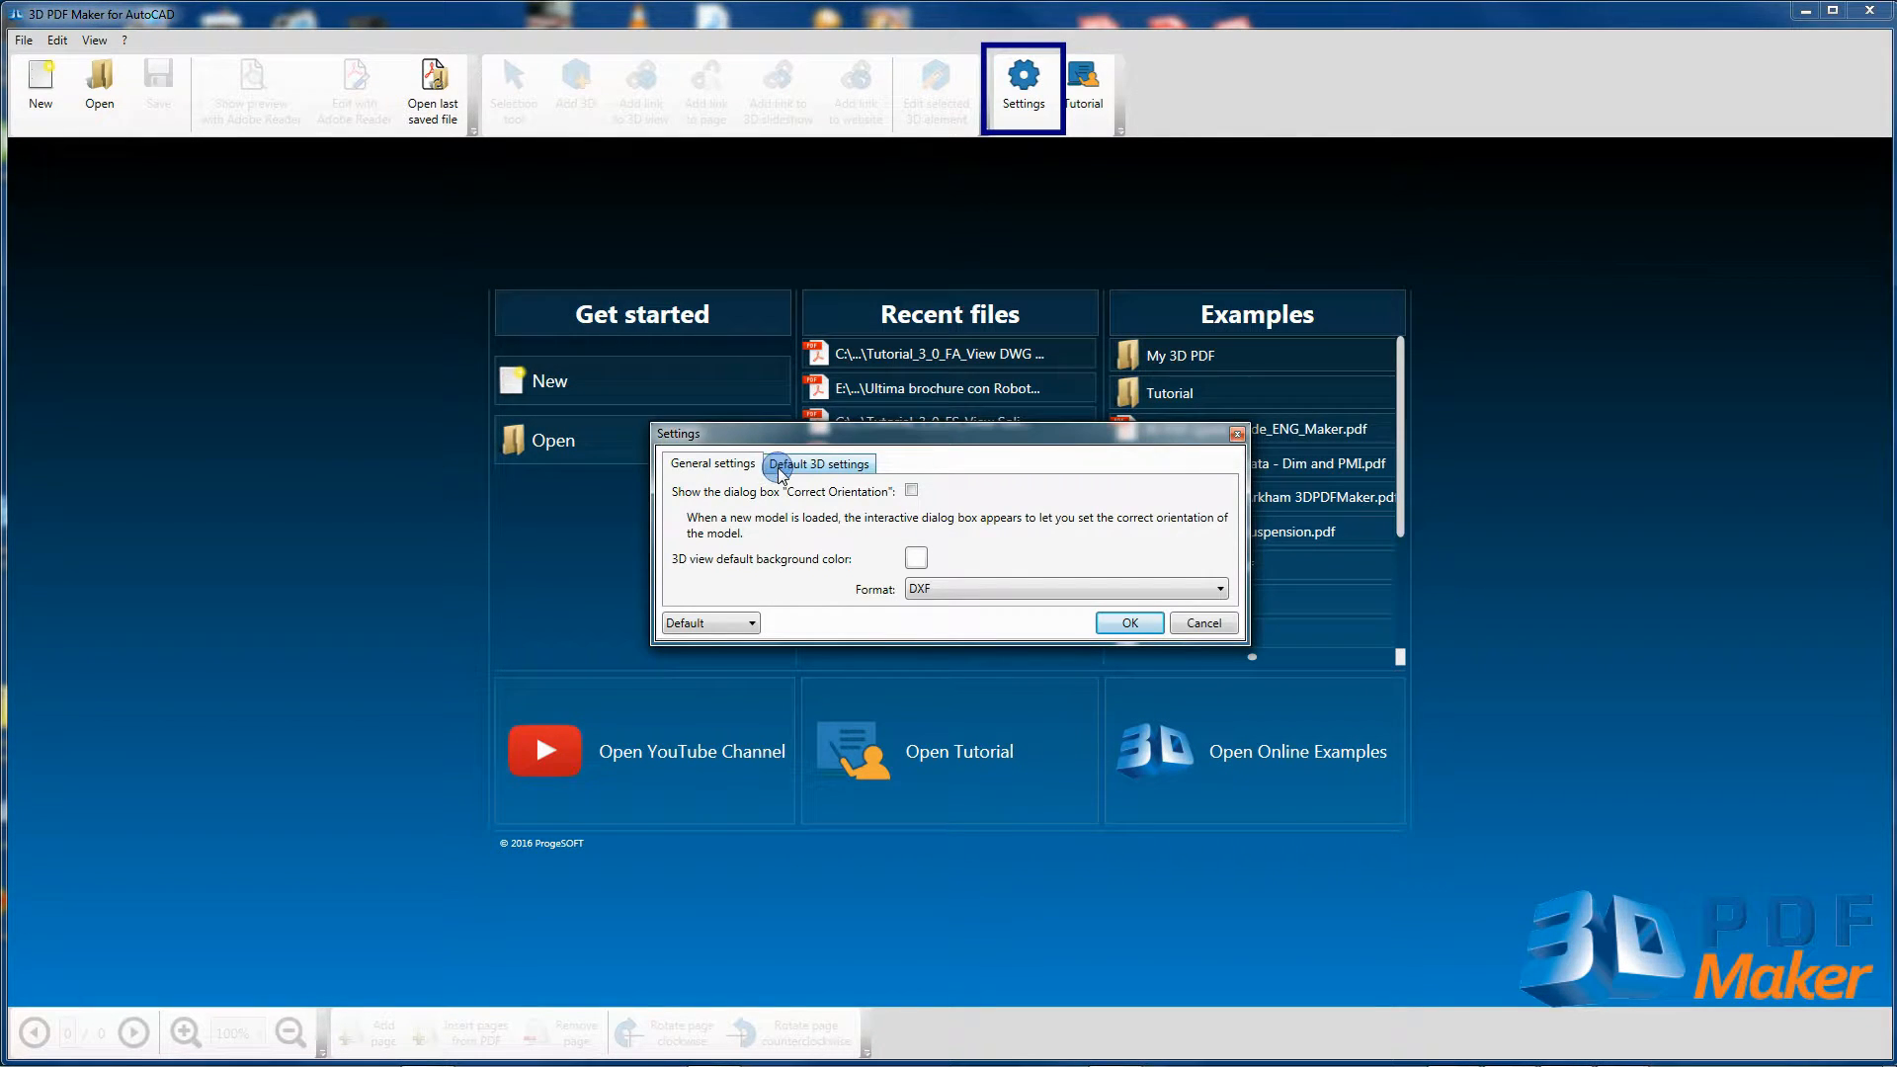
pyautogui.click(820, 462)
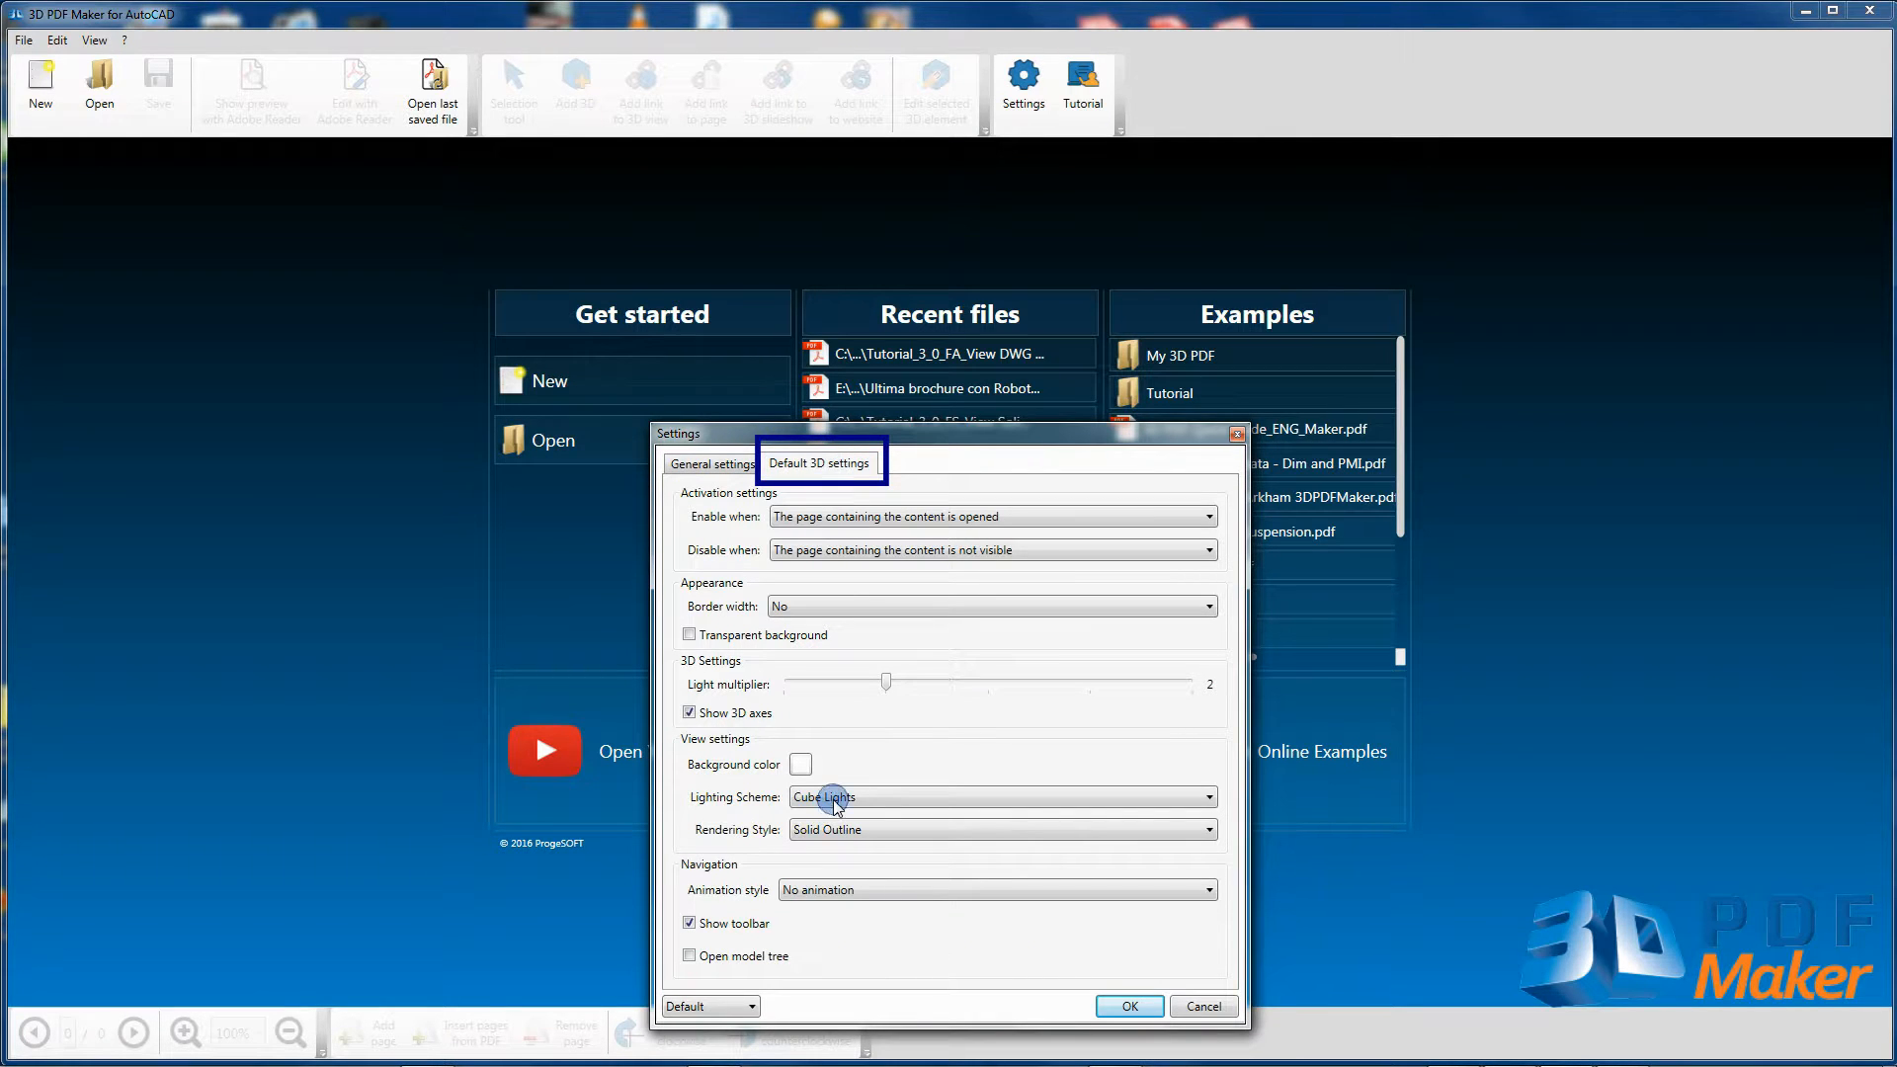
pyautogui.click(1205, 796)
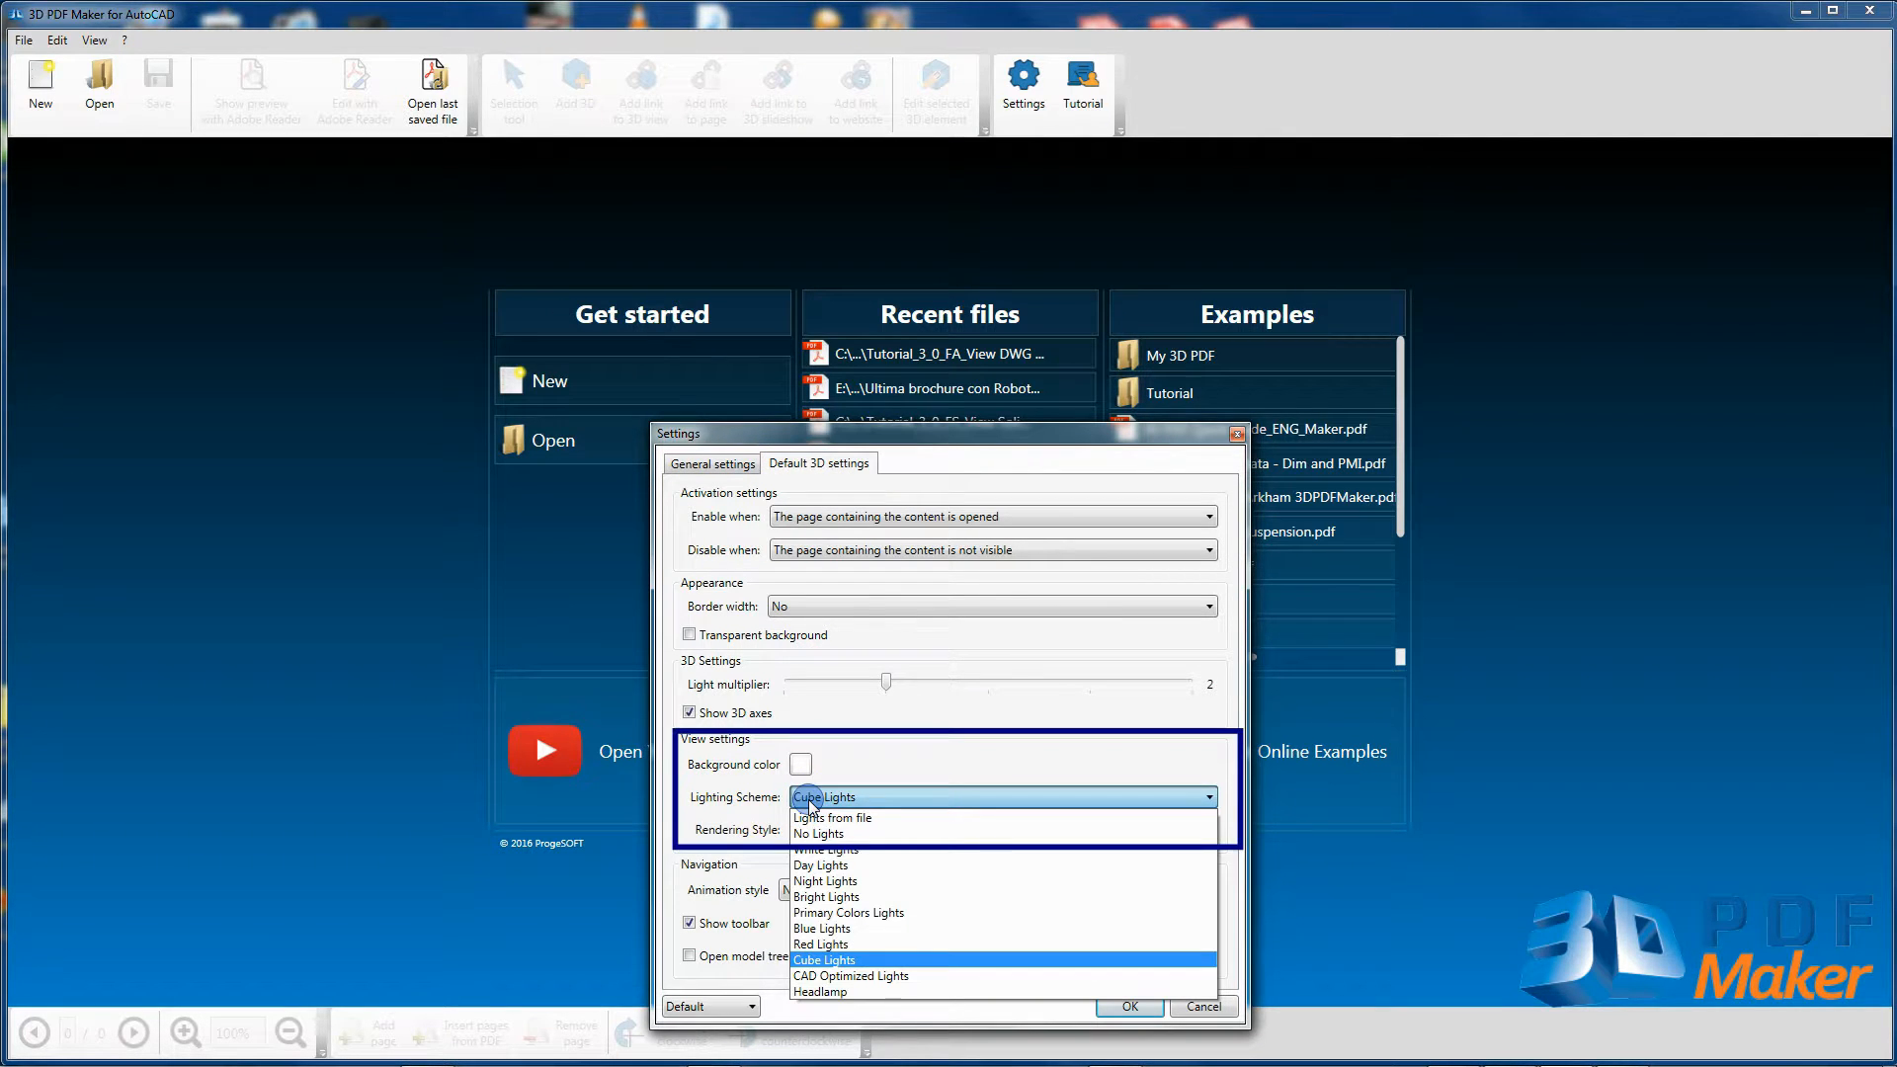
pyautogui.click(849, 974)
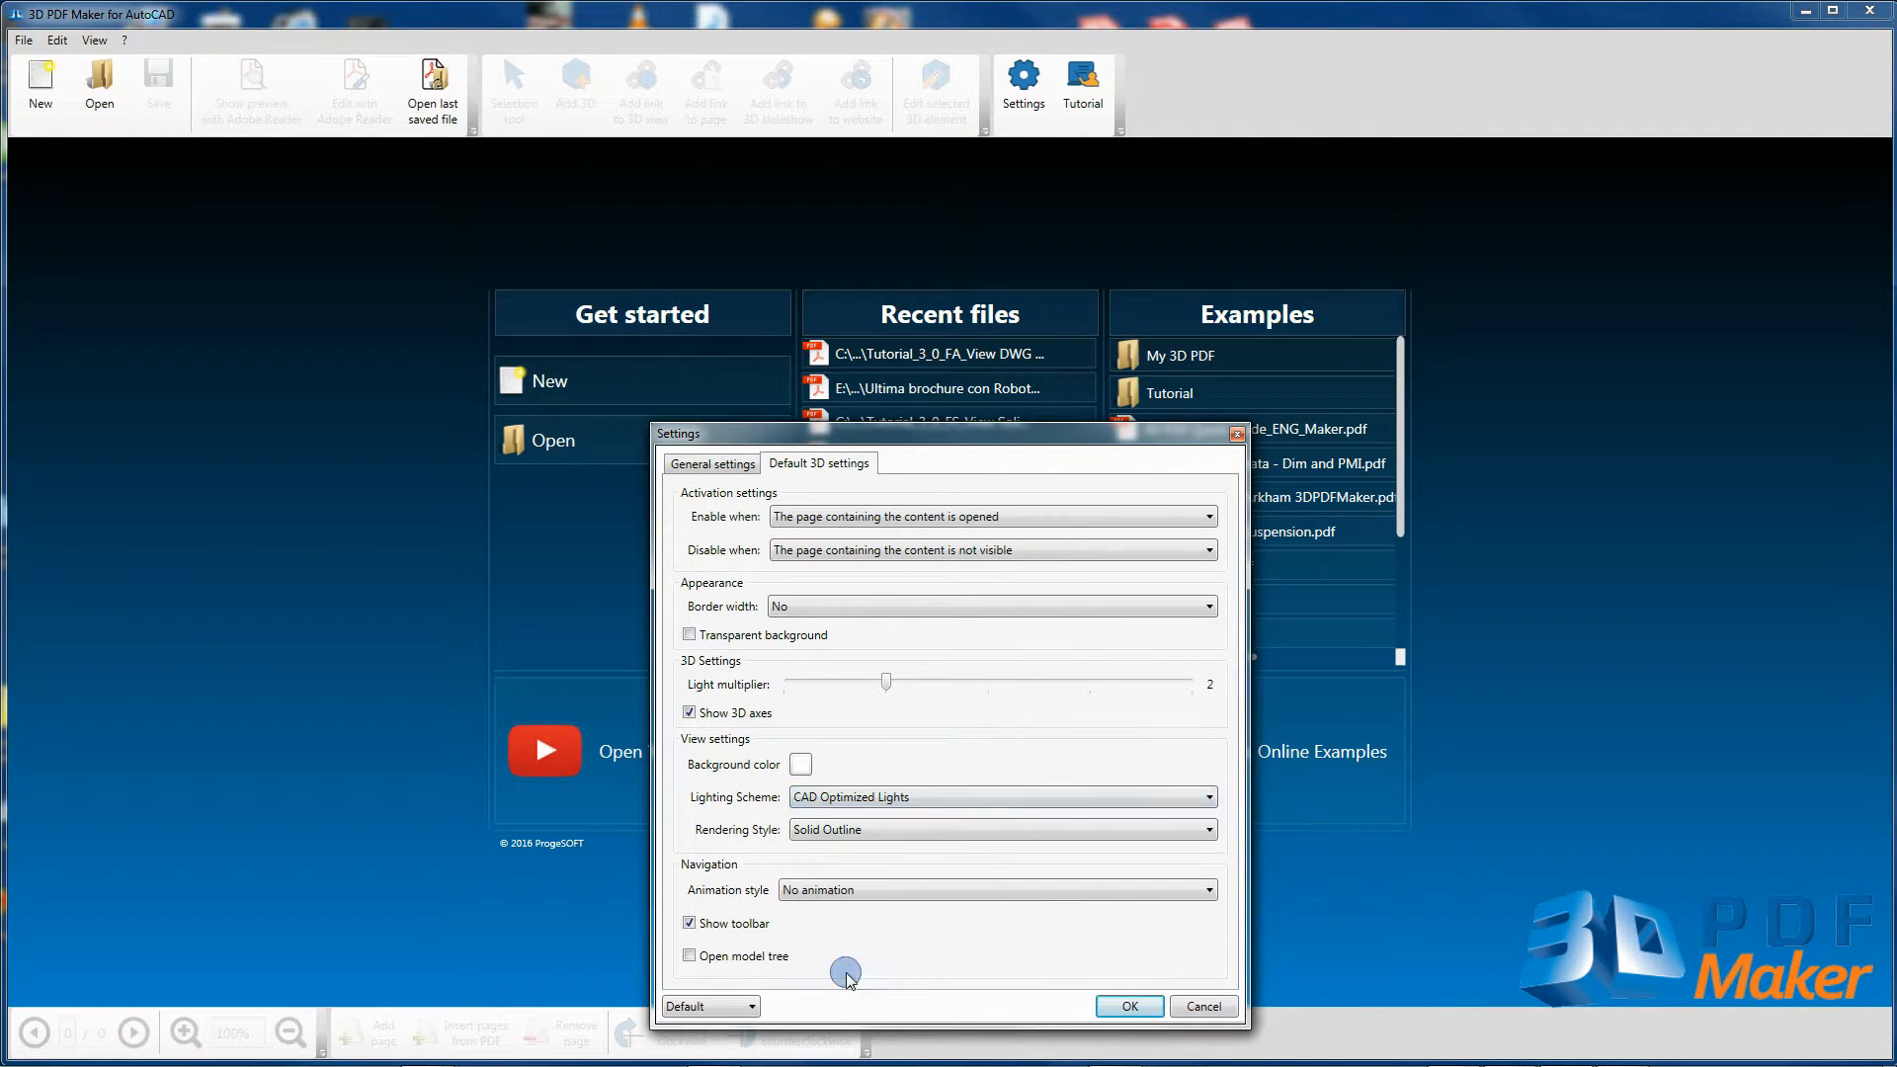
pyautogui.click(713, 463)
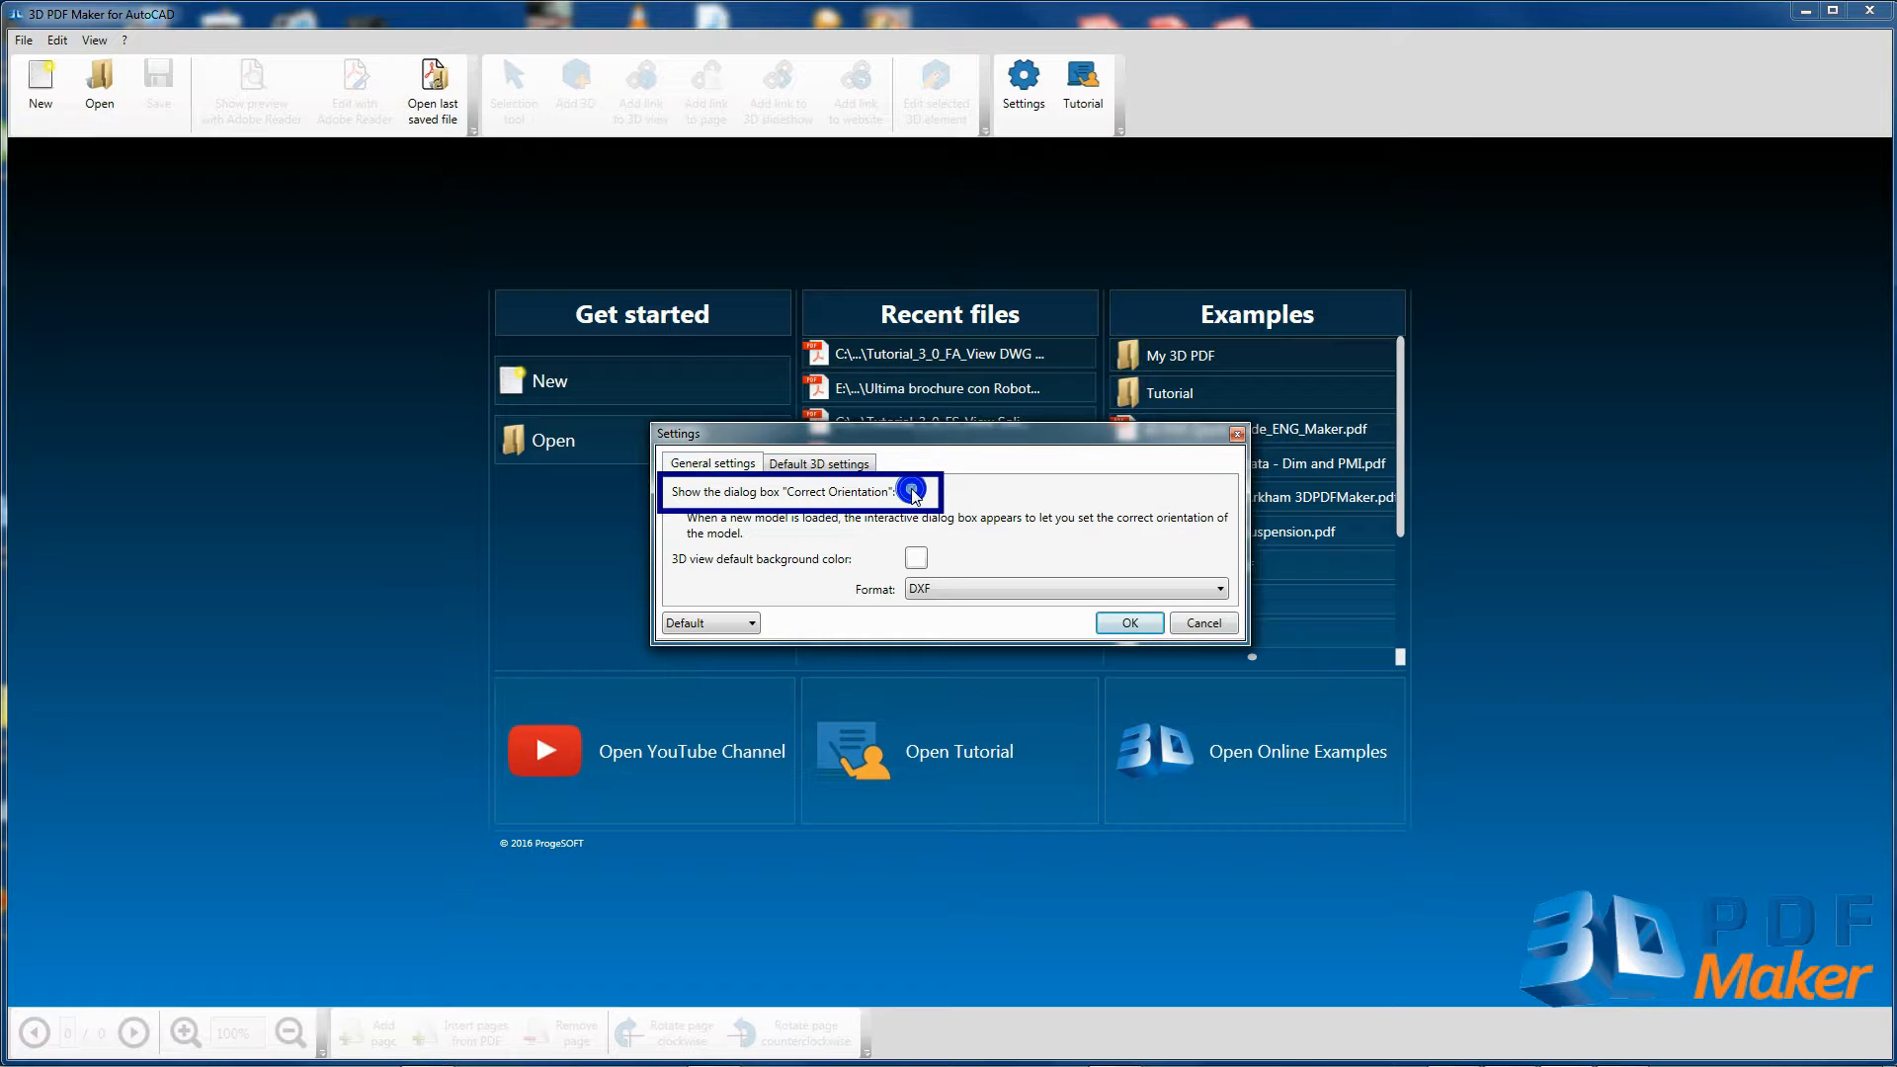
# Toggle 'Show the dialog box Correct Orientation' in General settings and confirm with OK
pyautogui.click(915, 492)
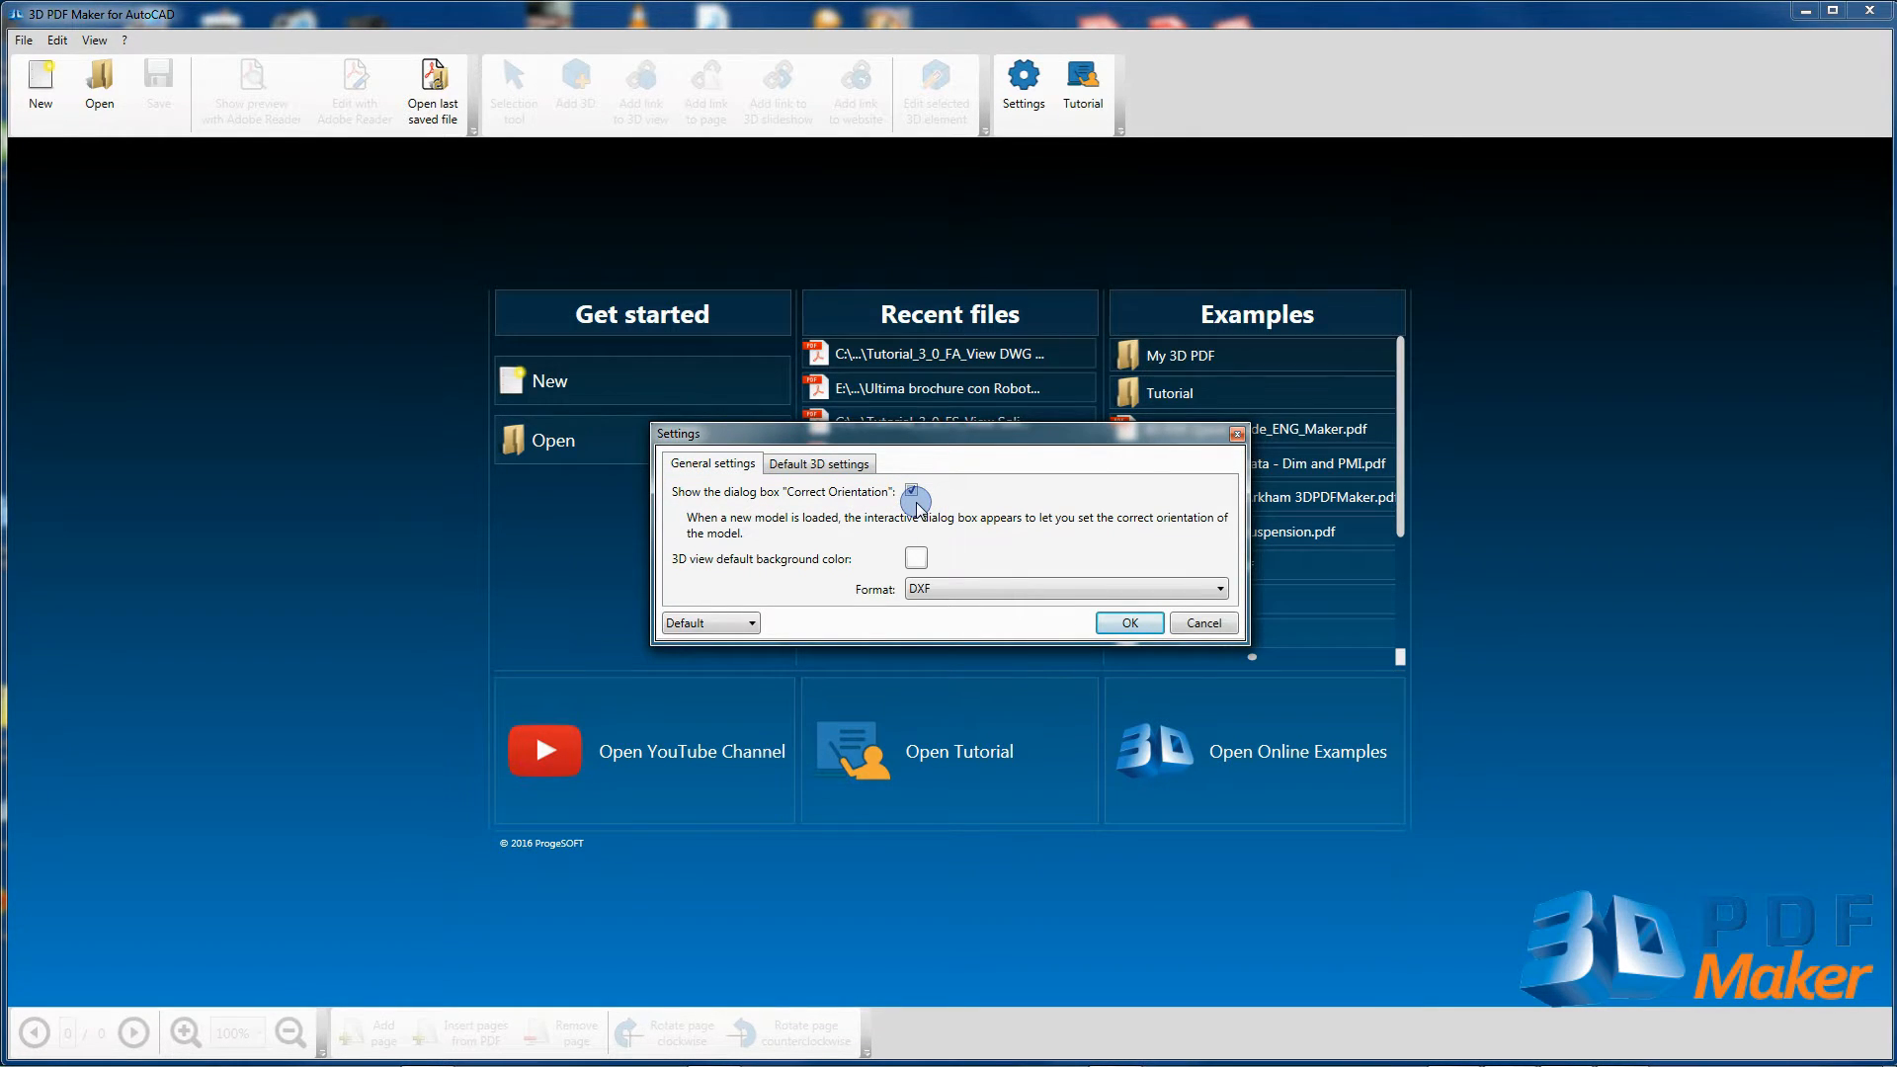
pyautogui.click(915, 492)
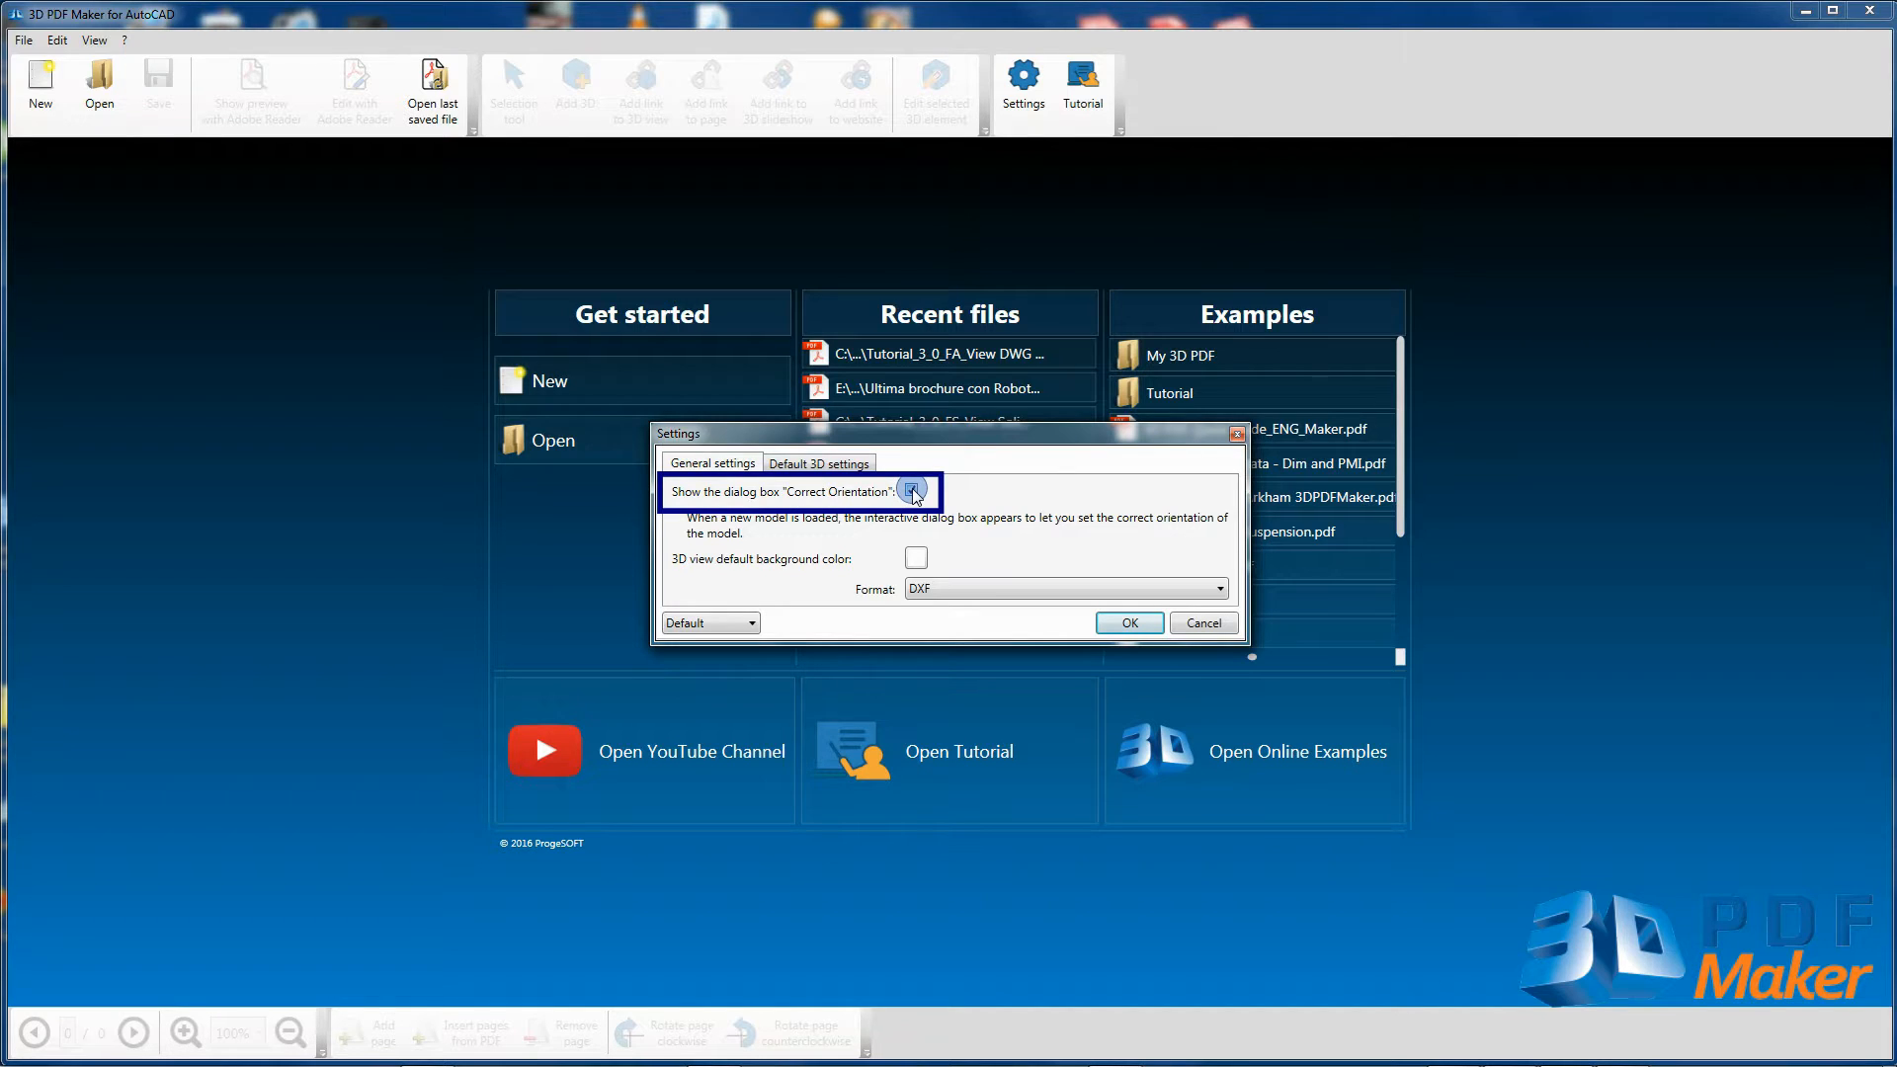
pyautogui.click(915, 492)
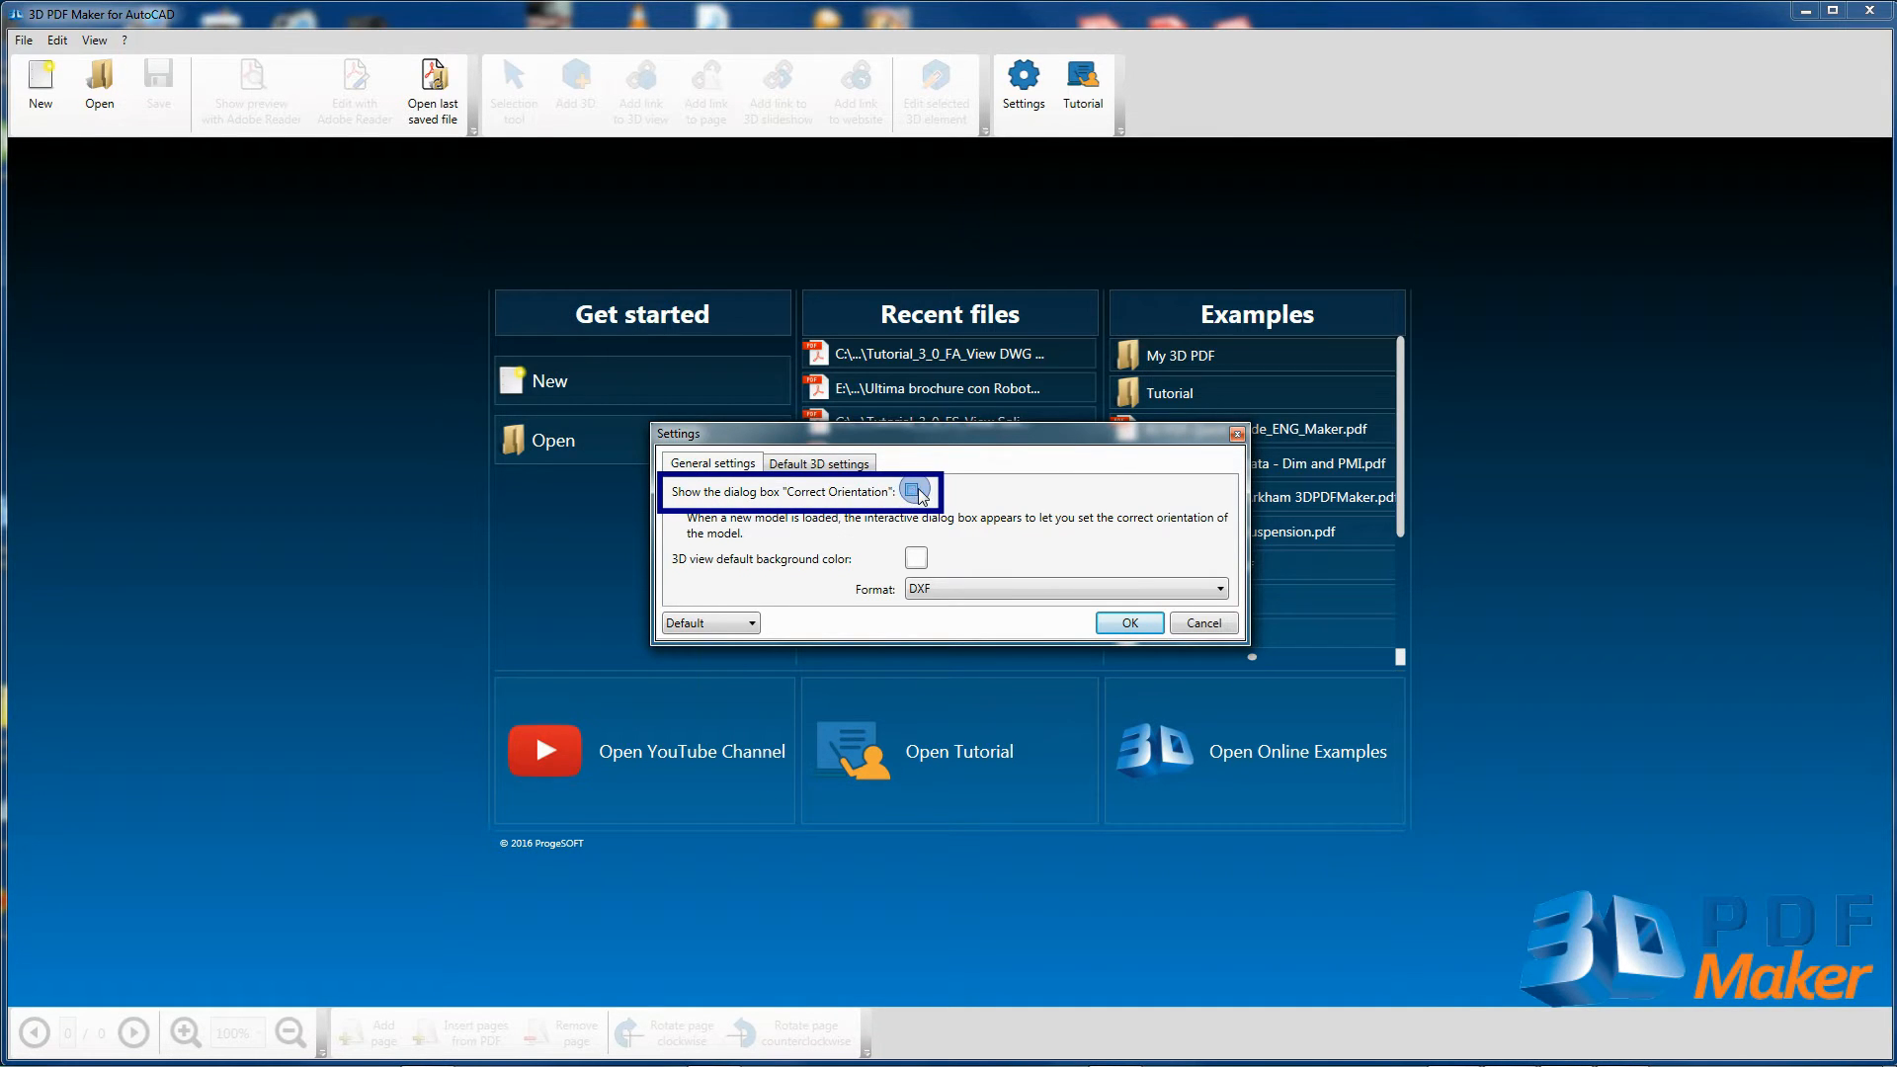
pyautogui.click(1127, 622)
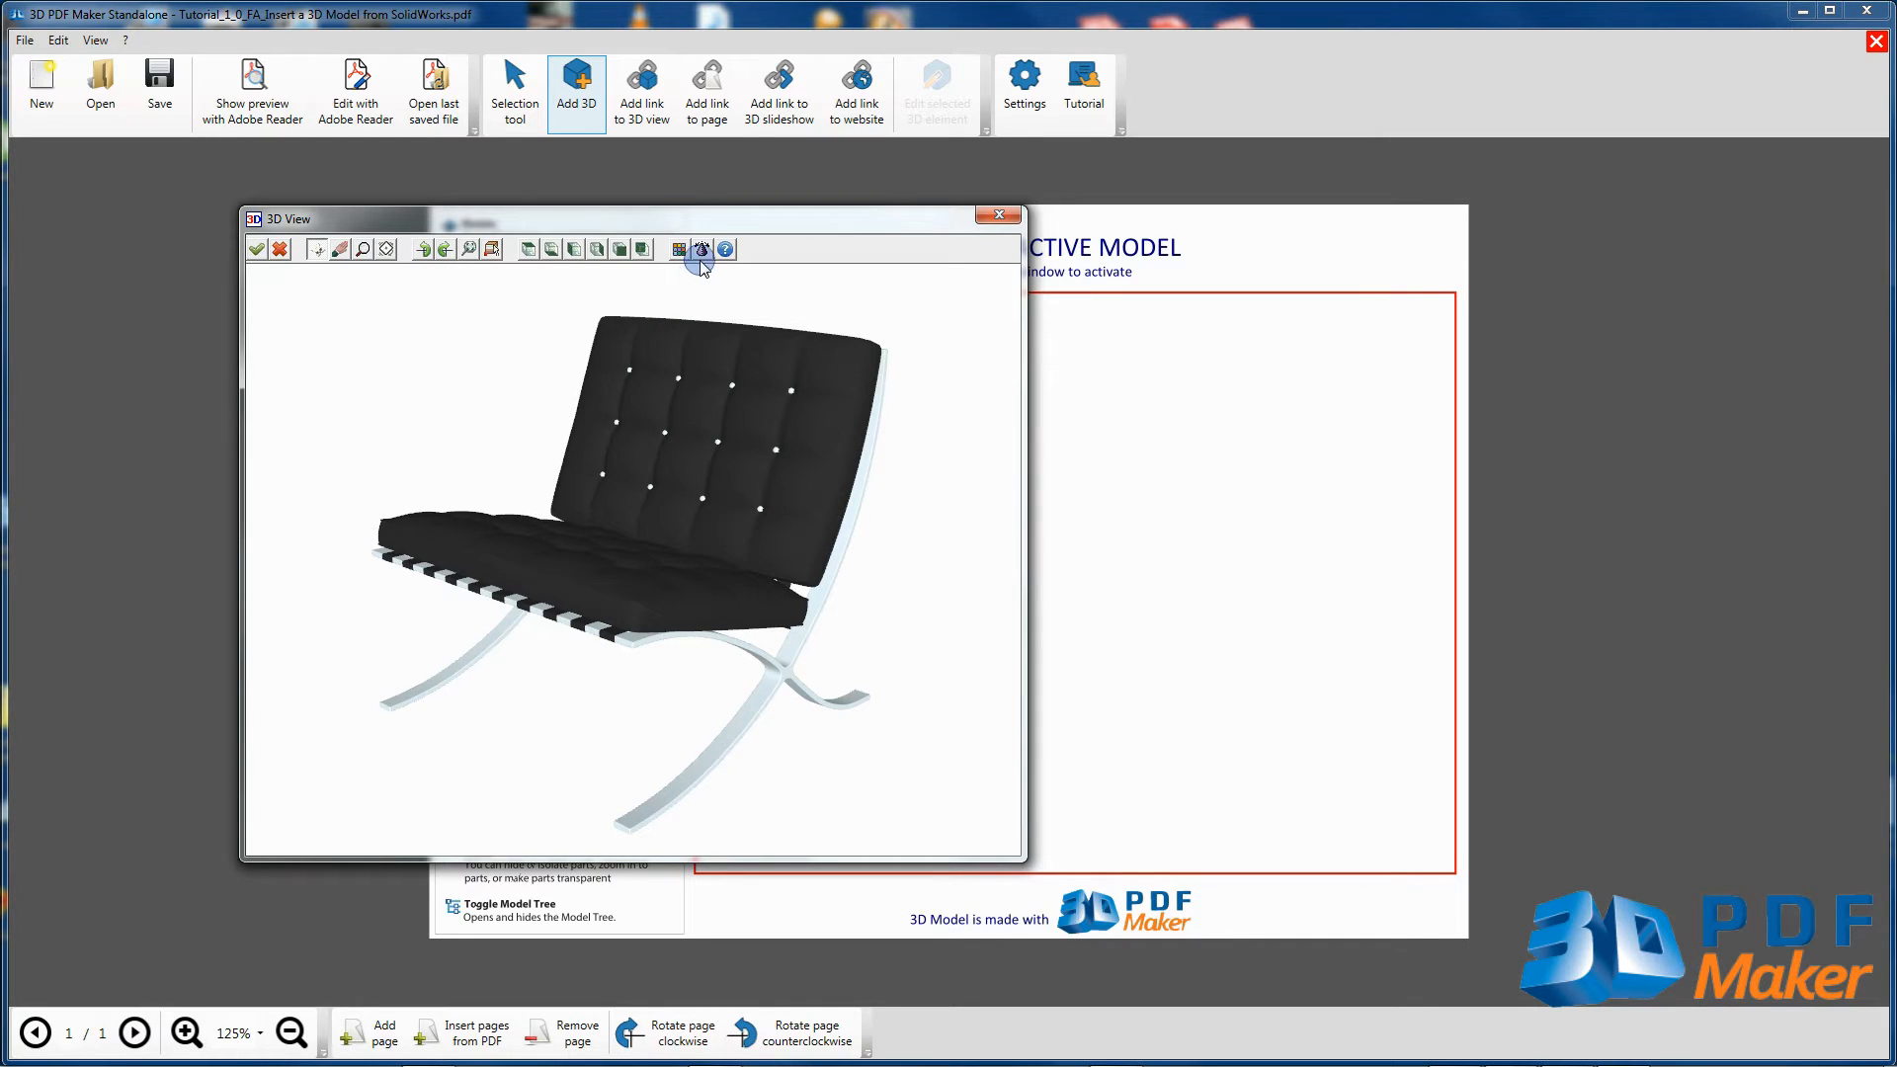
# Fit the chair in the 3D View, accept it onto the page and launch the Adobe Reader preview
pyautogui.click(702, 249)
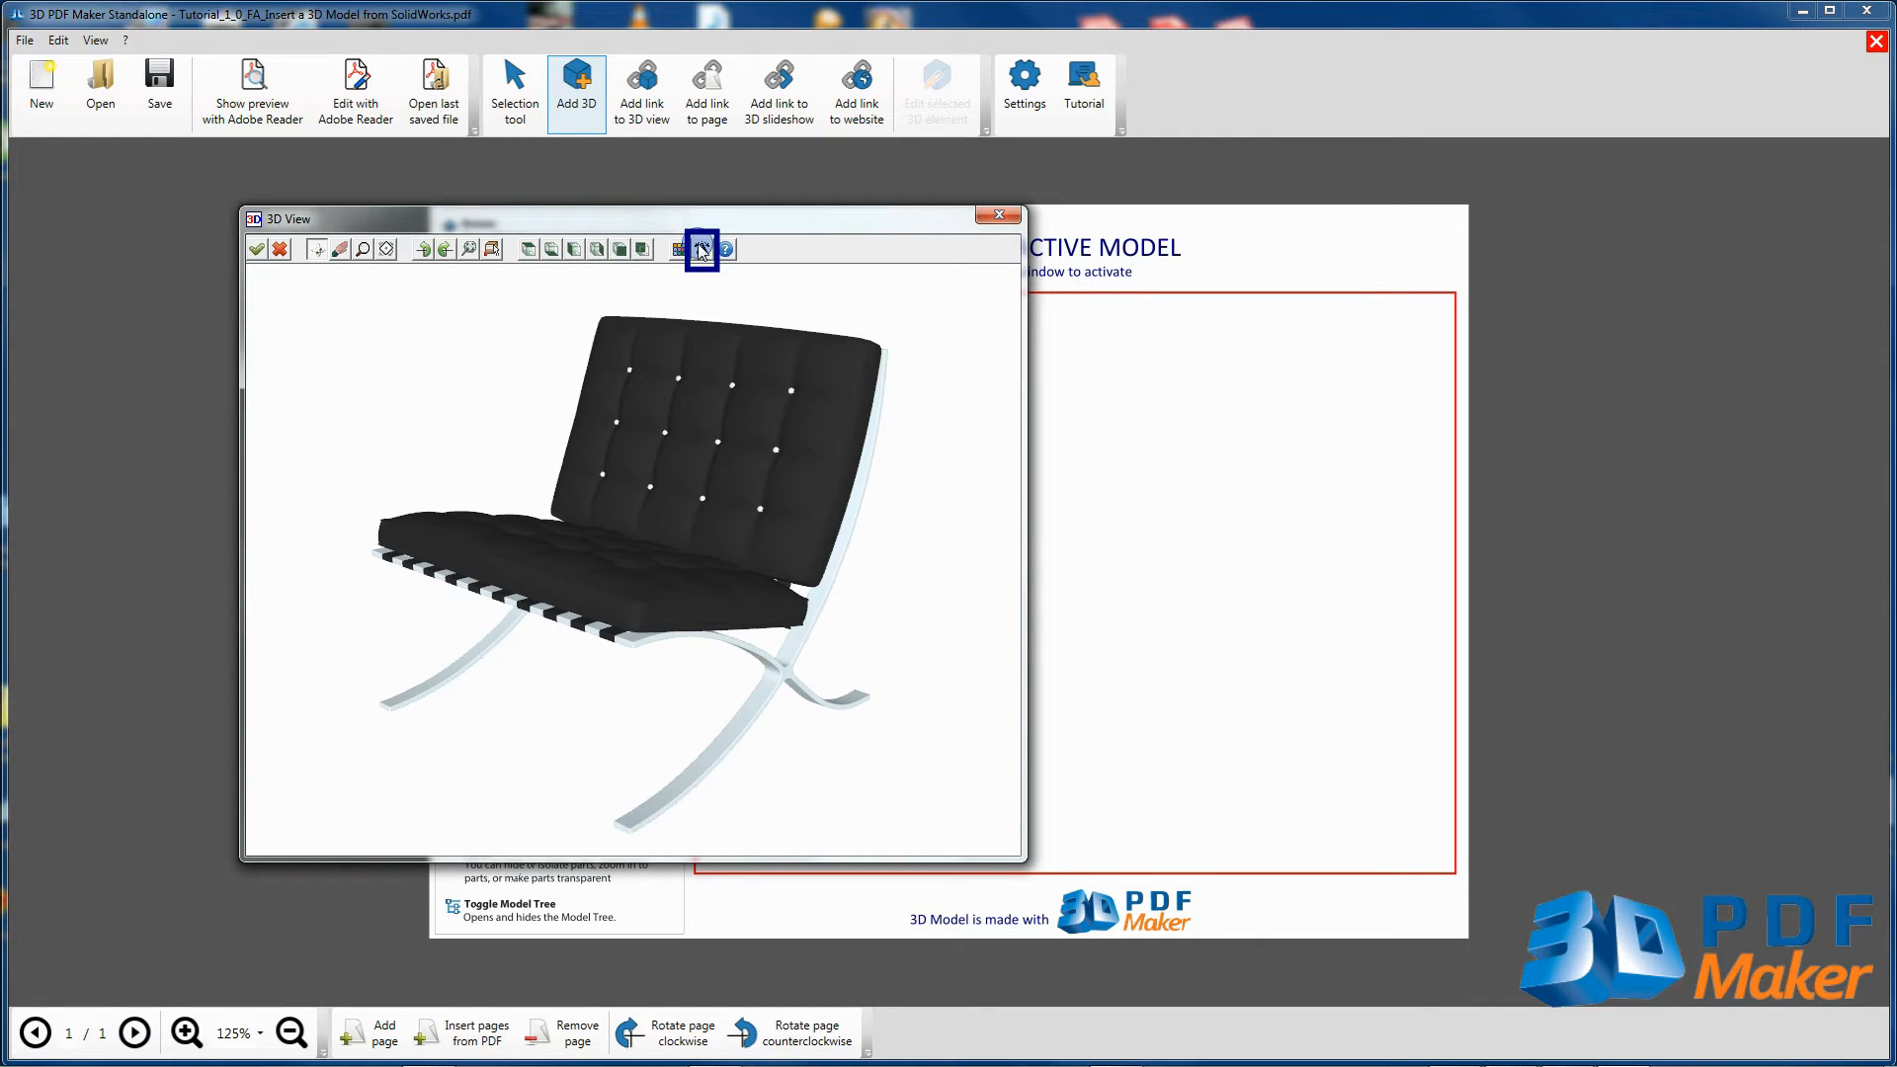
pyautogui.click(699, 249)
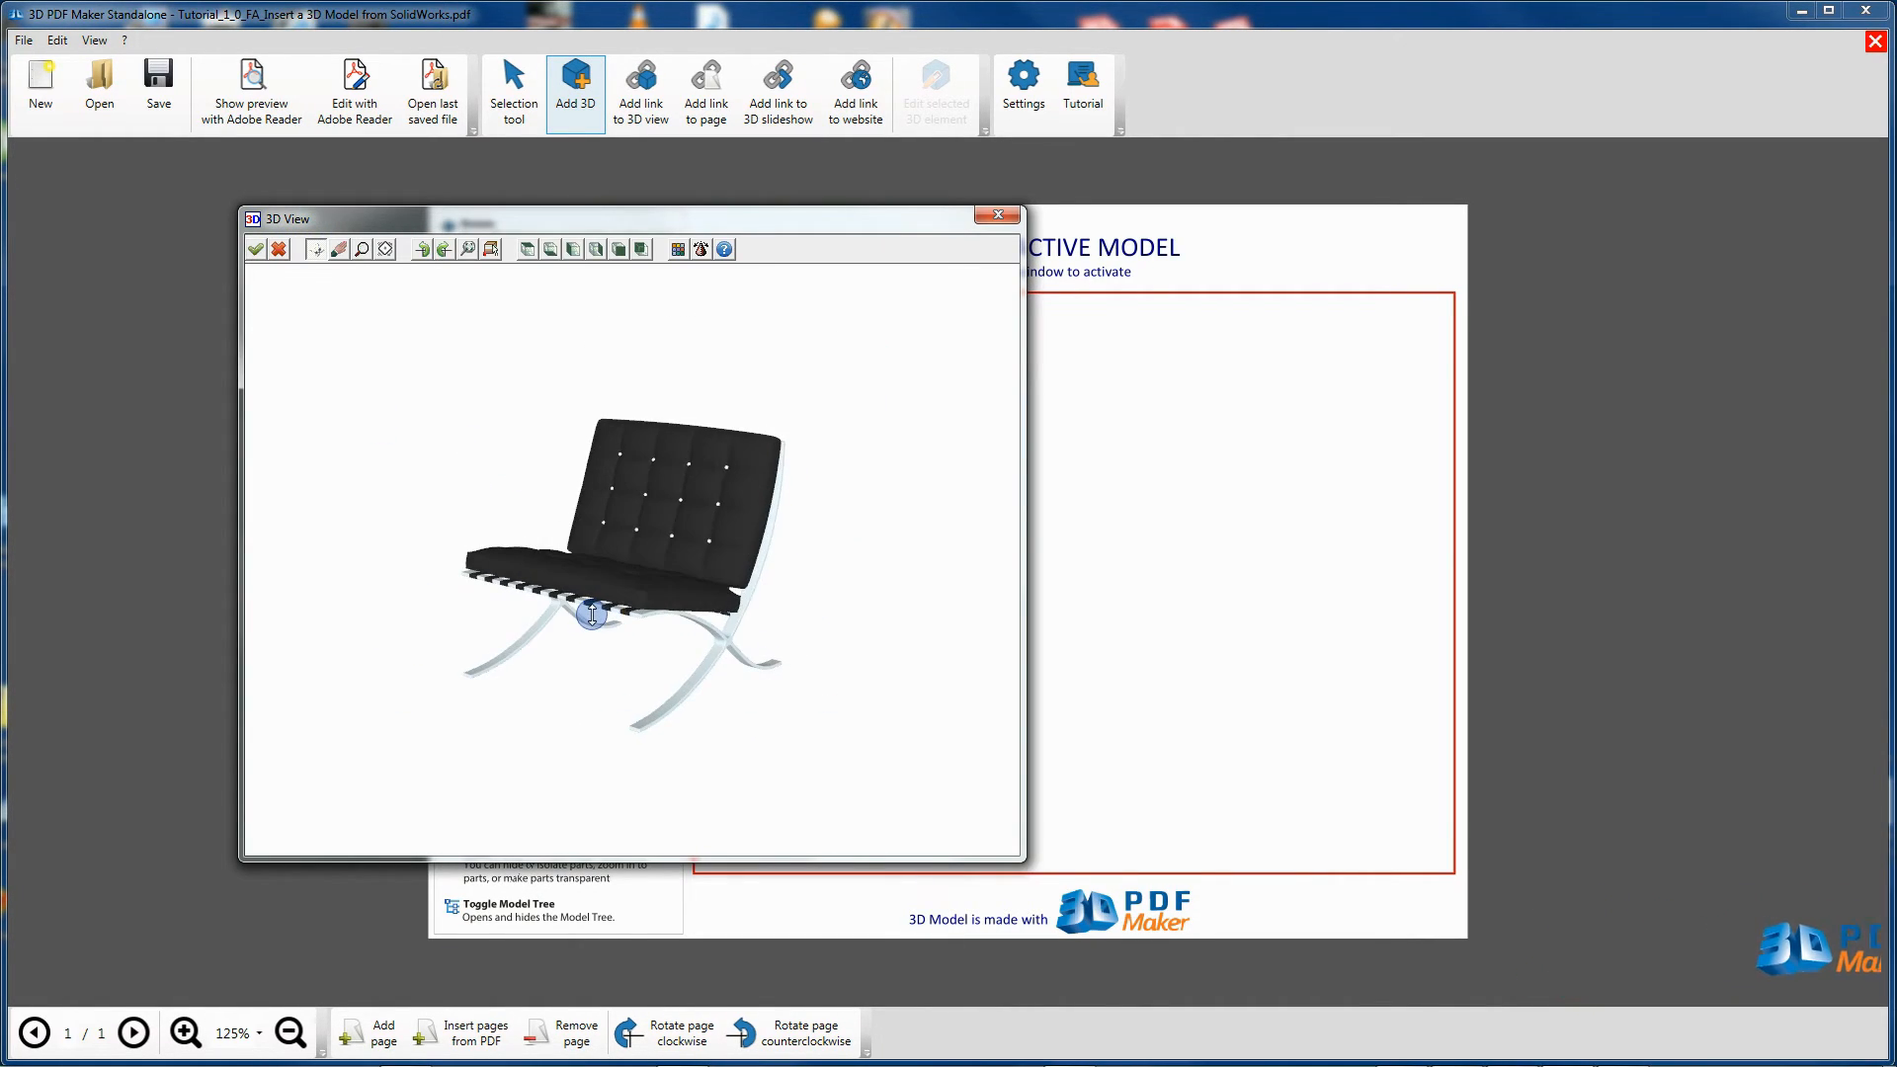
pyautogui.click(251, 93)
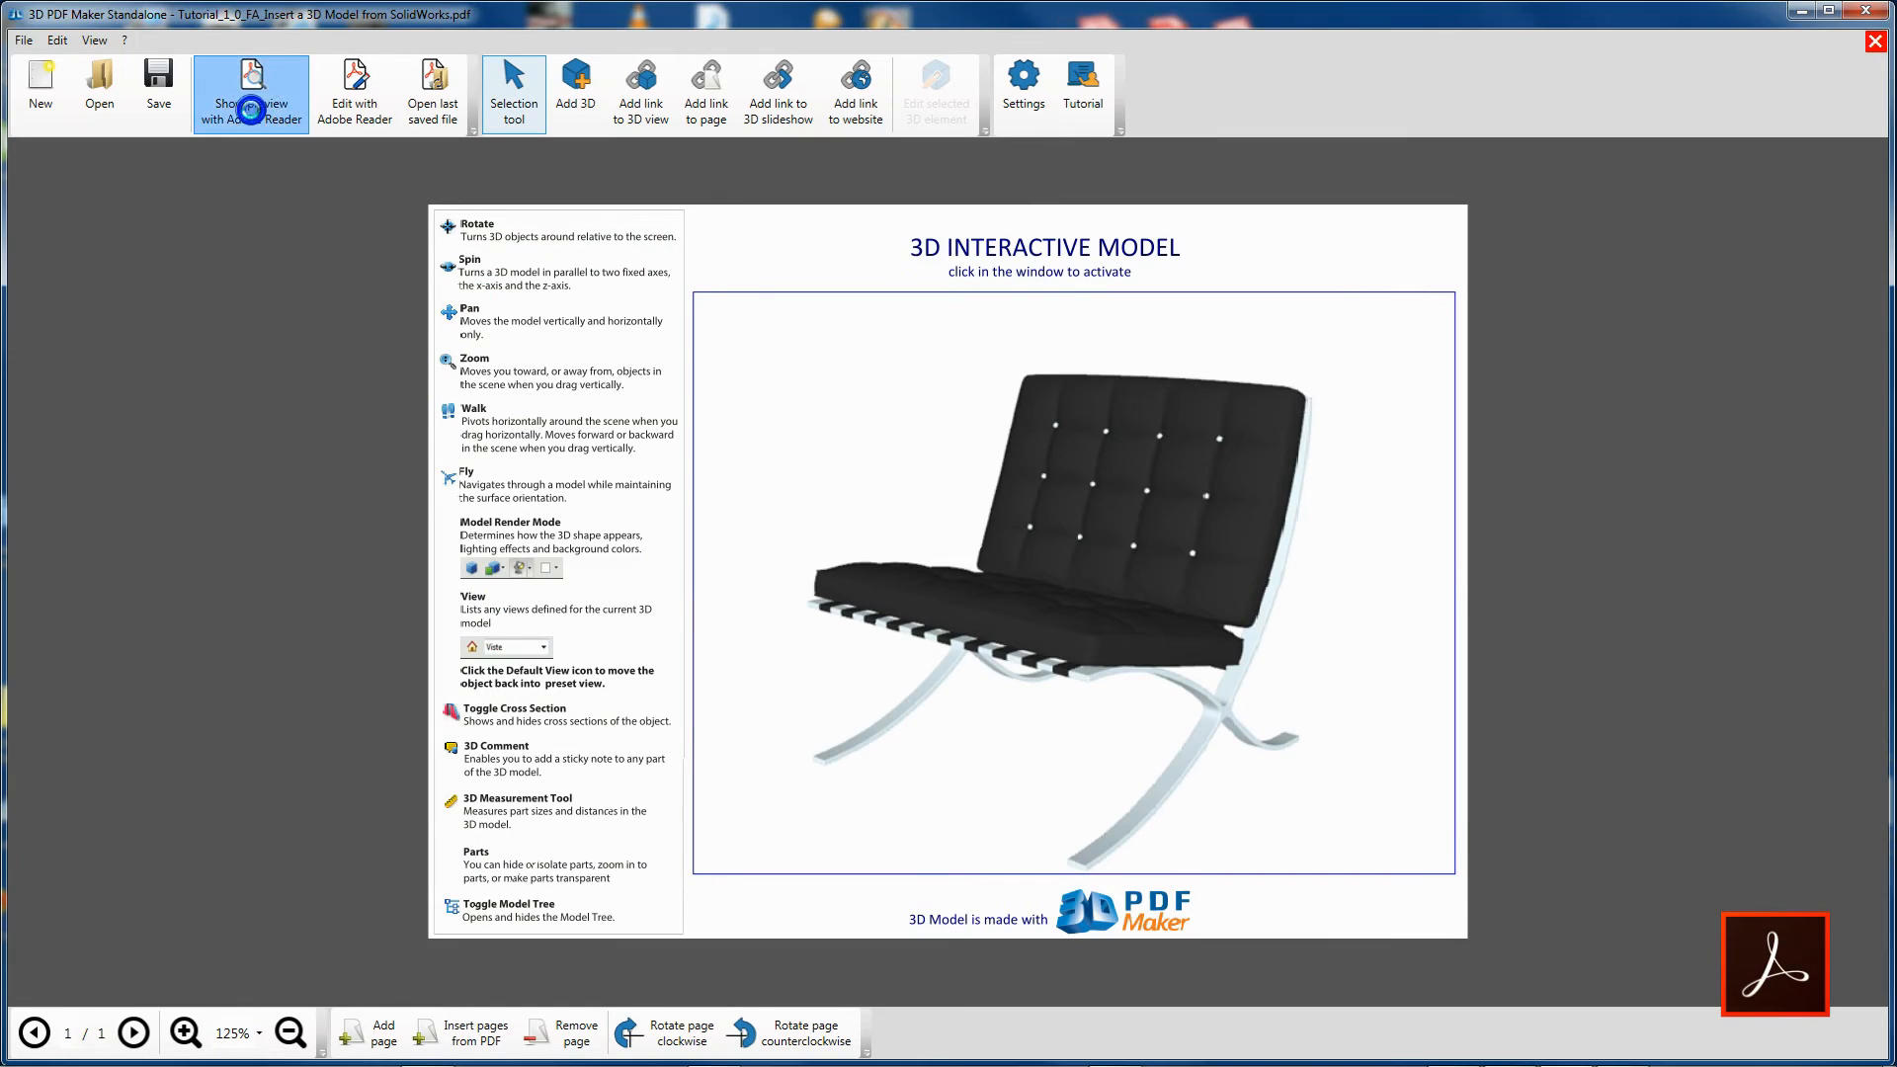
pyautogui.click(251, 93)
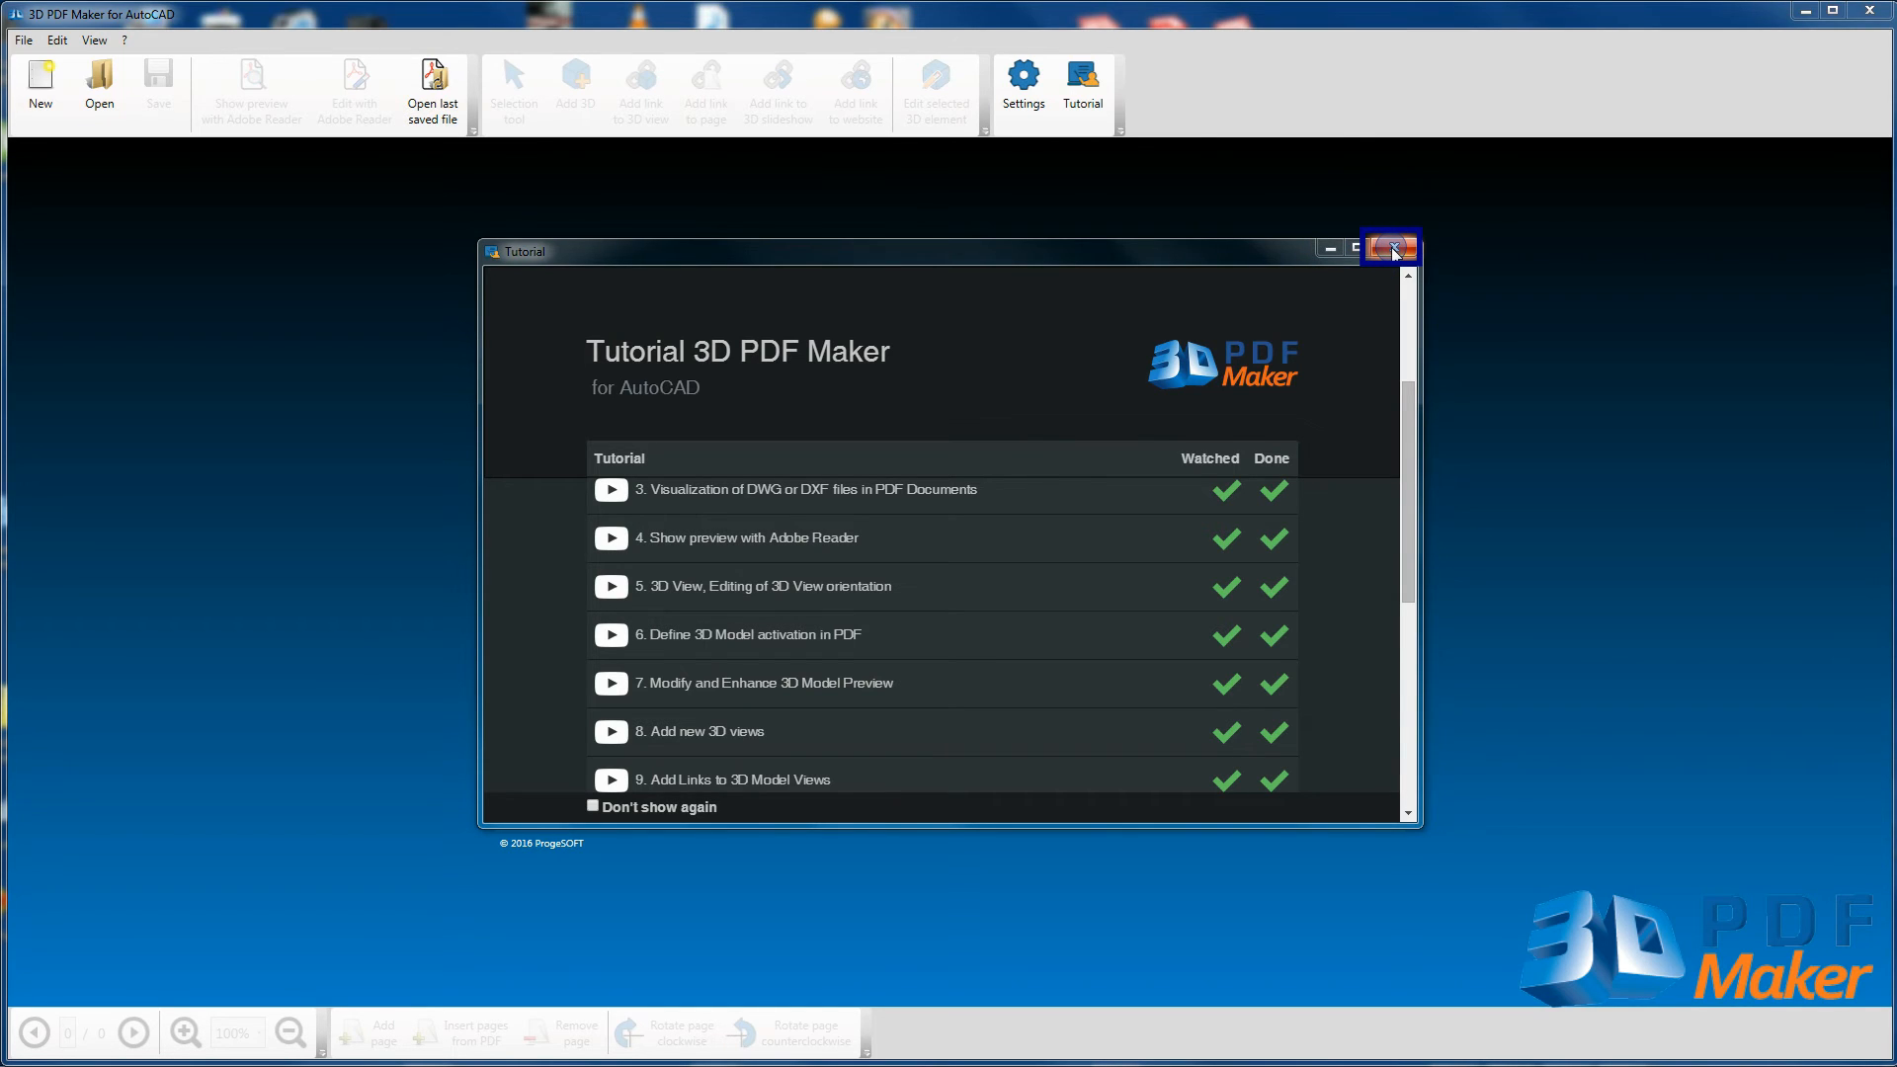
# Close the tutorial list and reopen it from the start page's Open Tutorial button
pyautogui.click(1389, 249)
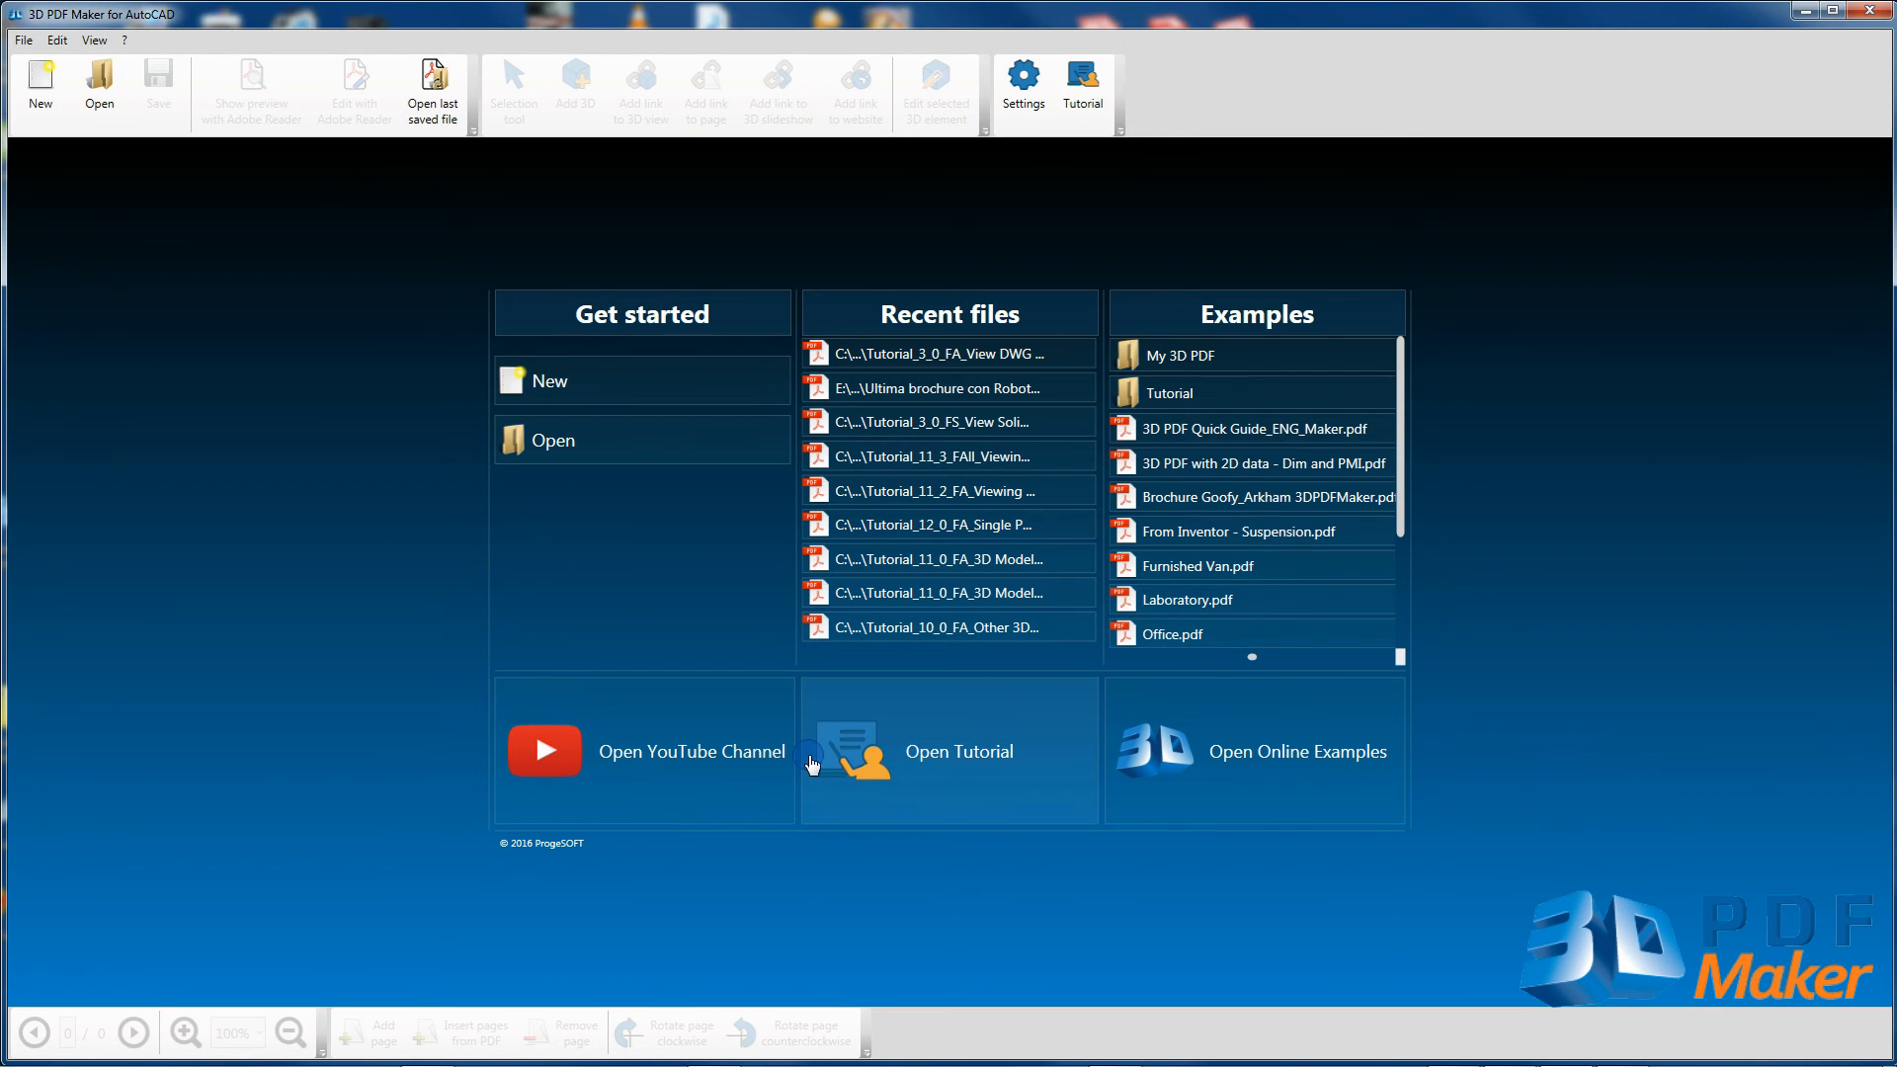
pyautogui.click(948, 750)
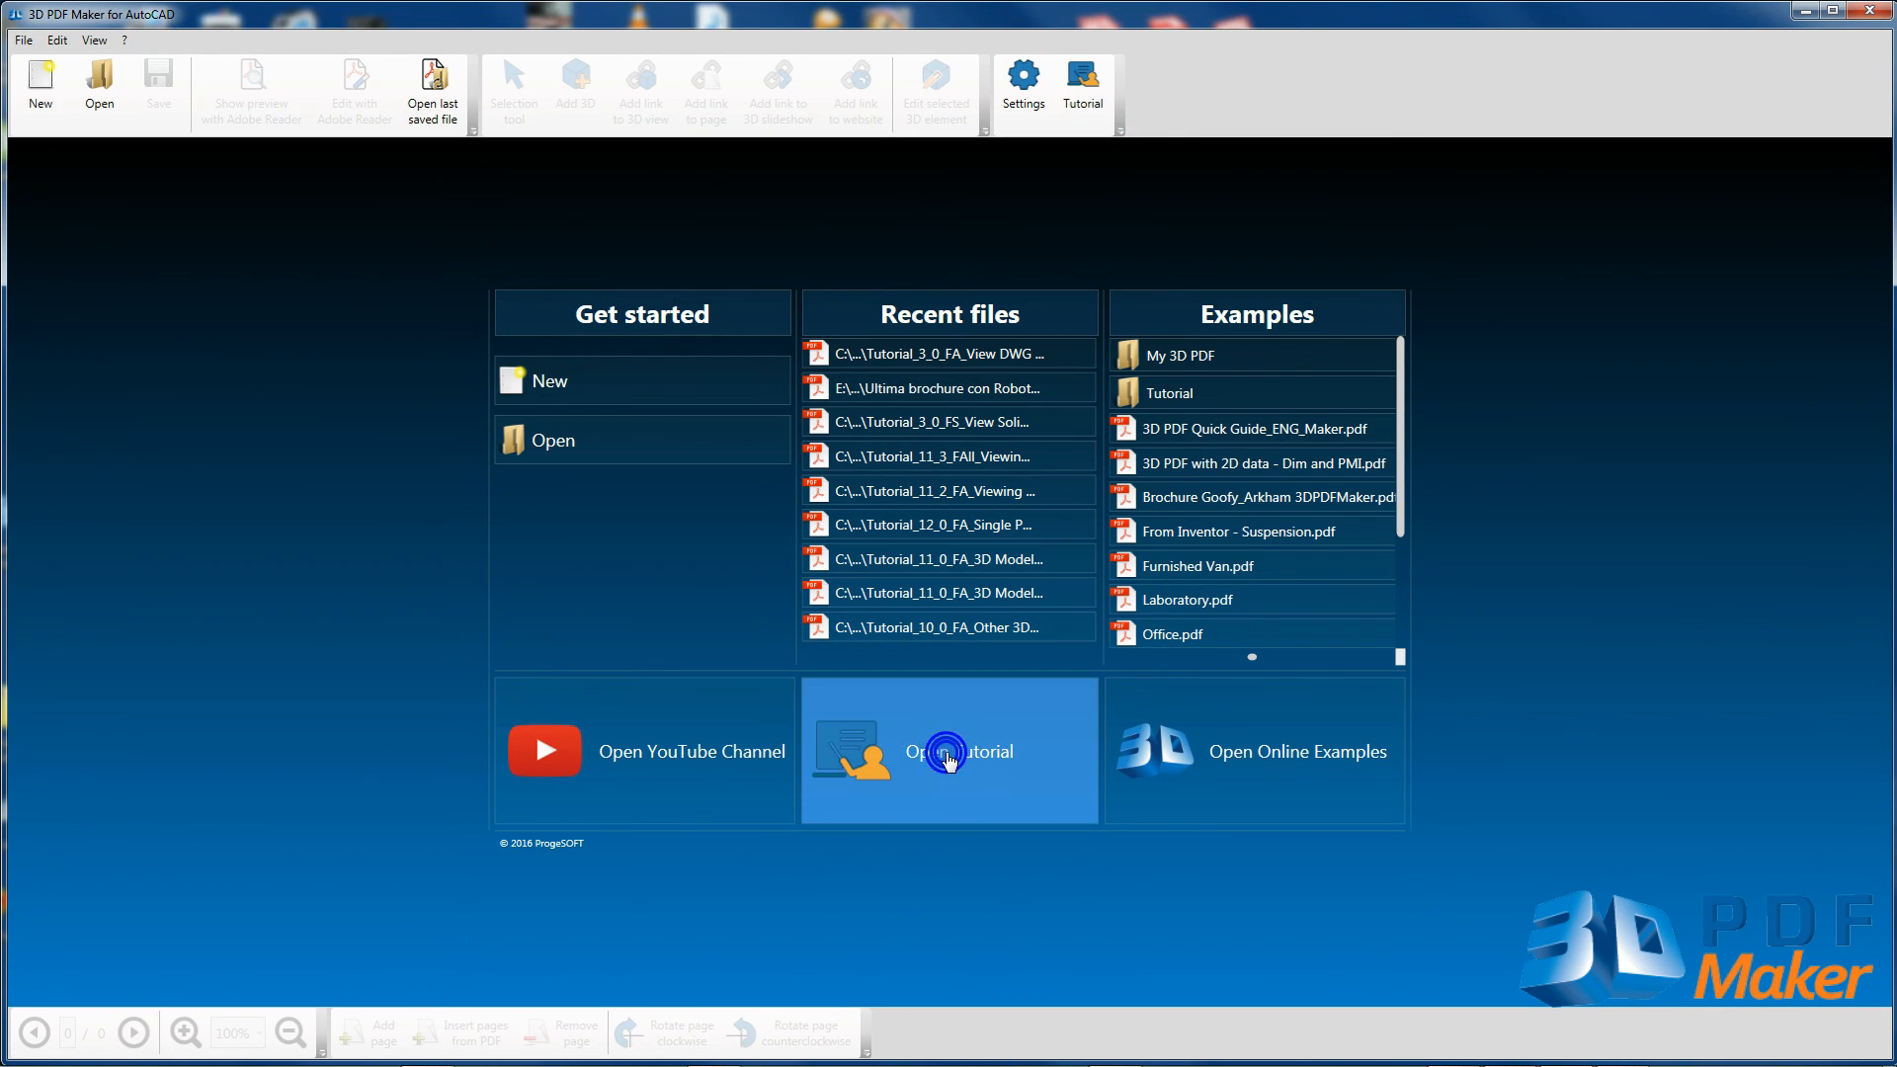